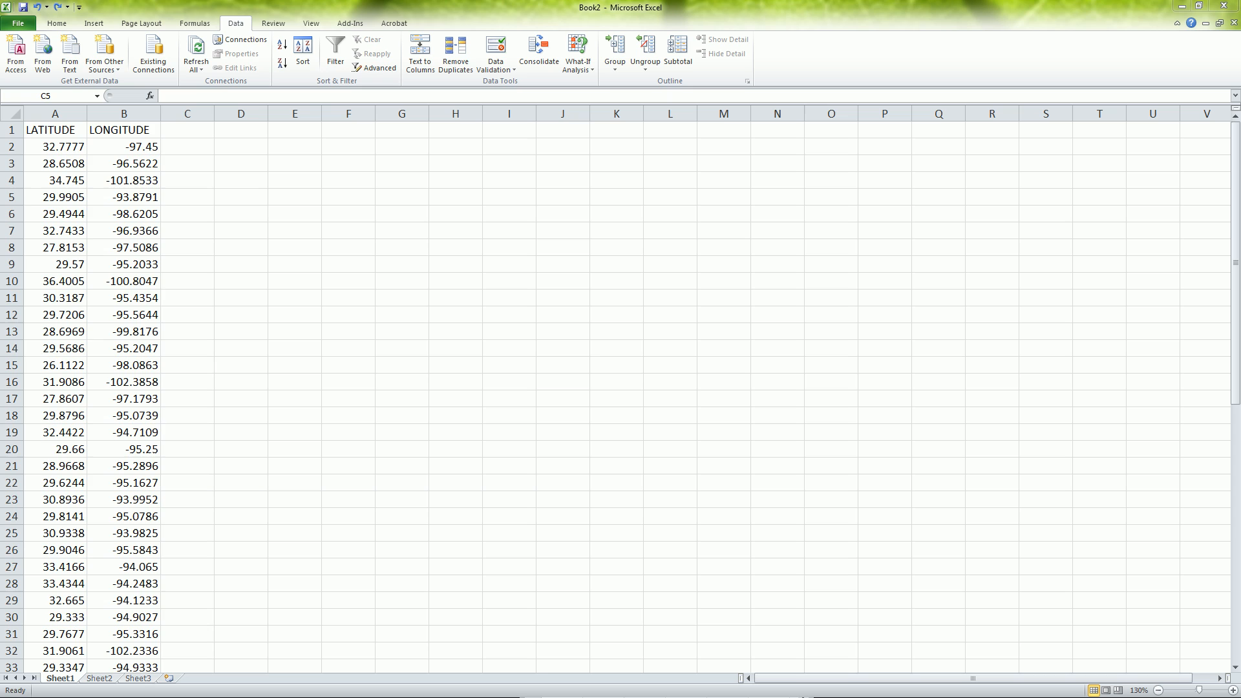
Insert a blank column B before LONGITUDE and select cell B2.
scroll(down, 3)
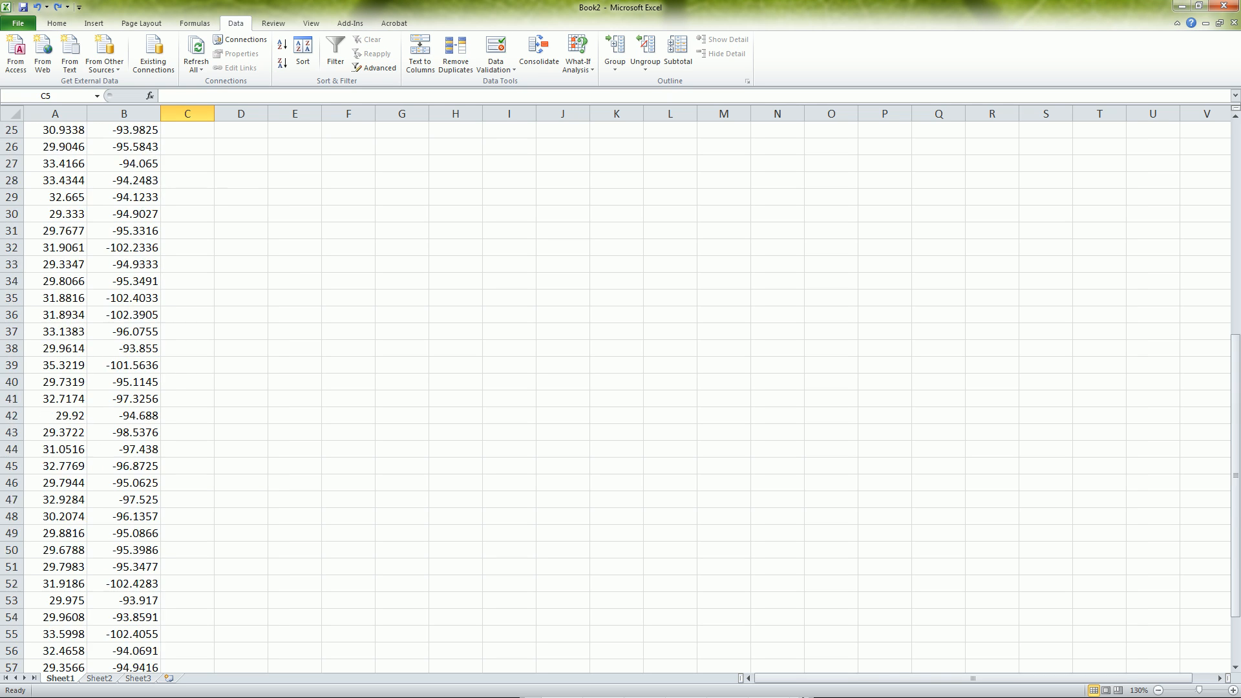
scroll(up, 3)
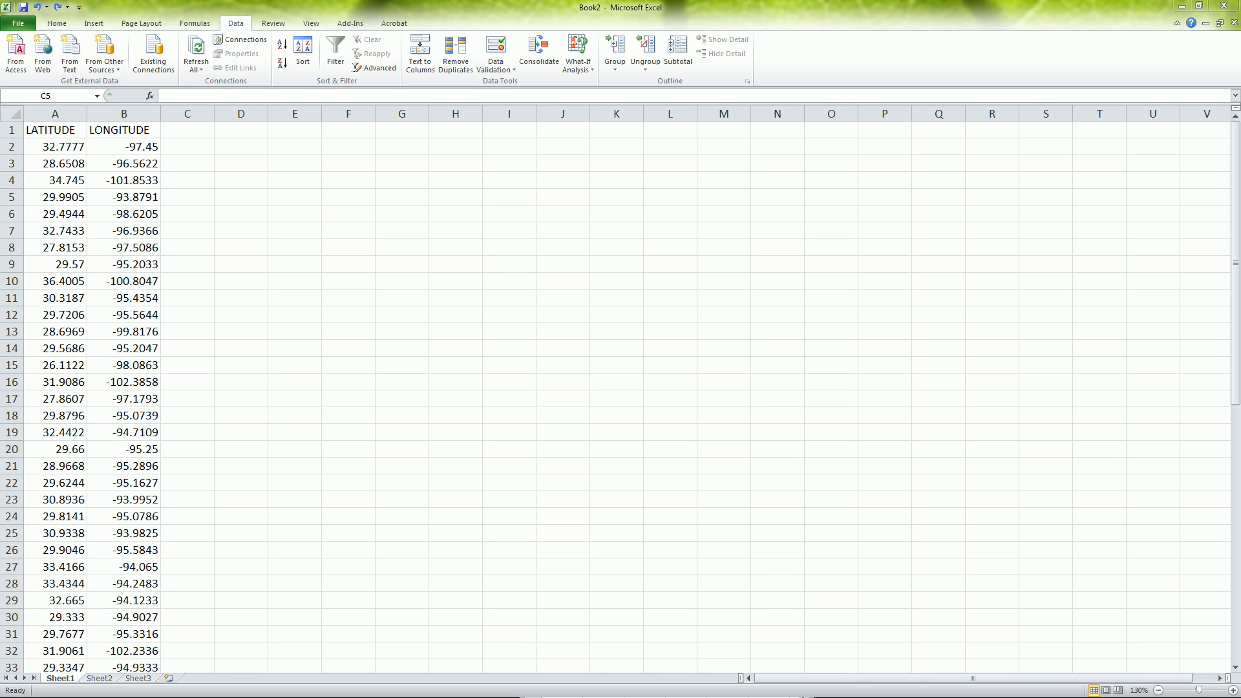
click(122, 113)
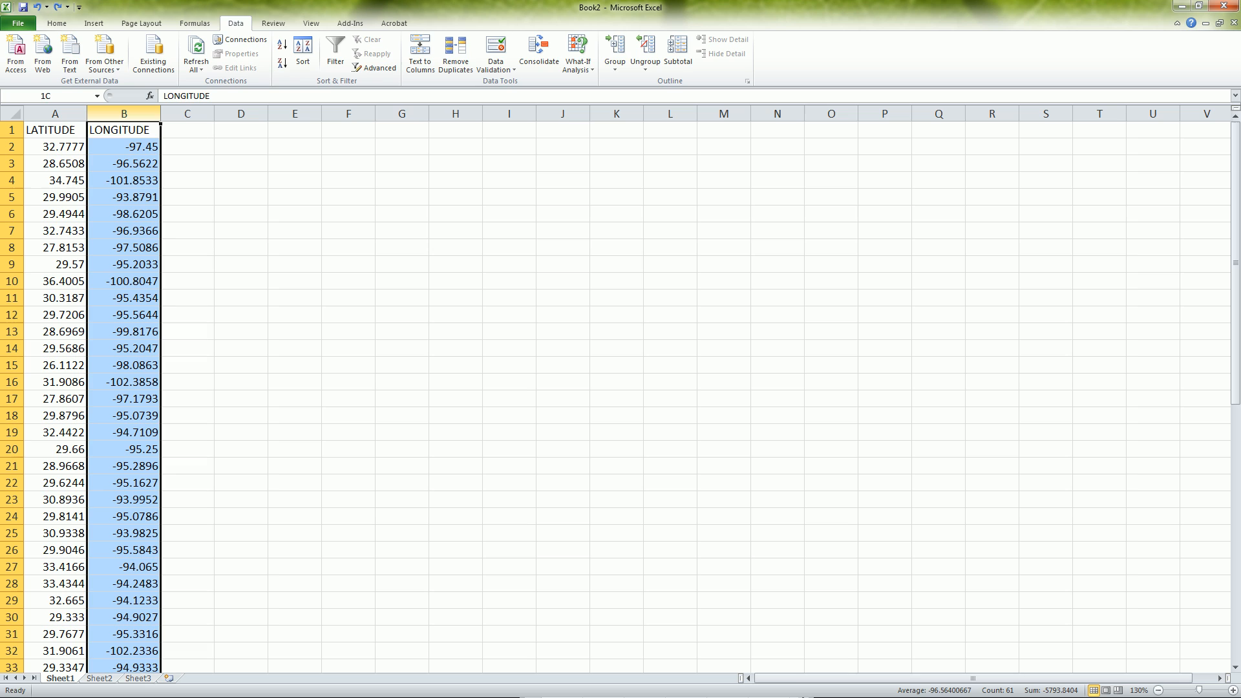
right_click(123, 129)
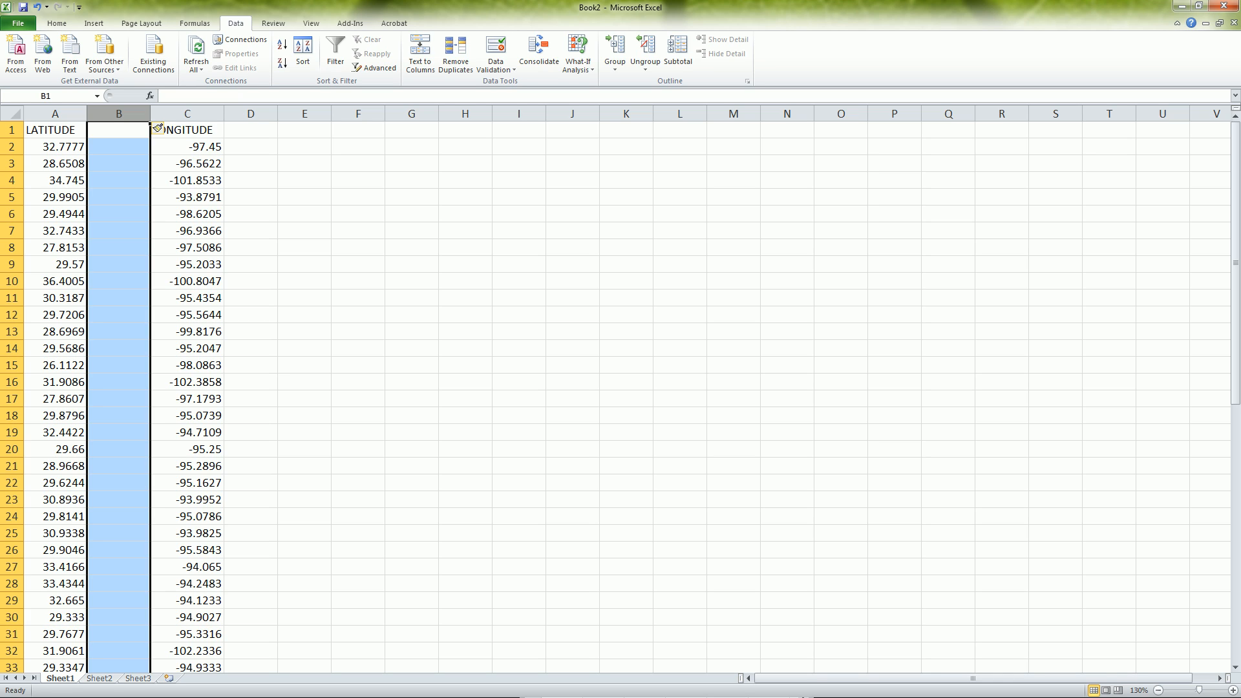
click(119, 129)
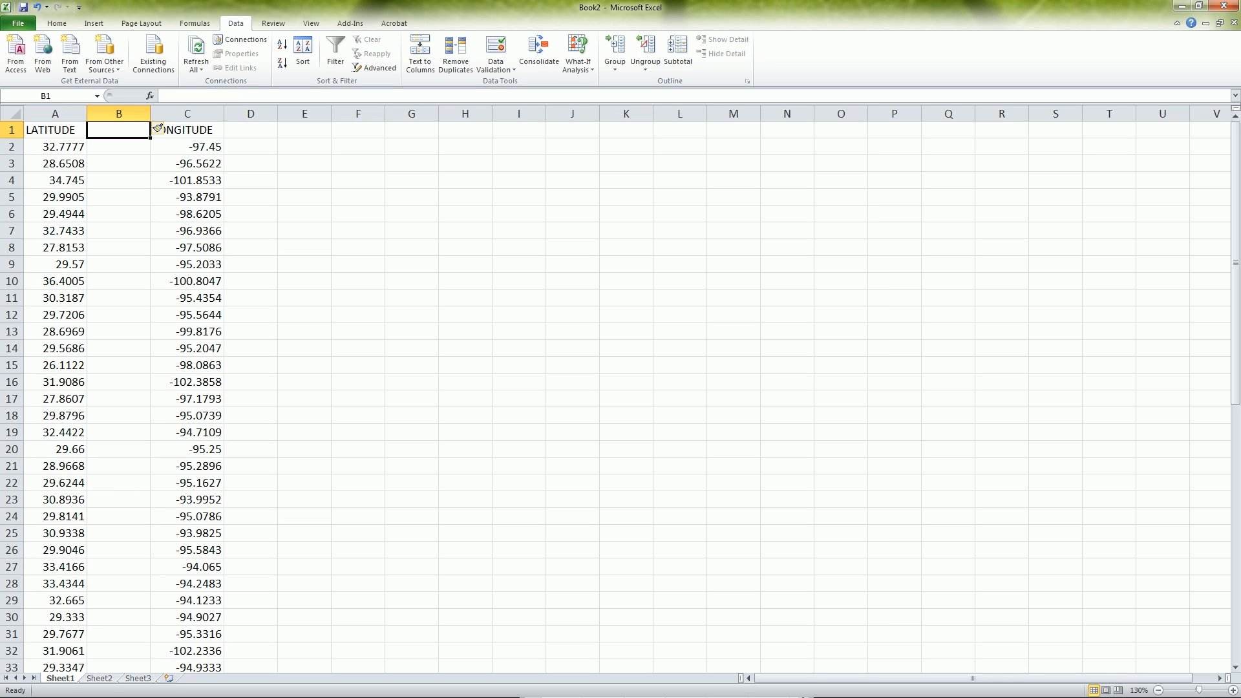
click(118, 147)
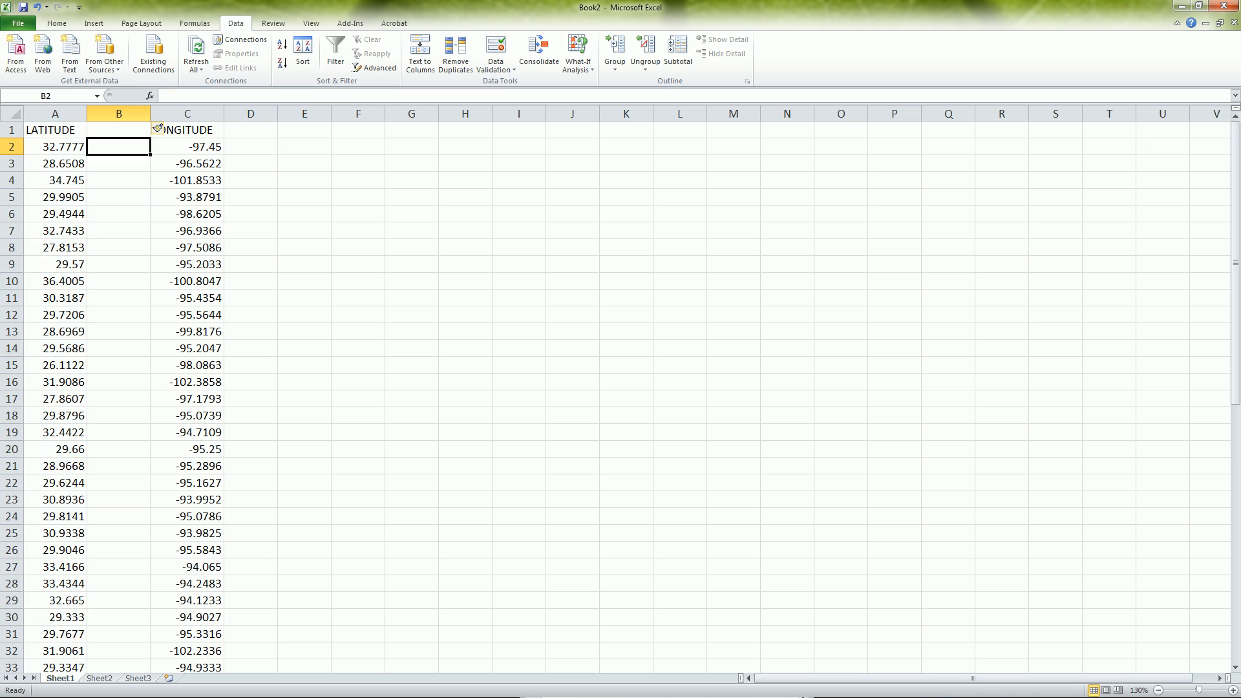
Format the LATITUDE column A as Text and bring up Find and Replace on it.
click(54, 113)
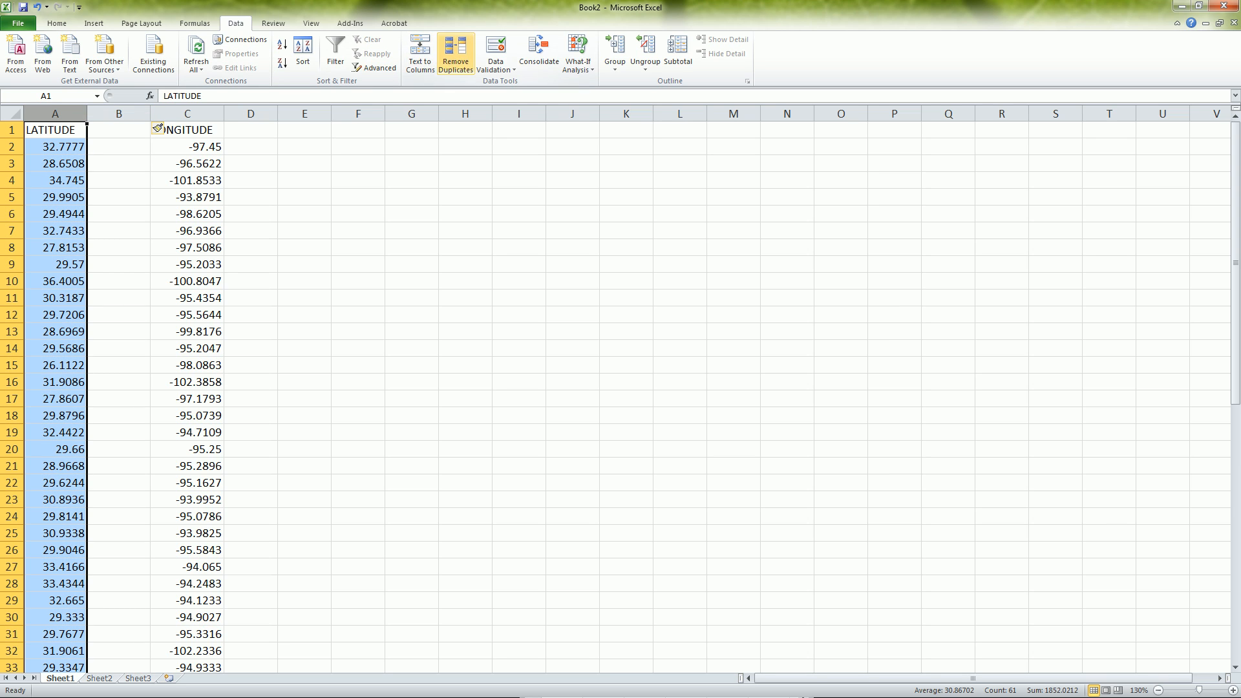
mouse_move(419, 56)
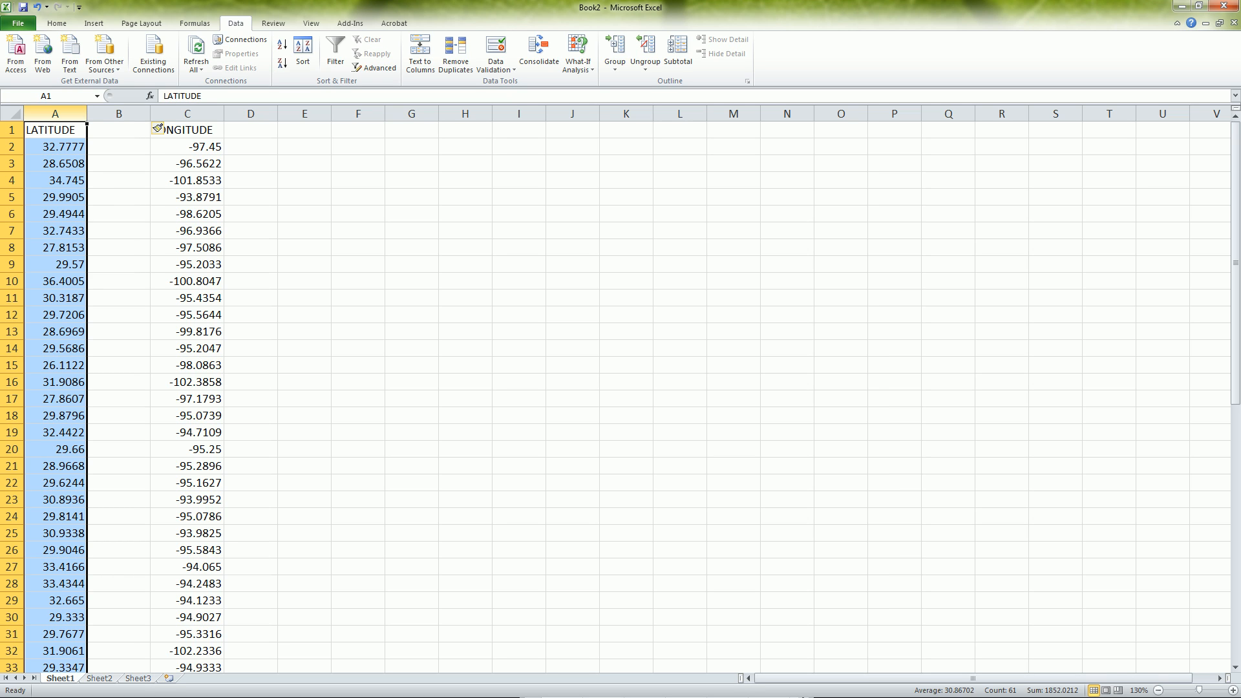
right_click(54, 114)
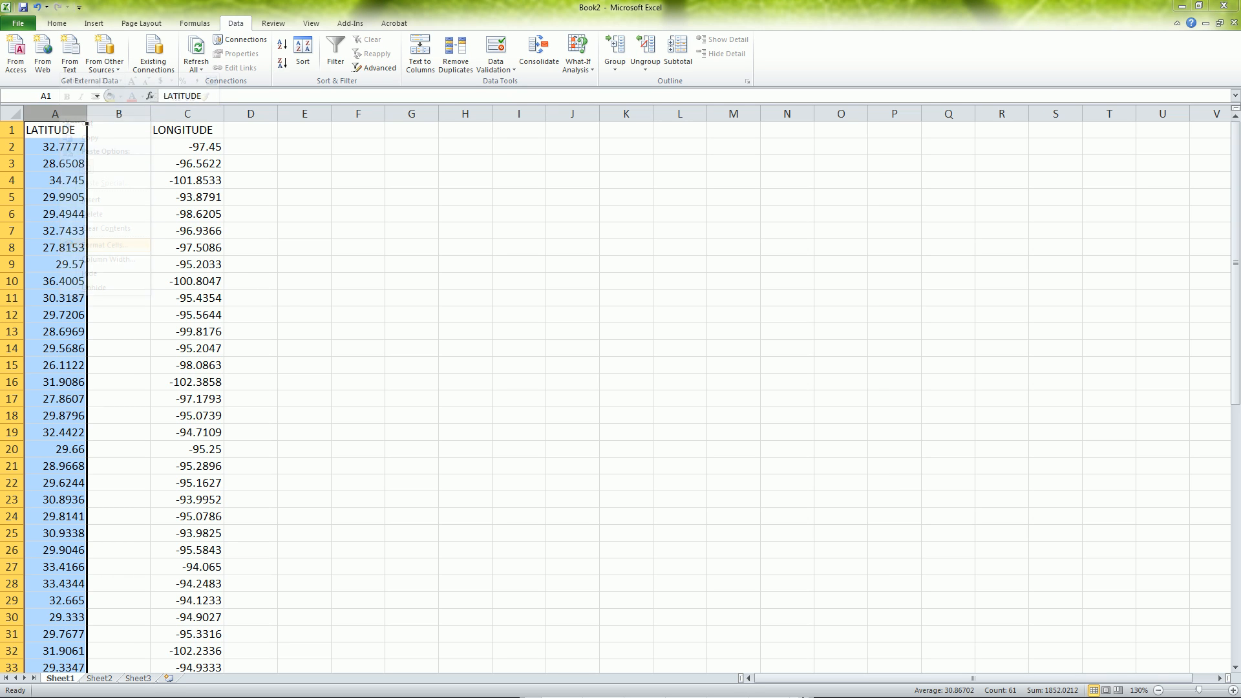
click(103, 245)
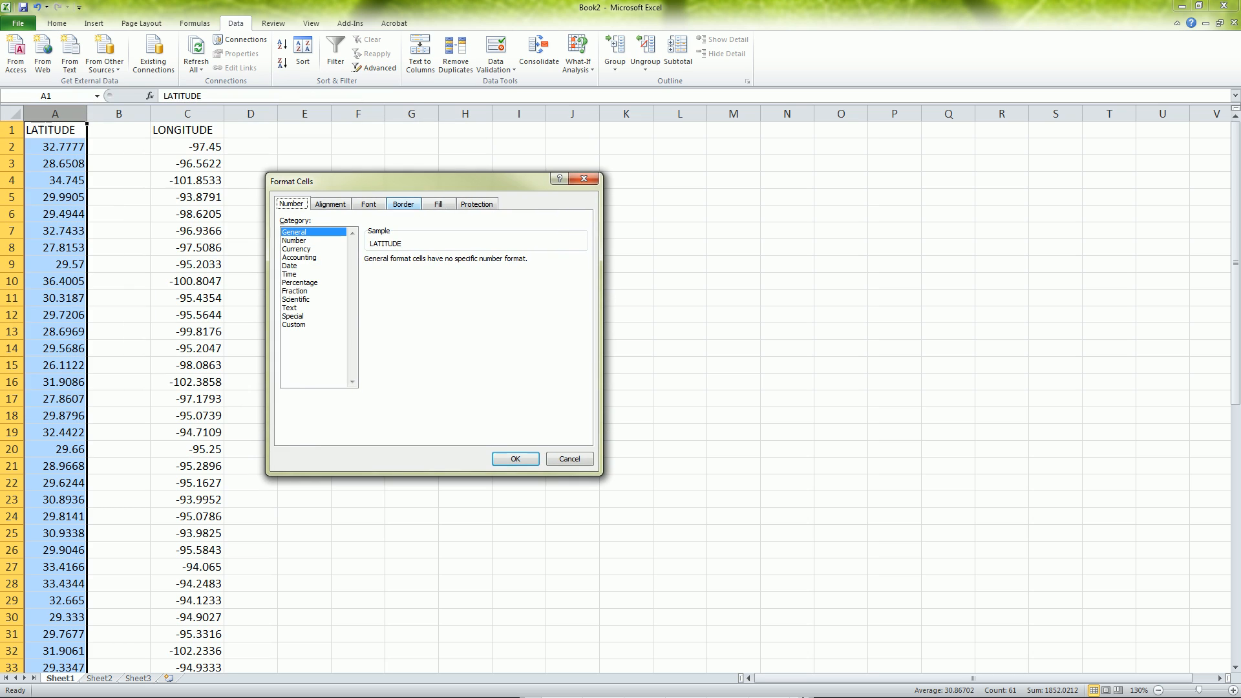
click(289, 308)
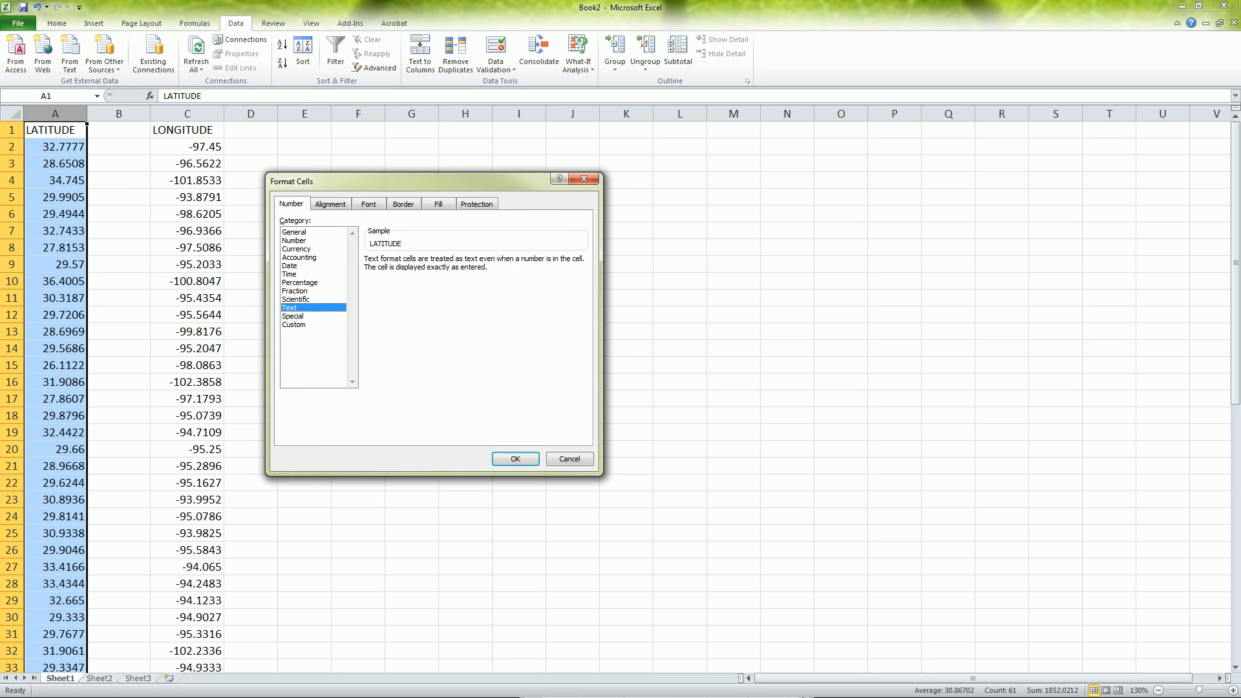
click(513, 459)
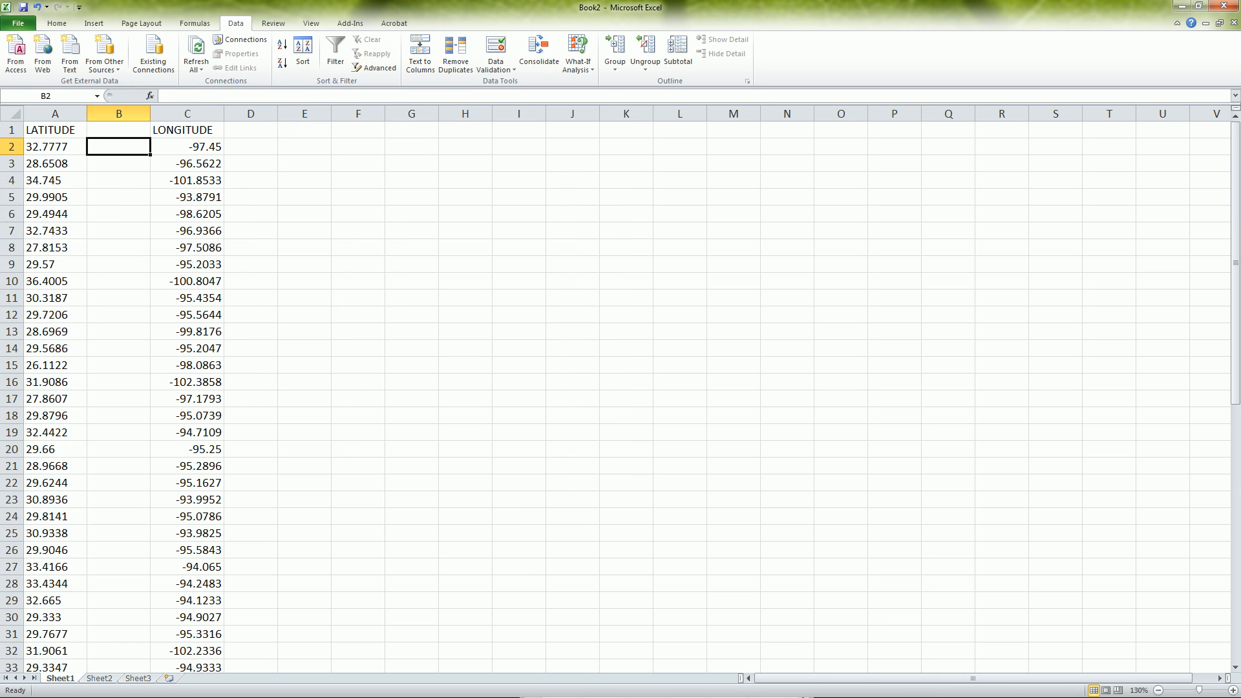
click(54, 113)
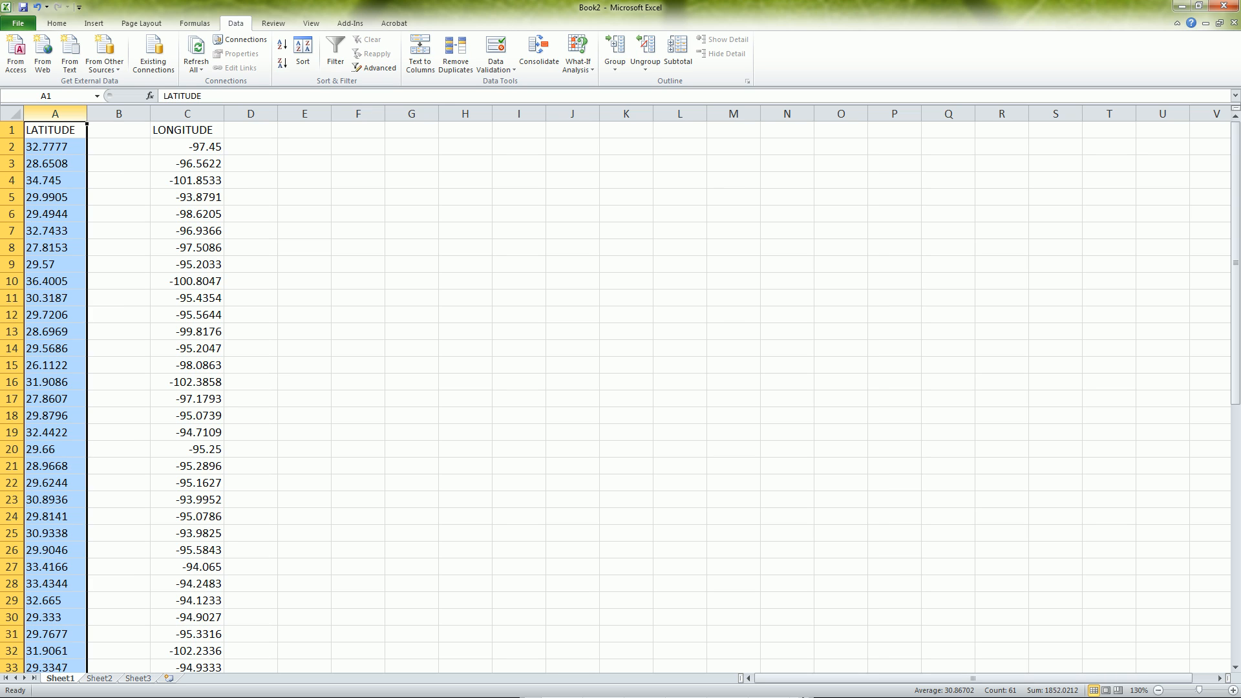
key(ctrl+f)
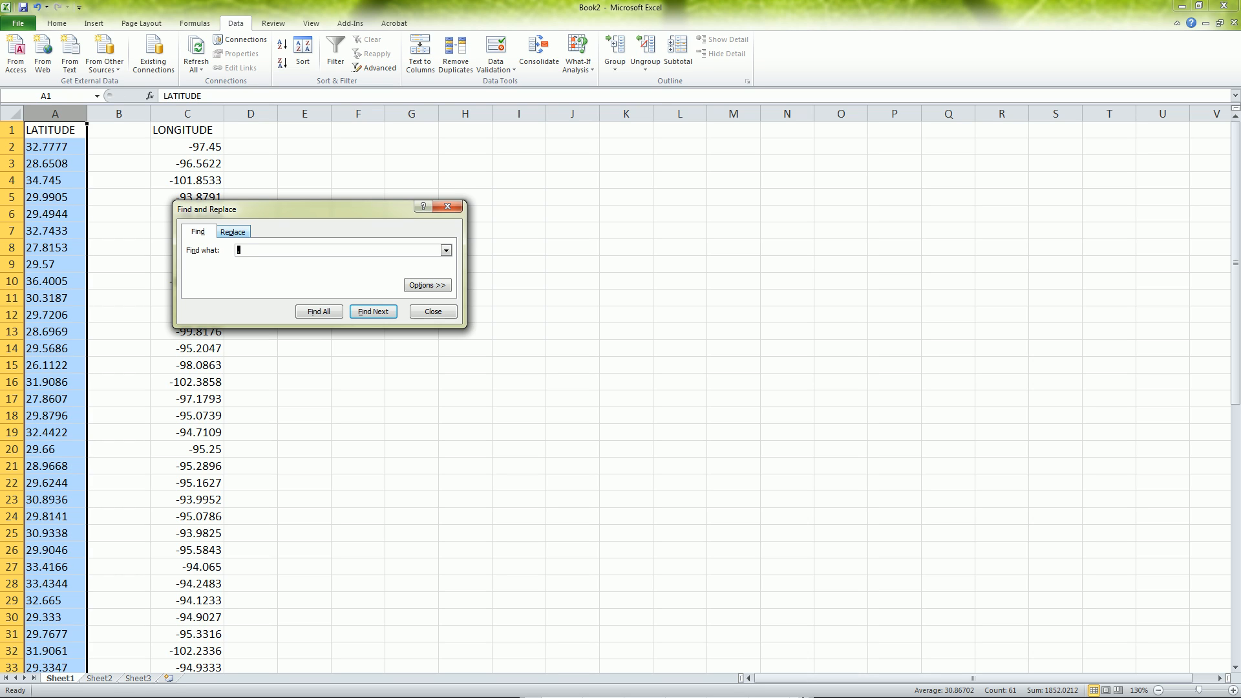
Replace every '.' in column A with ',.' (60 replacements) and close the dialog.
click(231, 230)
text(,)
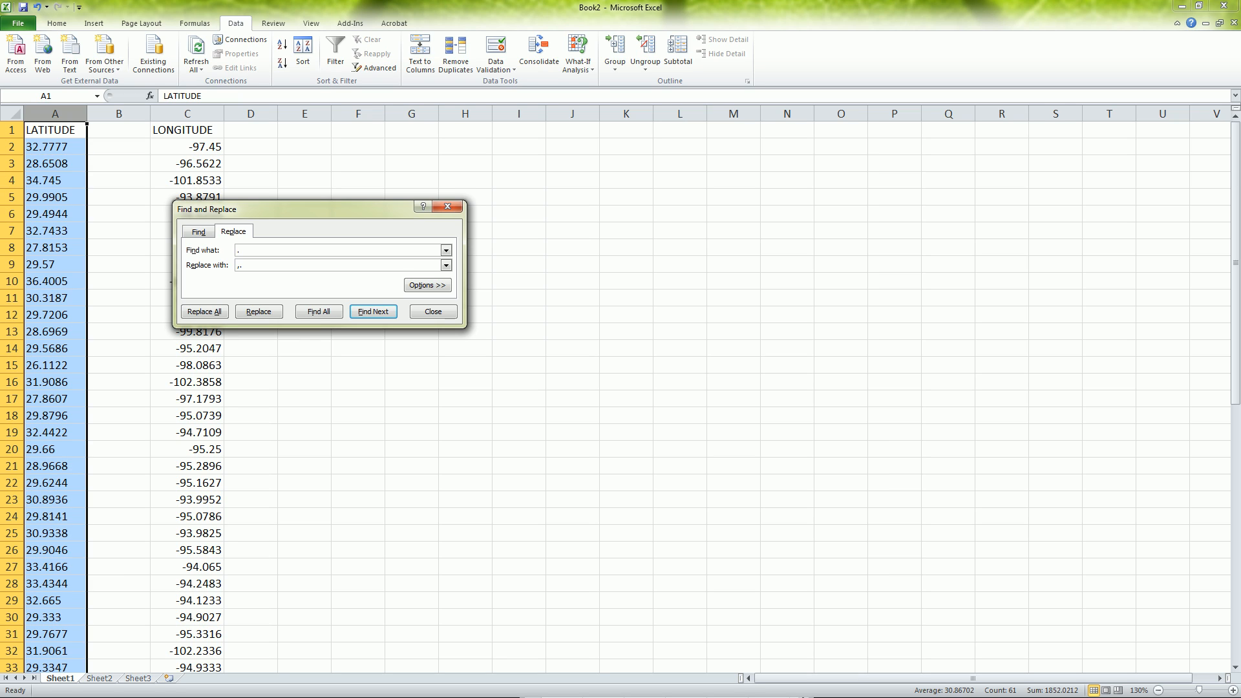
click(203, 311)
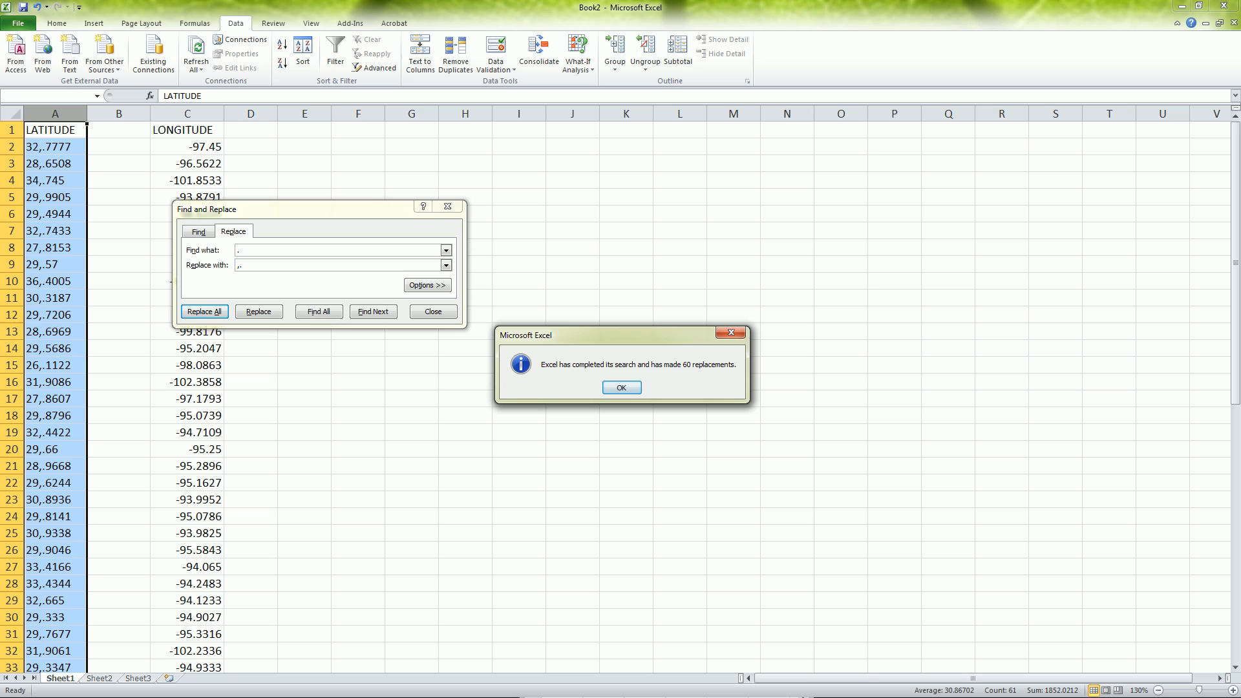
click(622, 387)
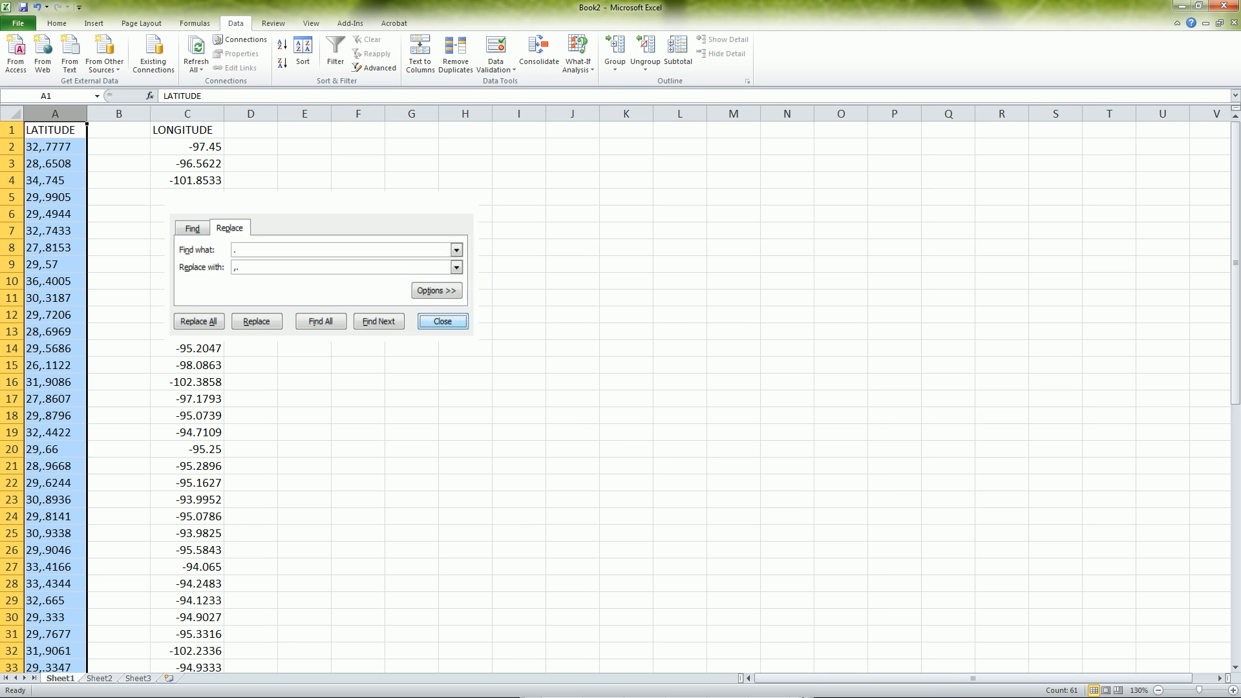
click(442, 321)
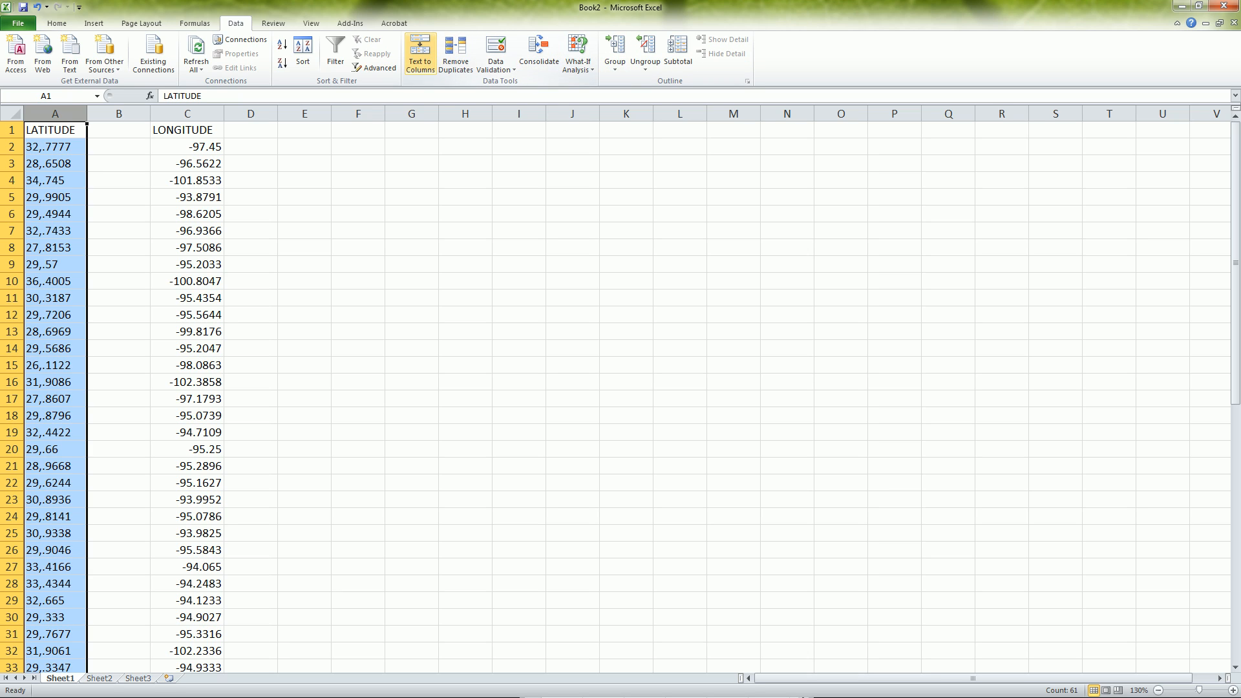
mouse_move(419, 53)
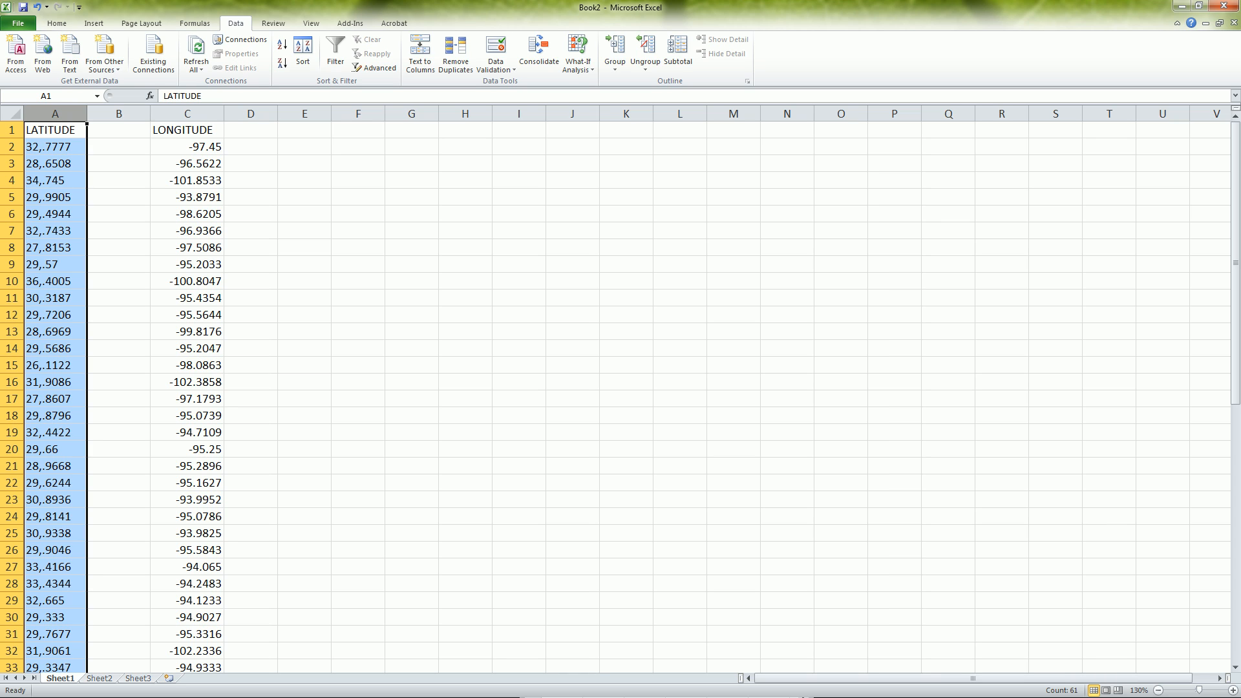
mouse_move(419, 54)
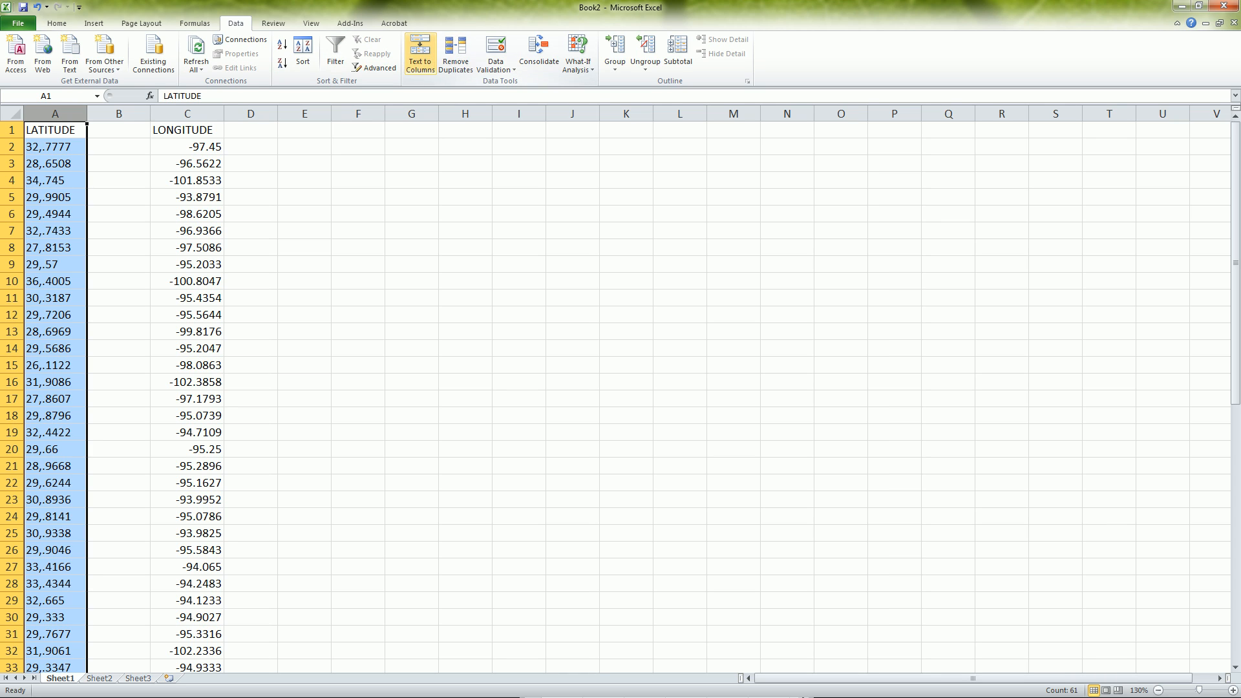
Split column A at the comma into whole degrees and decimal fractions via Text to Columns.
click(419, 54)
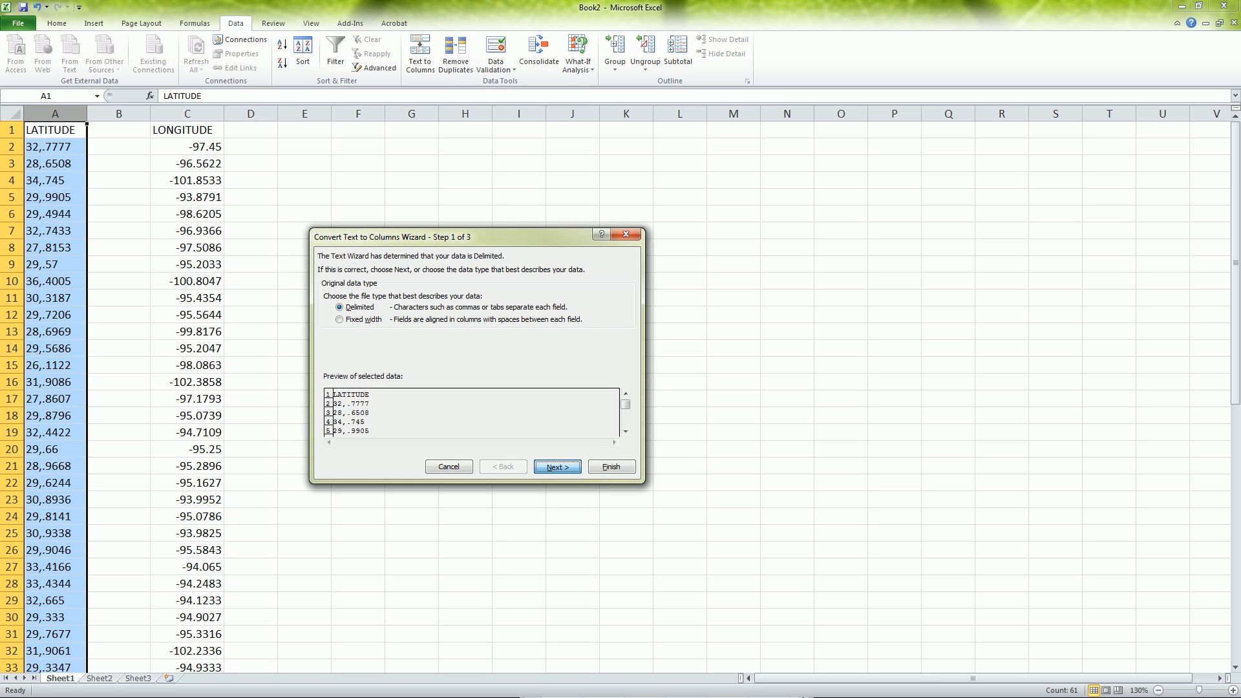
click(555, 466)
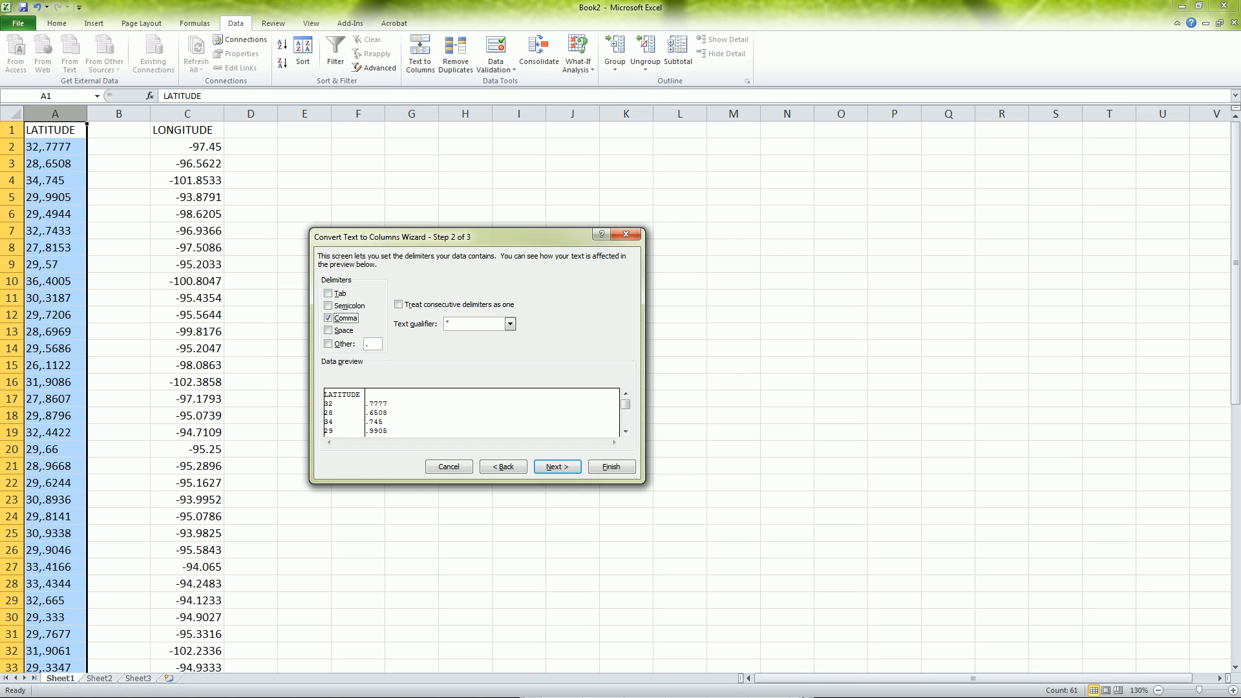
click(611, 466)
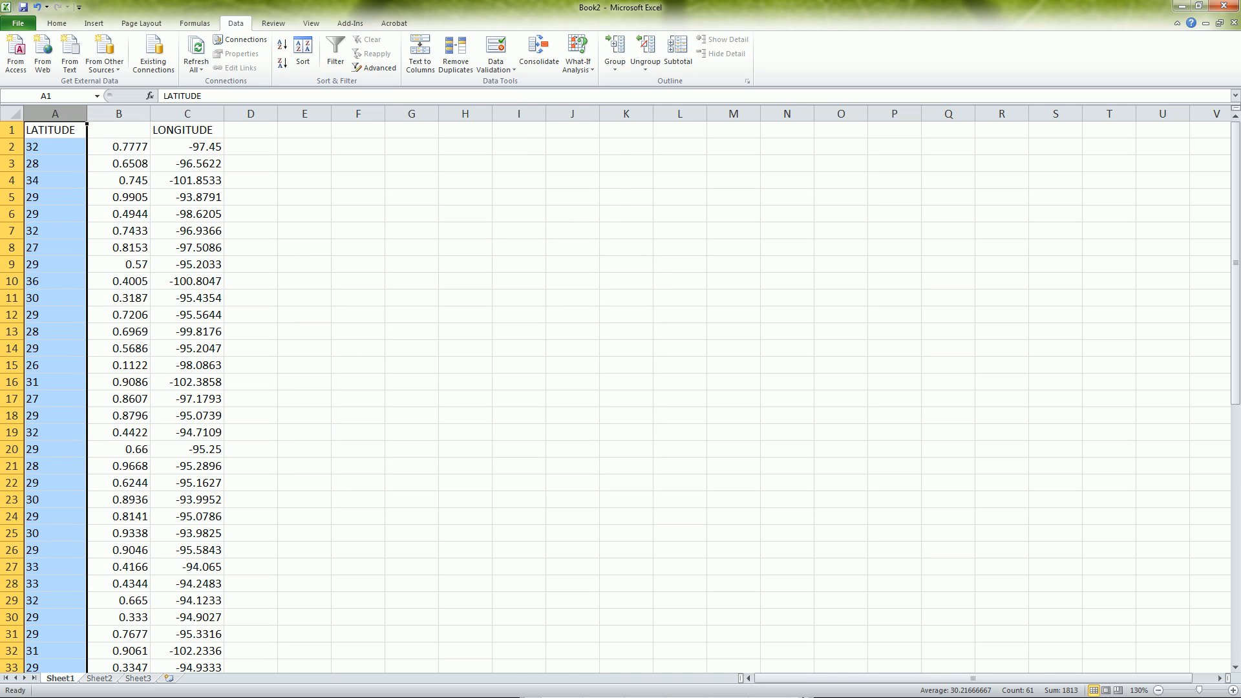
double_click(50, 129)
text(LAT)
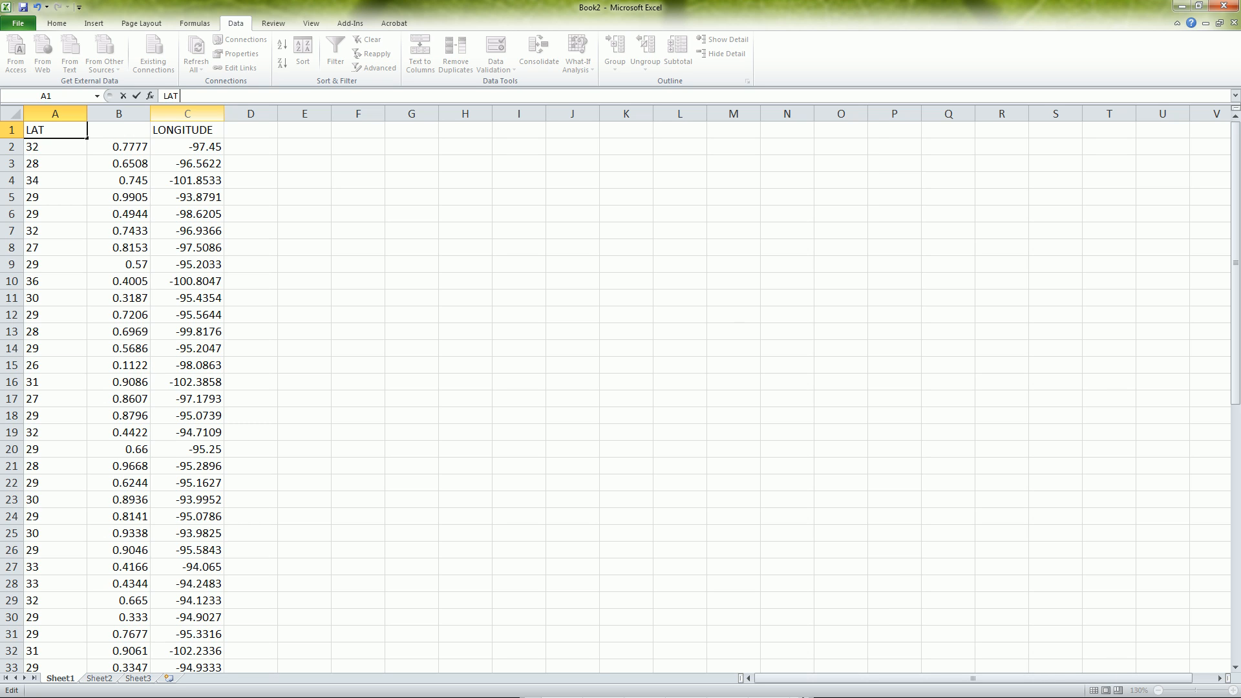
Confirm the LAT D heading and insert a blank column C before LONGITUDE.
click(119, 114)
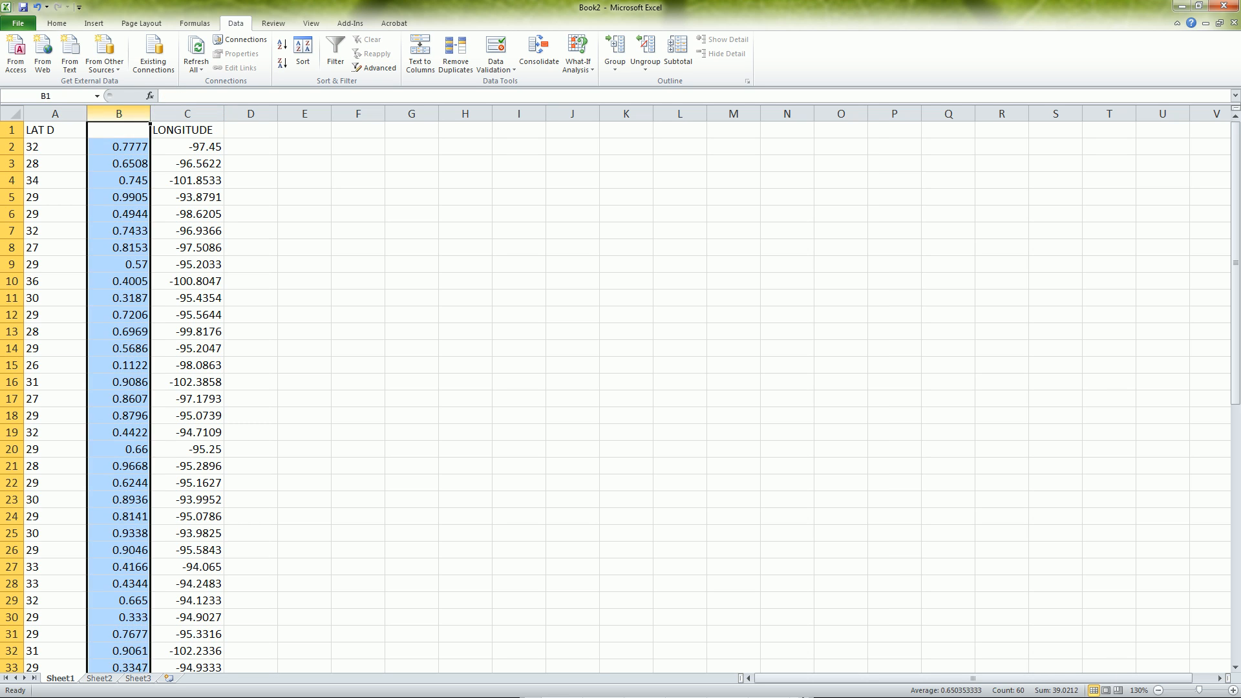
click(186, 114)
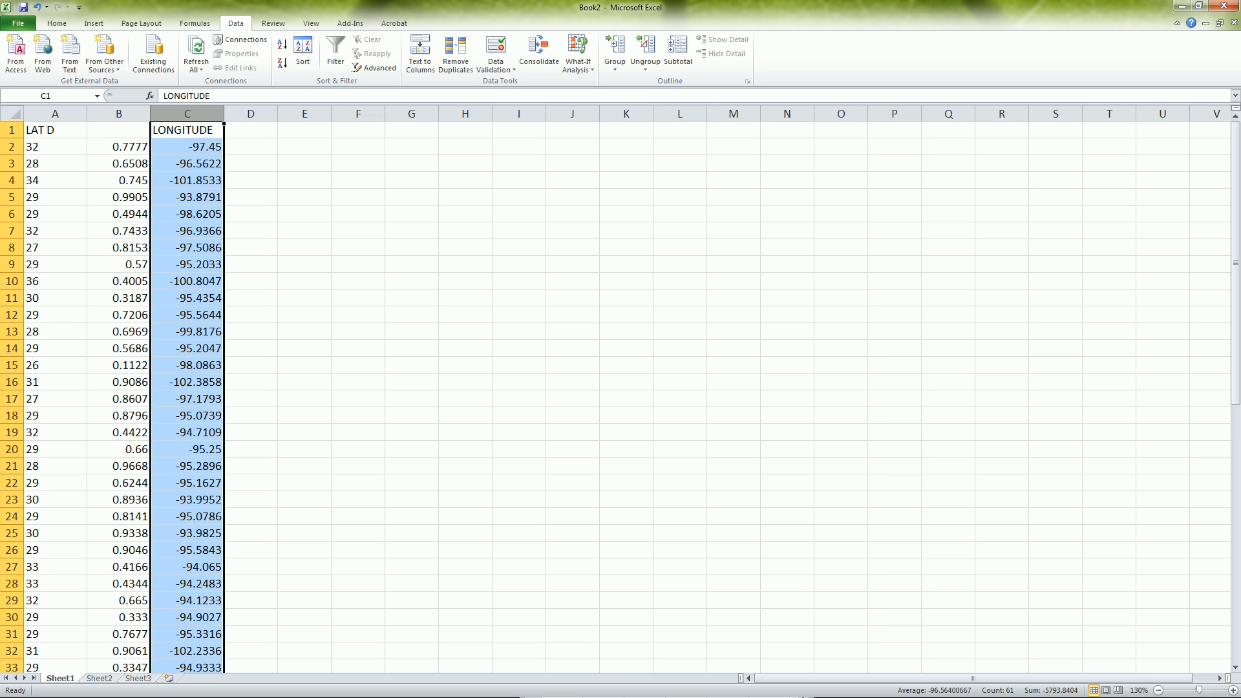
right_click(185, 129)
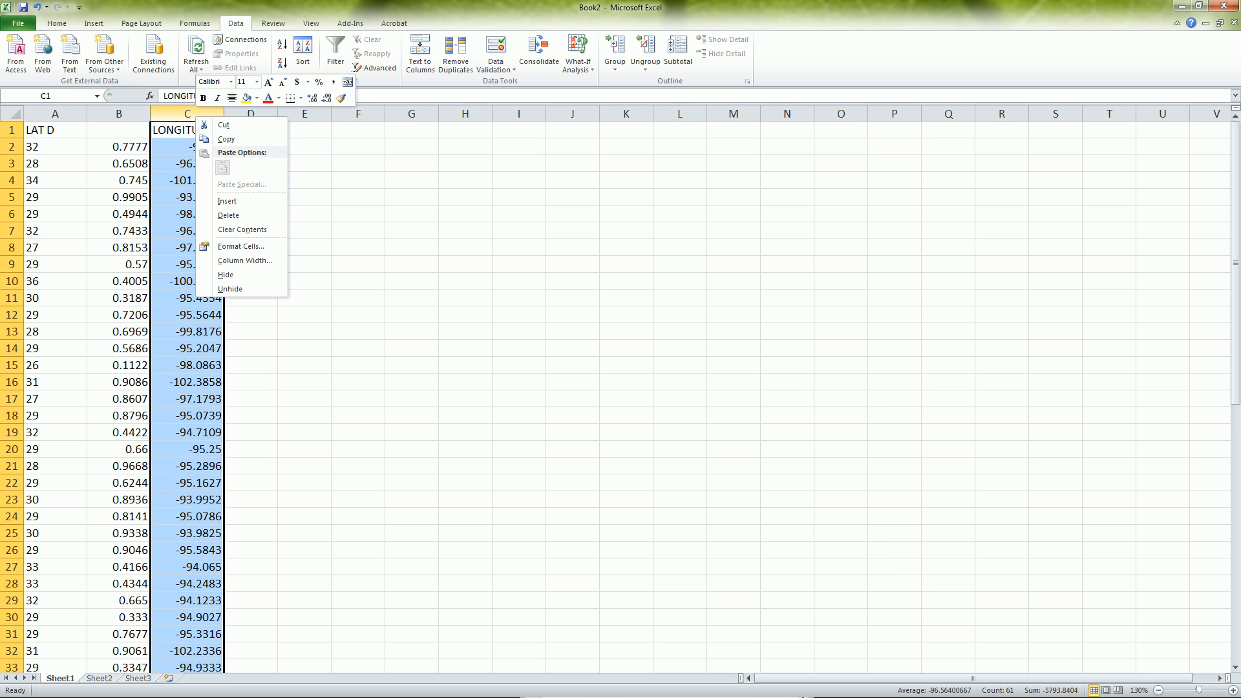
click(227, 200)
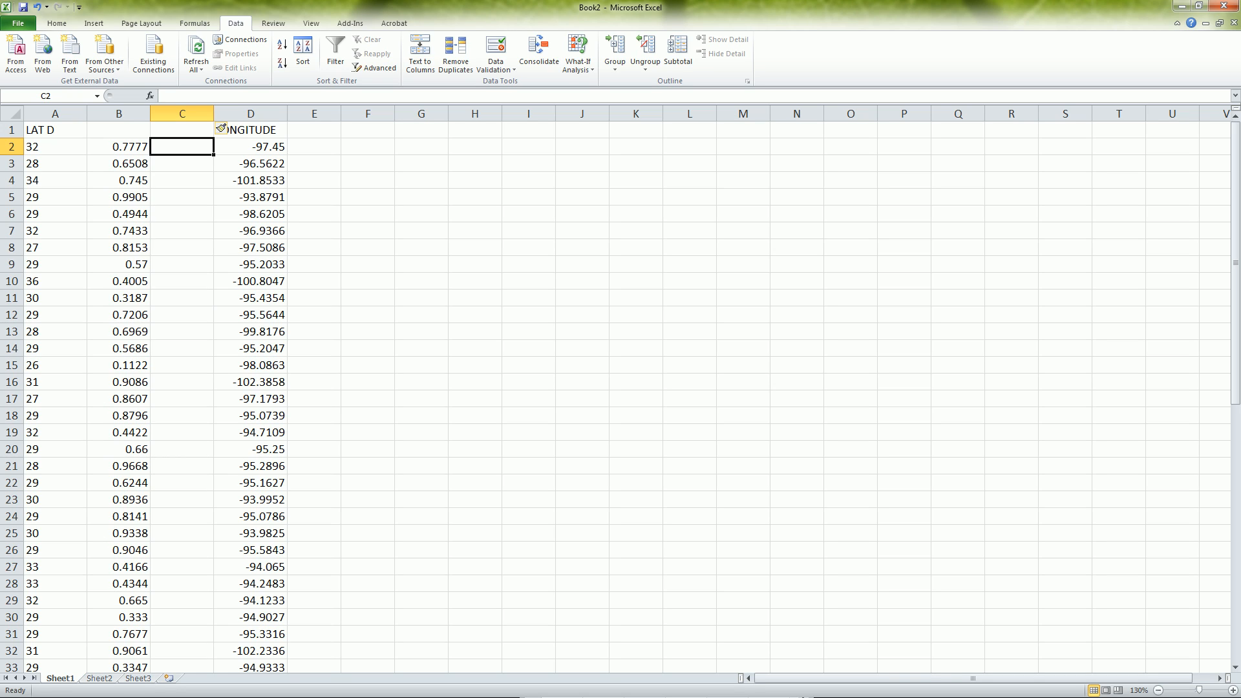
Enter =B2*60 in C2 to convert the latitude fraction to minutes (46.662).
text(=)
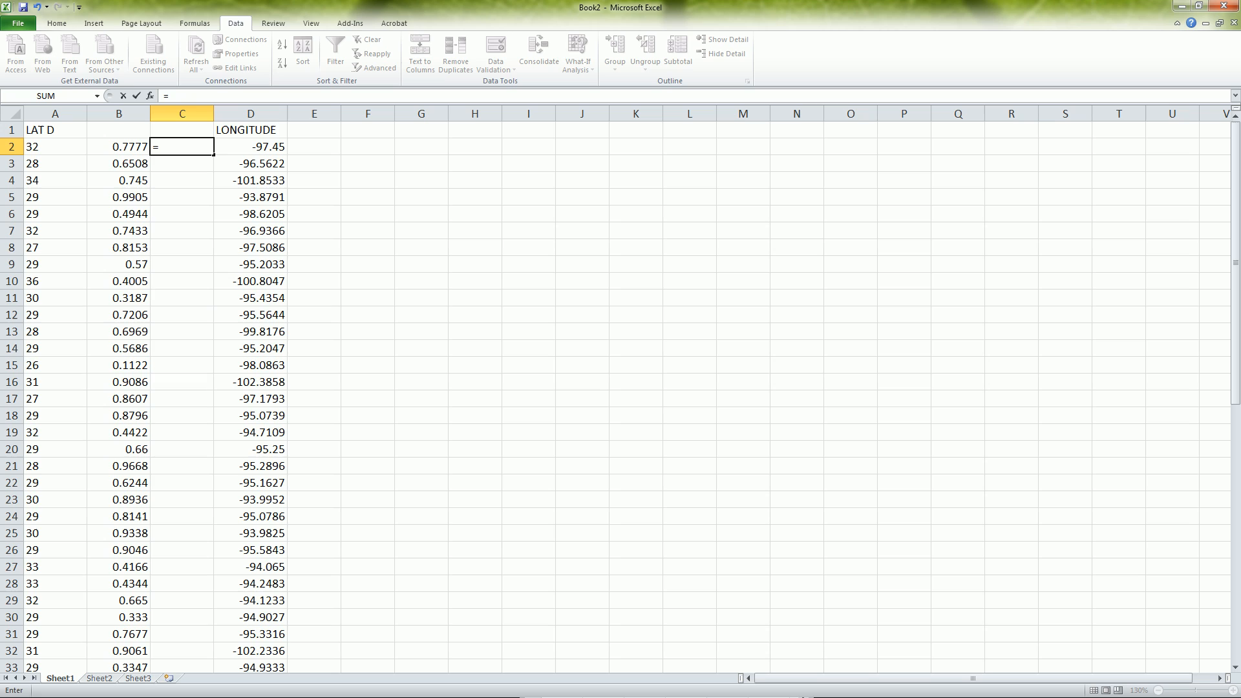
click(118, 146)
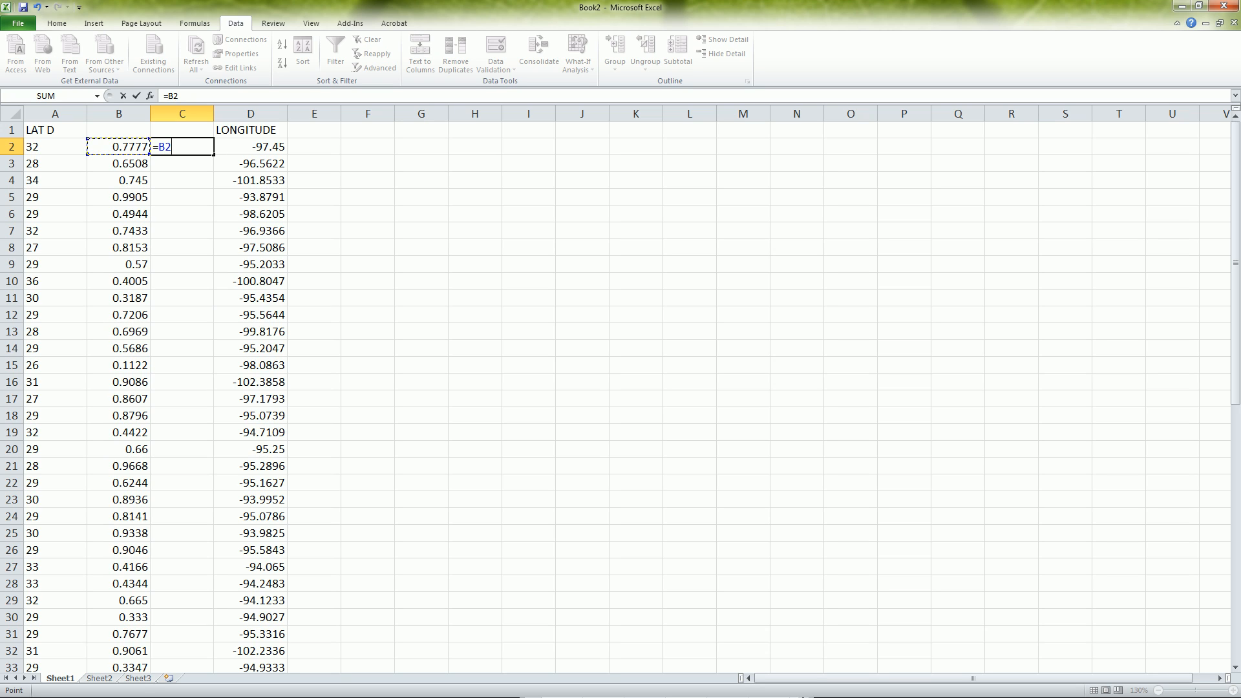
text(*)
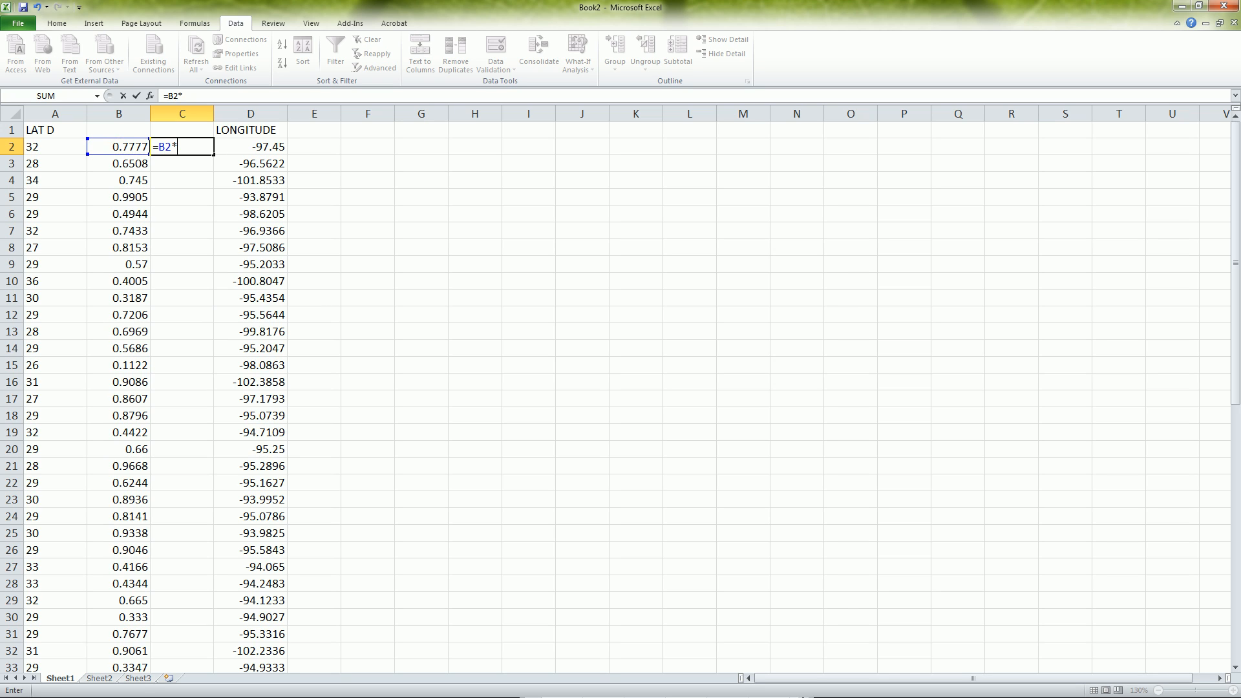
text(60)
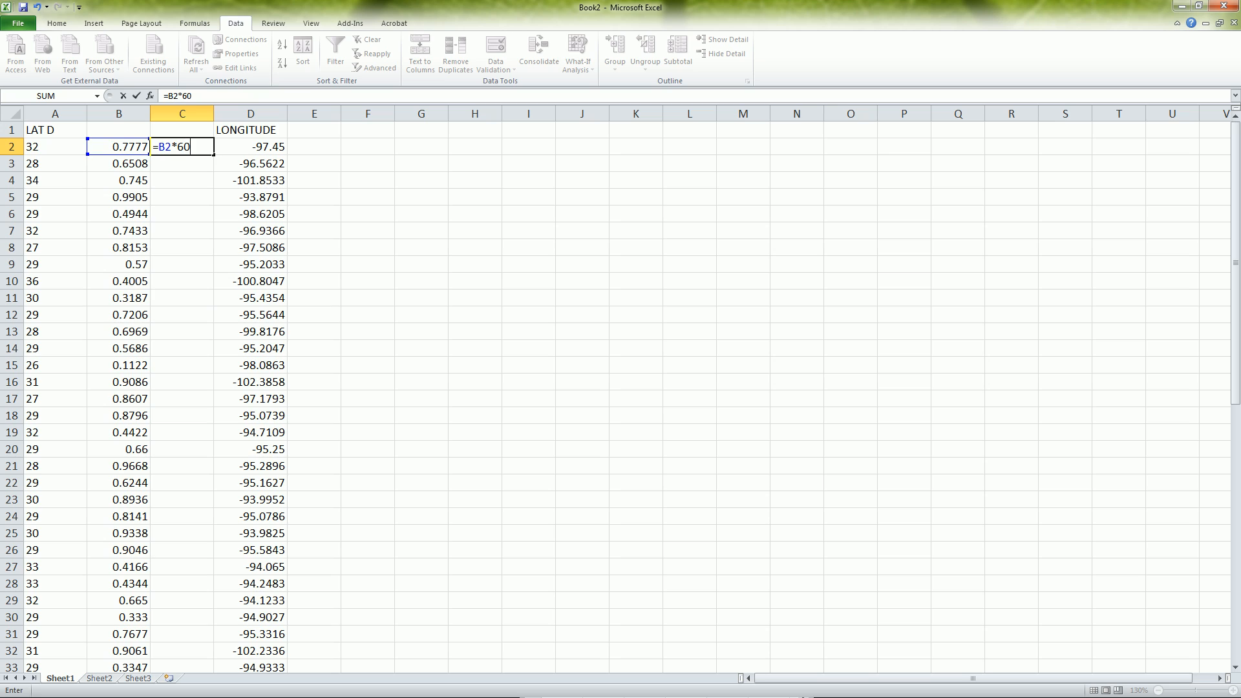
key(enter)
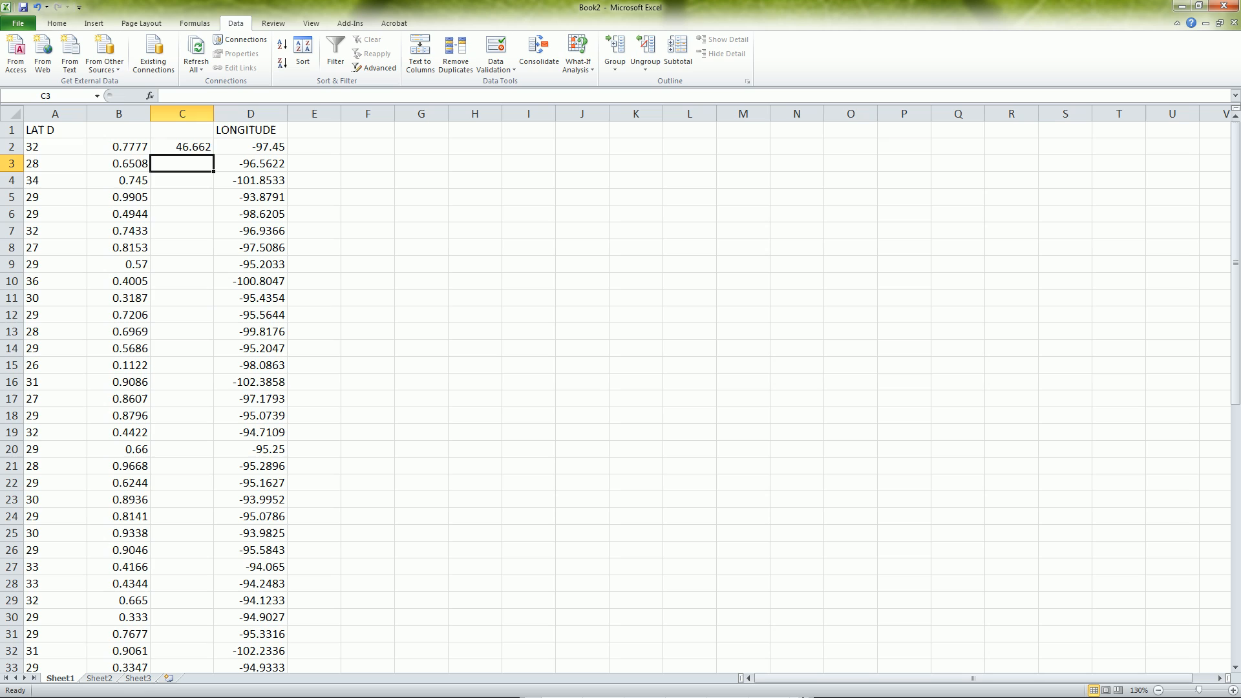
Fill the minutes formula down every row of column C.
click(181, 129)
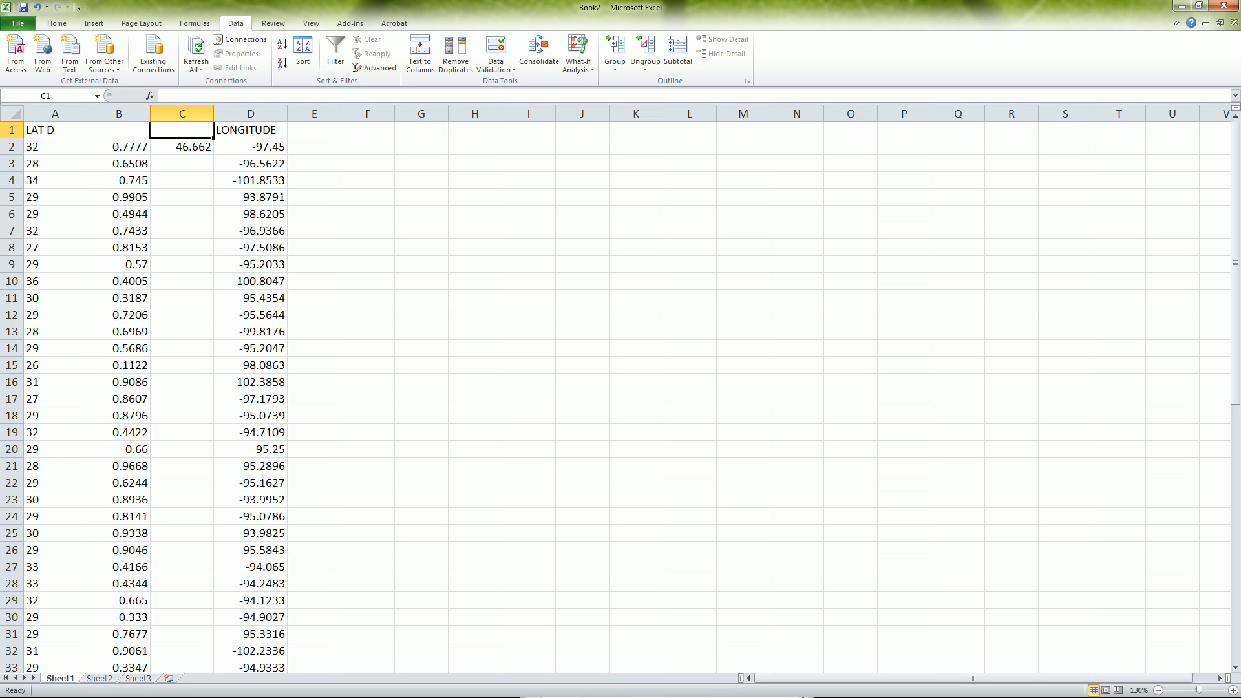
click(181, 146)
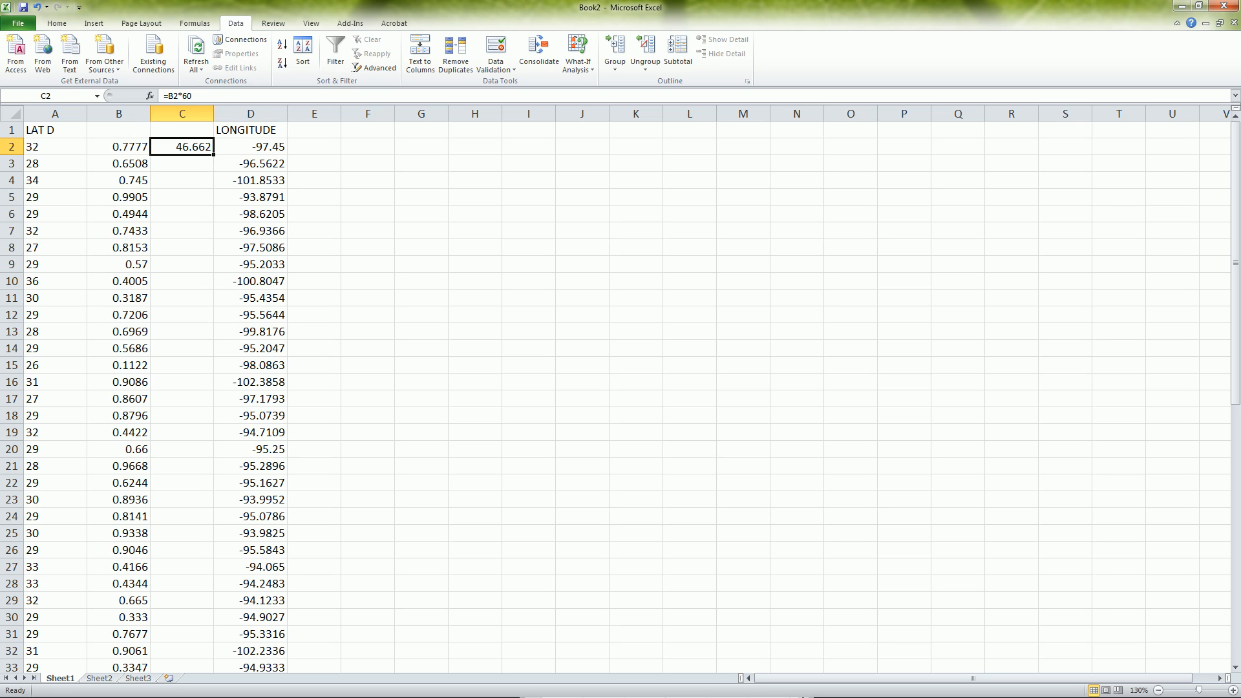
drag(209, 152, 209, 664)
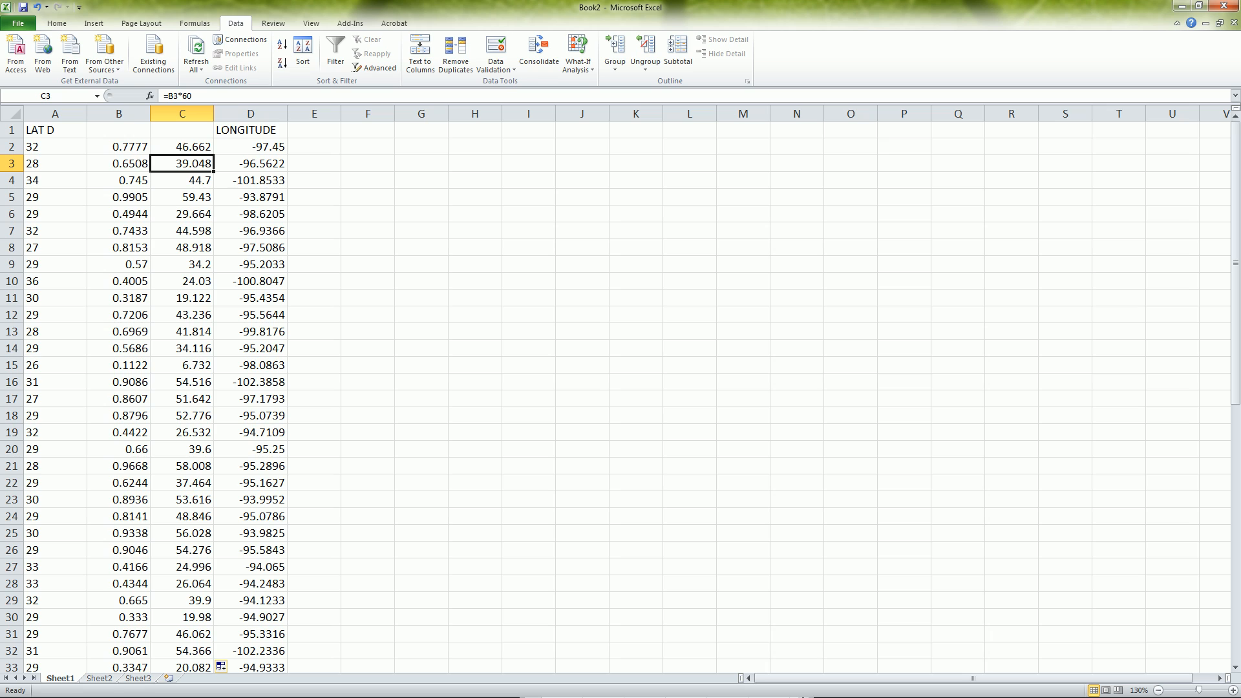
double_click(181, 163)
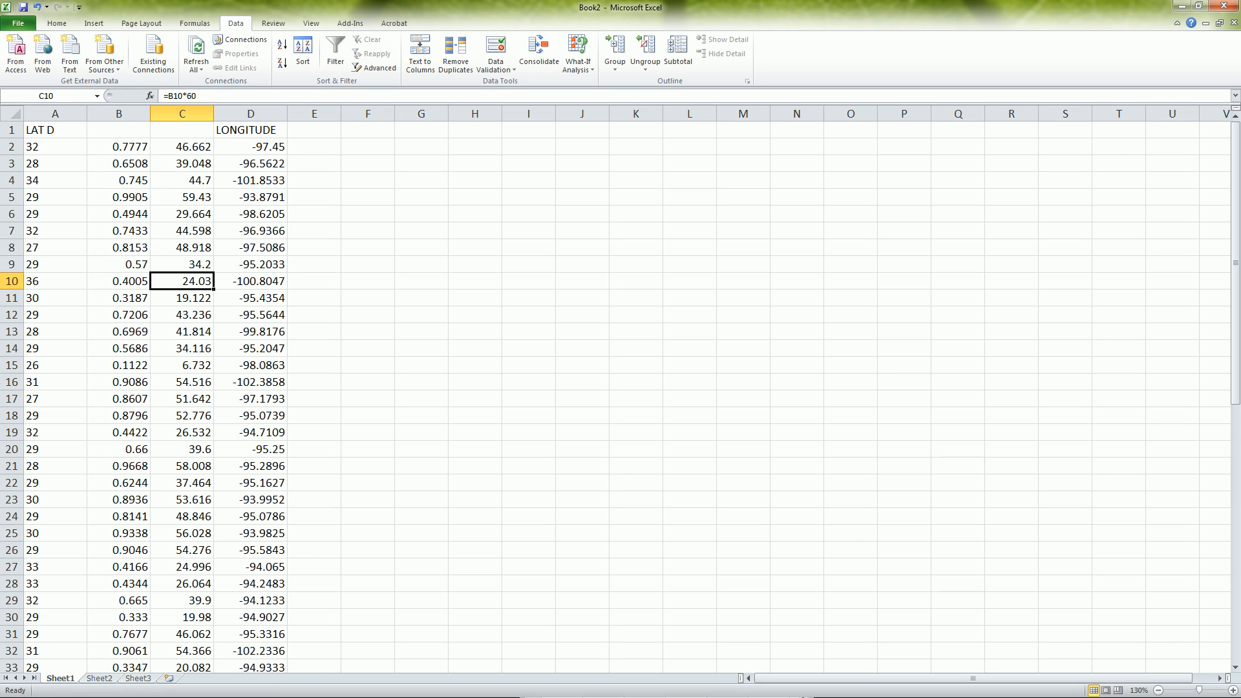
right_click(251, 114)
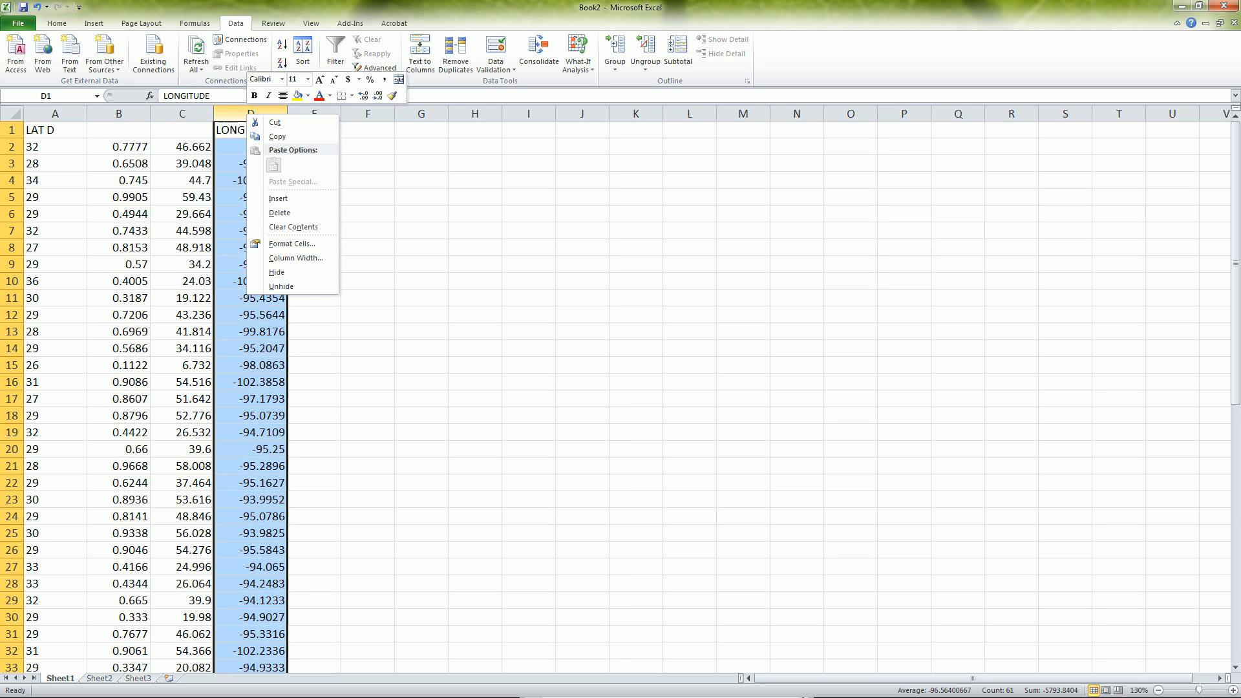
mouse_move(277, 198)
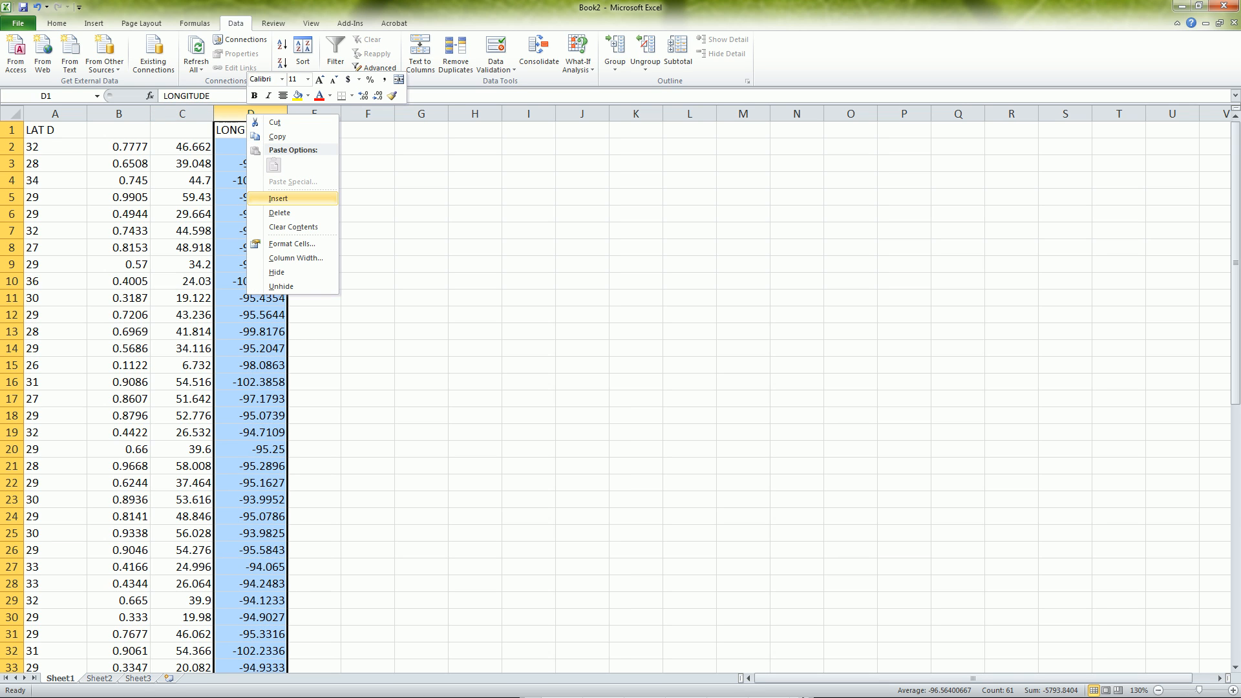
Insert a column before LONGITUDE and paste the minutes column into it as values only.
click(278, 197)
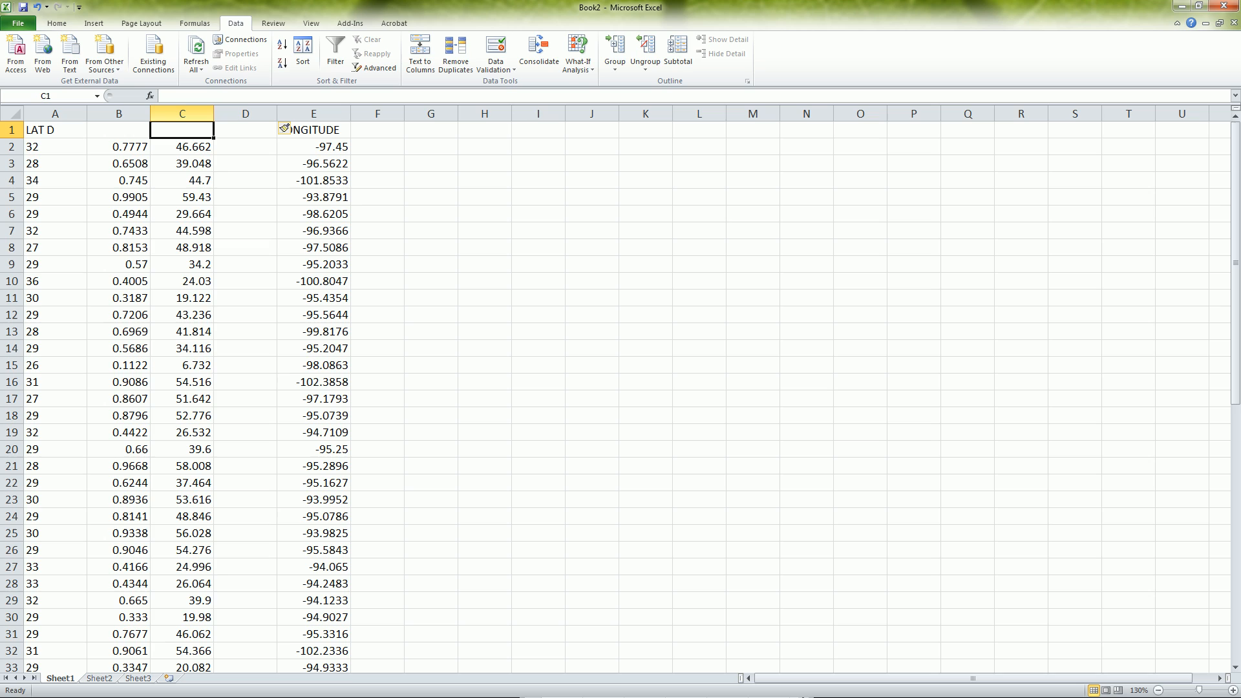
click(181, 113)
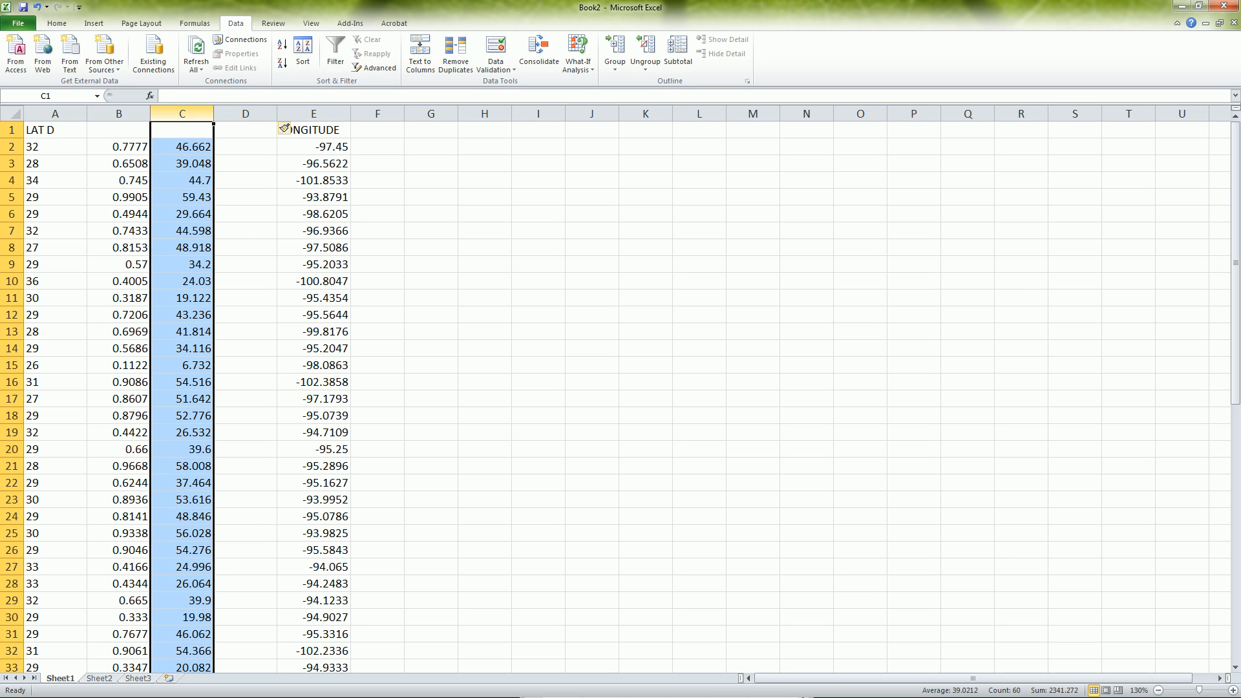
key(ctrl+c)
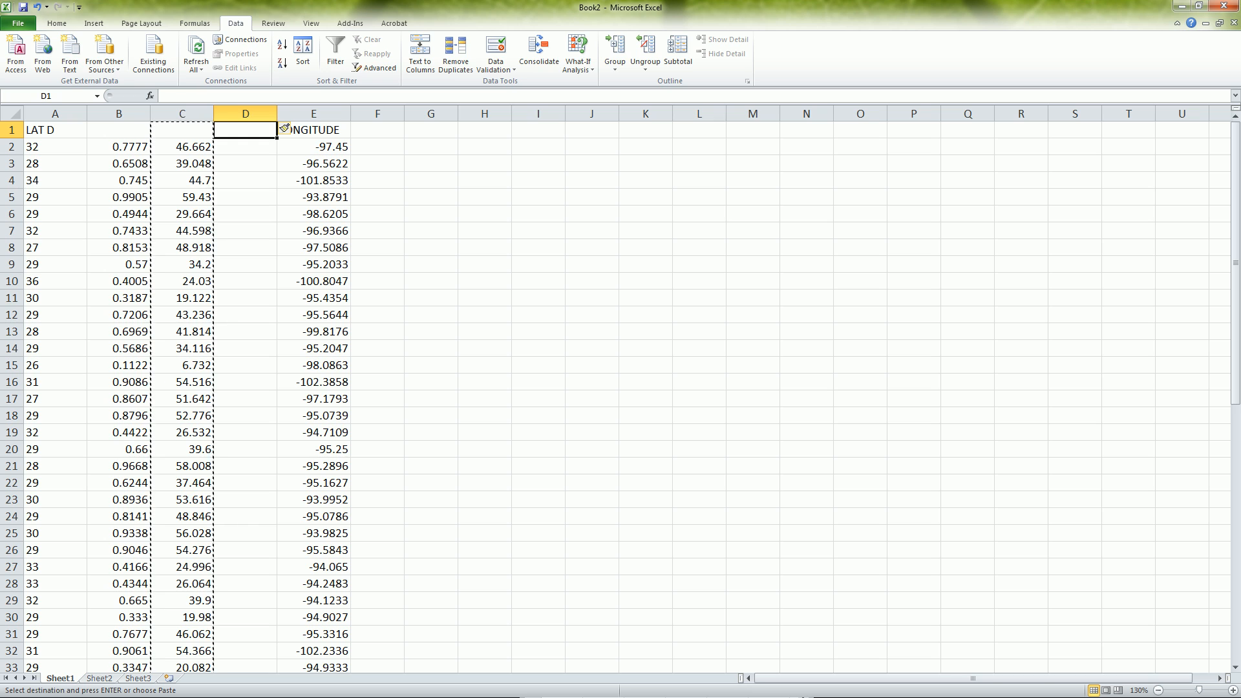
click(17, 22)
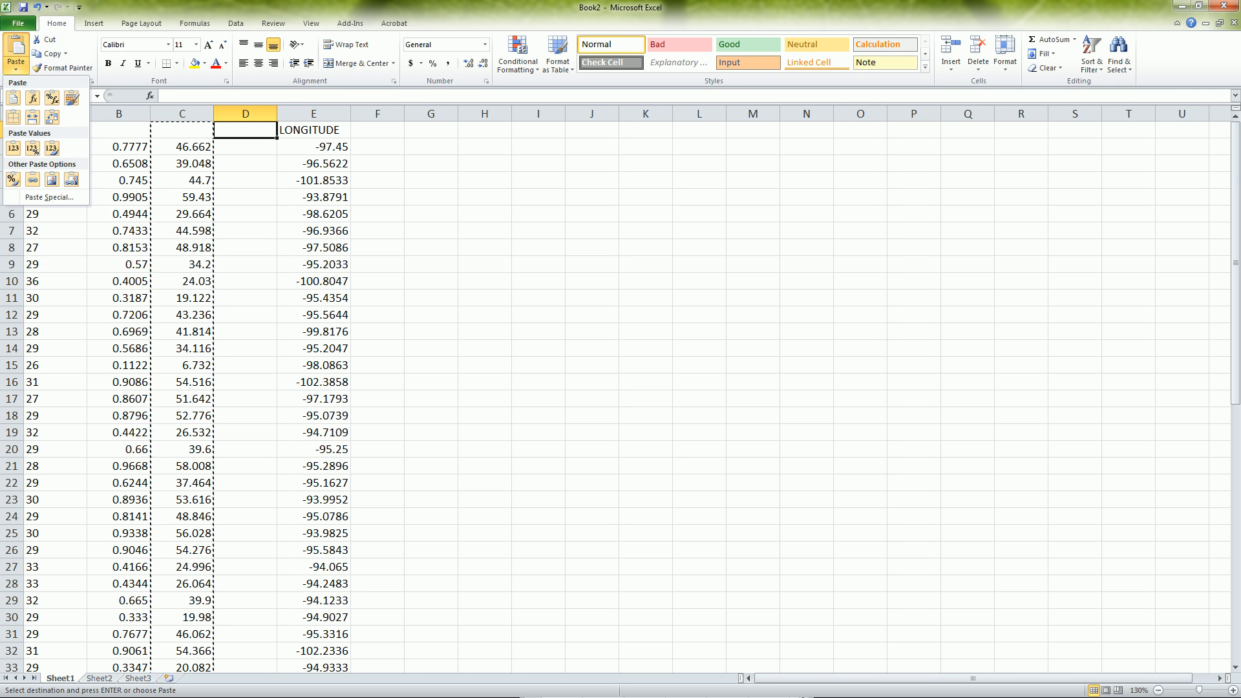
click(50, 97)
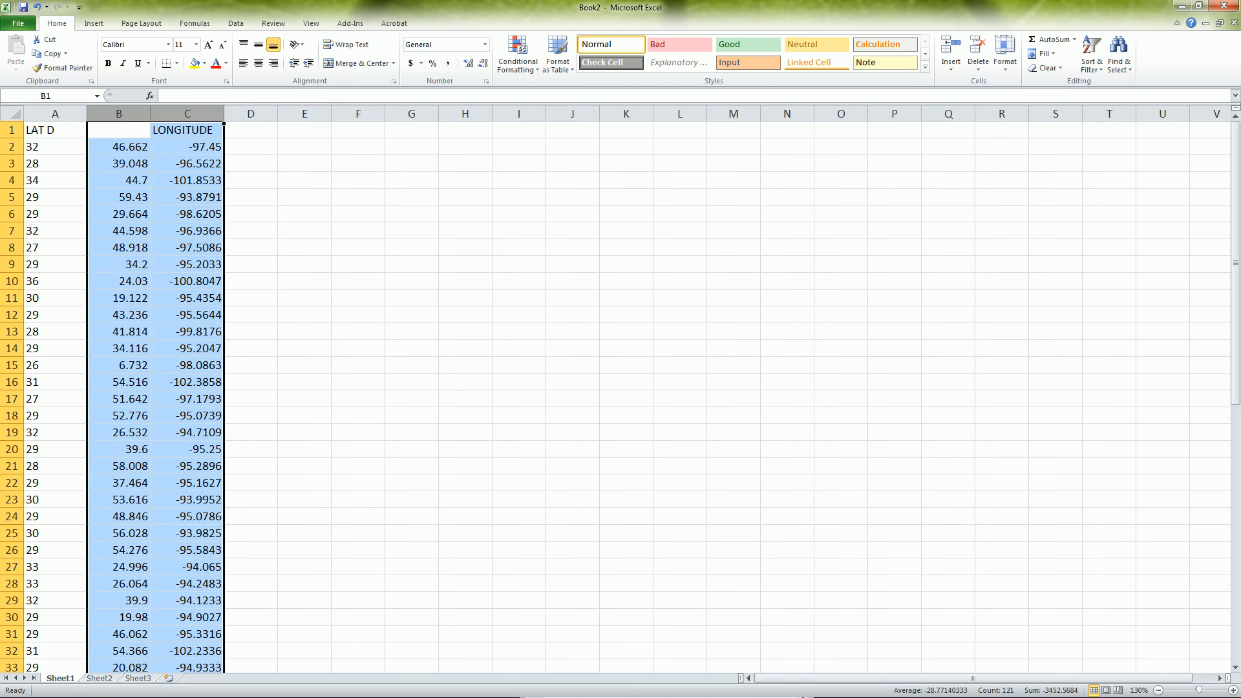
Insert a blank column C and replace every '.' in the minutes column B with ',.'.
click(187, 114)
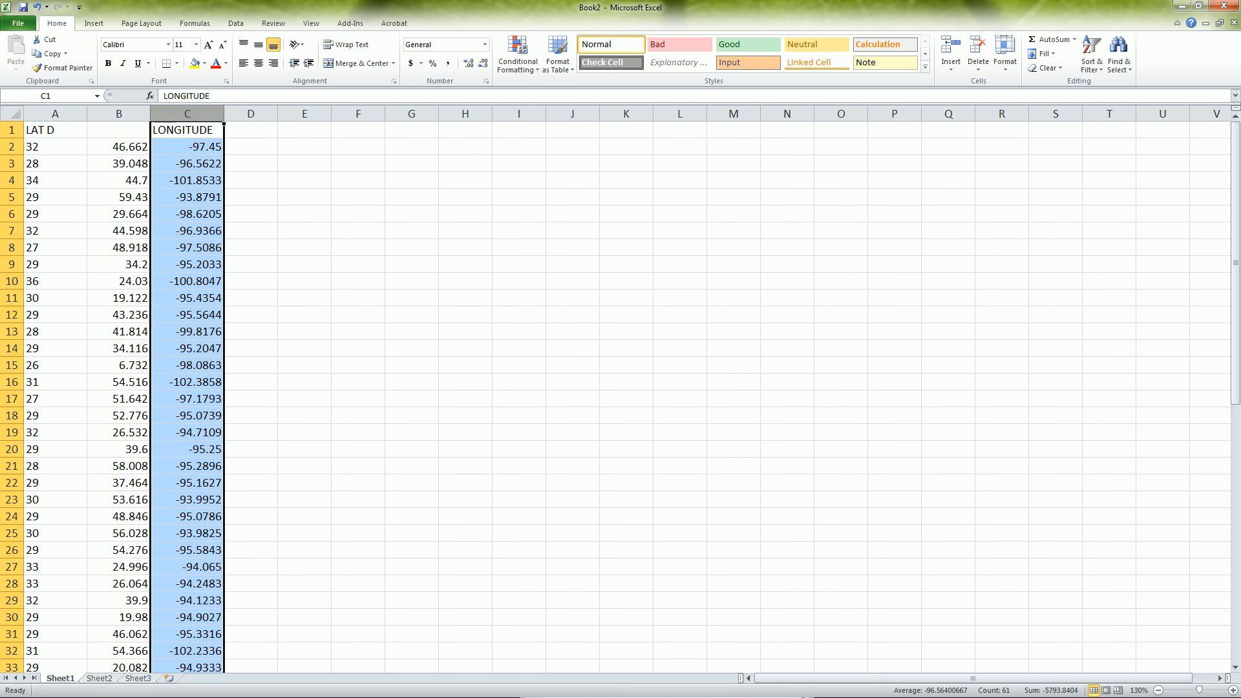
right_click(185, 114)
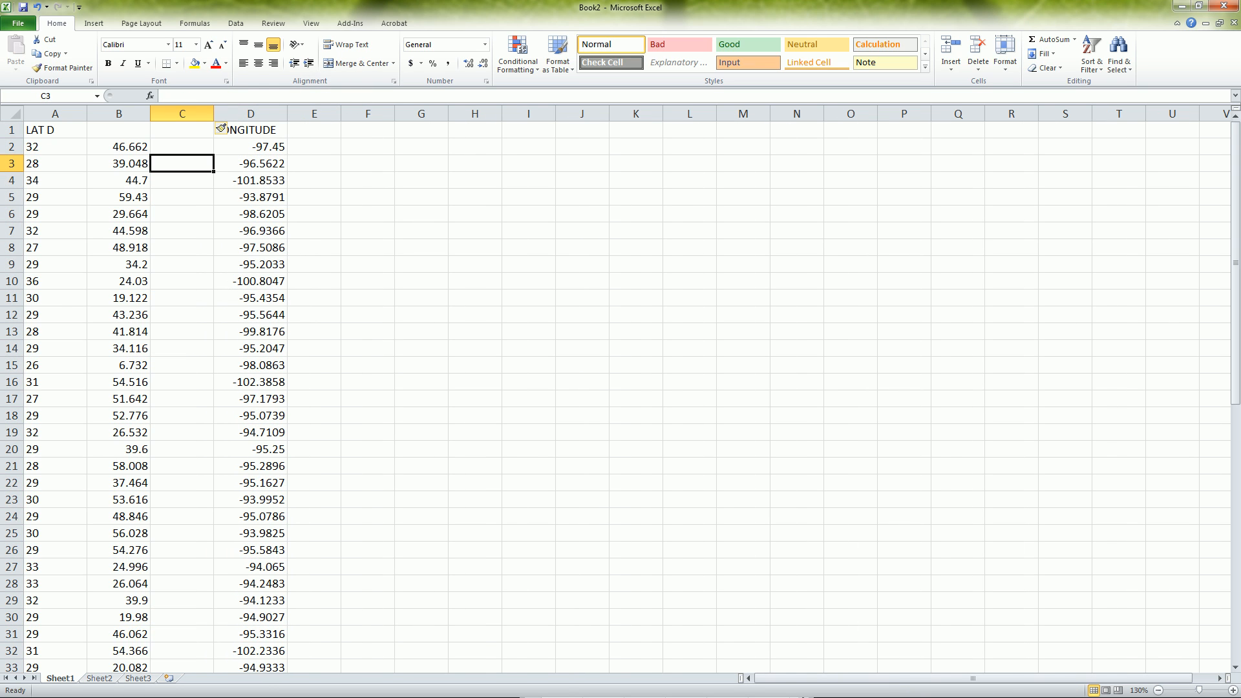
click(119, 113)
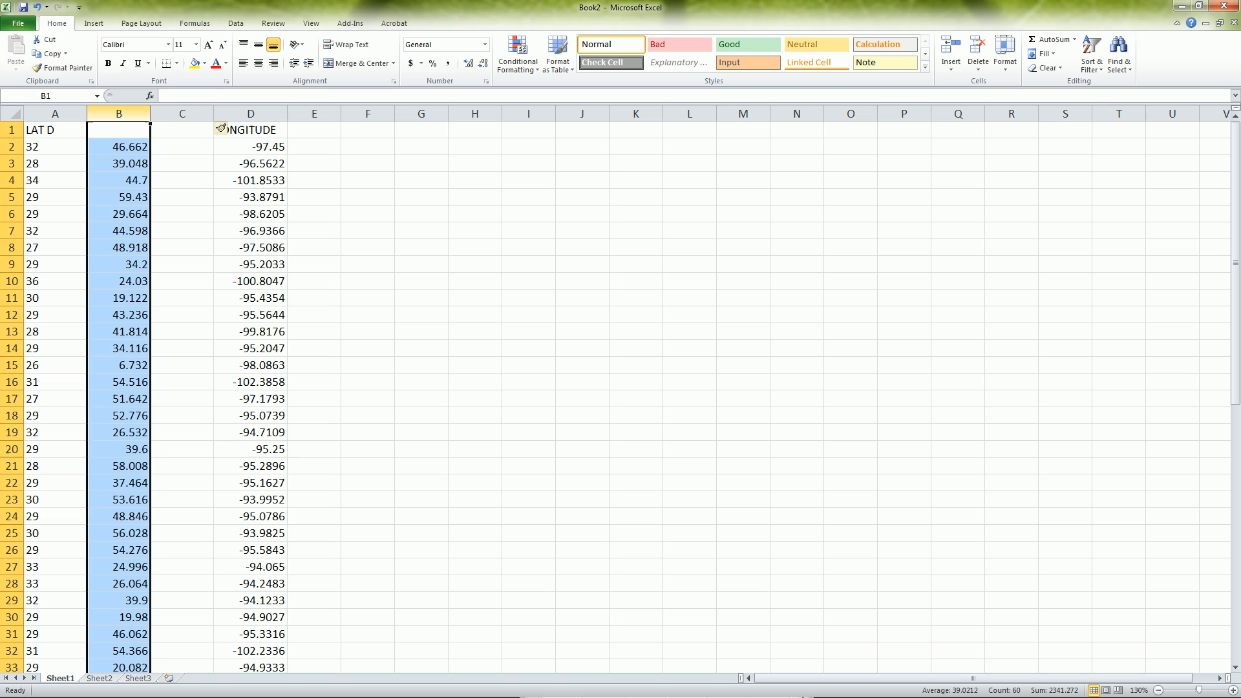
key(ctrl+f)
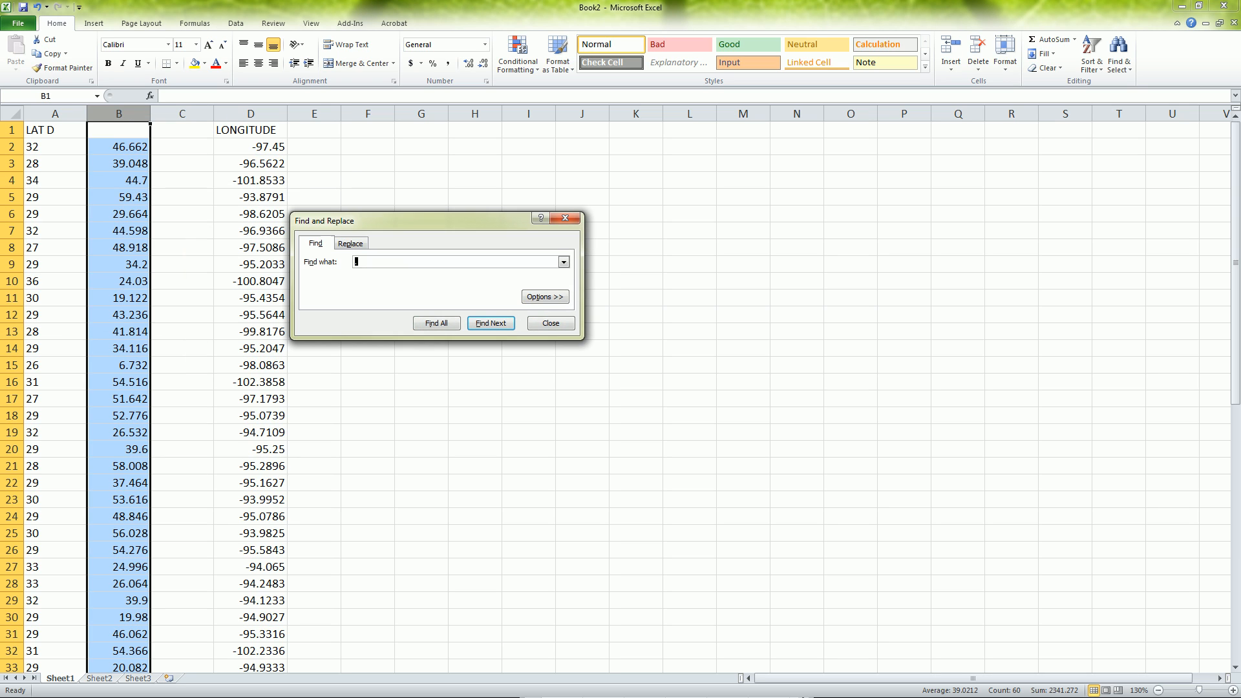
click(349, 242)
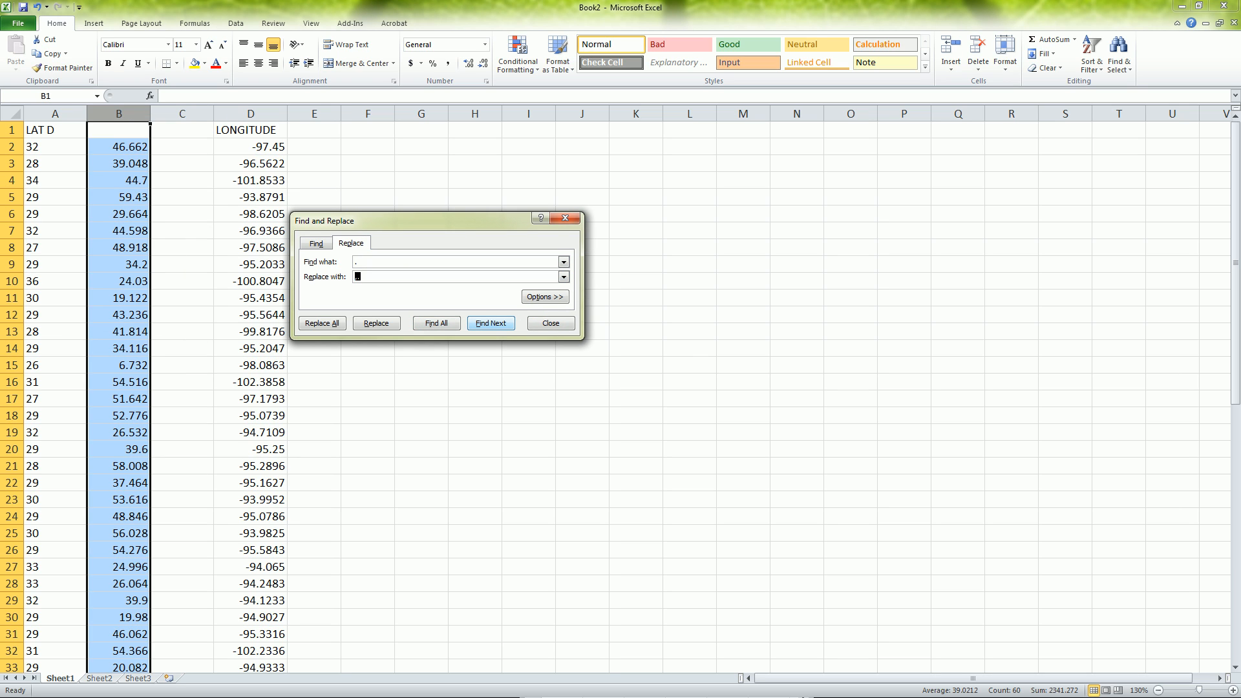
click(322, 324)
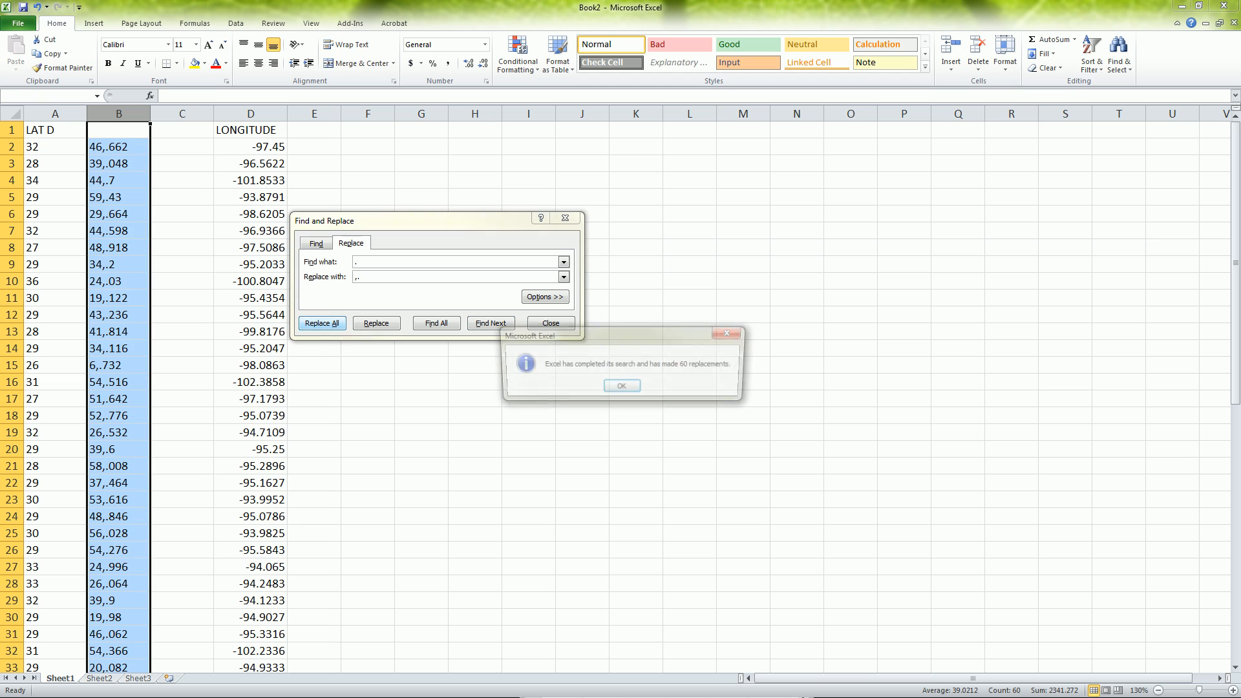
click(622, 386)
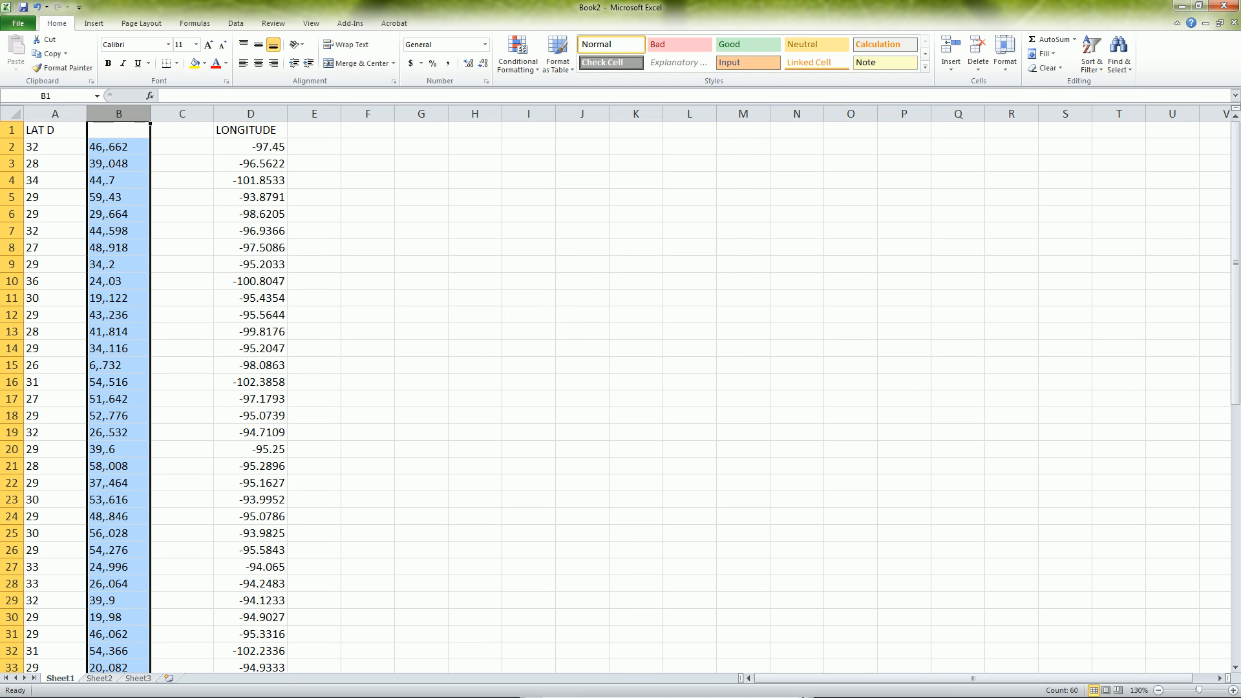
Split column B at the comma into whole minutes and decimal remainders via Text to Columns.
click(118, 114)
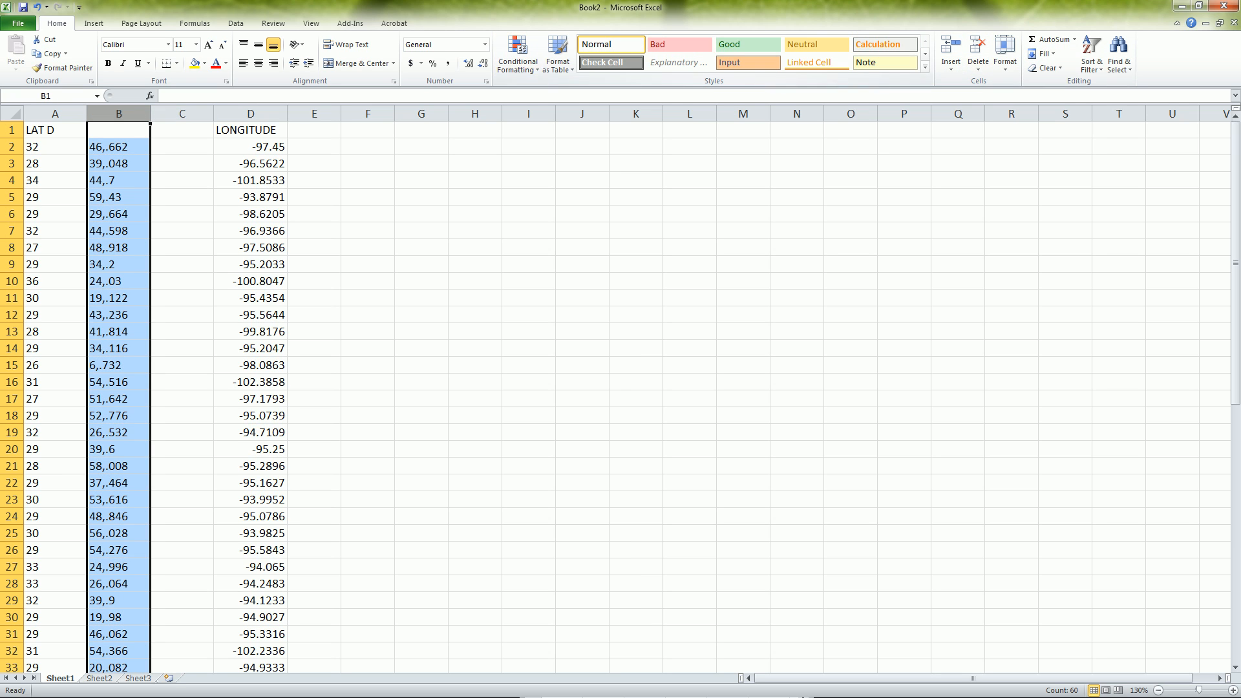
click(235, 23)
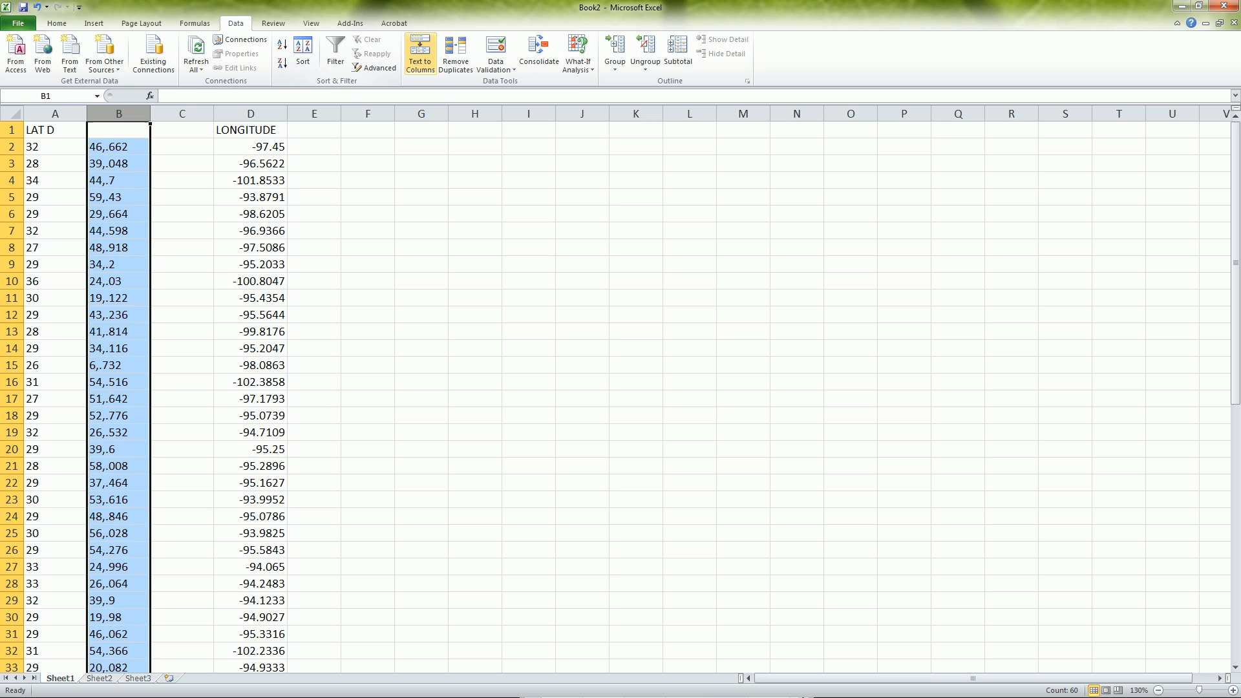
click(419, 54)
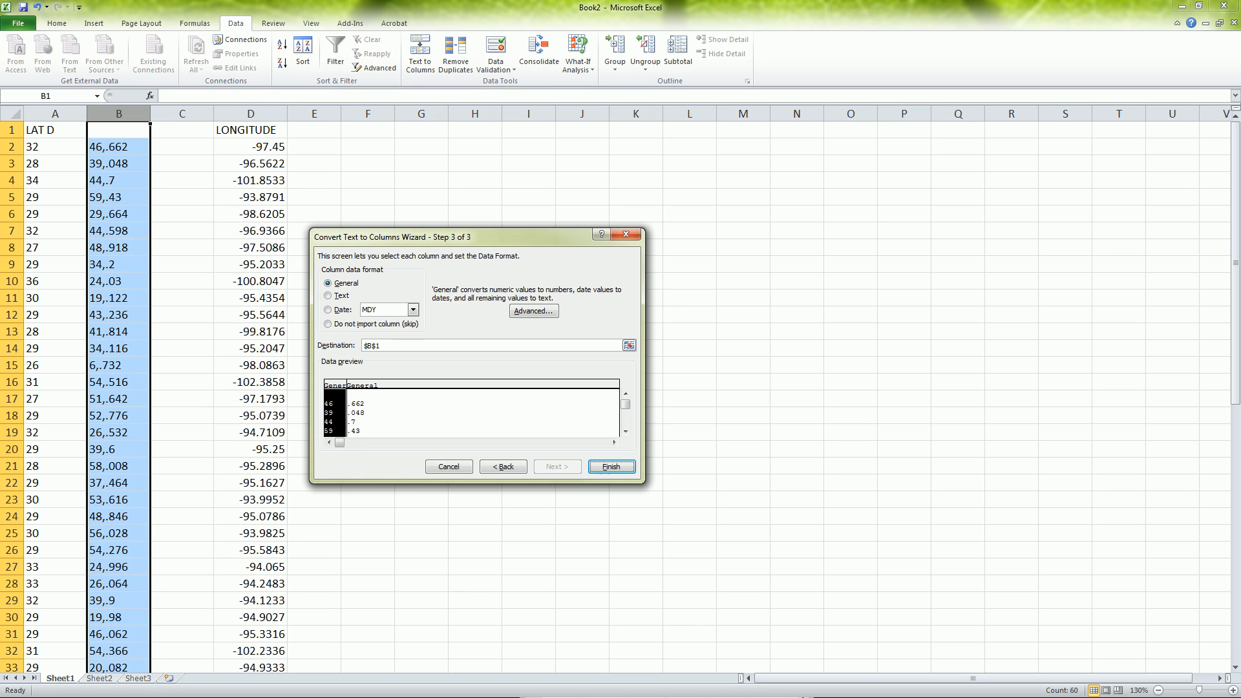
click(610, 466)
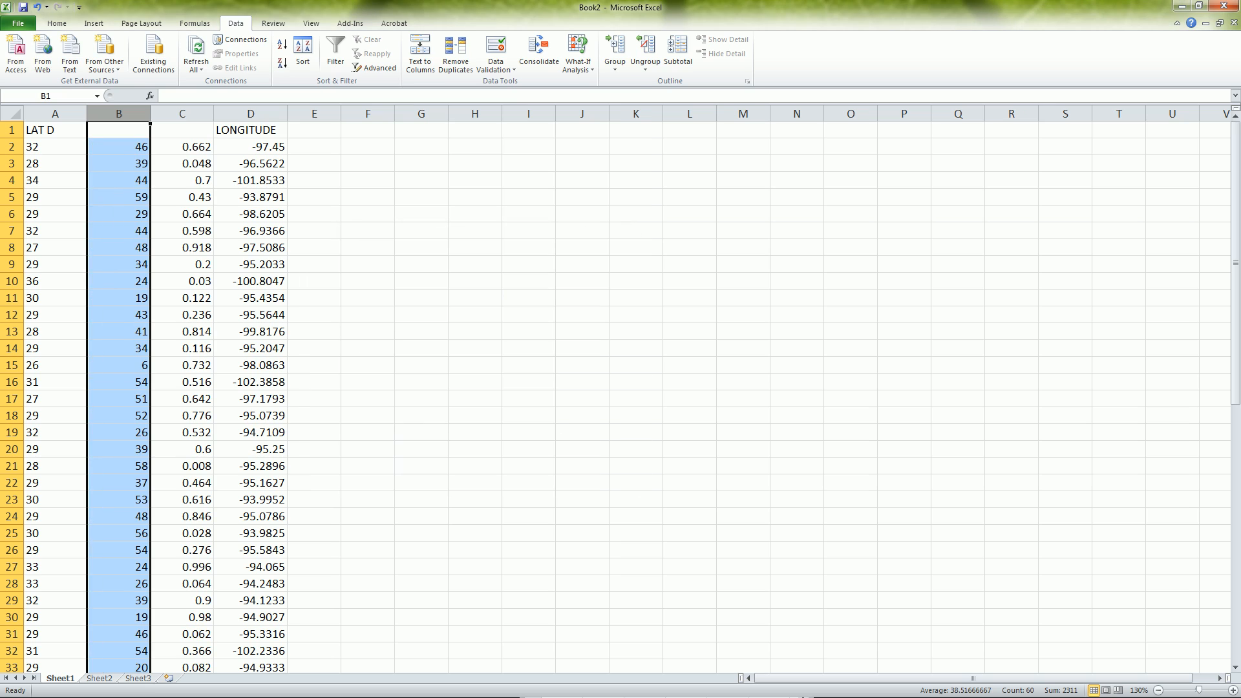
click(118, 129)
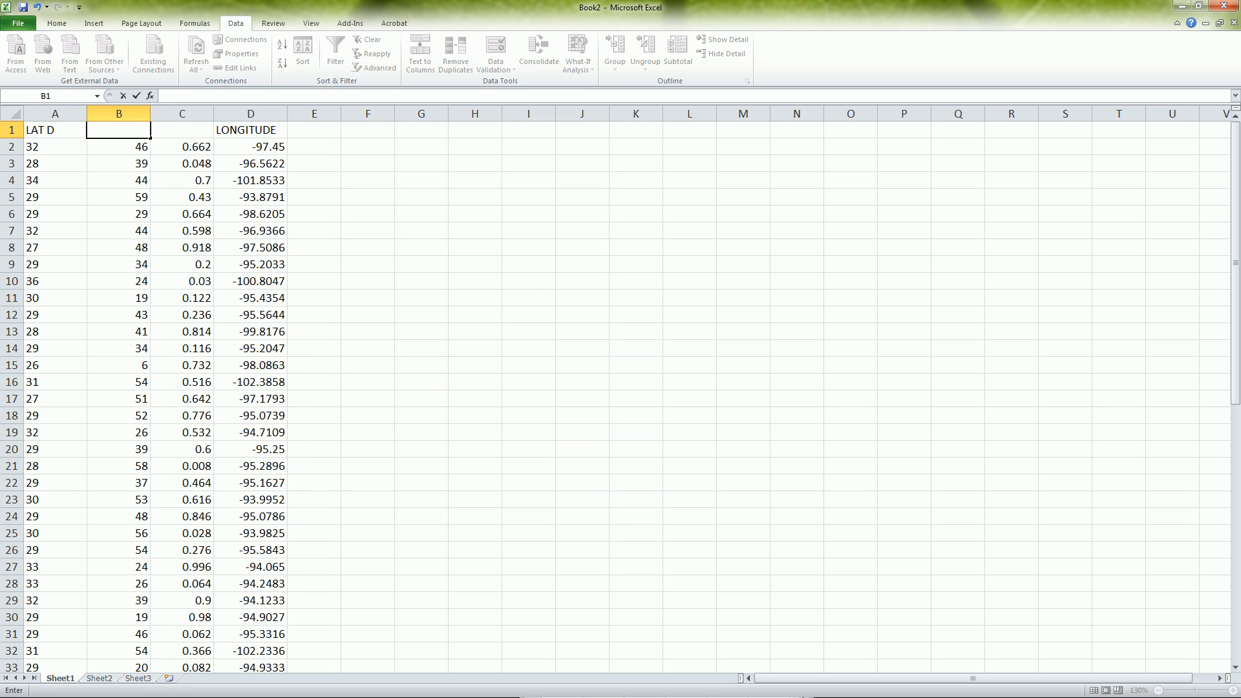
Label B1 LAT M, insert a helper column and compute seconds as =C2*60.
text(LAT M)
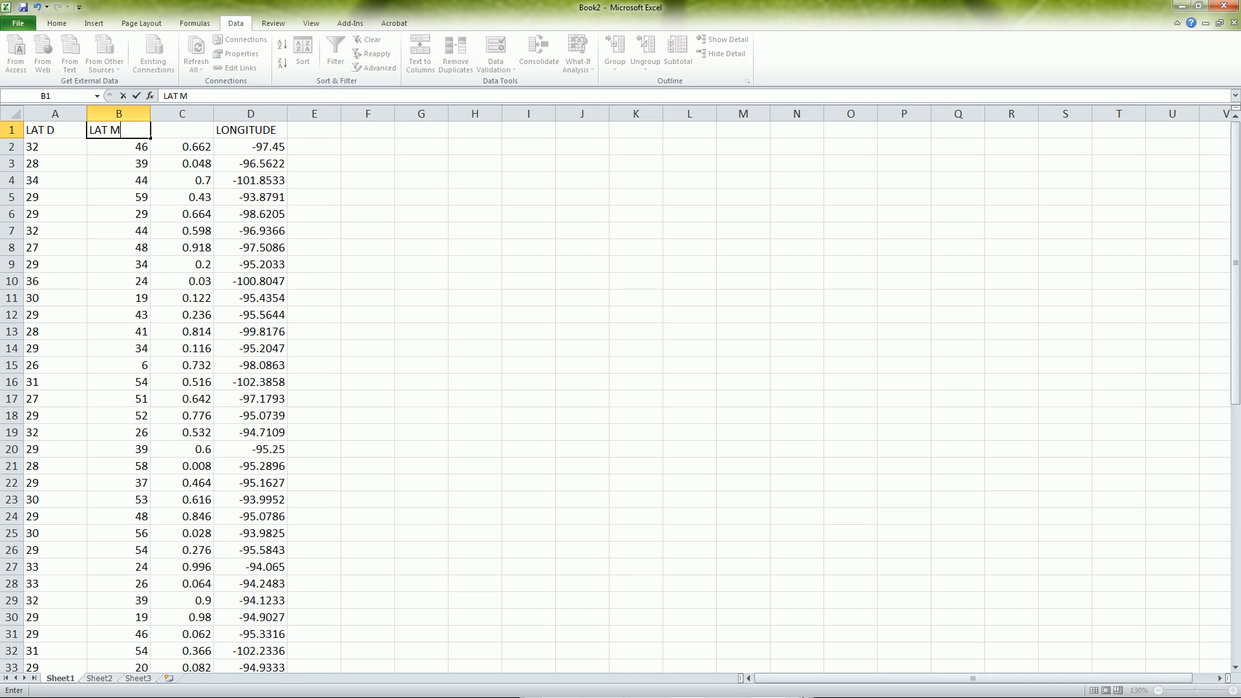
click(250, 113)
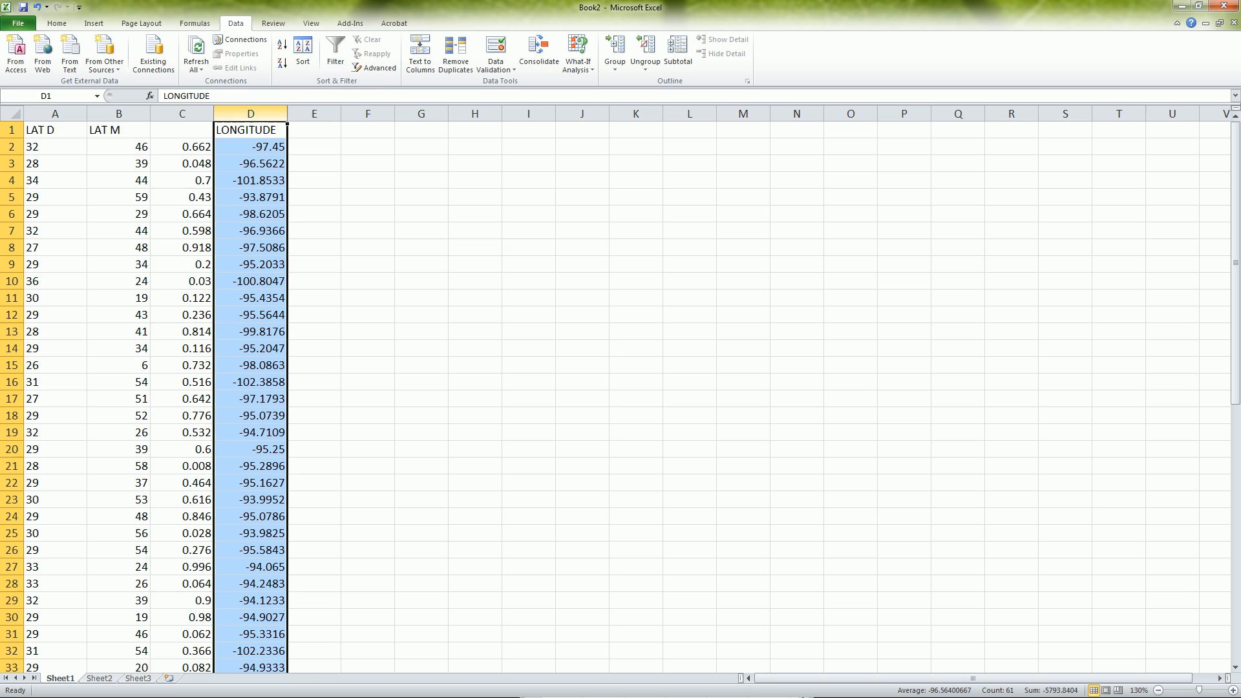
right_click(250, 146)
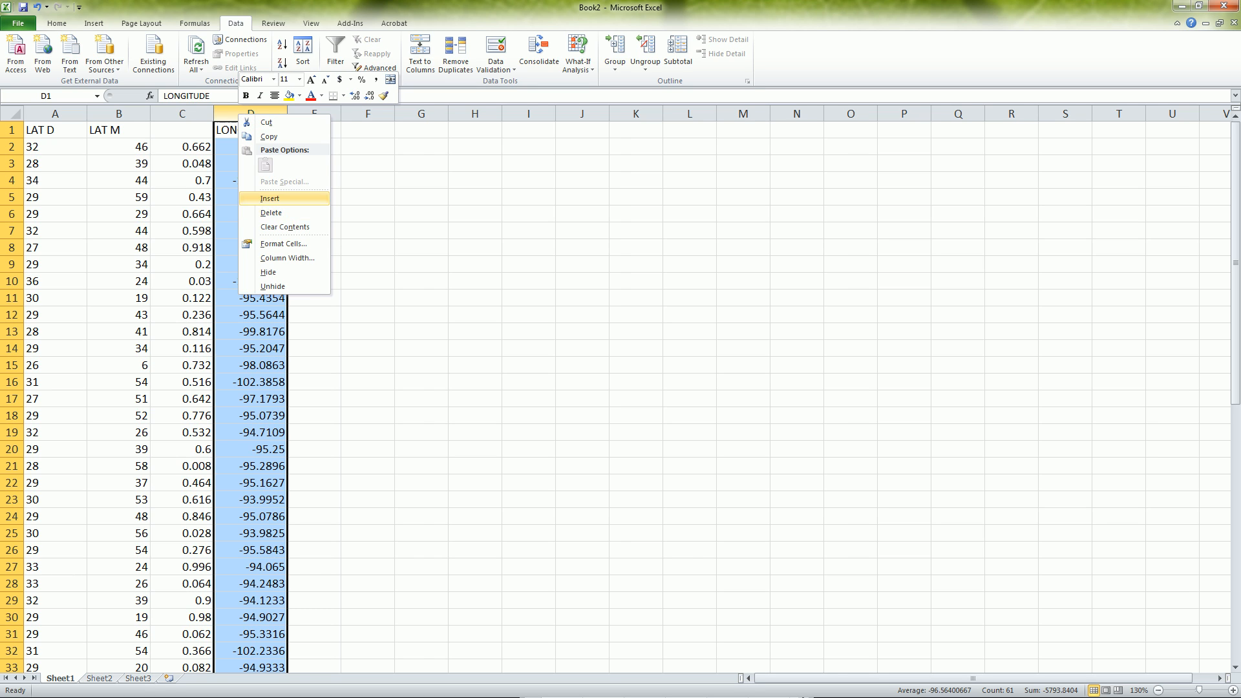
click(270, 198)
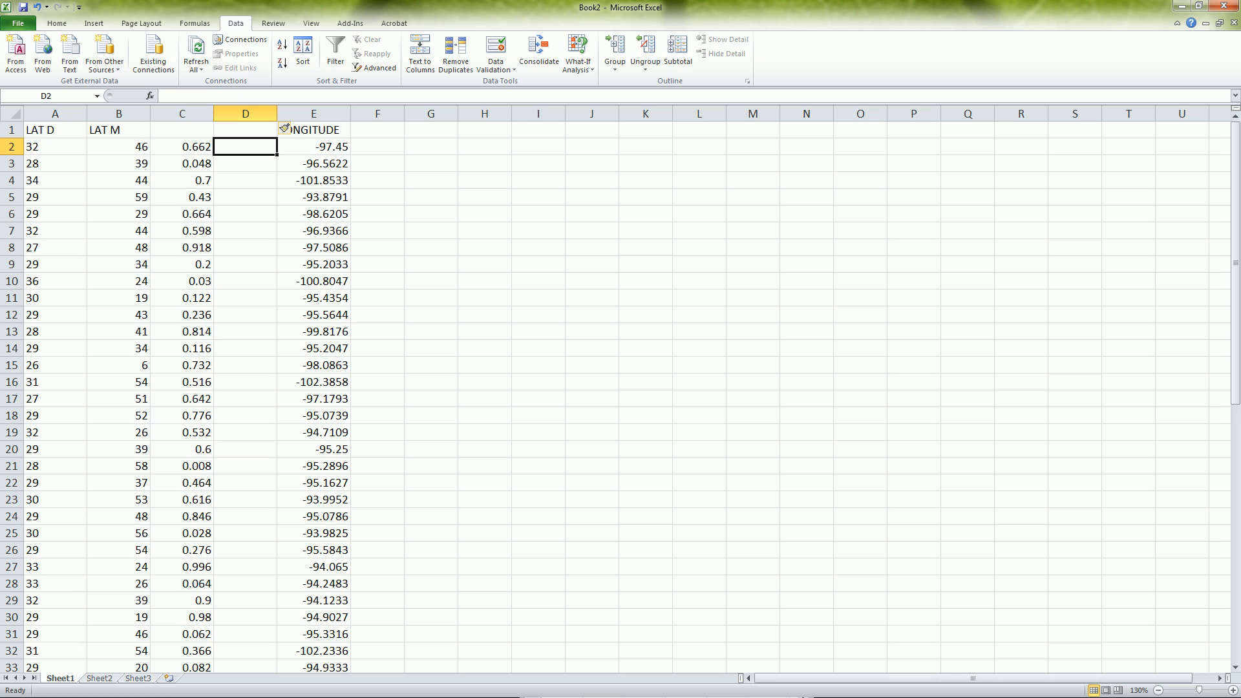
text(=)
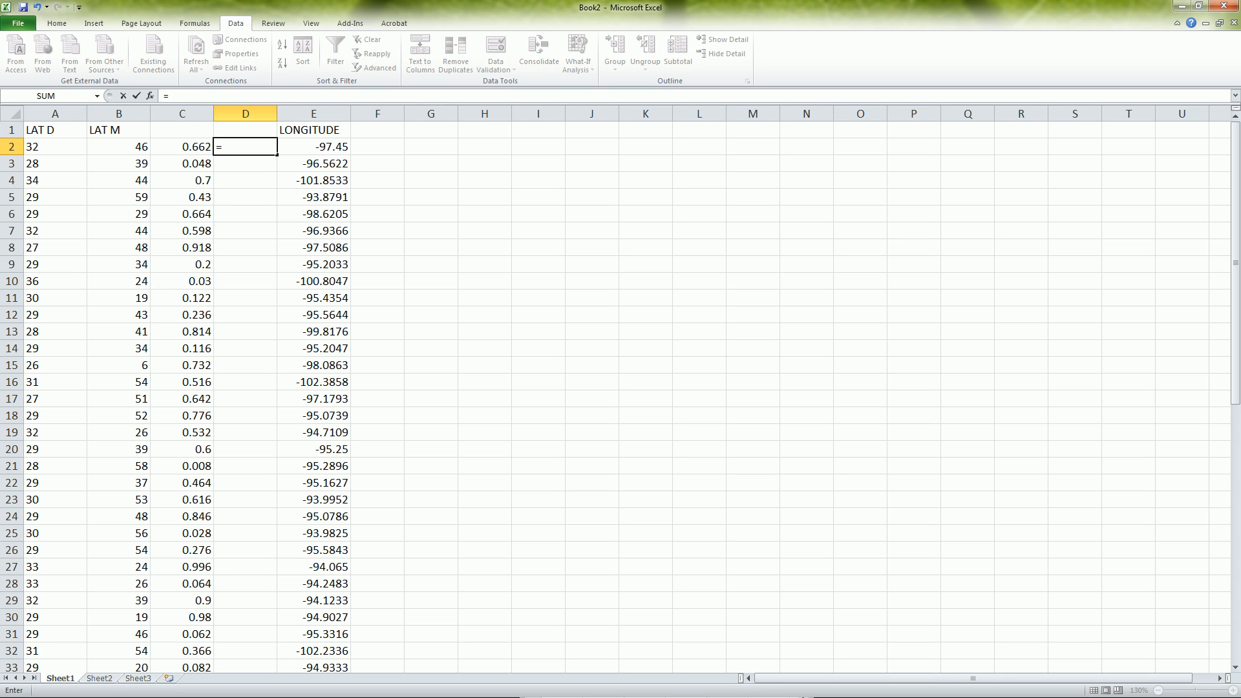
text(C2*)
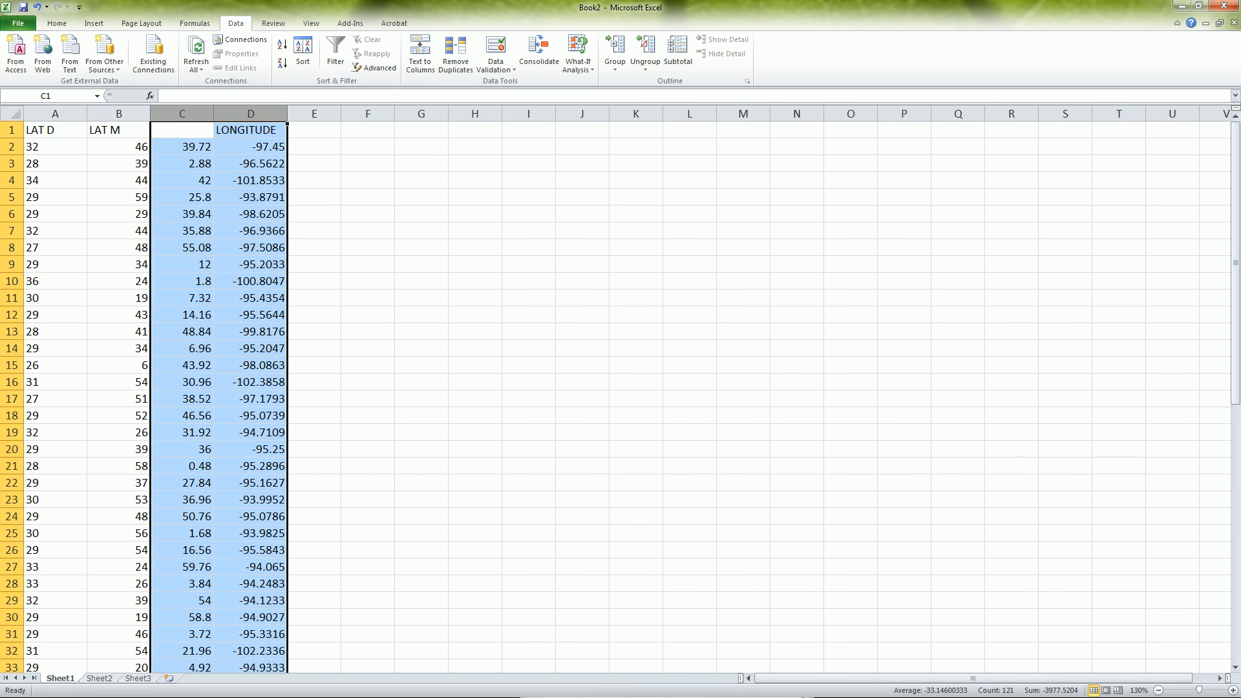
Head the seconds column C1 as LAT S.
text(Lat)
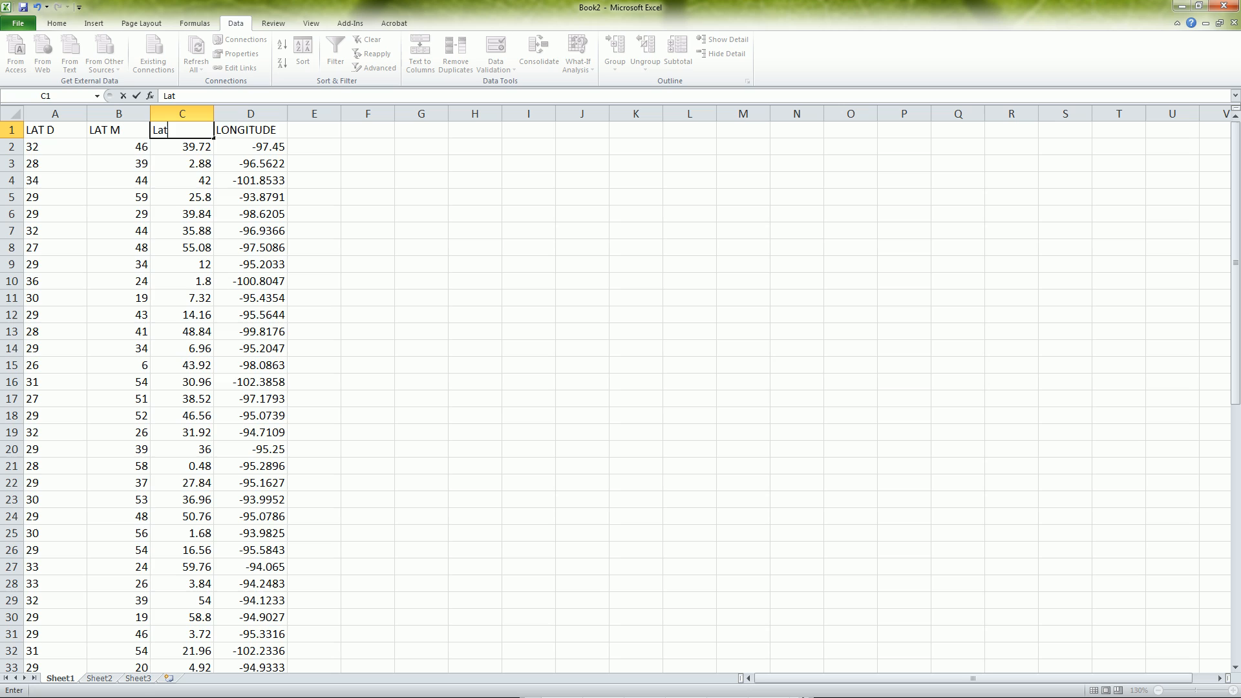
key(Backspace)
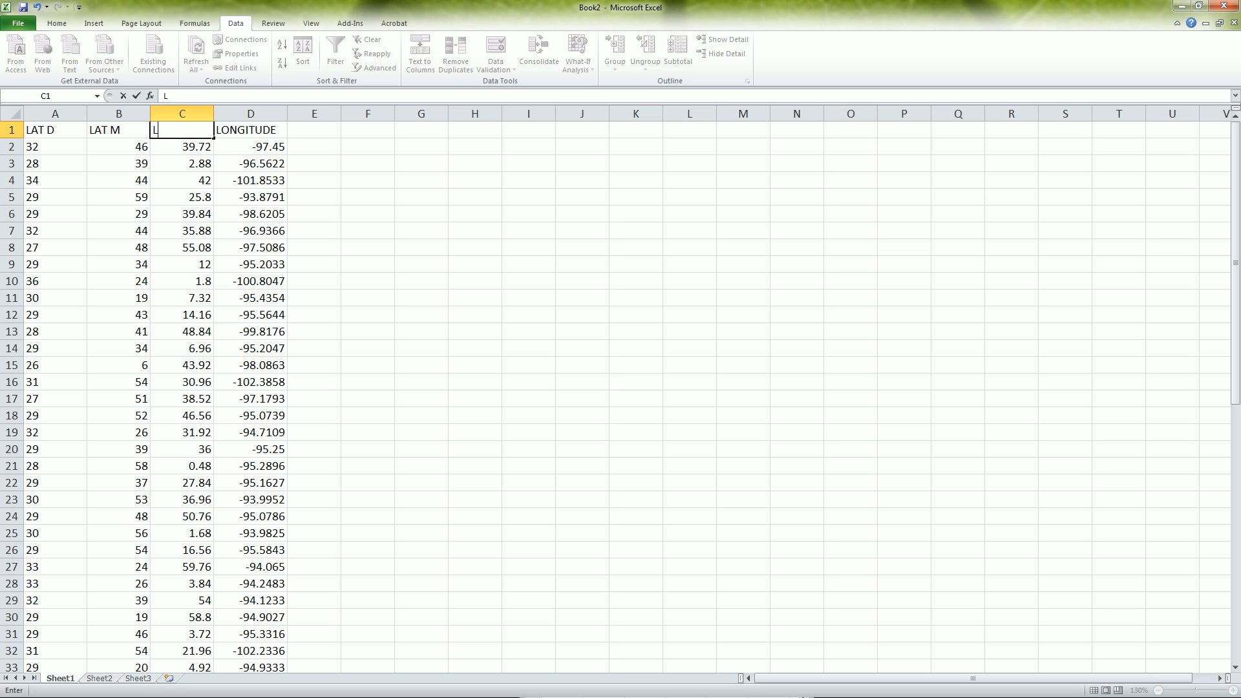
text(AT S)
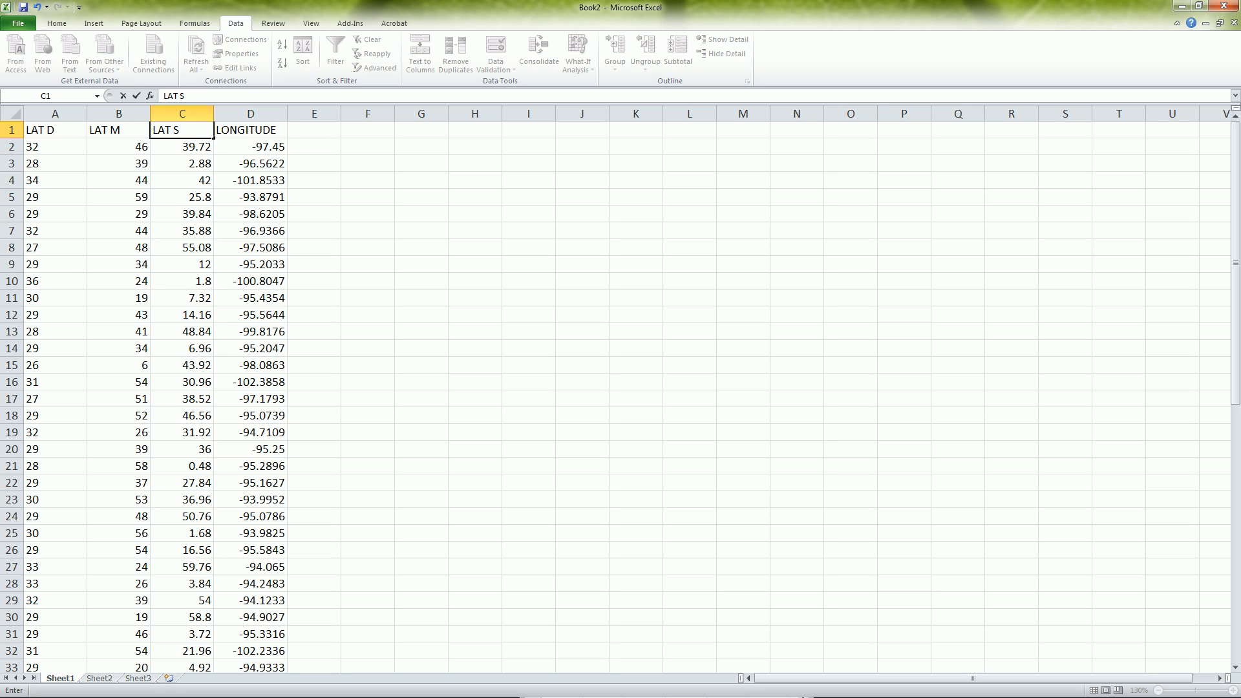
click(54, 114)
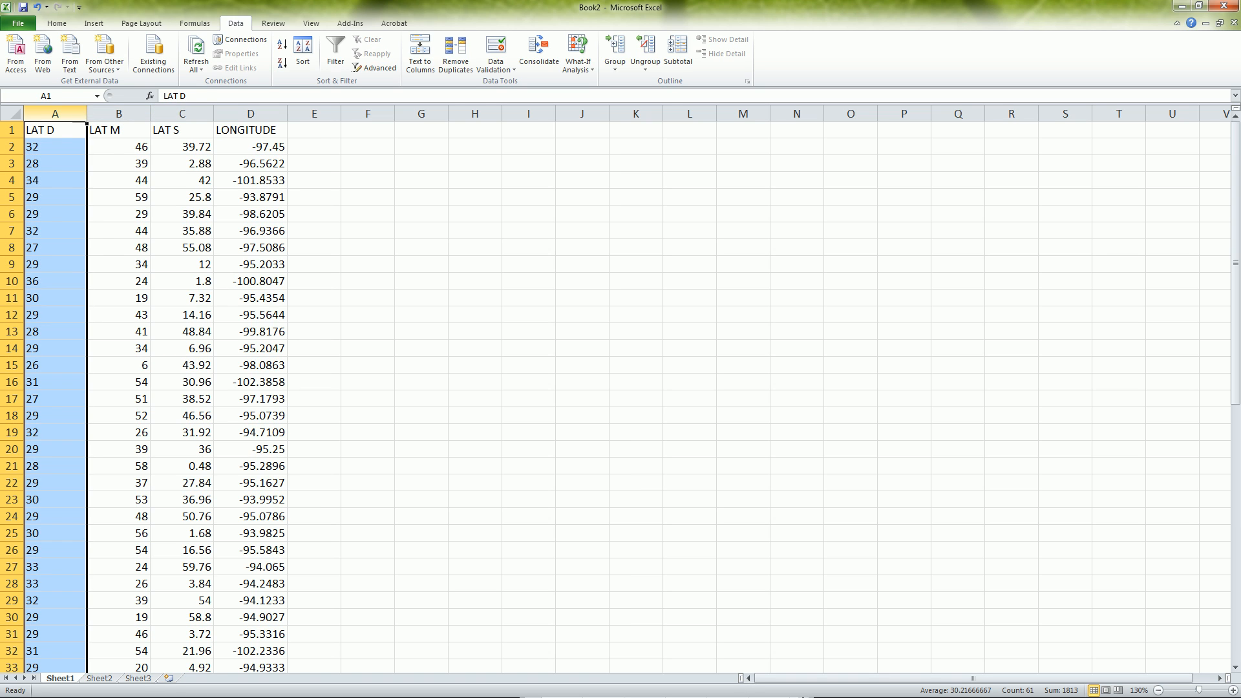
Insert a first column headed LAT Hemi and fill N down every row.
right_click(55, 113)
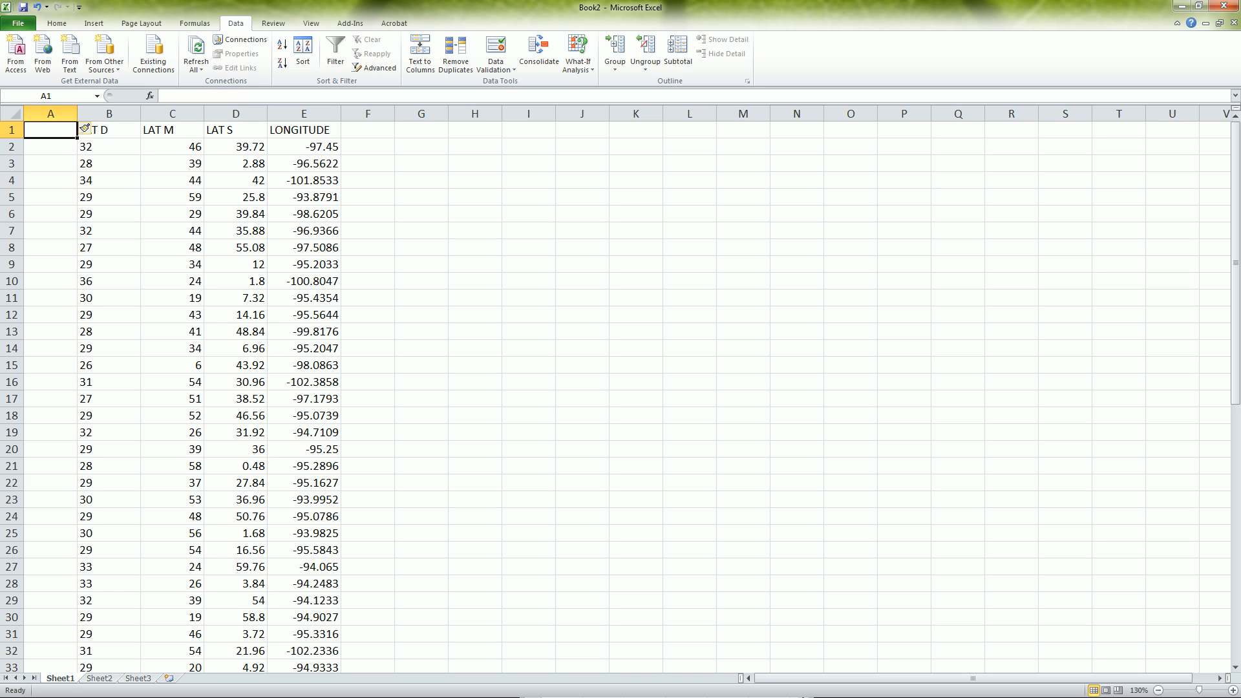
text(L)
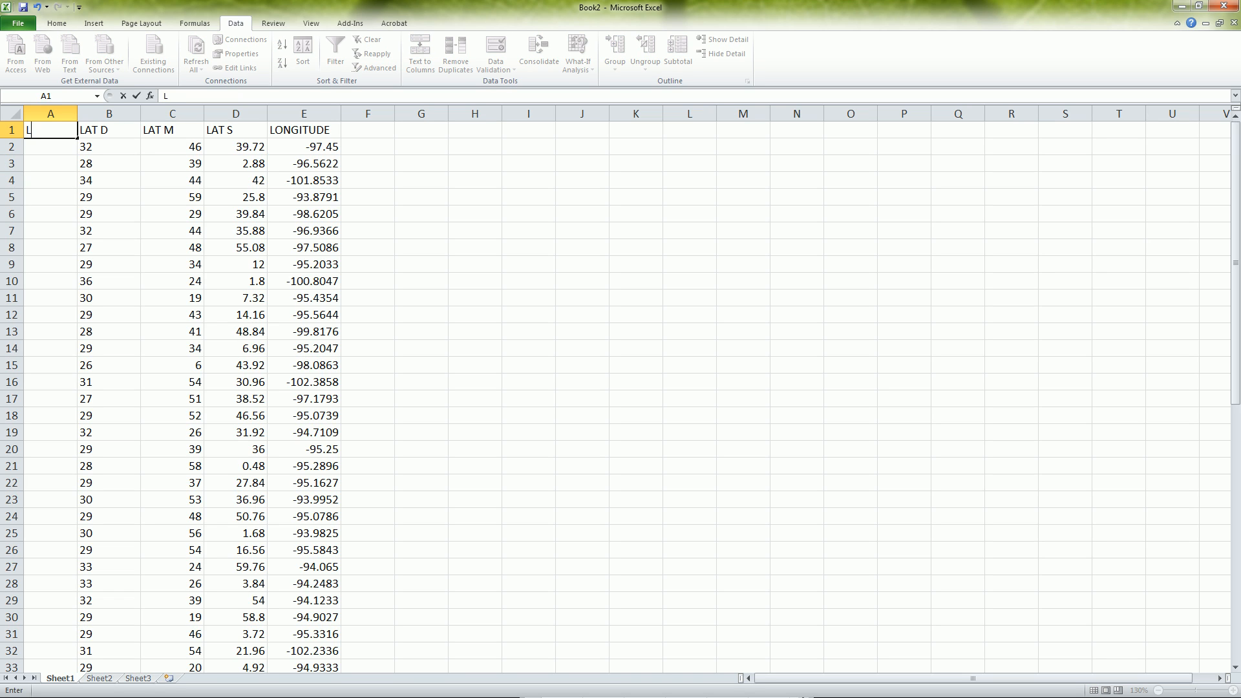
text(AT Hemi)
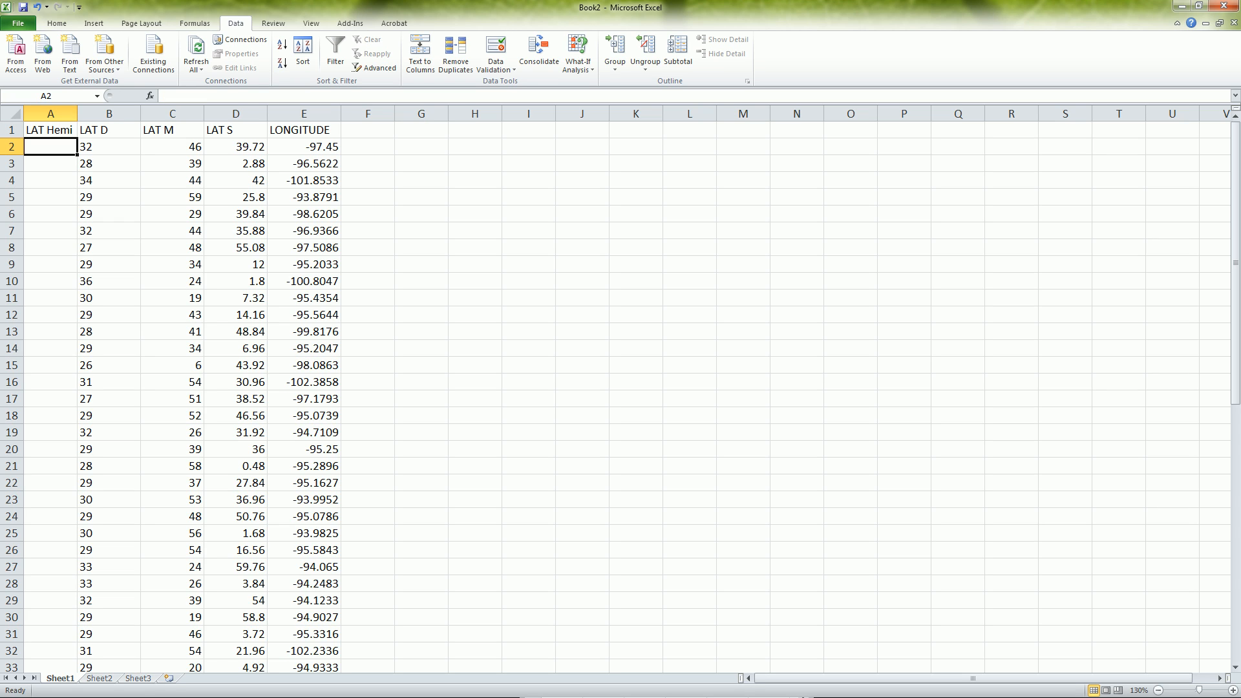
text(N)
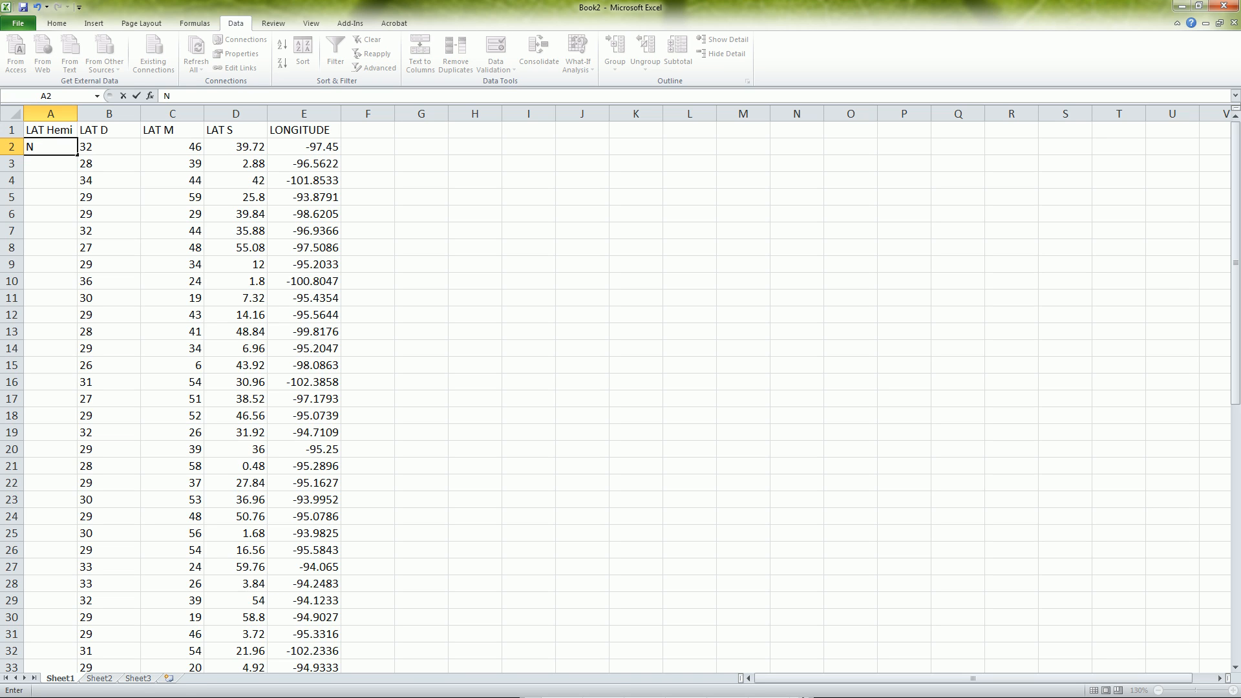
key(Enter)
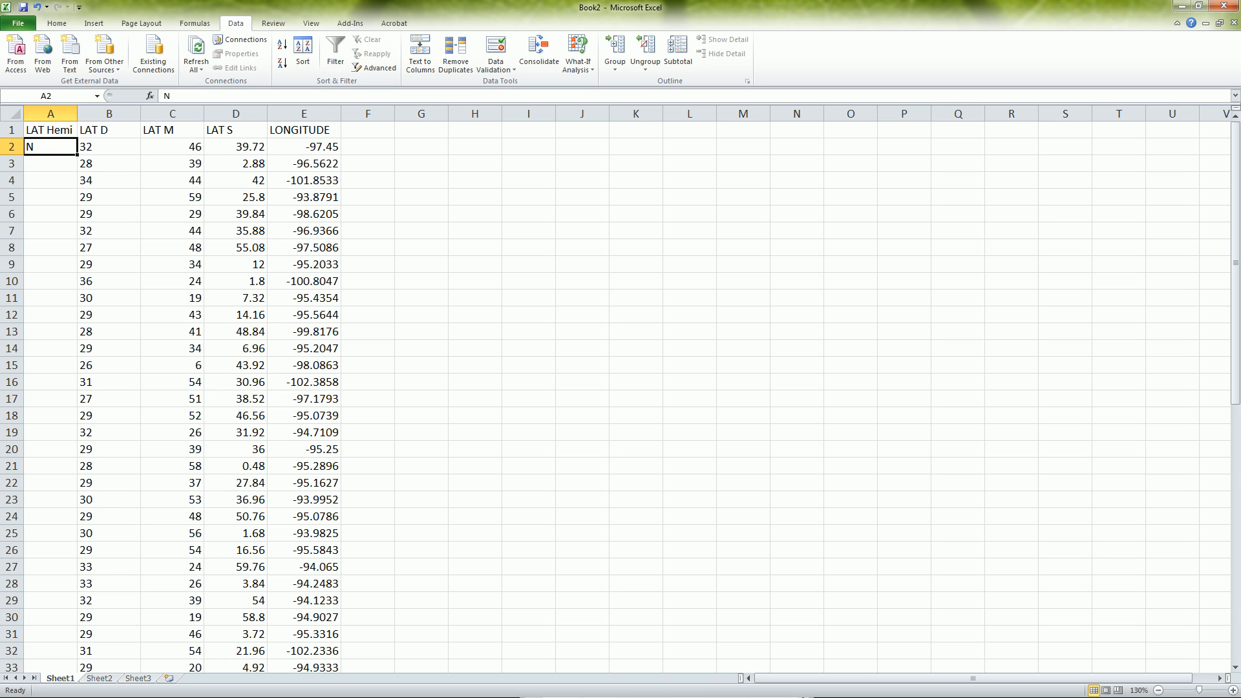
drag(69, 146, 70, 667)
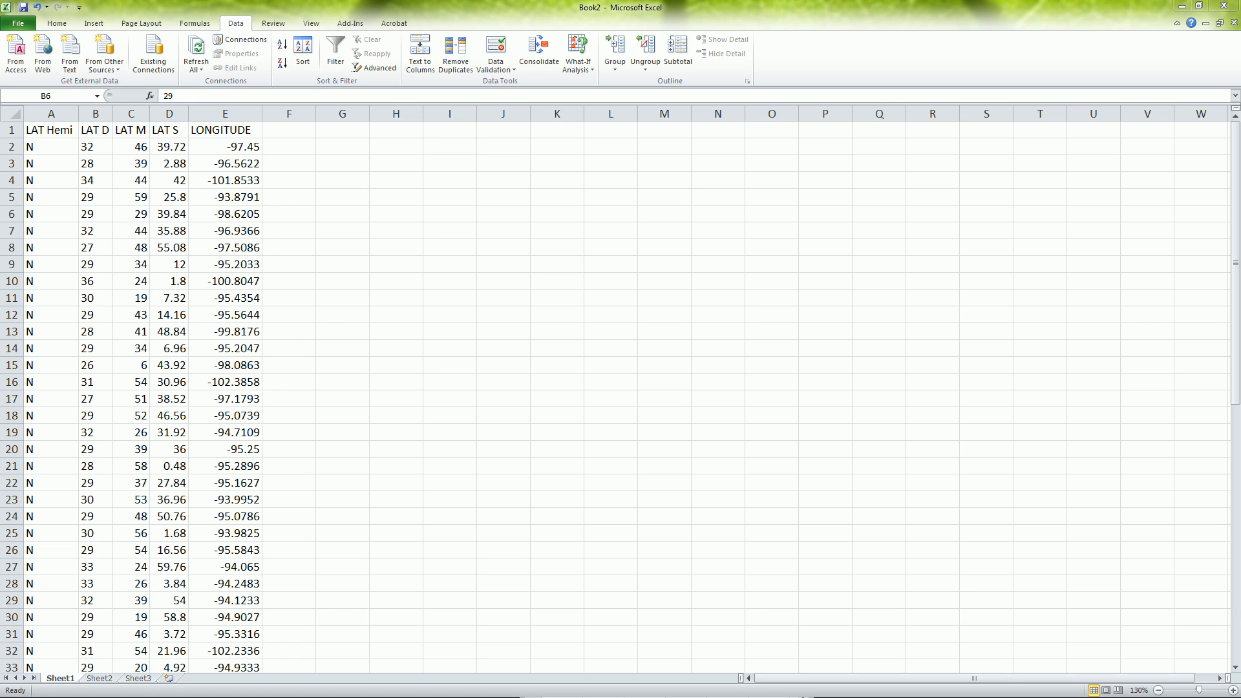
Insert a Long Hemi column before LONGITUDE and fill every row with W.
right_click(224, 114)
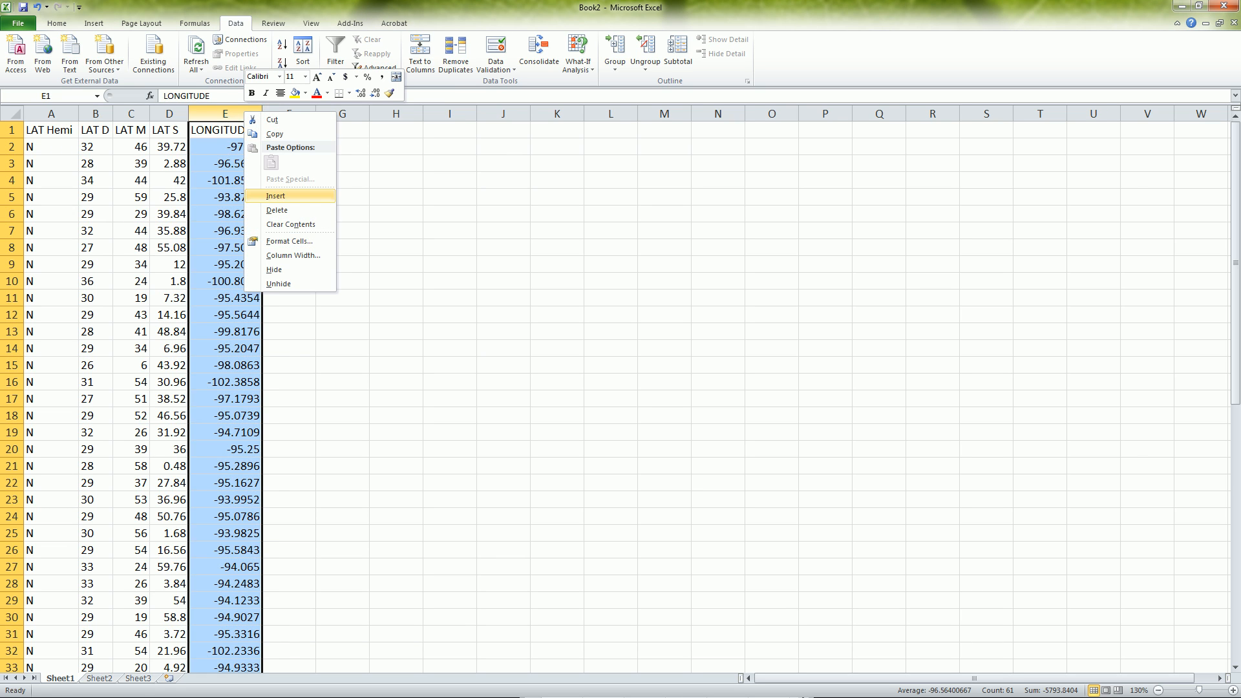
click(274, 195)
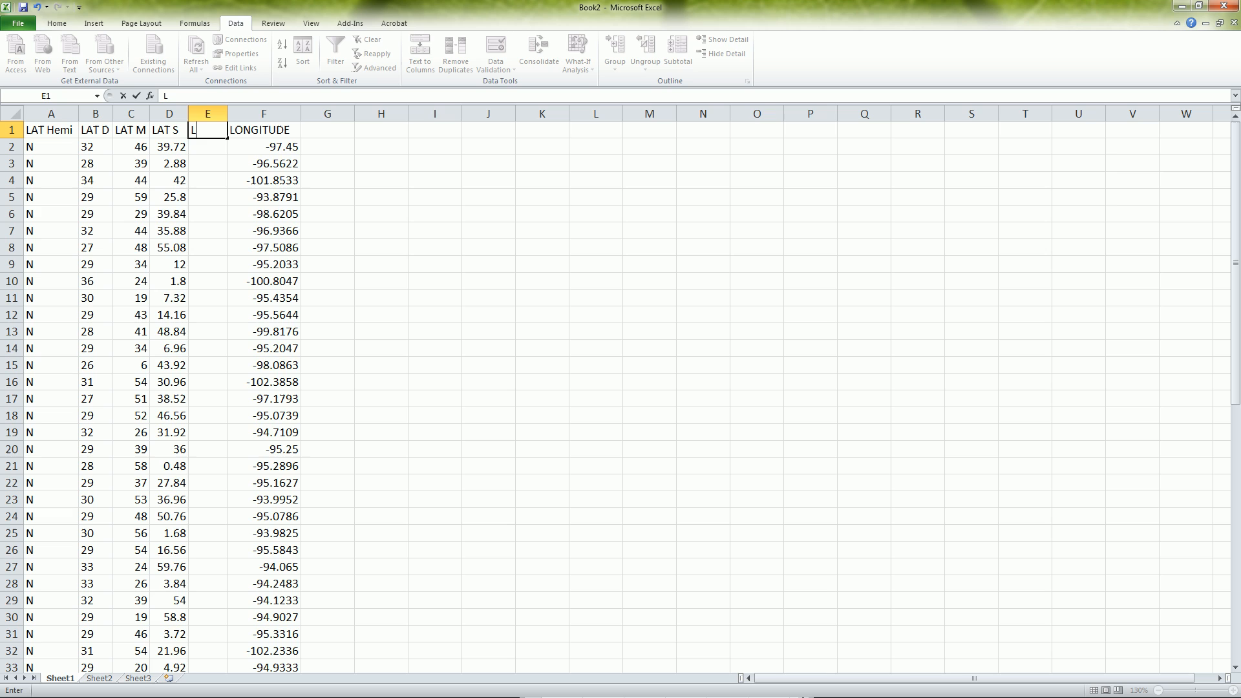
text(Long Hemi)
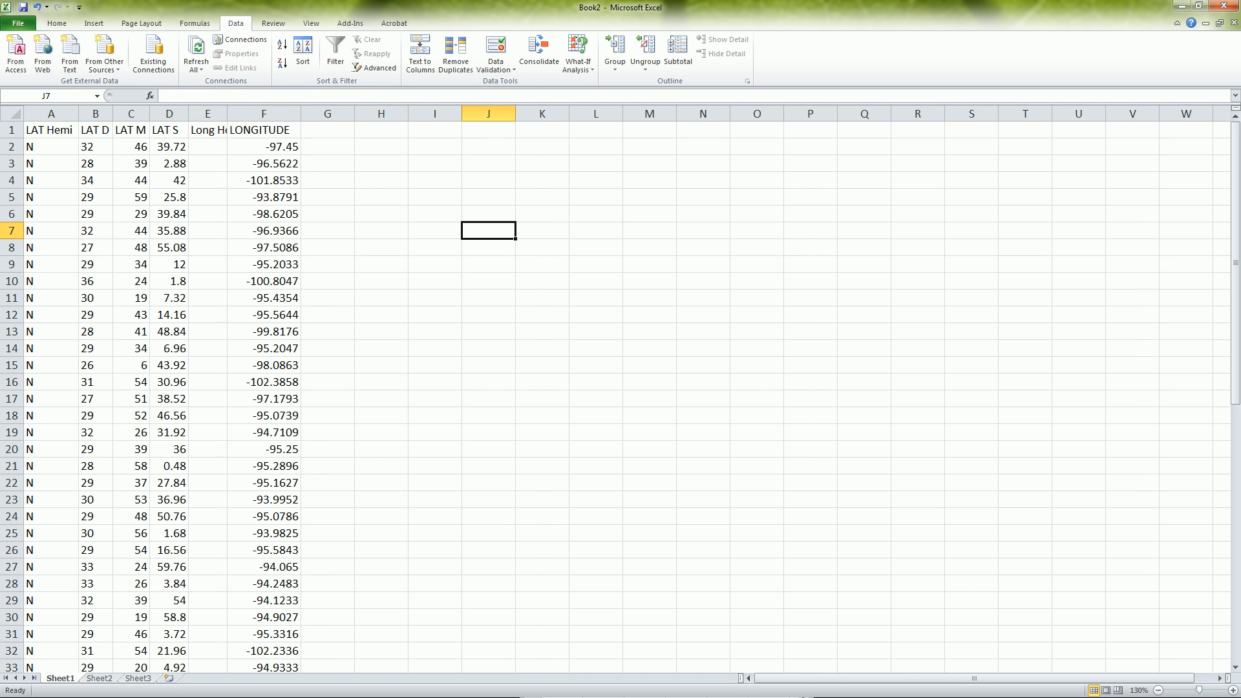
text(W)
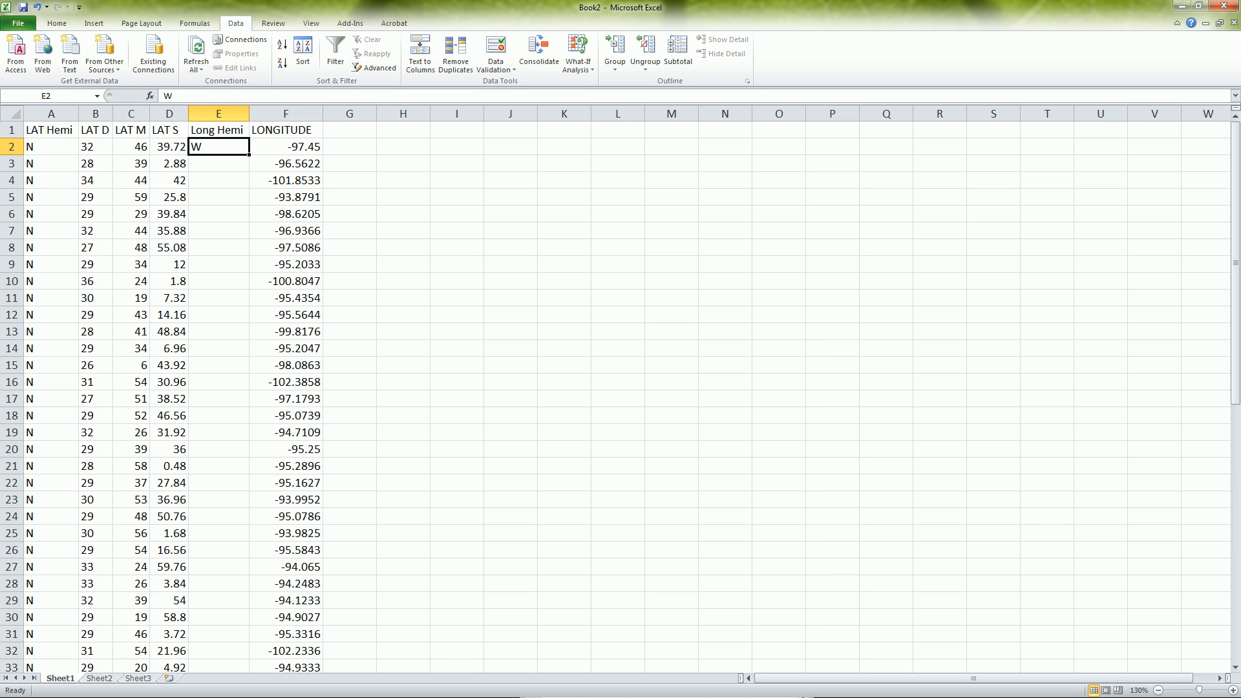
drag(246, 152, 245, 666)
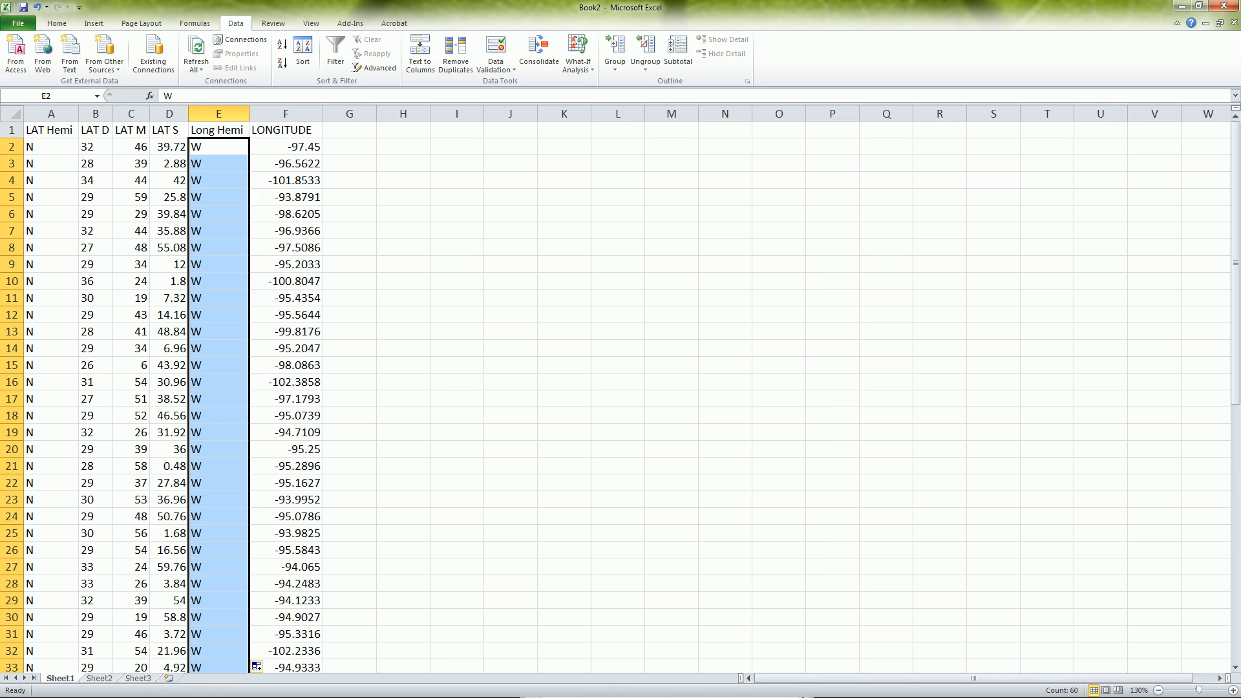
click(349, 113)
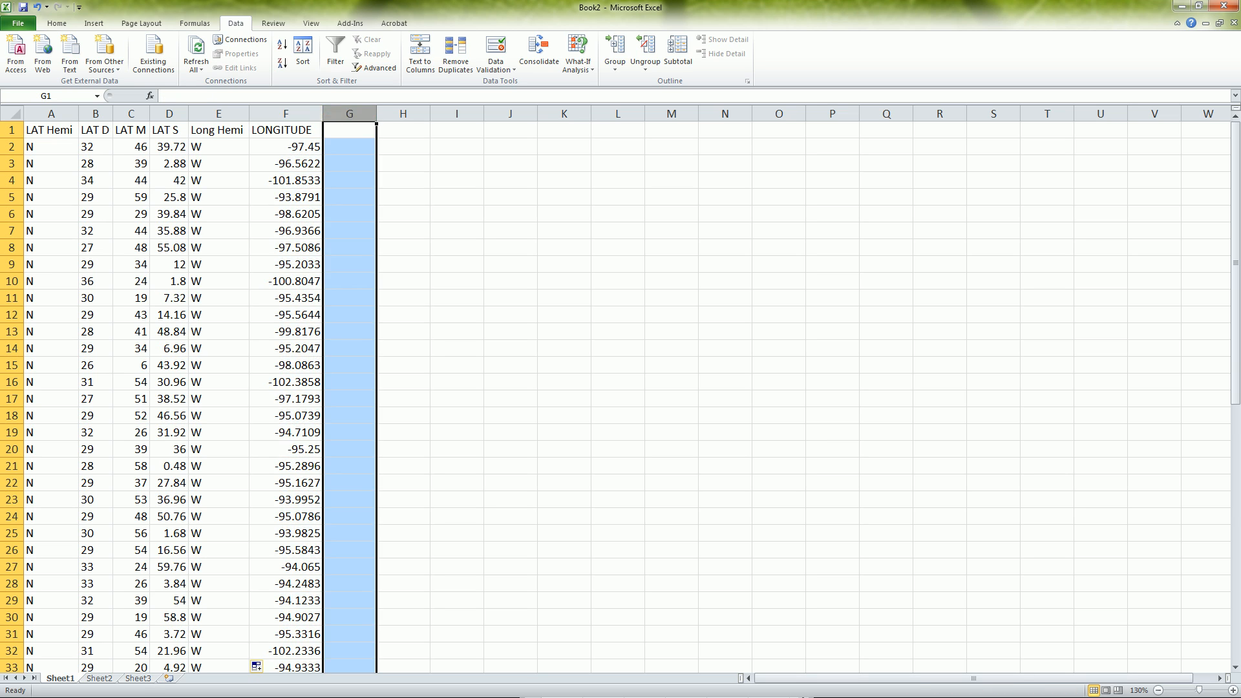
click(285, 114)
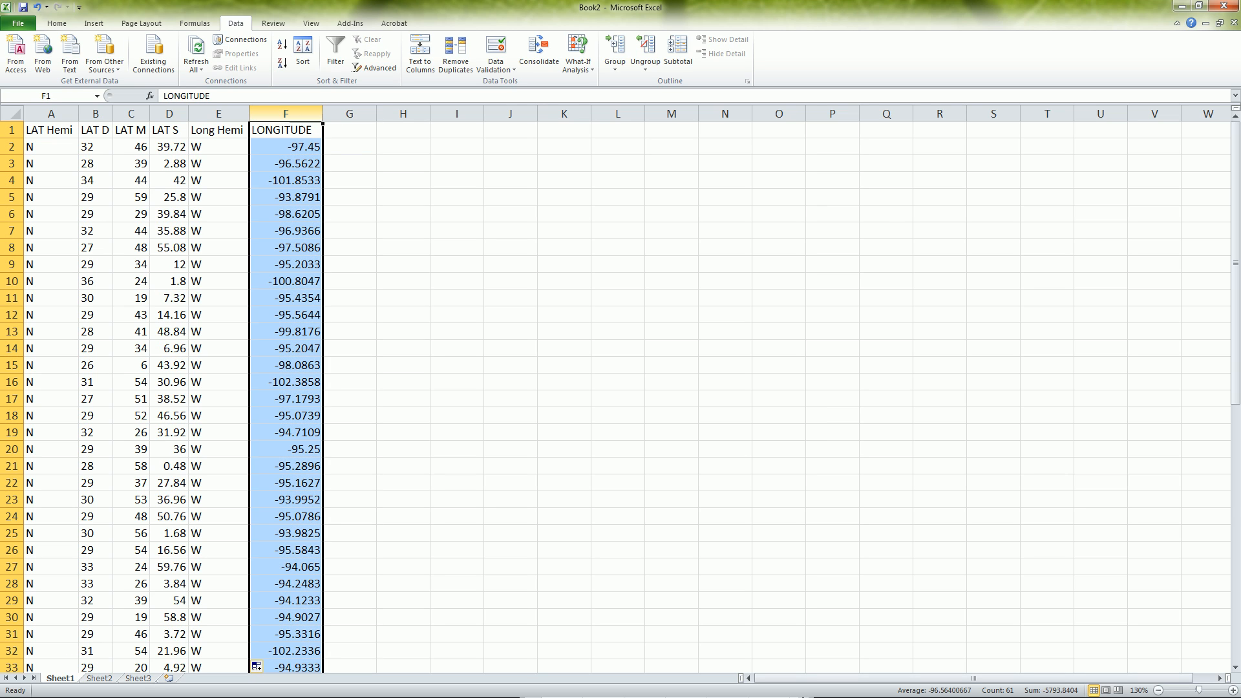
Replace every '.' in the LONGITUDE column with ',.' (60 replacements).
key(ctrl+f)
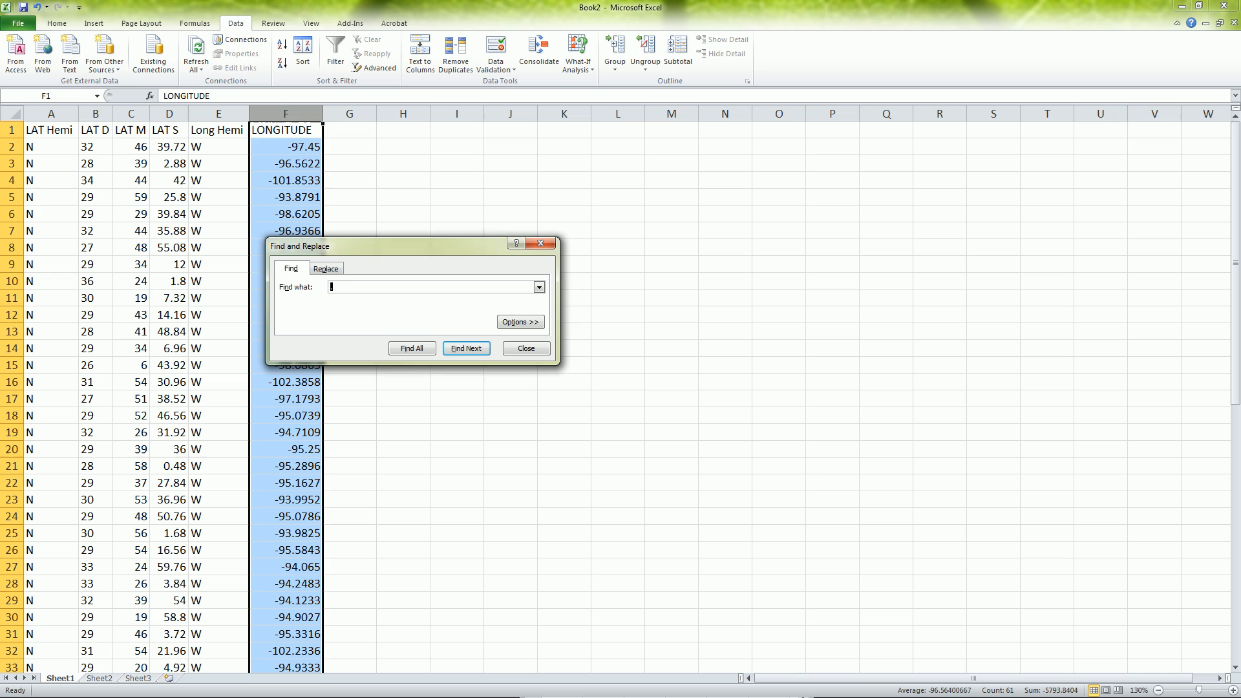
click(326, 269)
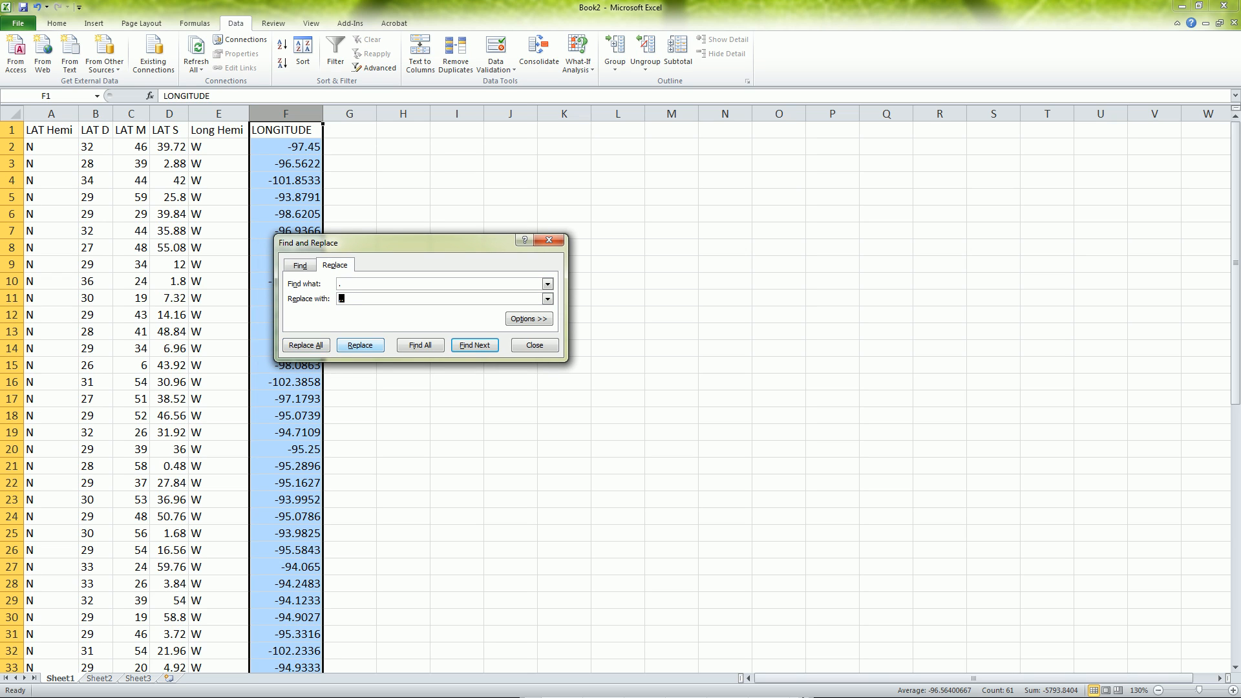
click(305, 344)
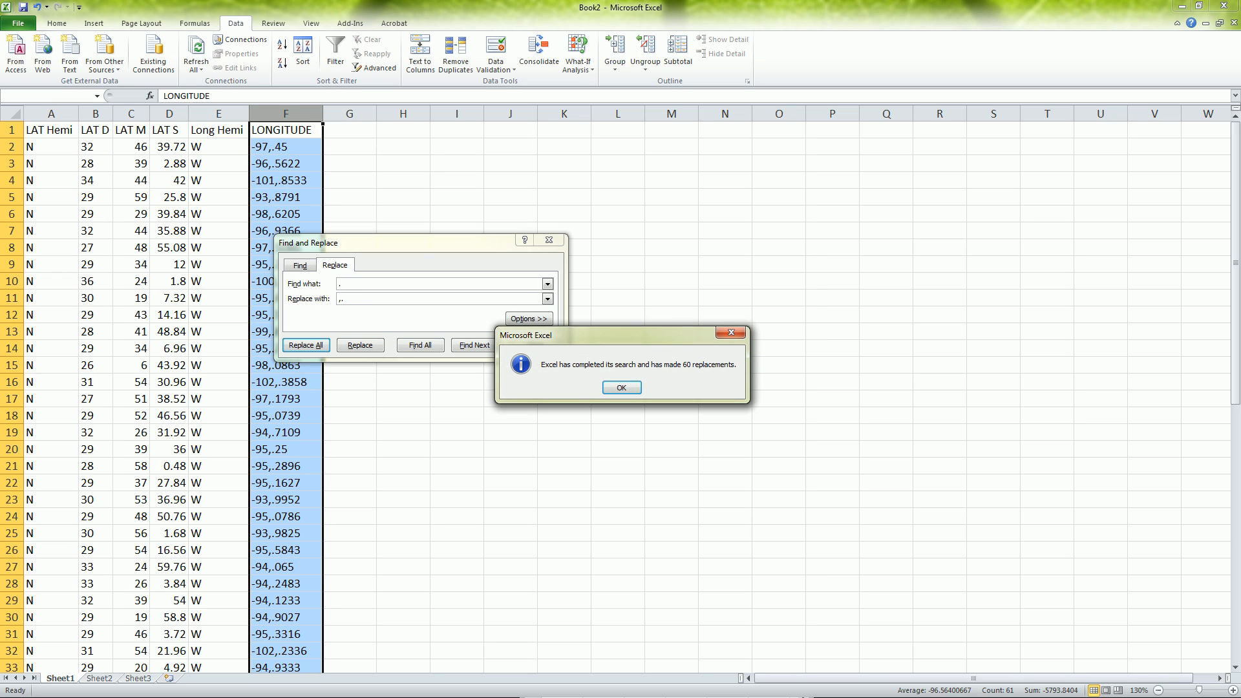
click(622, 388)
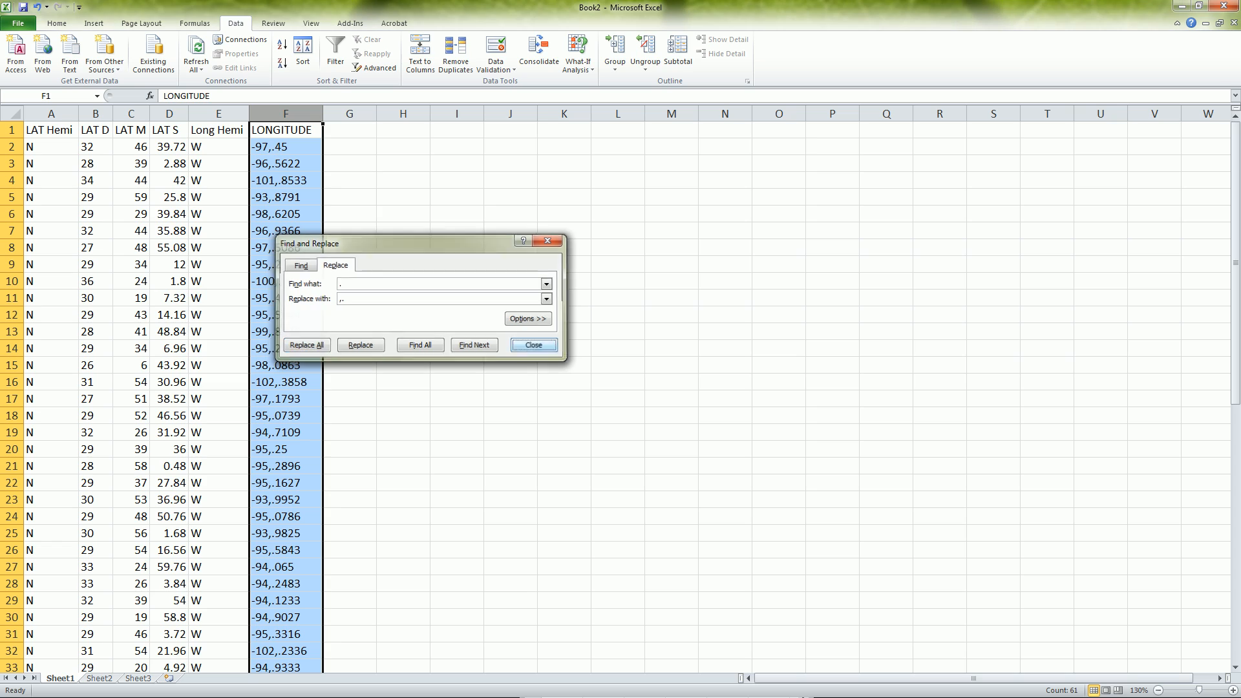
click(531, 344)
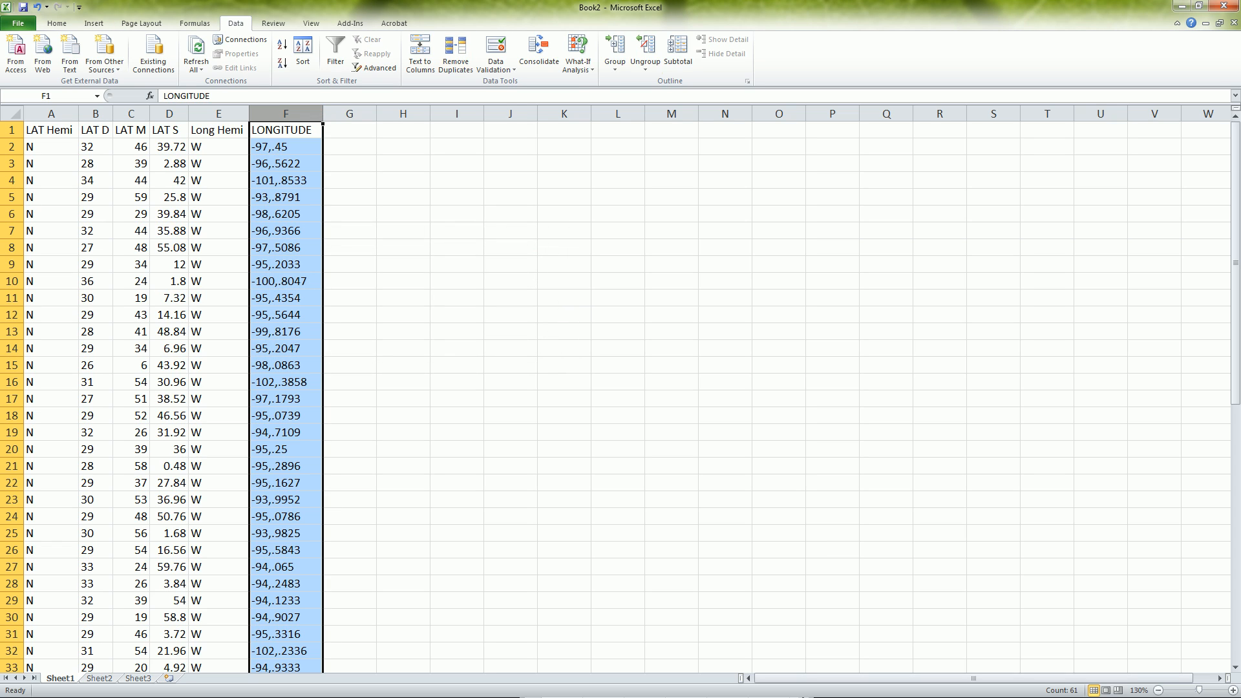
mouse_move(419, 56)
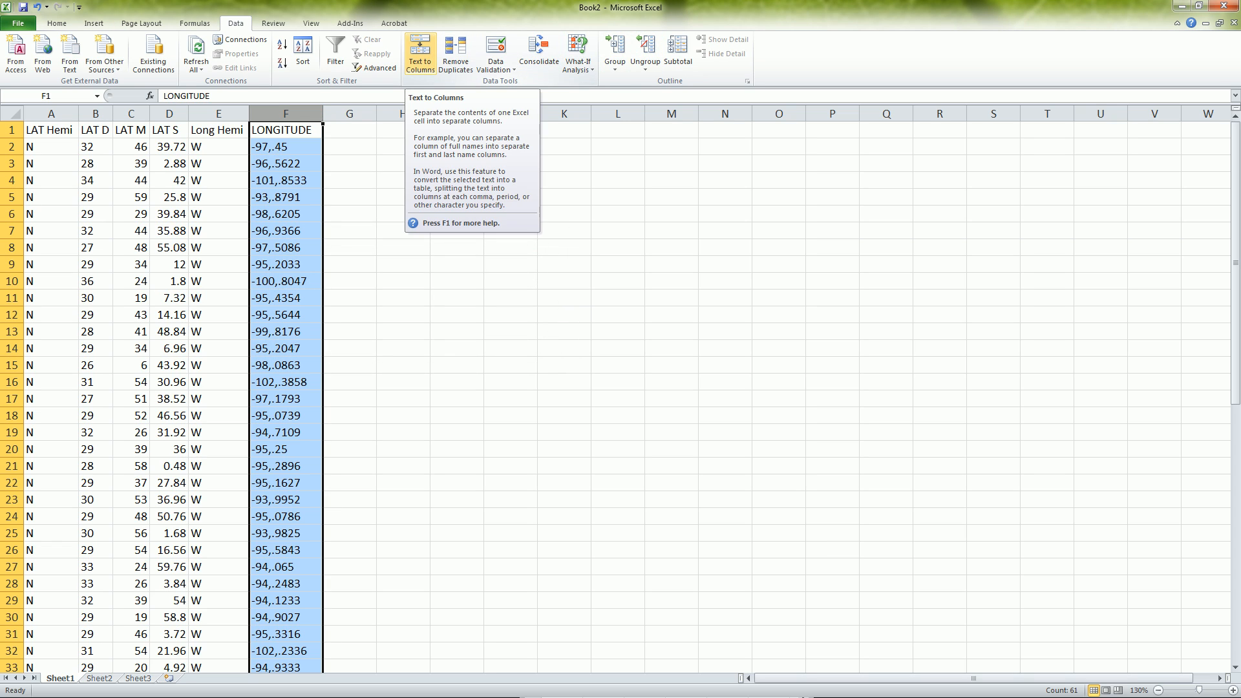
Split LONGITUDE at the comma into whole degrees in F and decimal fractions in G.
click(421, 54)
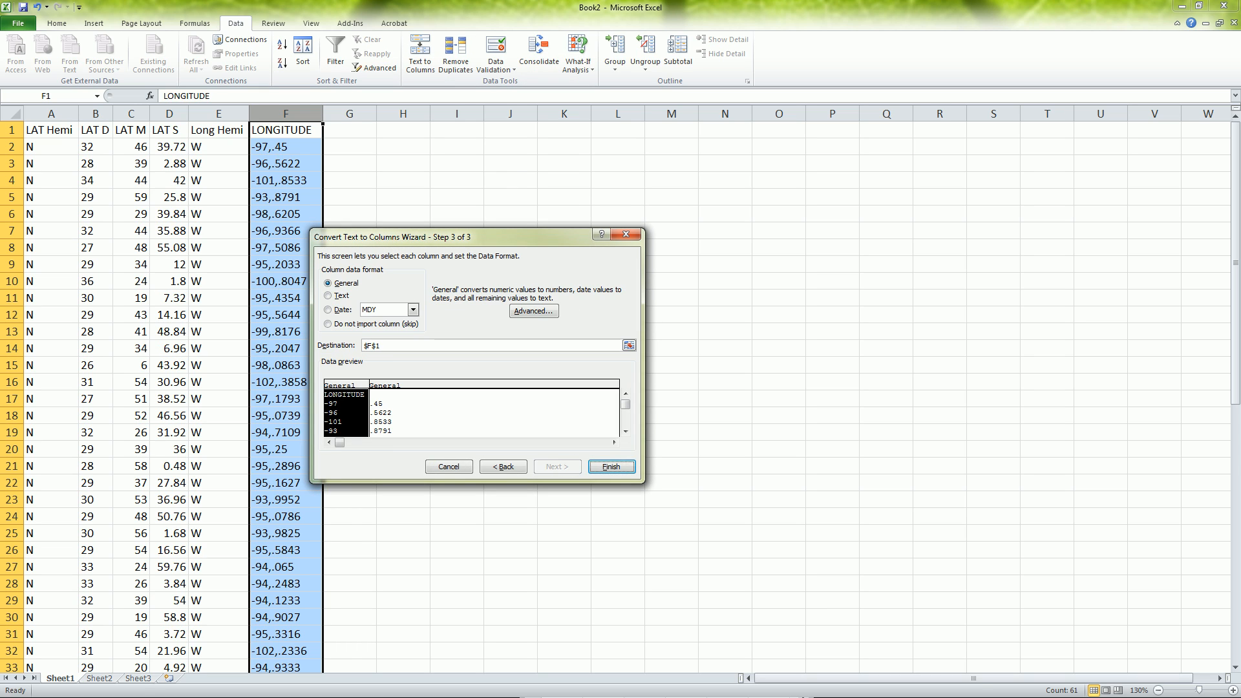
click(610, 466)
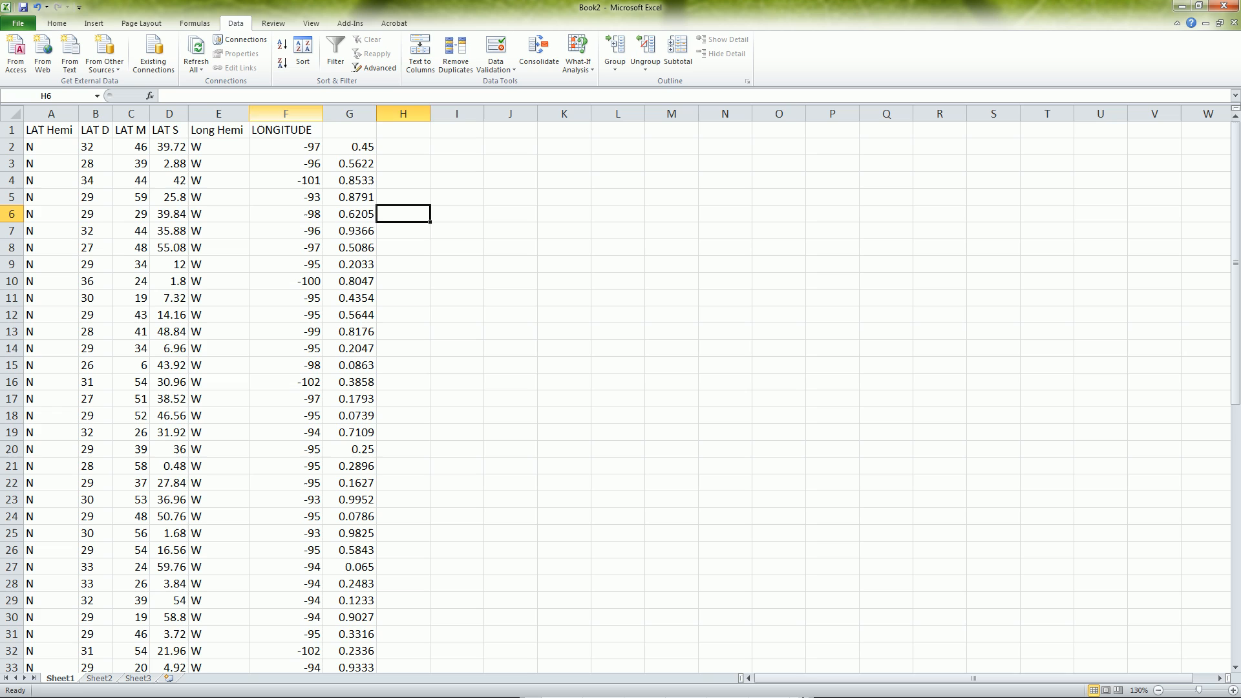
double_click(284, 129)
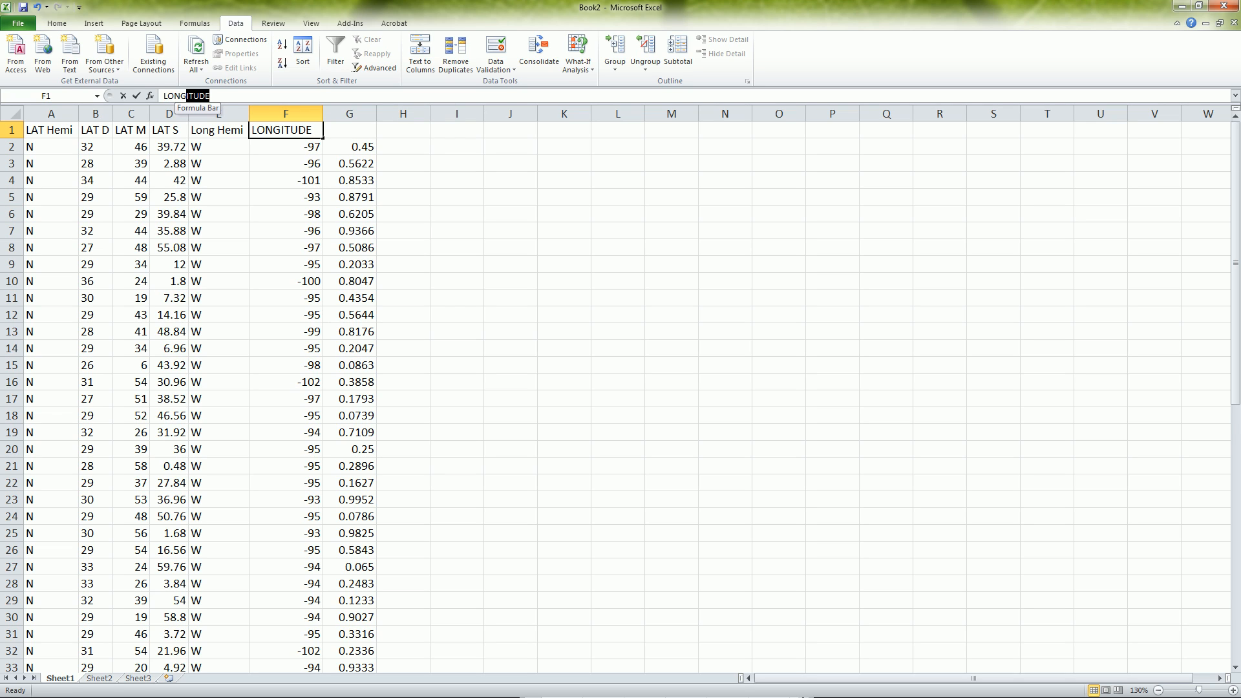
Rename the degrees header to LONG D and compute =G2*60 minutes in column H.
text(LONG D)
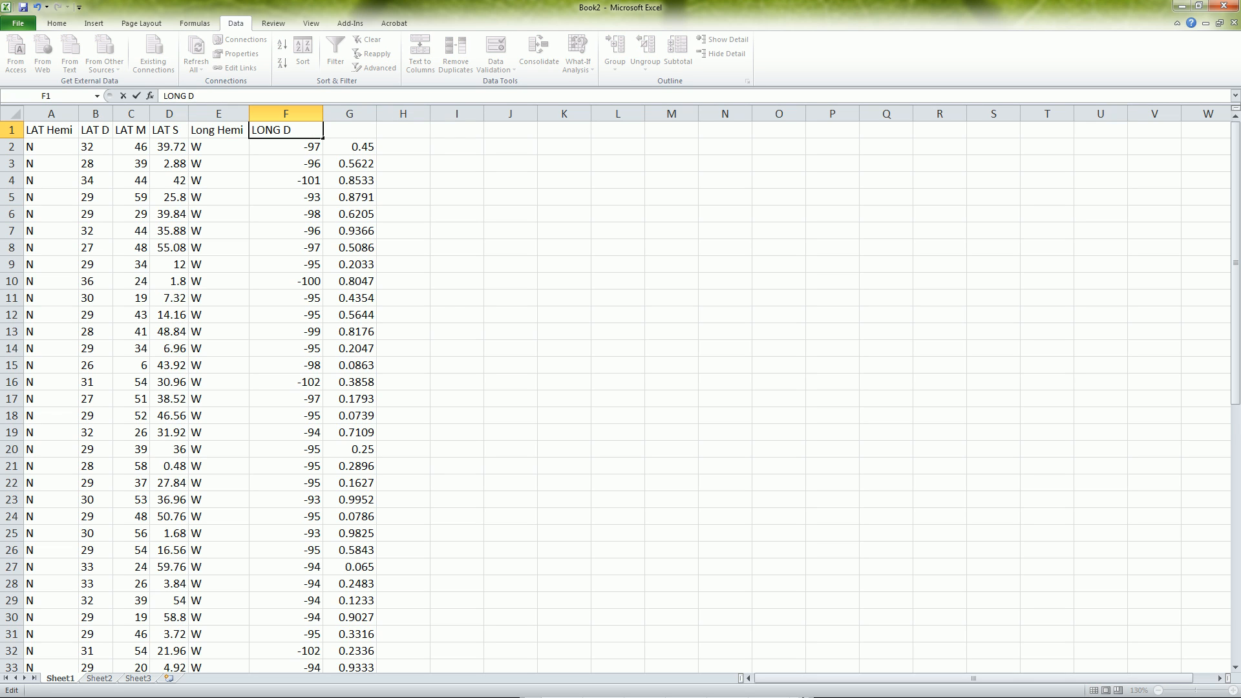
click(347, 129)
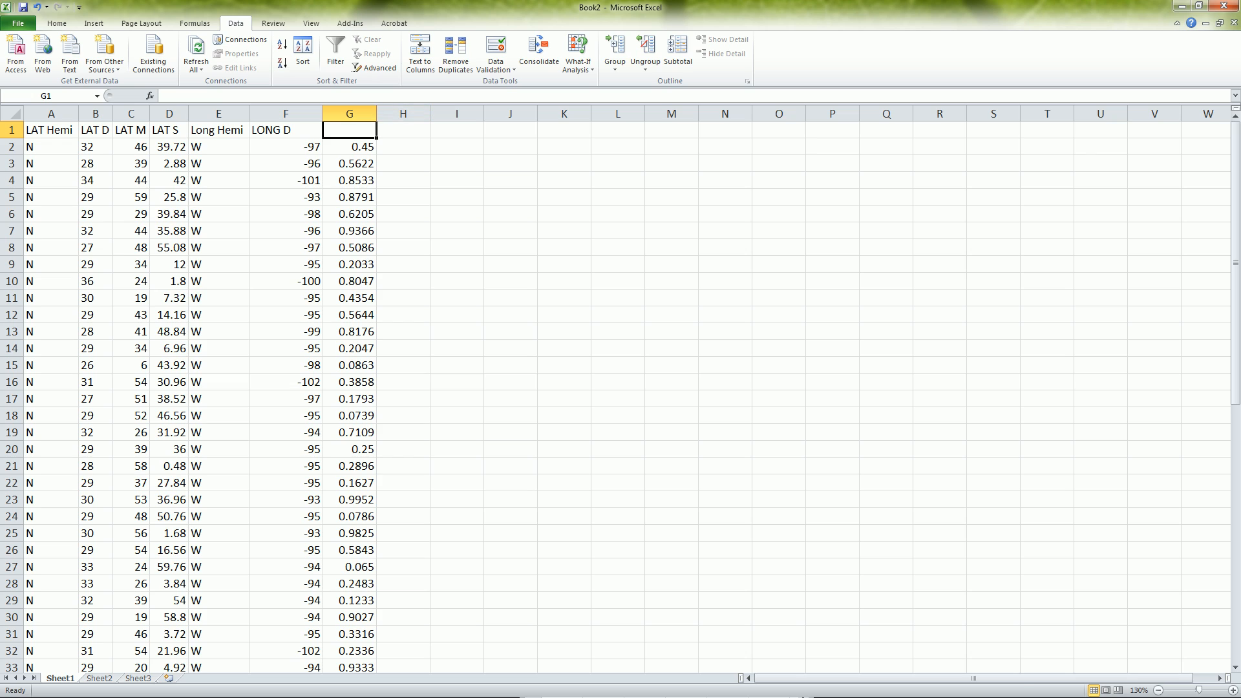
click(348, 114)
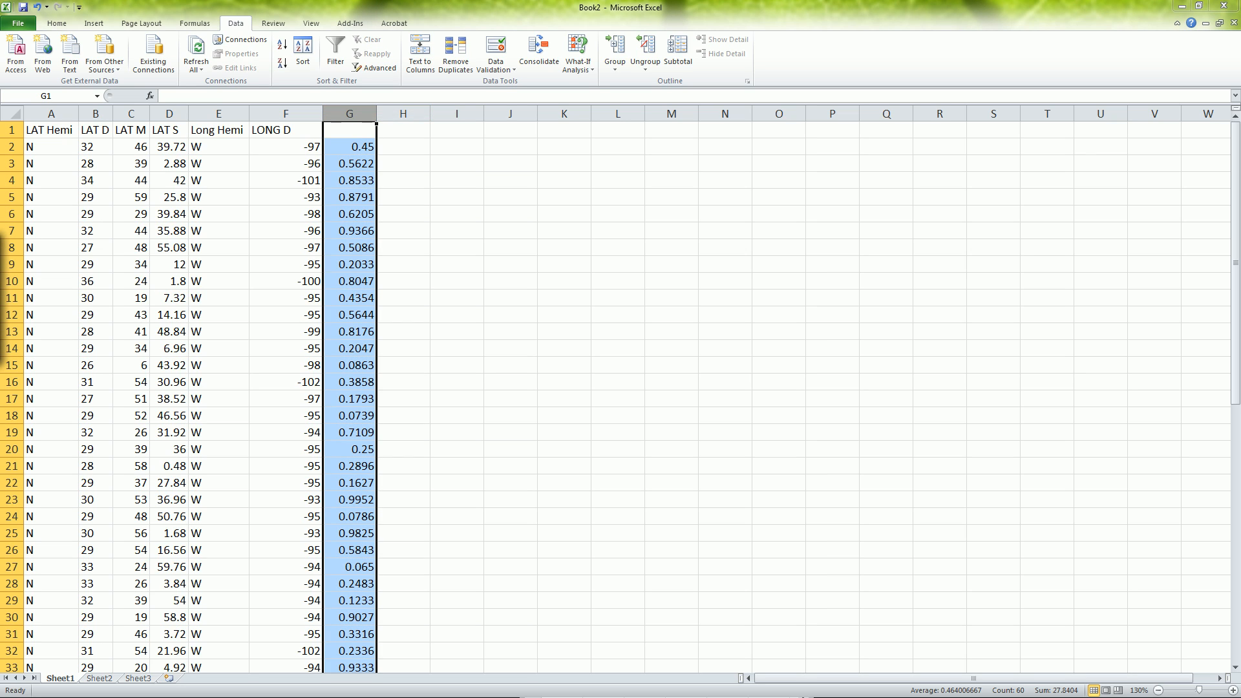
key(ctrl+h)
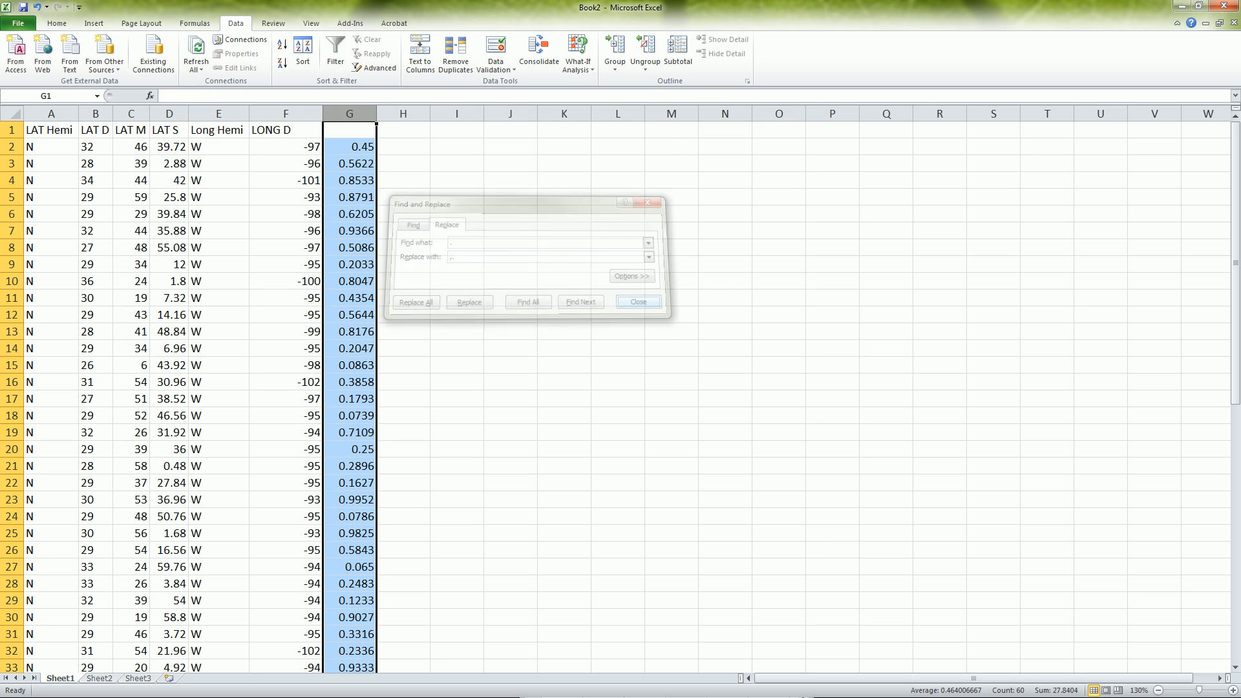
click(638, 301)
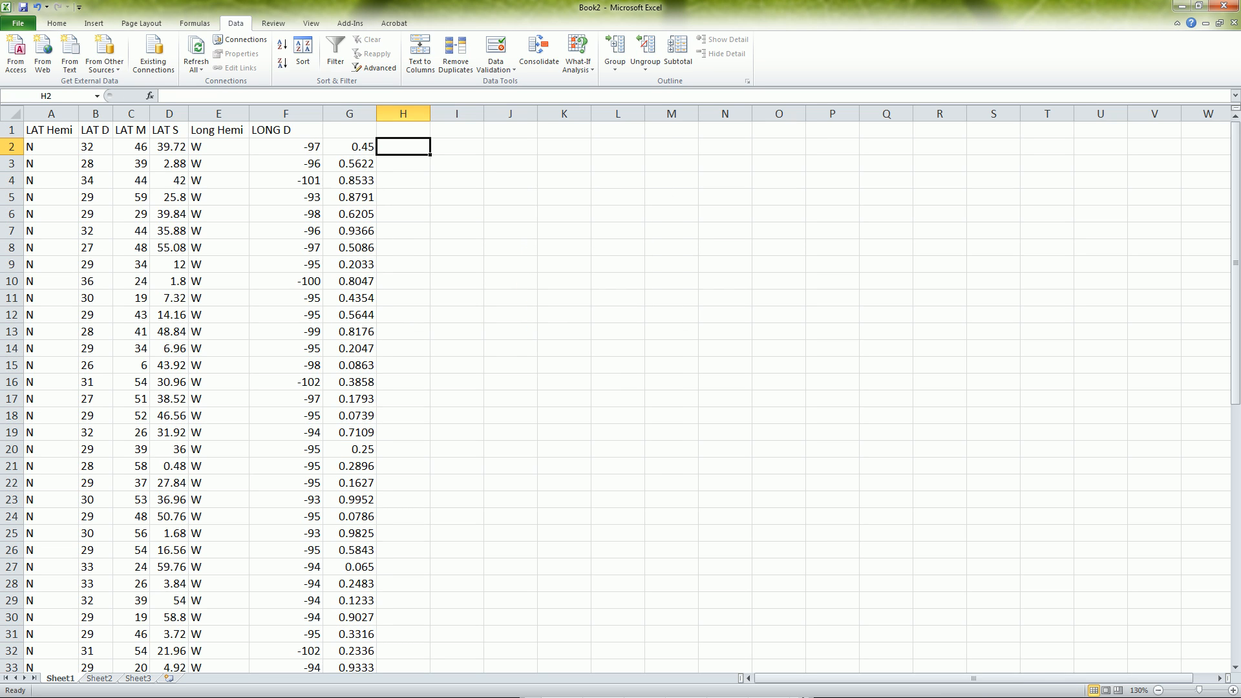
text(=G2)
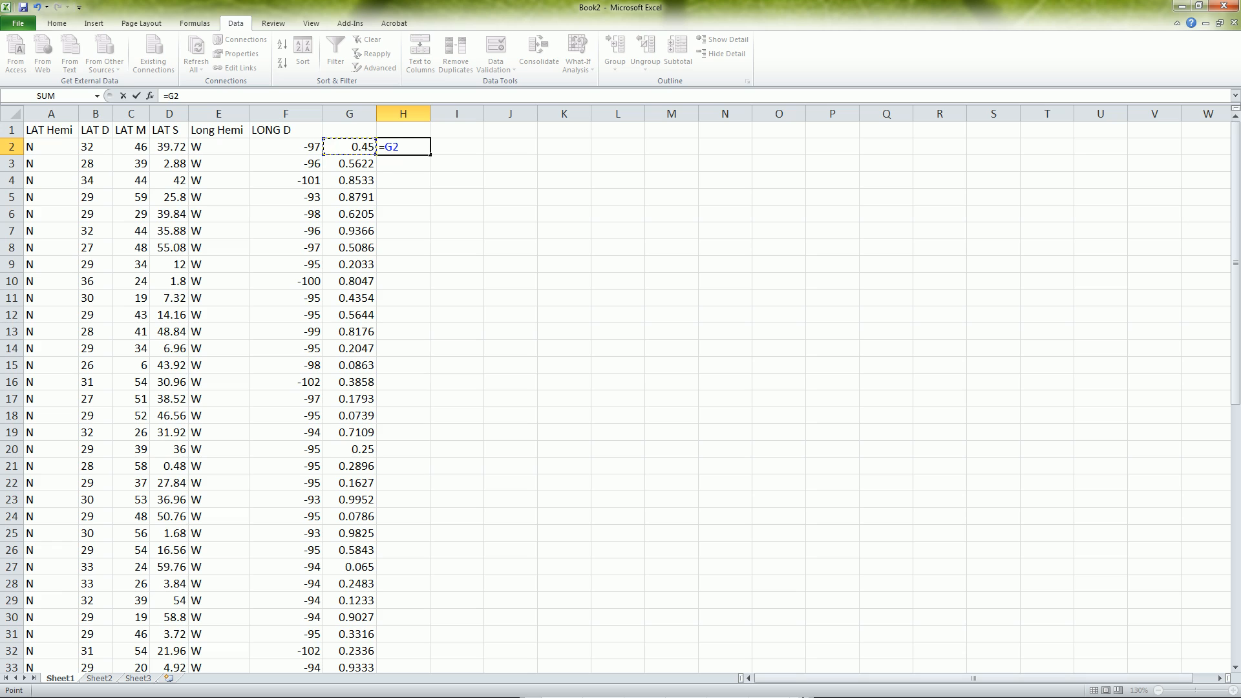
text(*60)
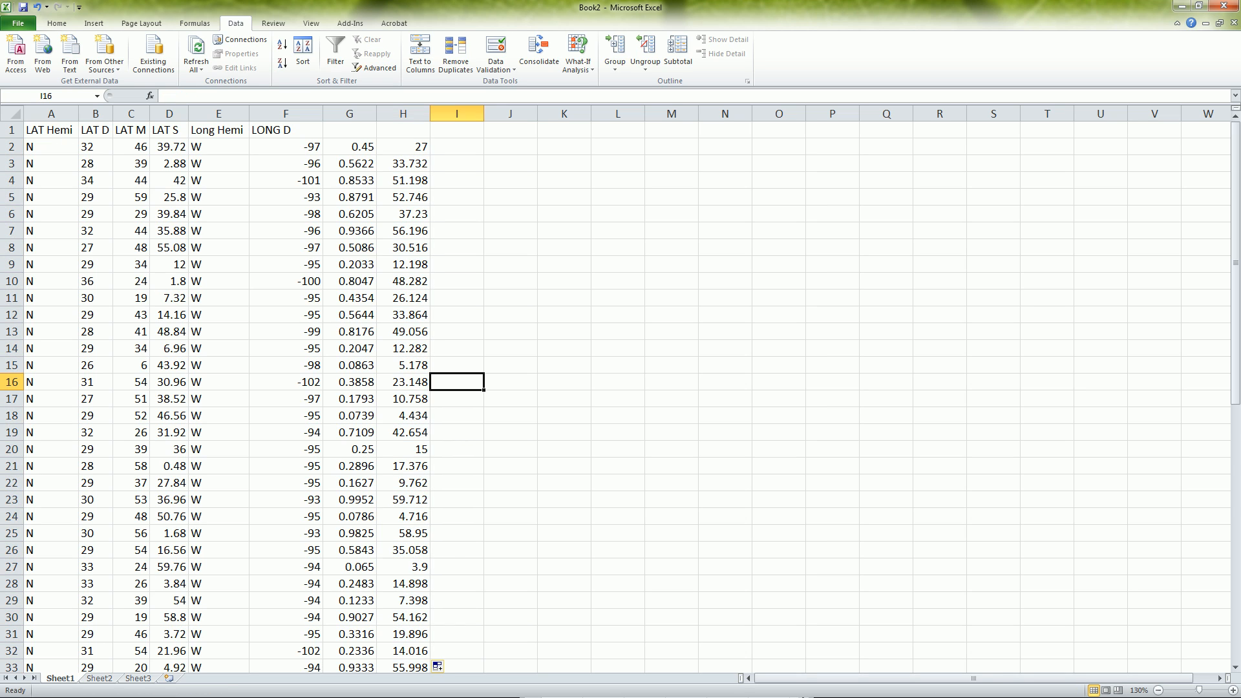
Copy the computed minutes and paste them into column G as values.
right_click(348, 114)
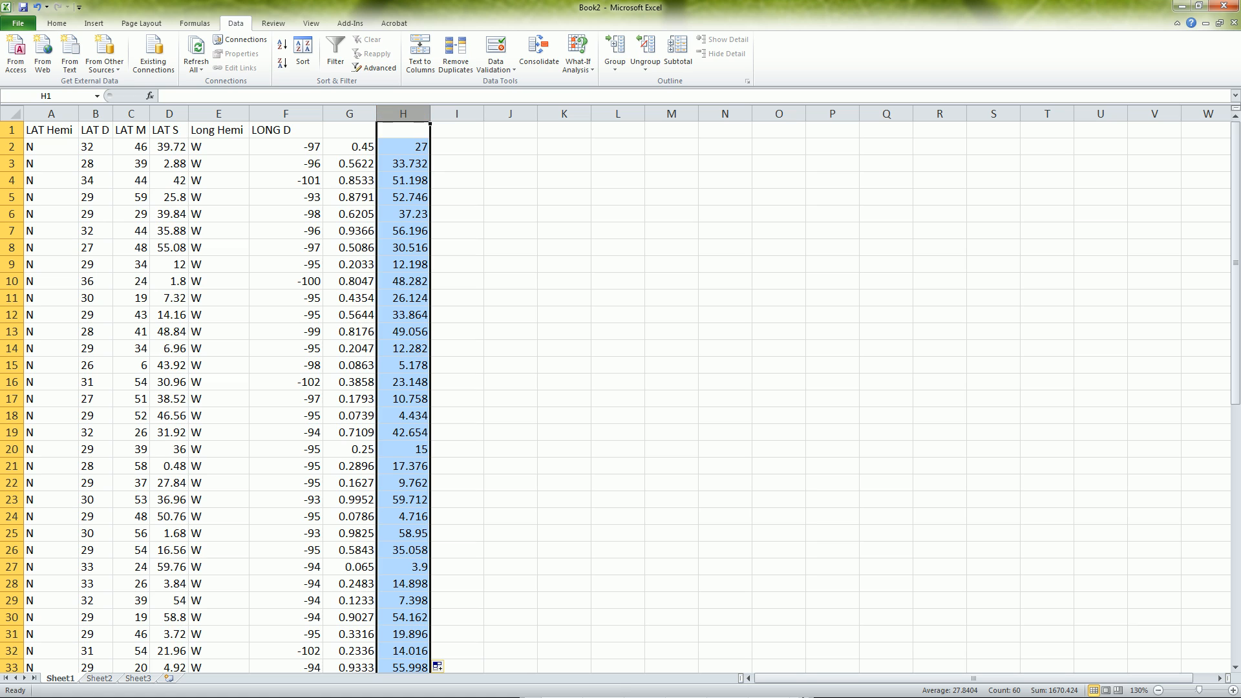
right_click(455, 114)
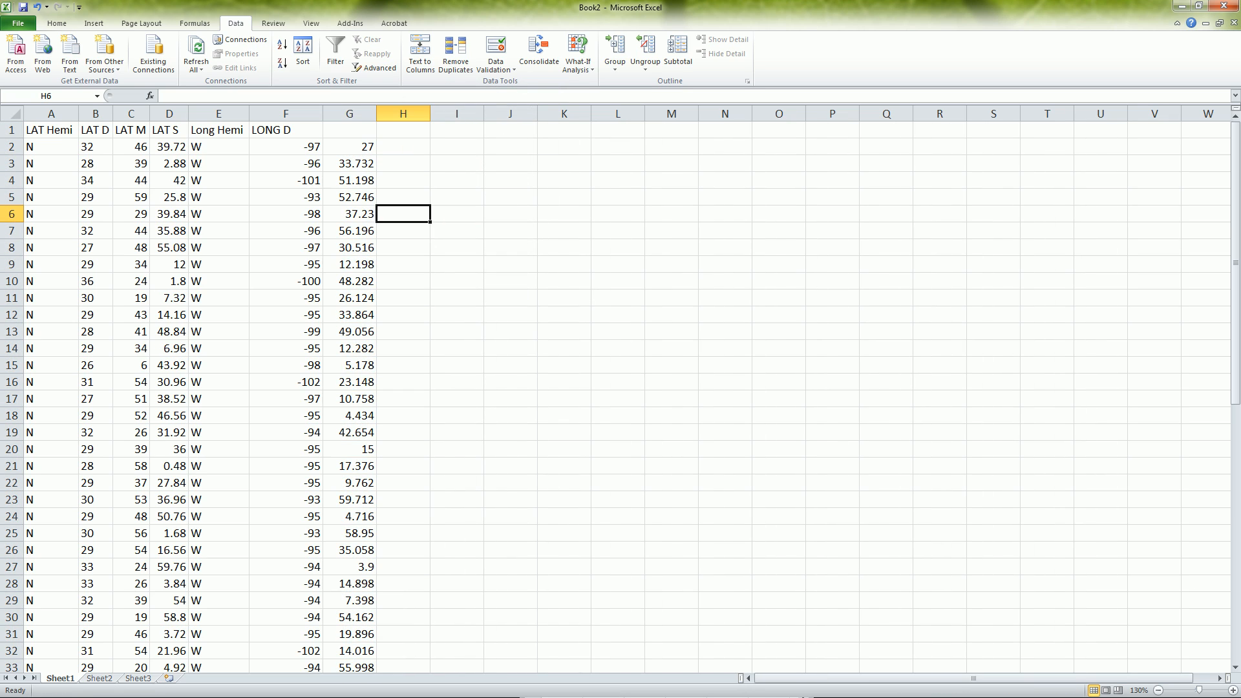
Head column G as LONG M and replace every '.' in it with ',.' (58 replacements).
text(L)
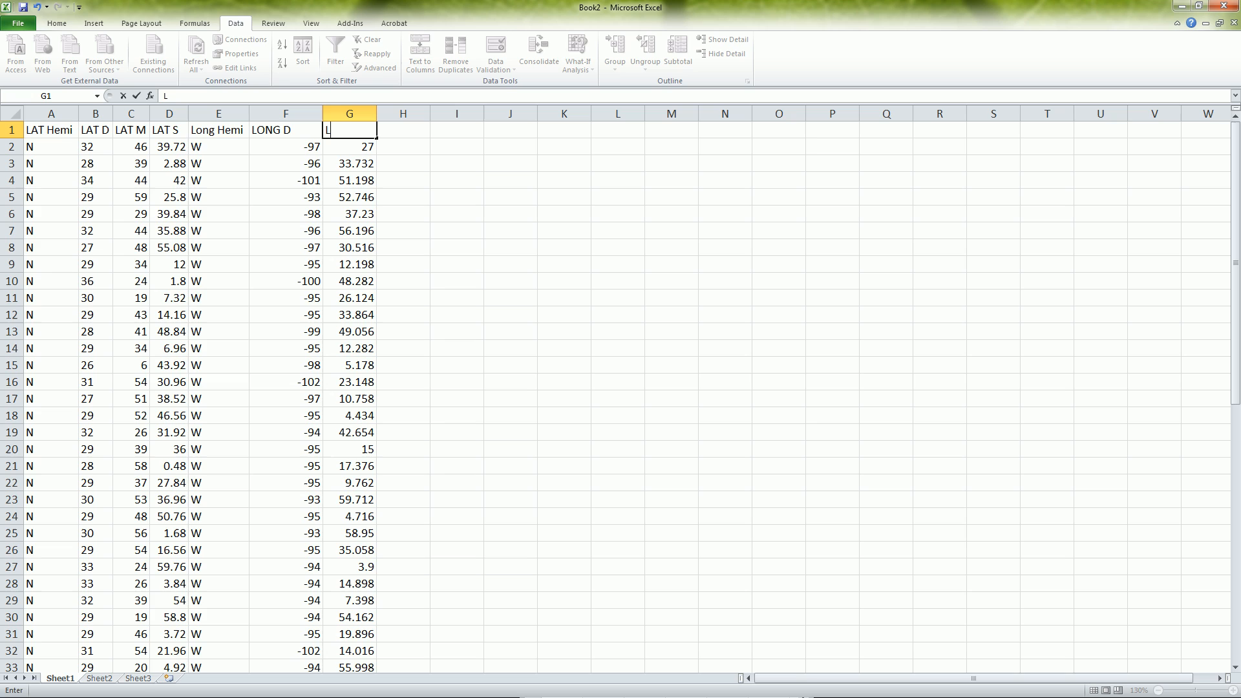
text(LONG M)
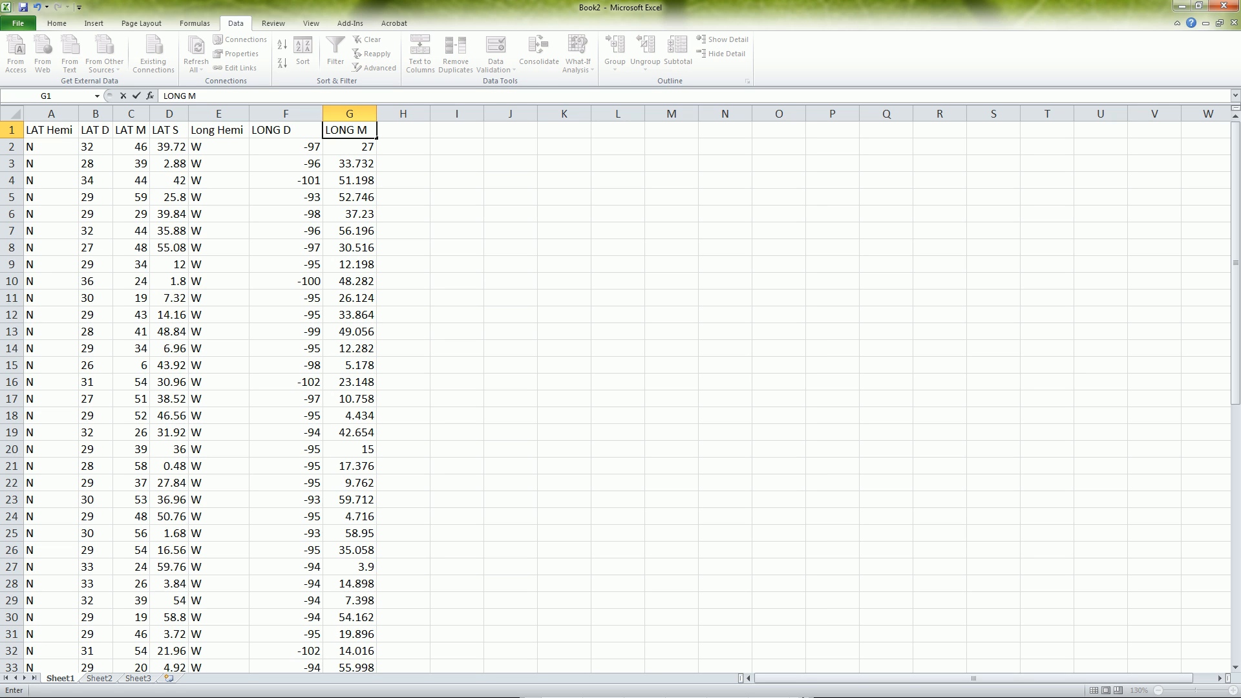
click(348, 114)
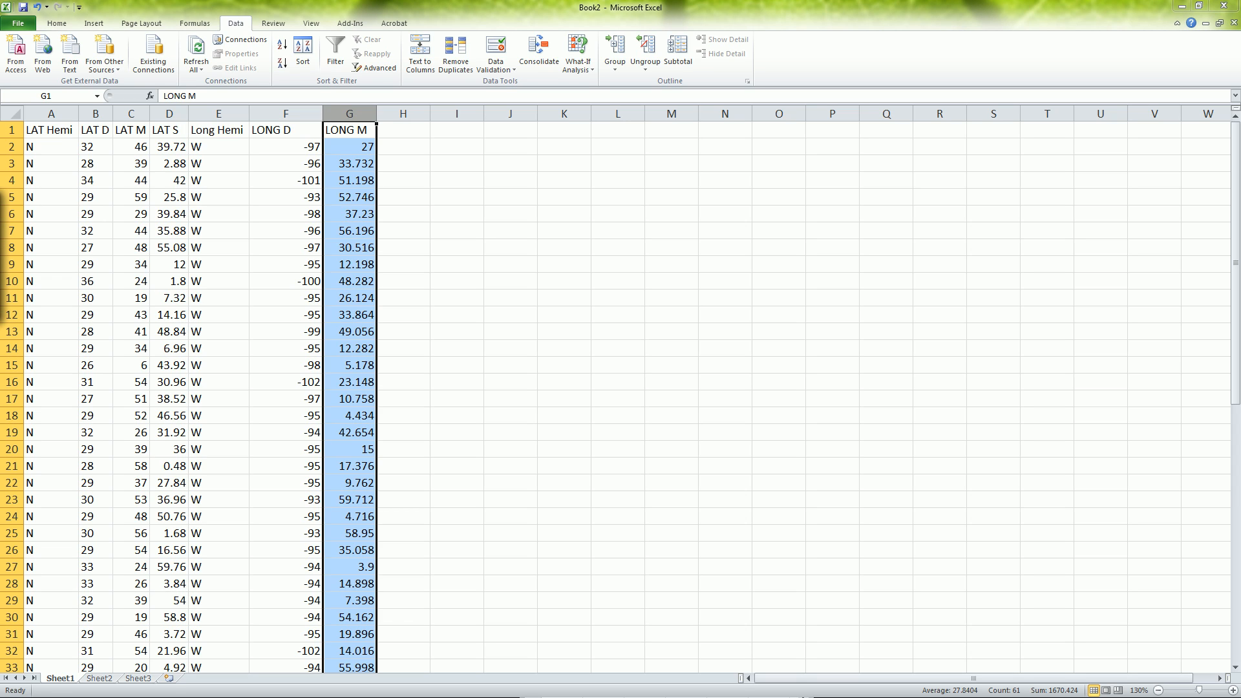
key(ctrl+f)
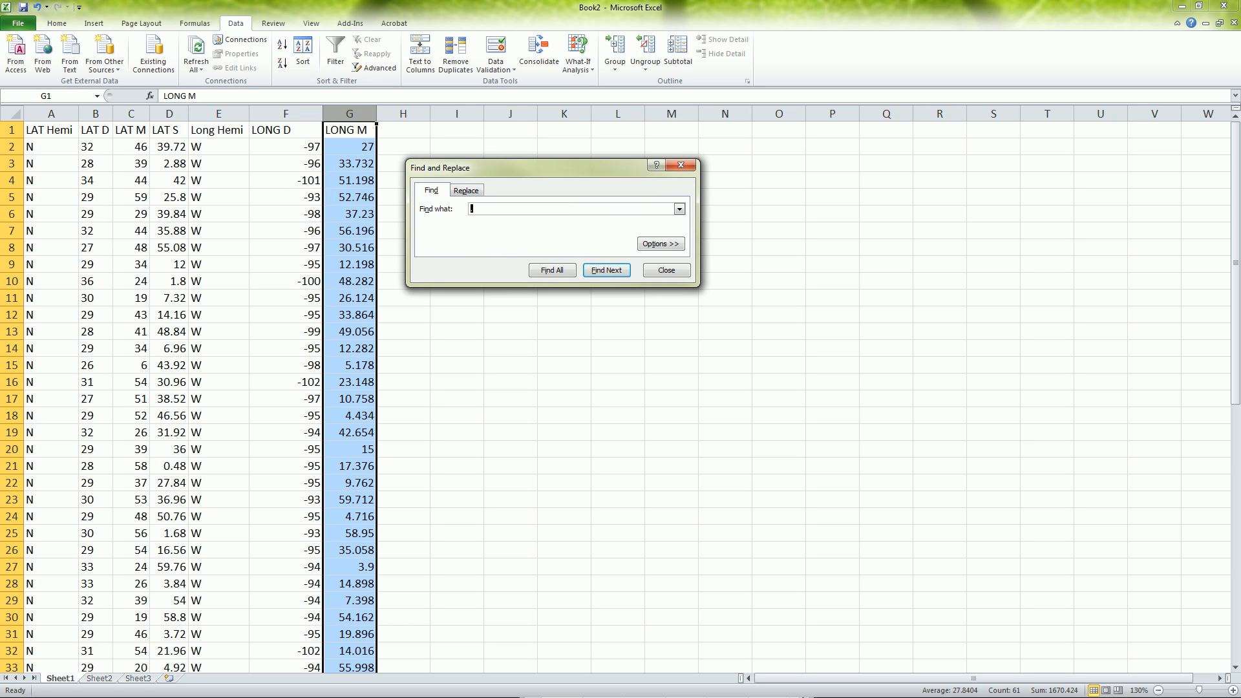
click(465, 189)
text(.)
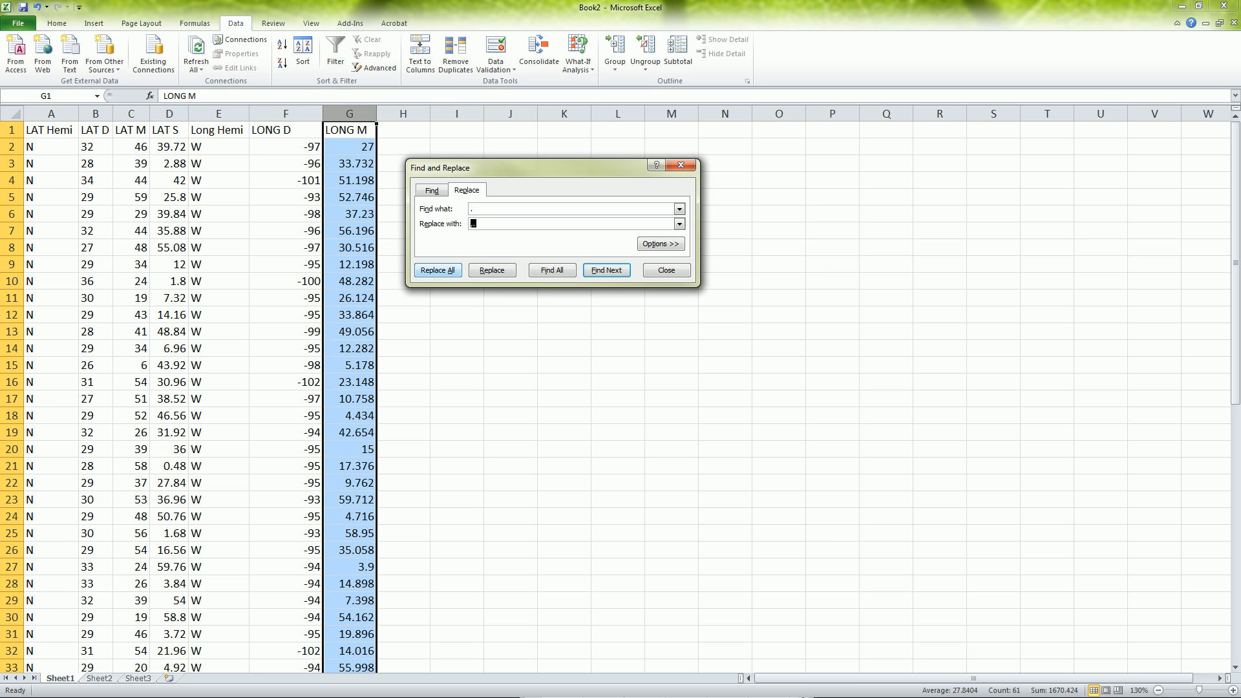
click(436, 270)
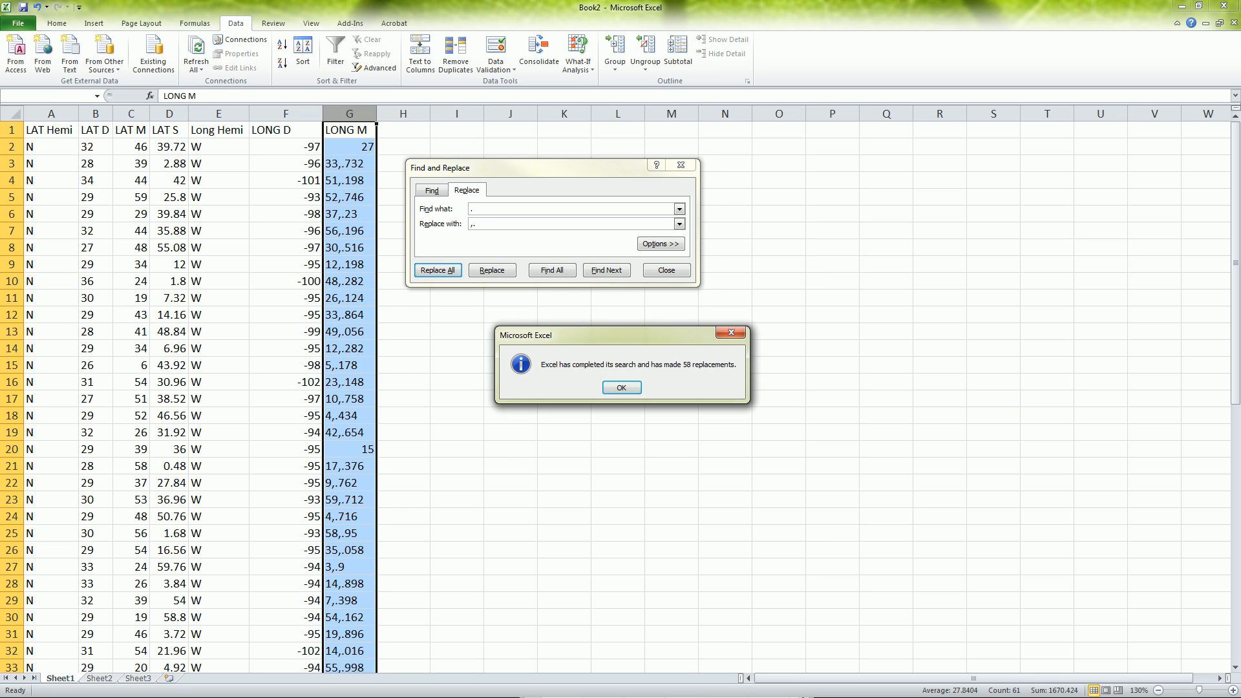
click(622, 388)
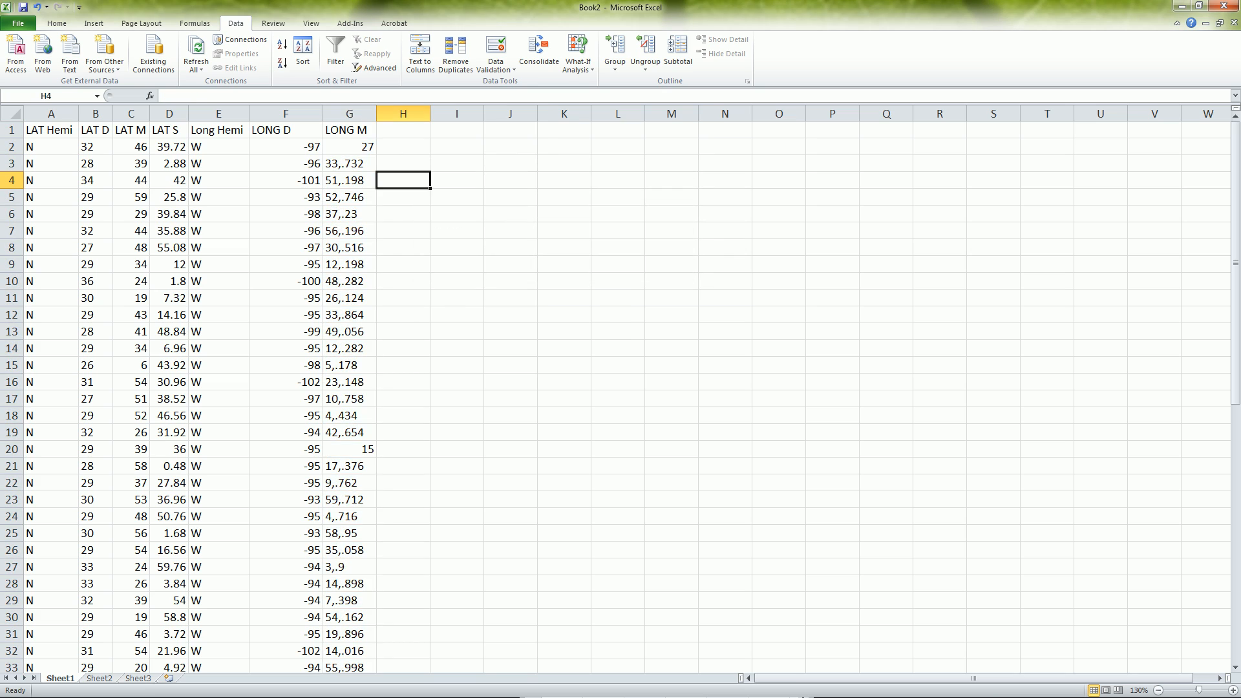
Format the LONG M column's cells as text.
right_click(348, 114)
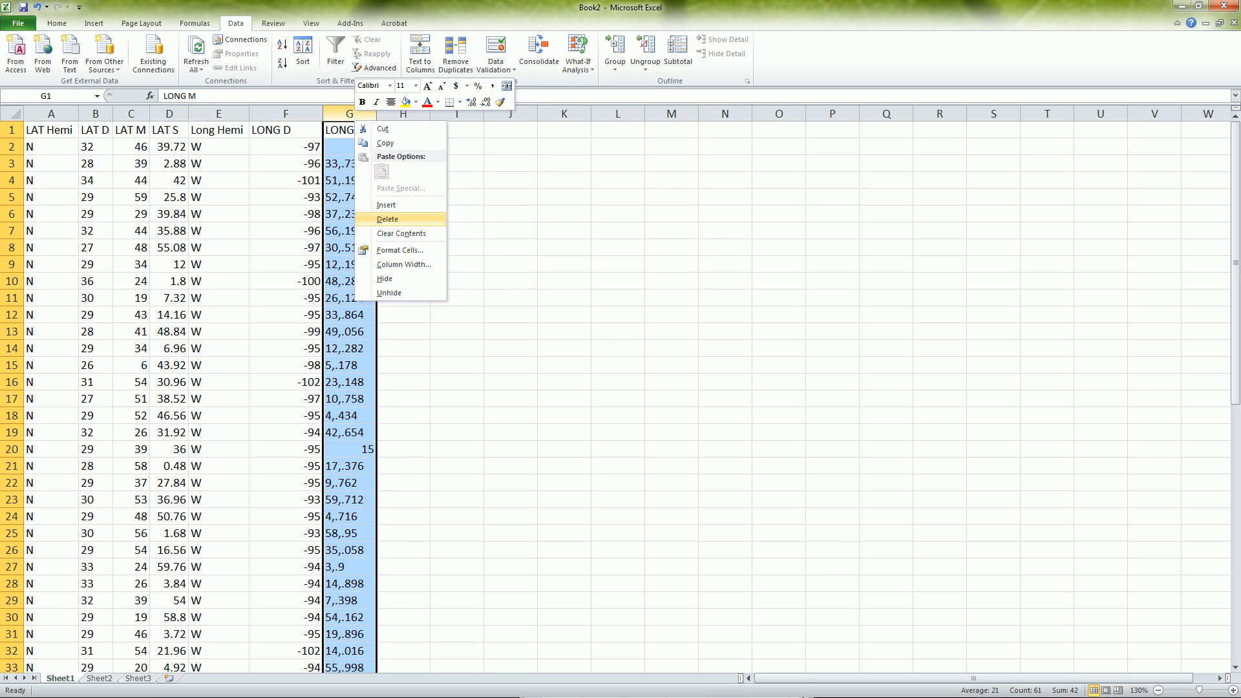
click(400, 250)
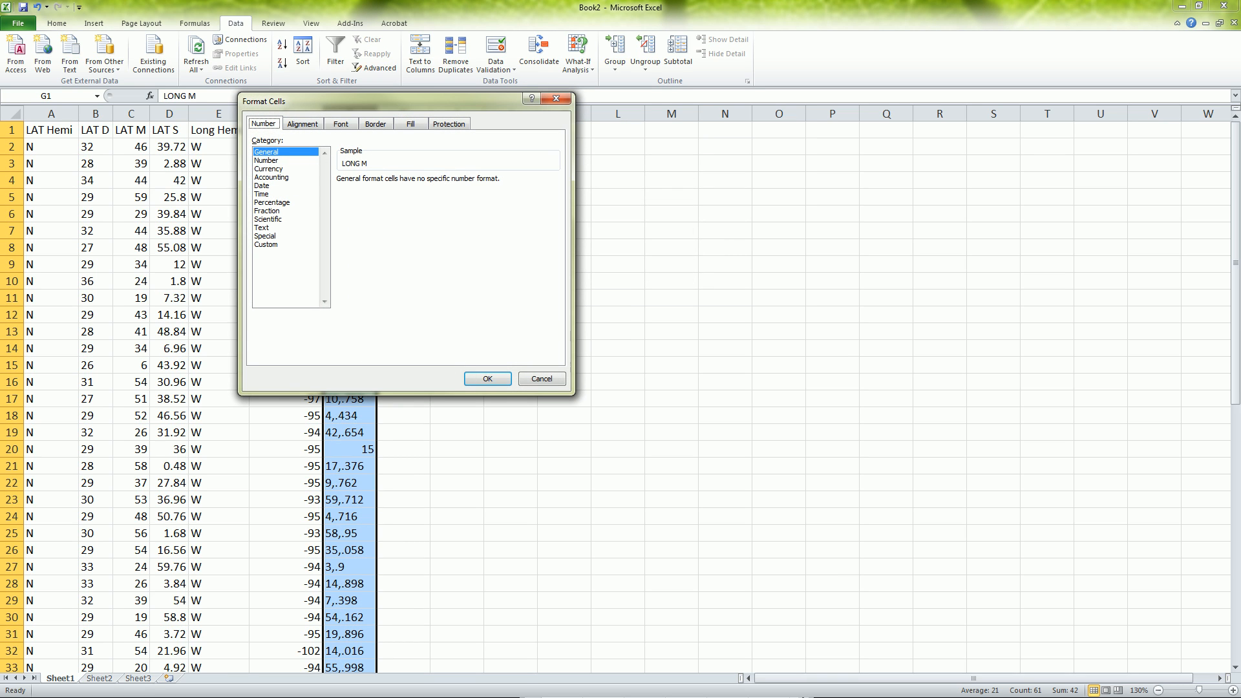
click(264, 235)
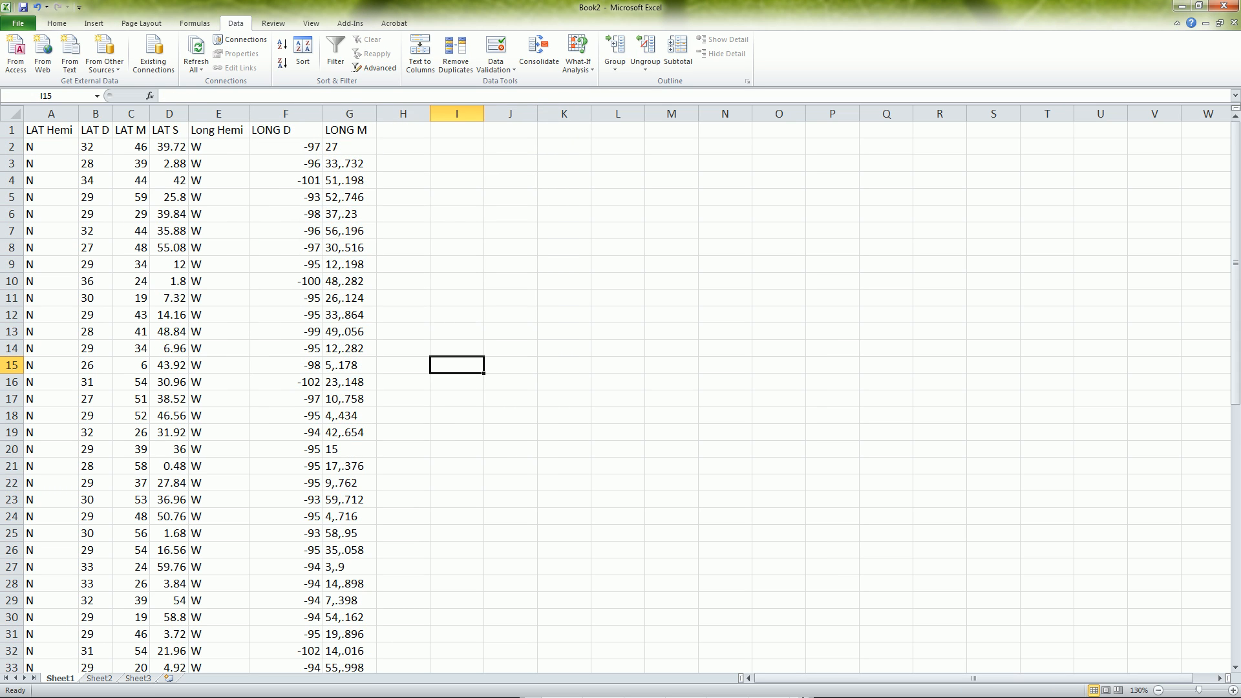
click(347, 113)
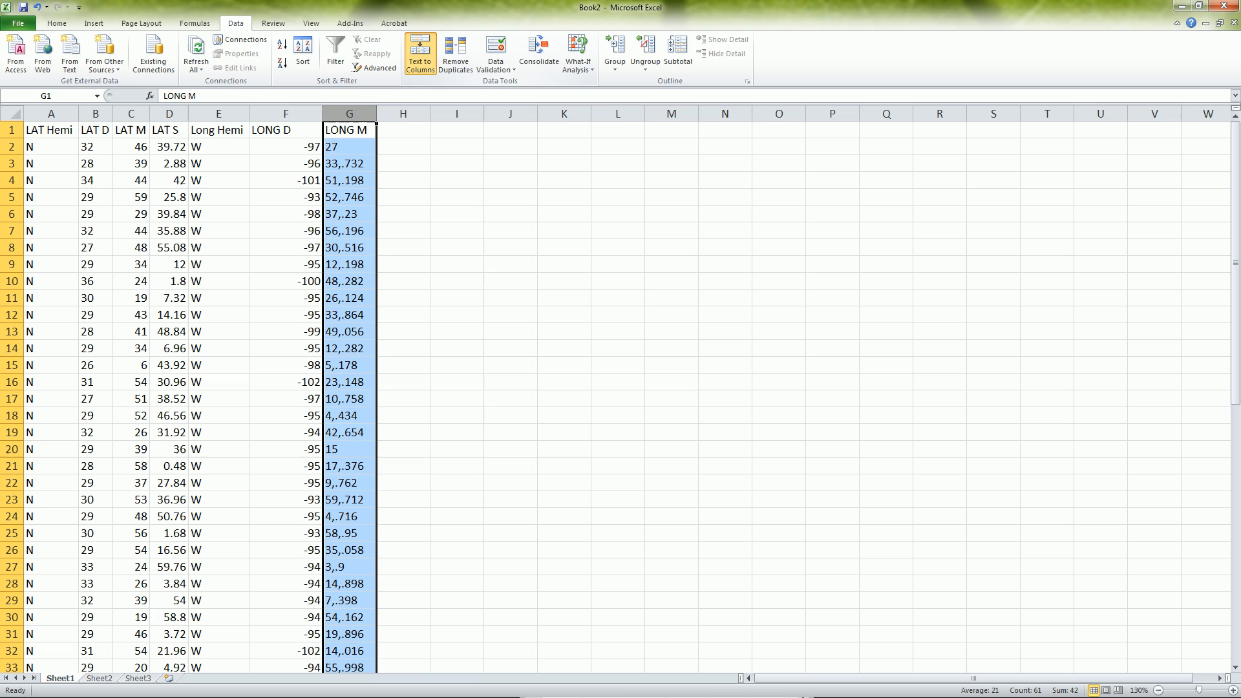
Start Text to Columns on LONG M with delimited splitting at the comma.
click(419, 53)
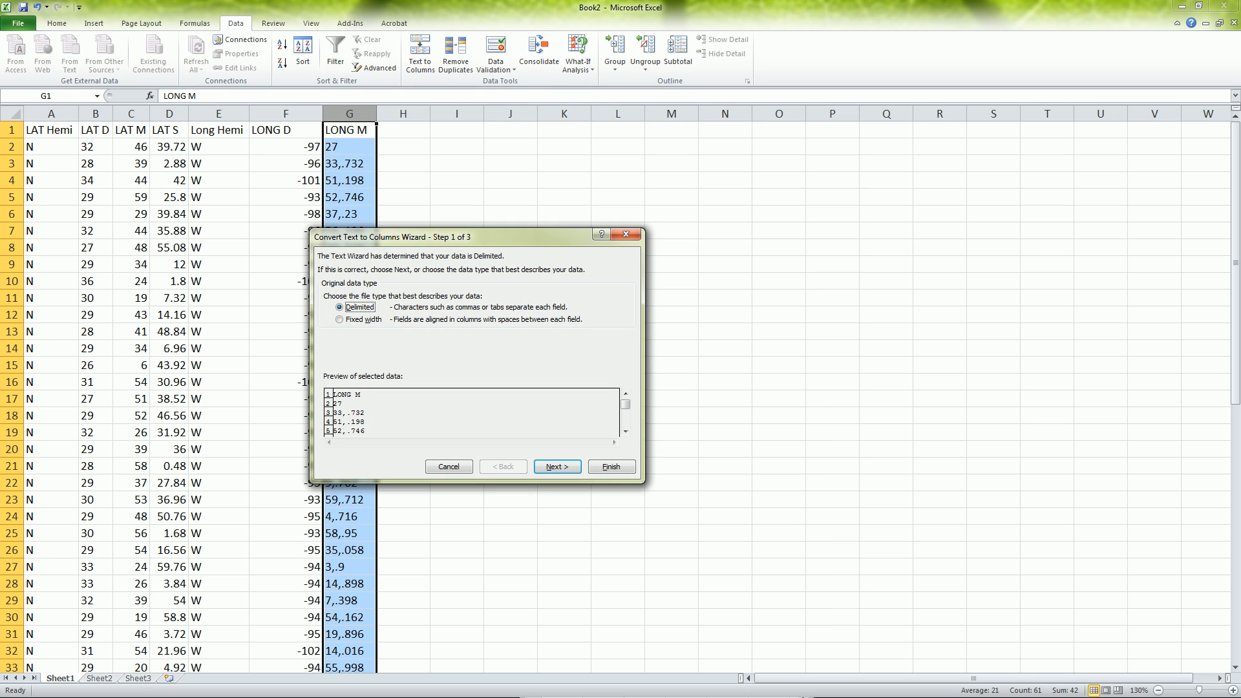
click(555, 466)
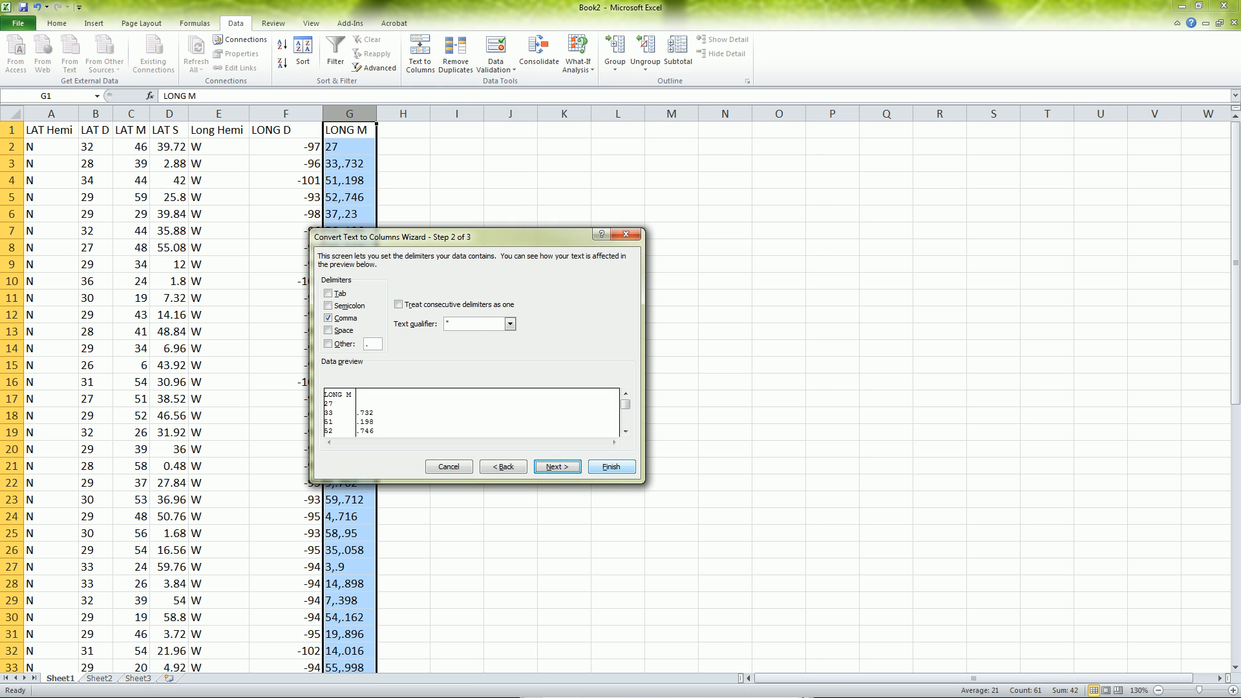
mouse_move(611, 467)
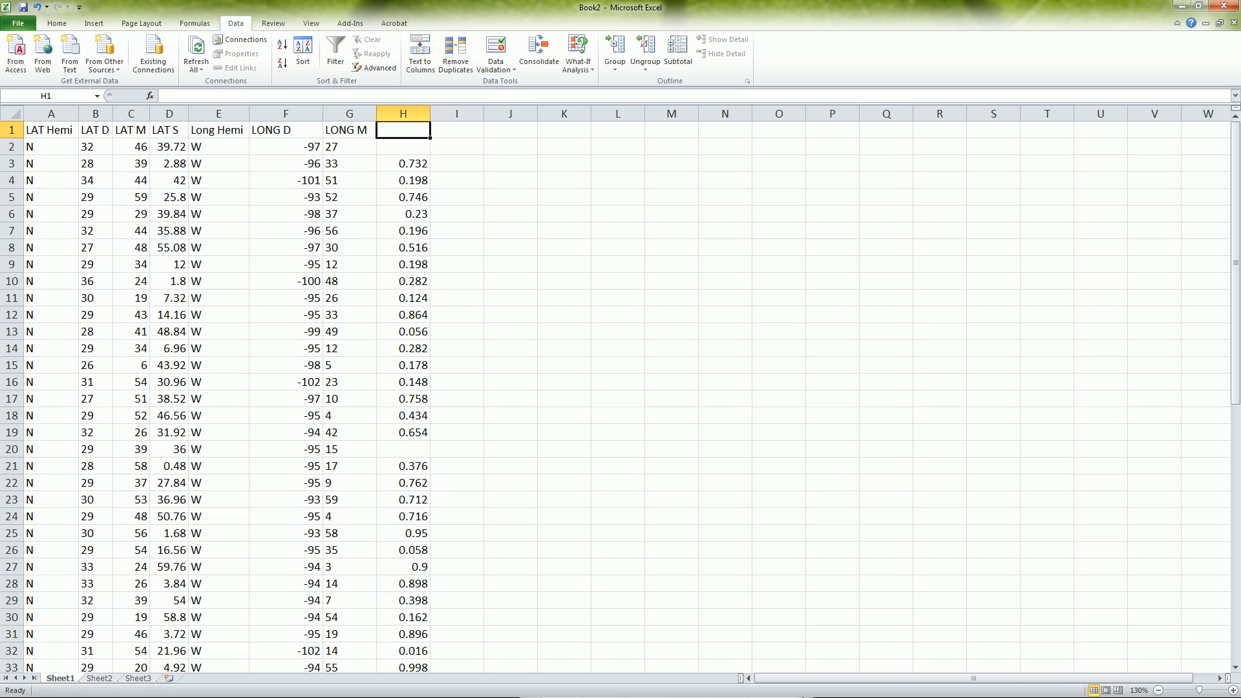
Compute =H2*60 seconds in column I and paste them into H as plain values.
click(402, 146)
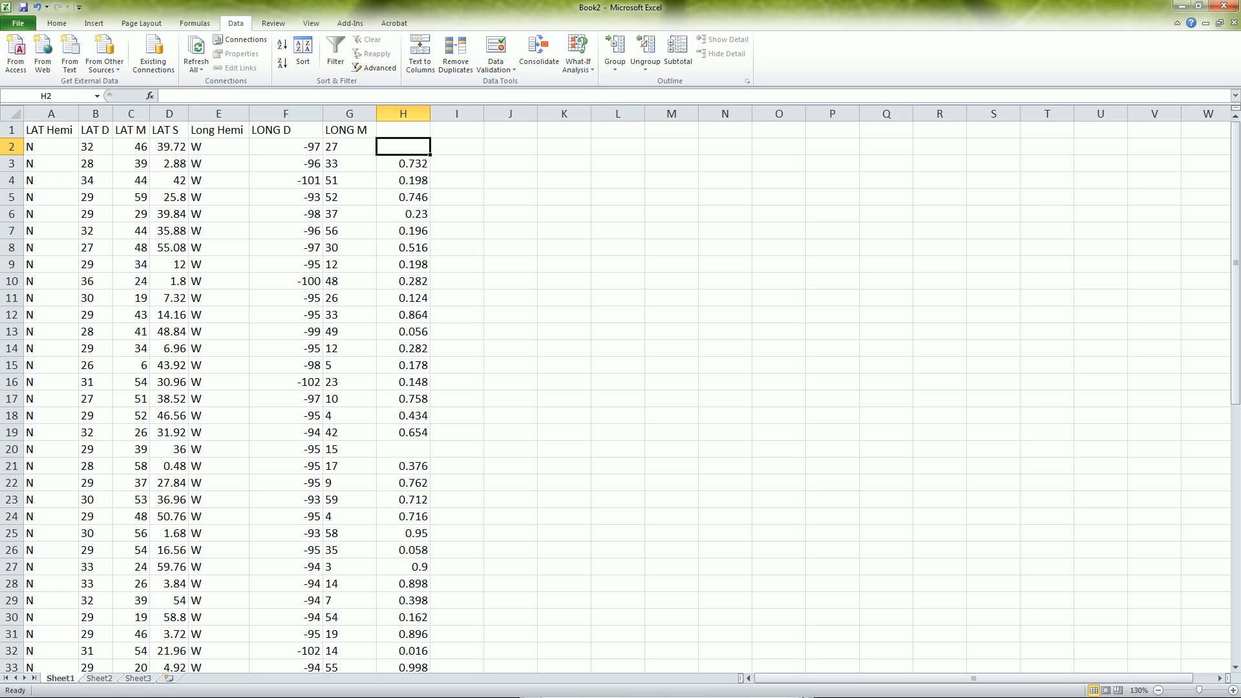
text(=H2*60)
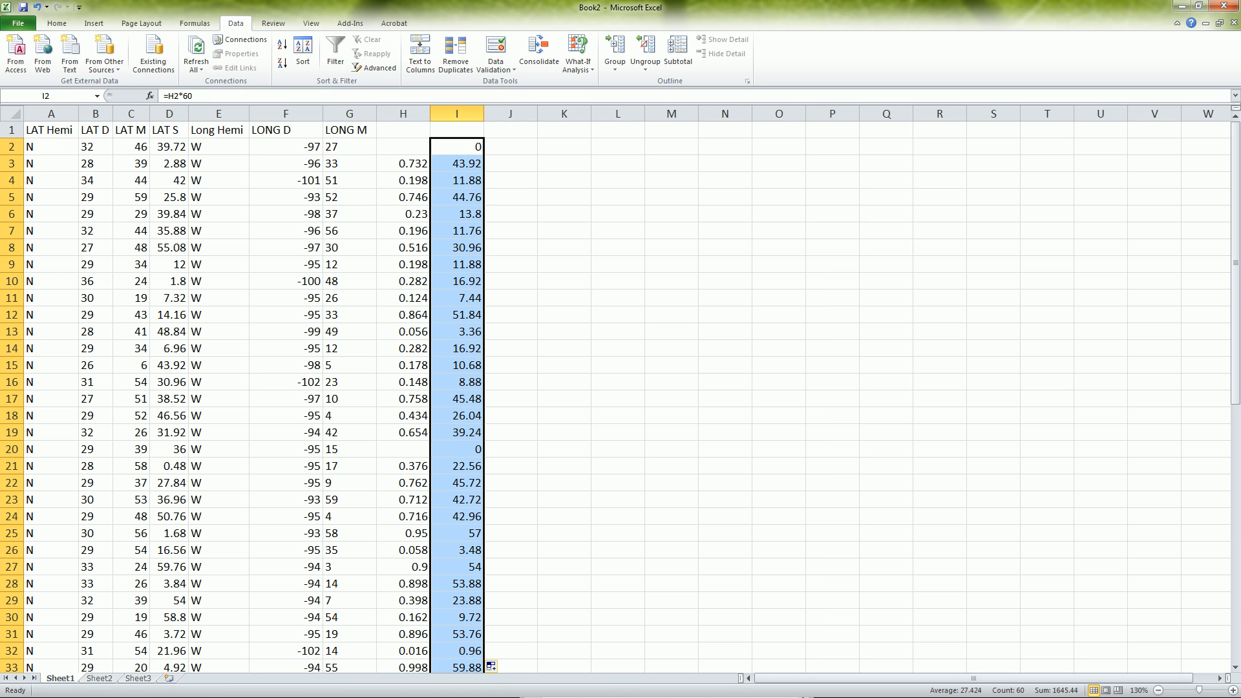
click(456, 129)
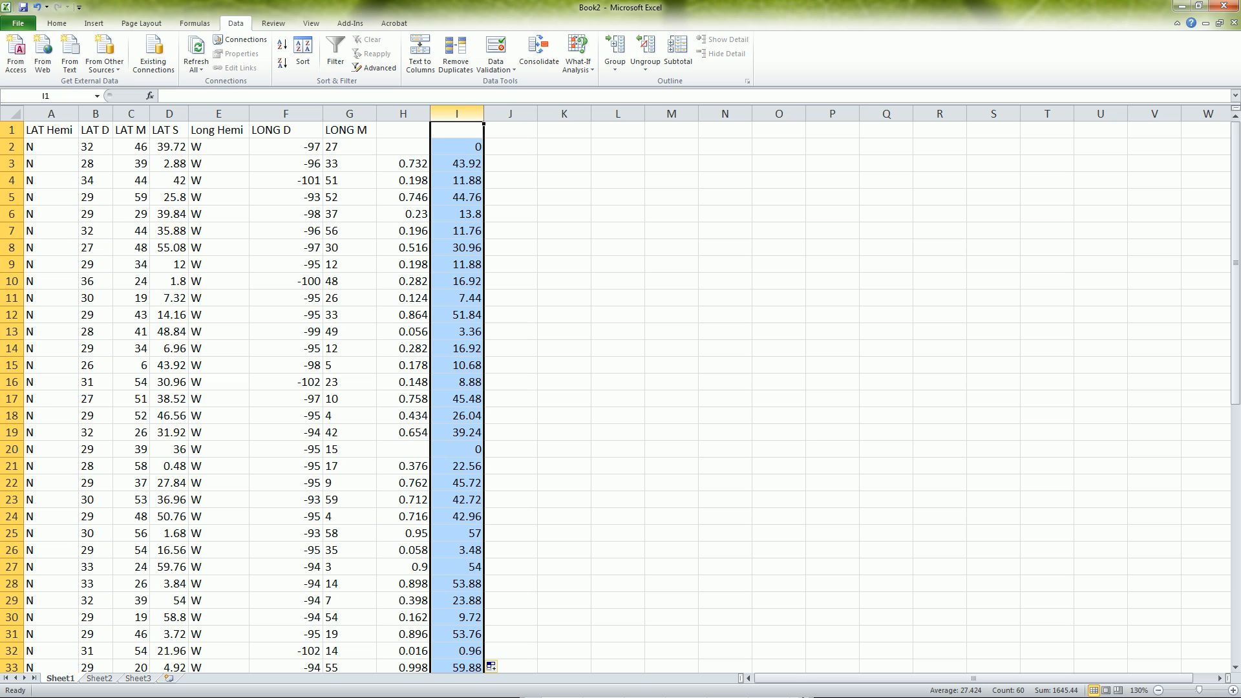
key(ctrl+c)
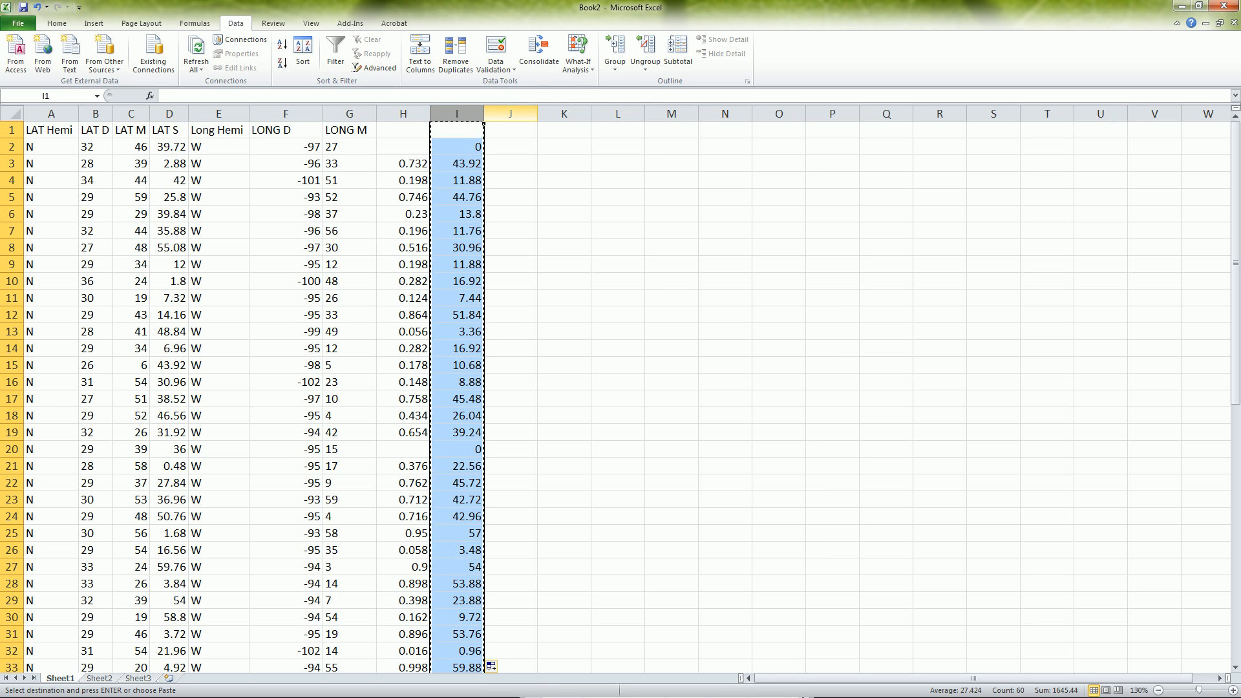
right_click(509, 114)
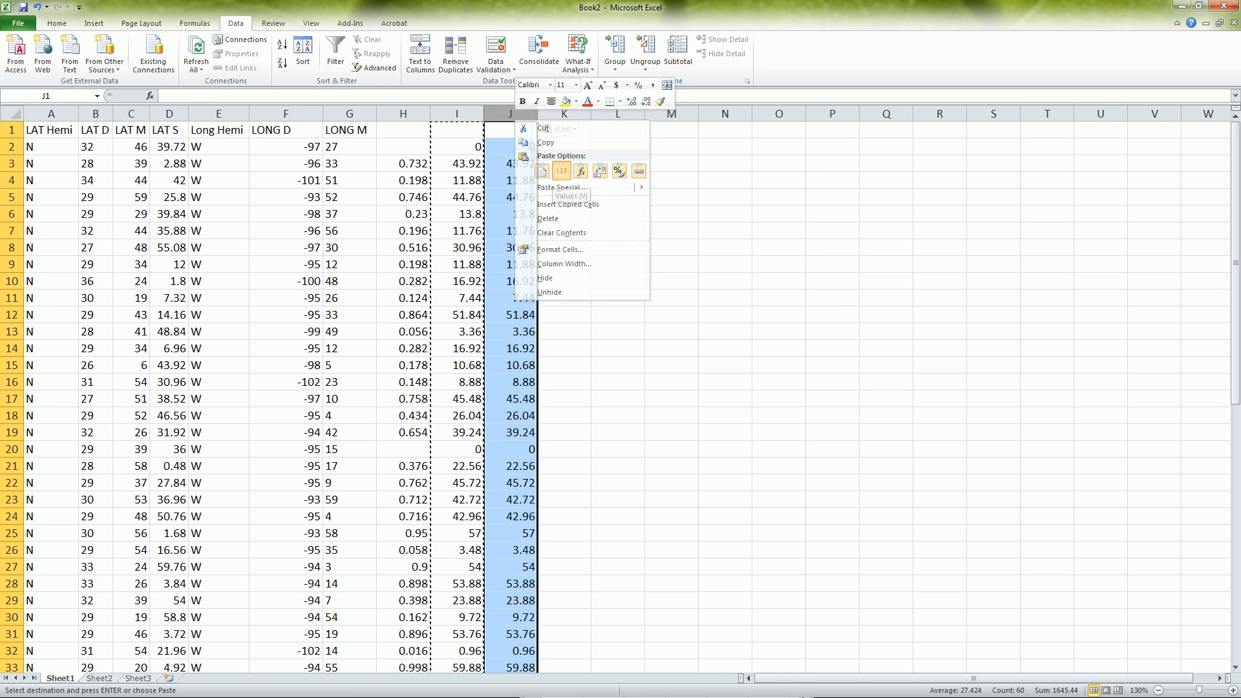
click(561, 171)
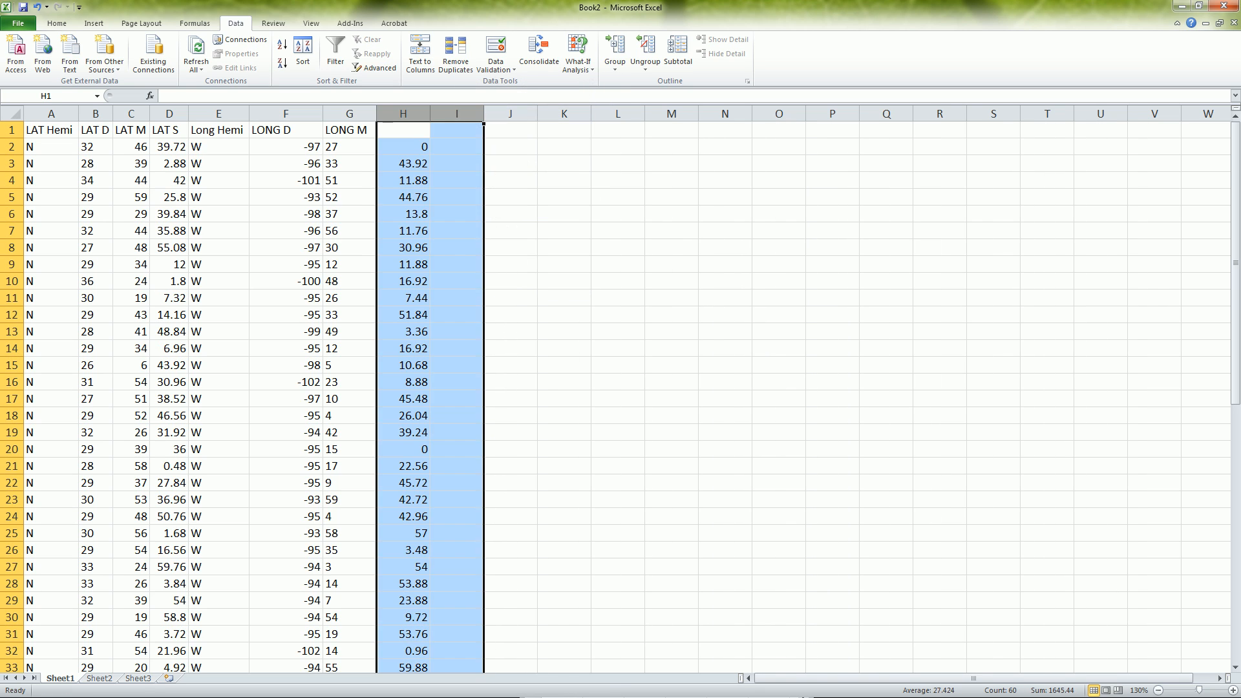
Rename the column H header to LONG S.
text(Long)
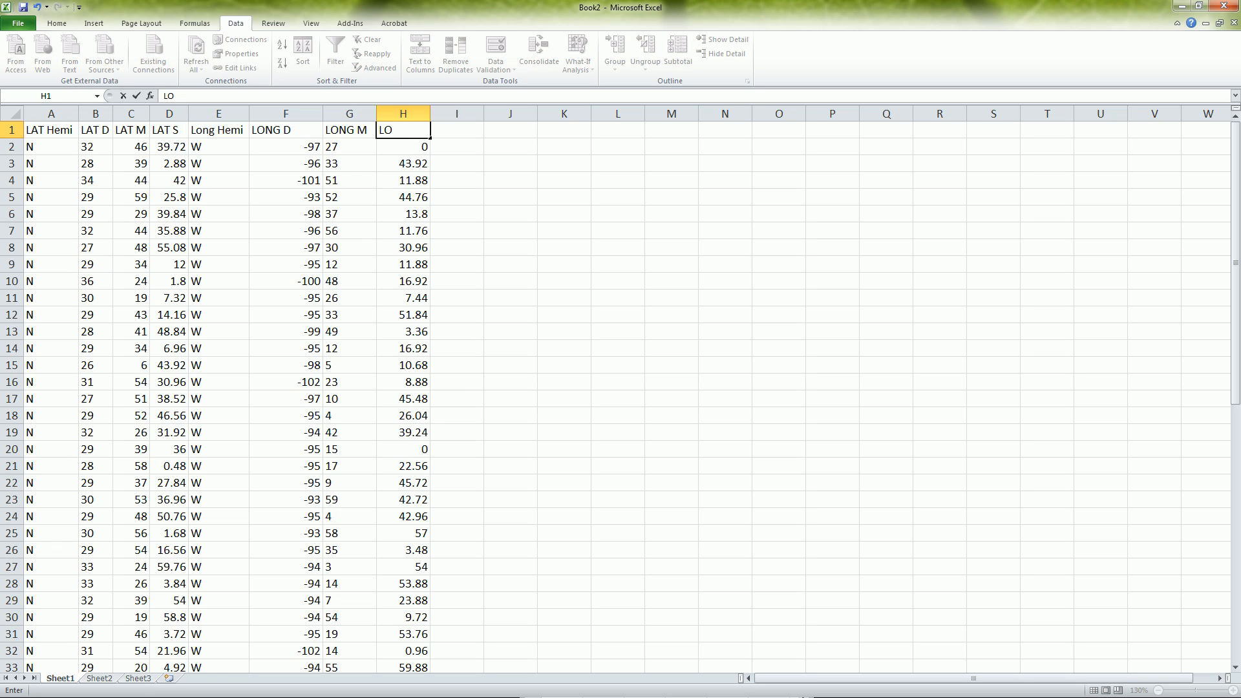
text(LONG S)
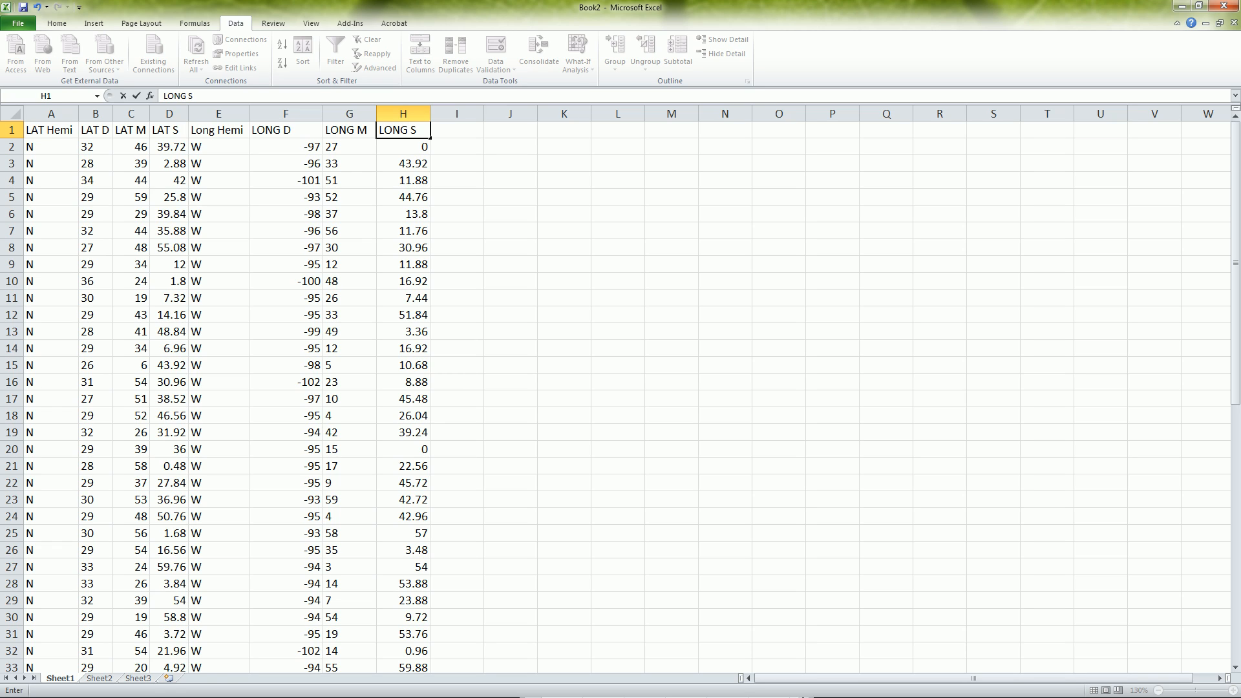
click(456, 146)
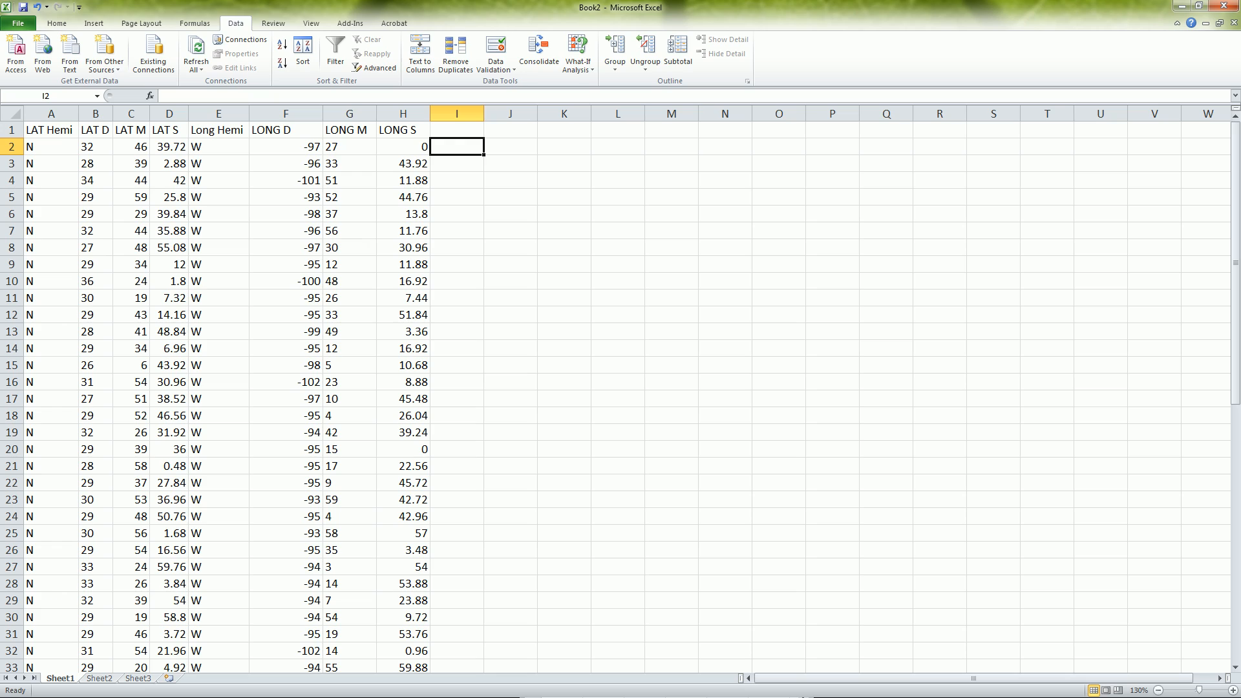
double_click(456, 146)
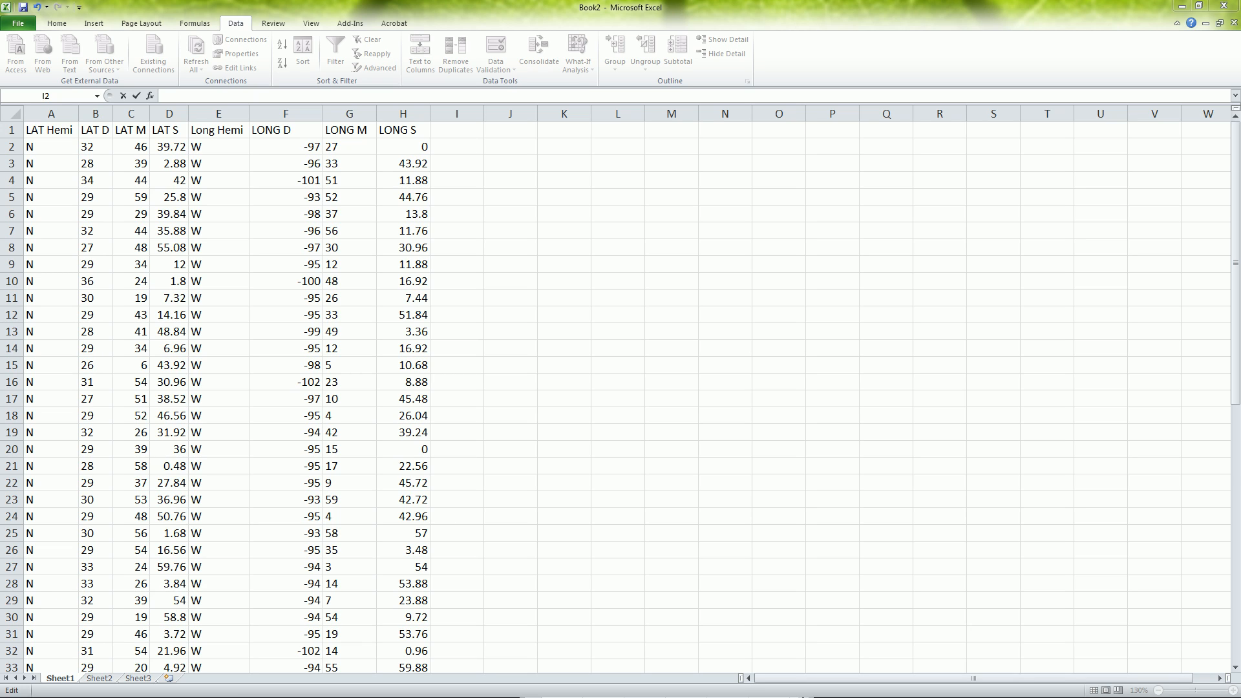
click(217, 113)
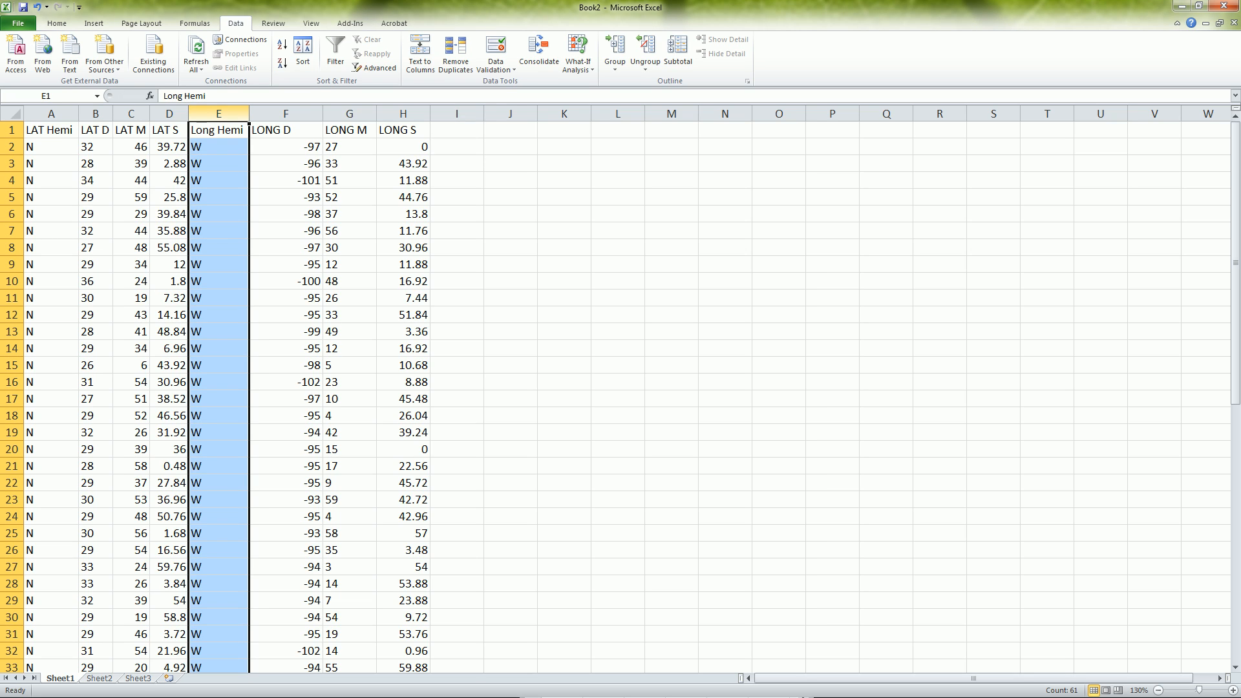
Insert a LAT DMS column before Long Hemi.
right_click(217, 113)
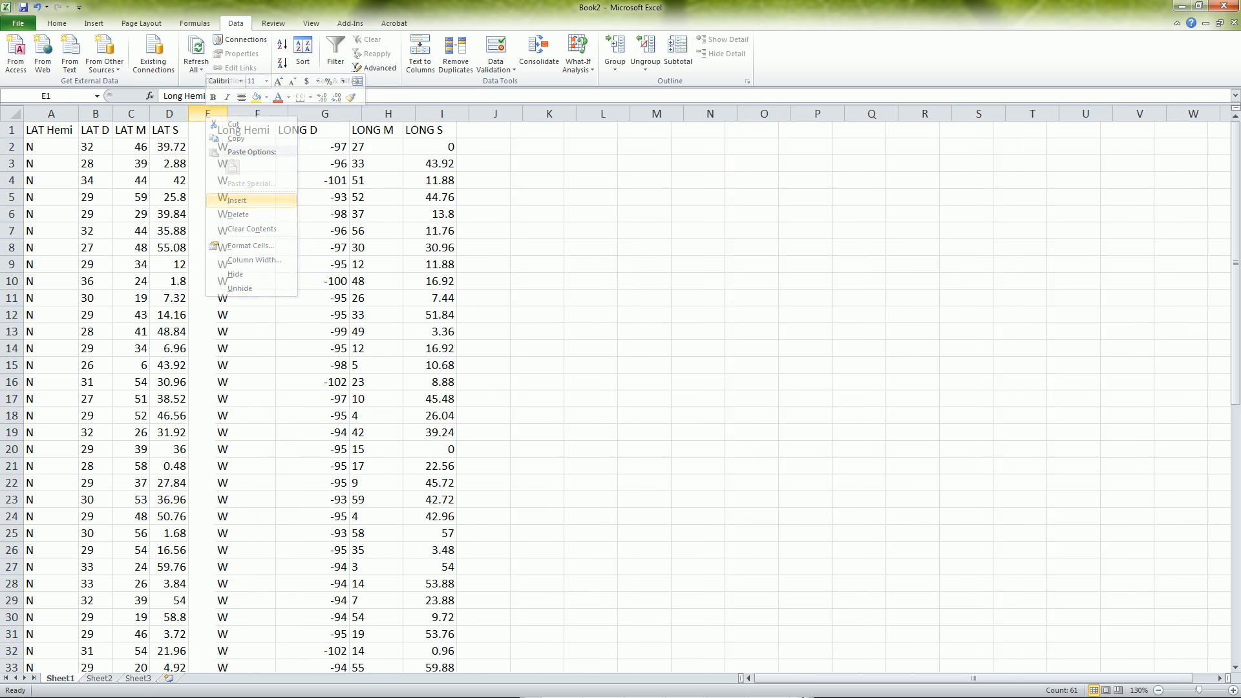
click(236, 199)
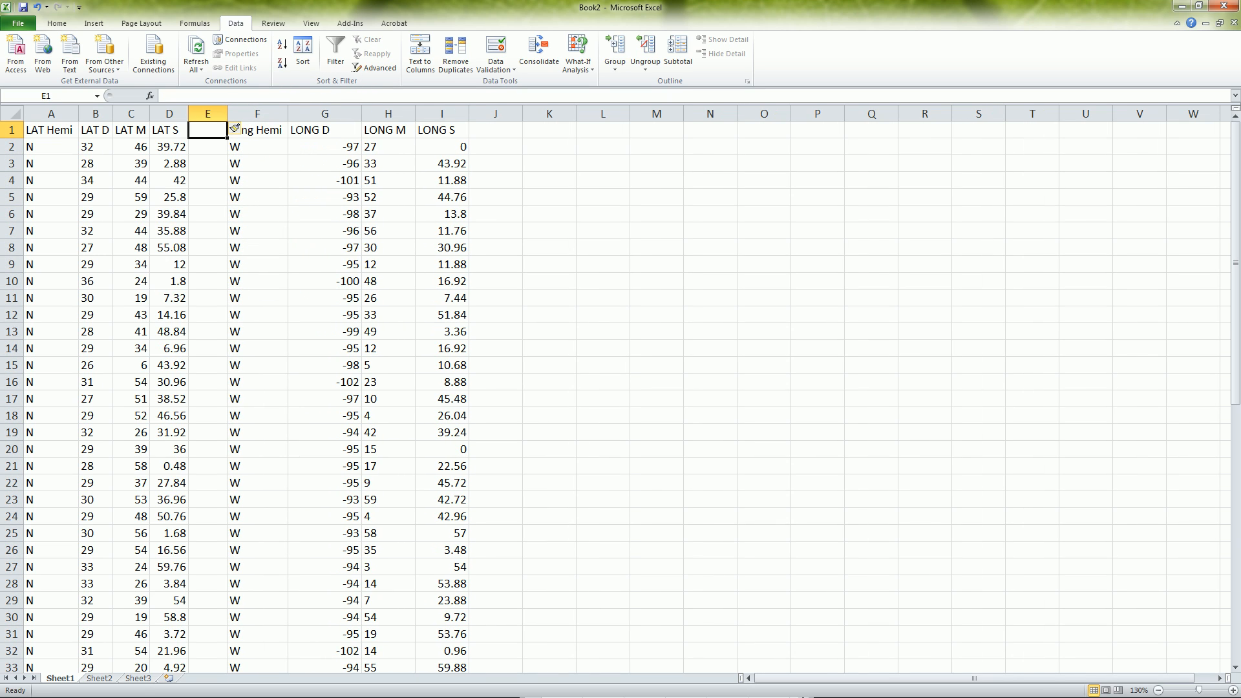
text(LAT)
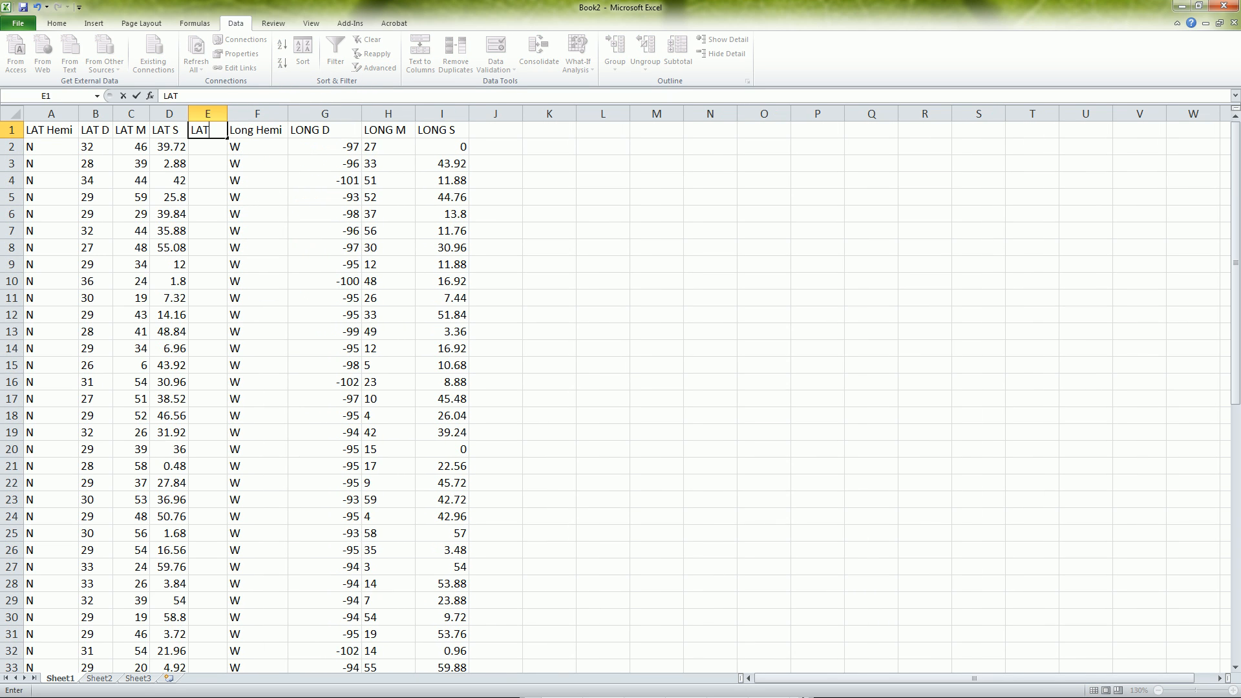
text(DMS)
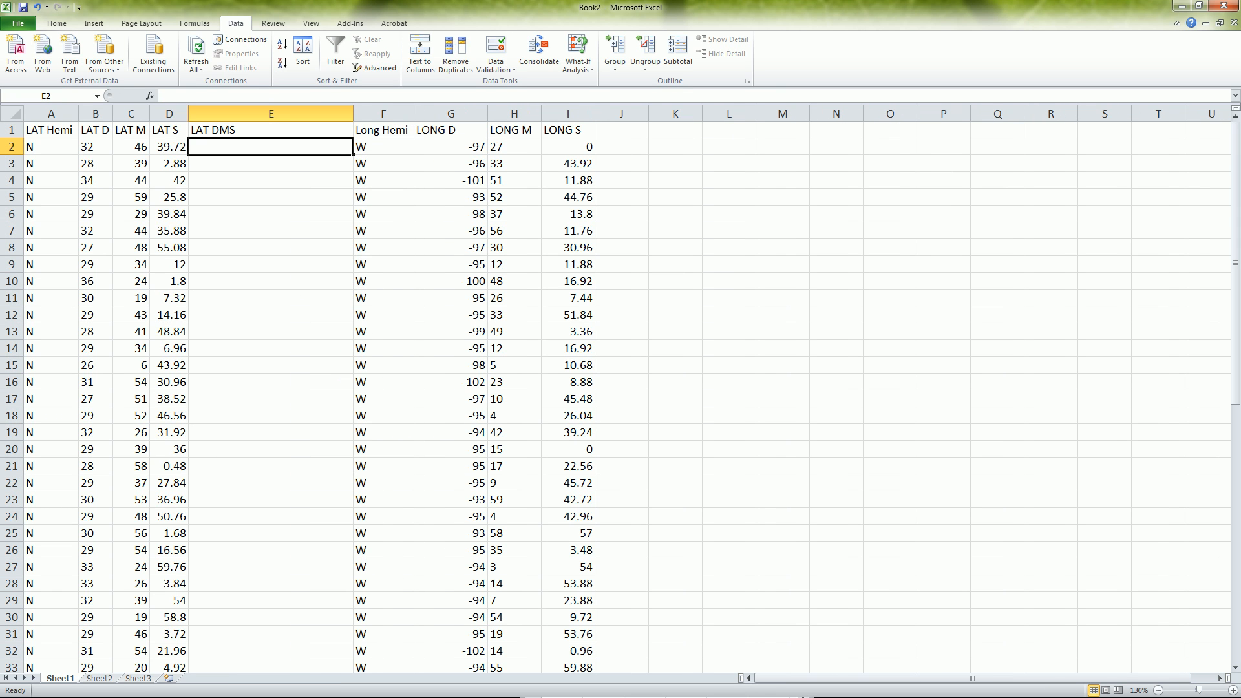
Begin E2 as =CONCATENATE(A2," ",B2," joining hemisphere, a space and degrees.
text(=)
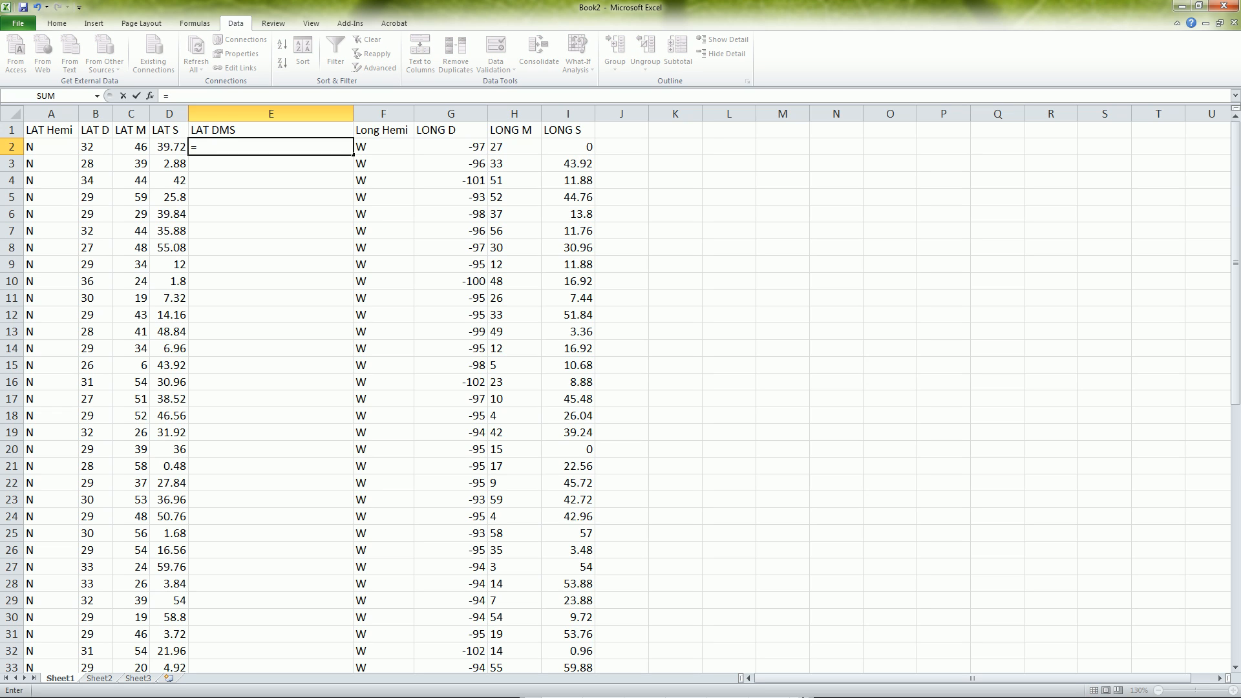
text(co)
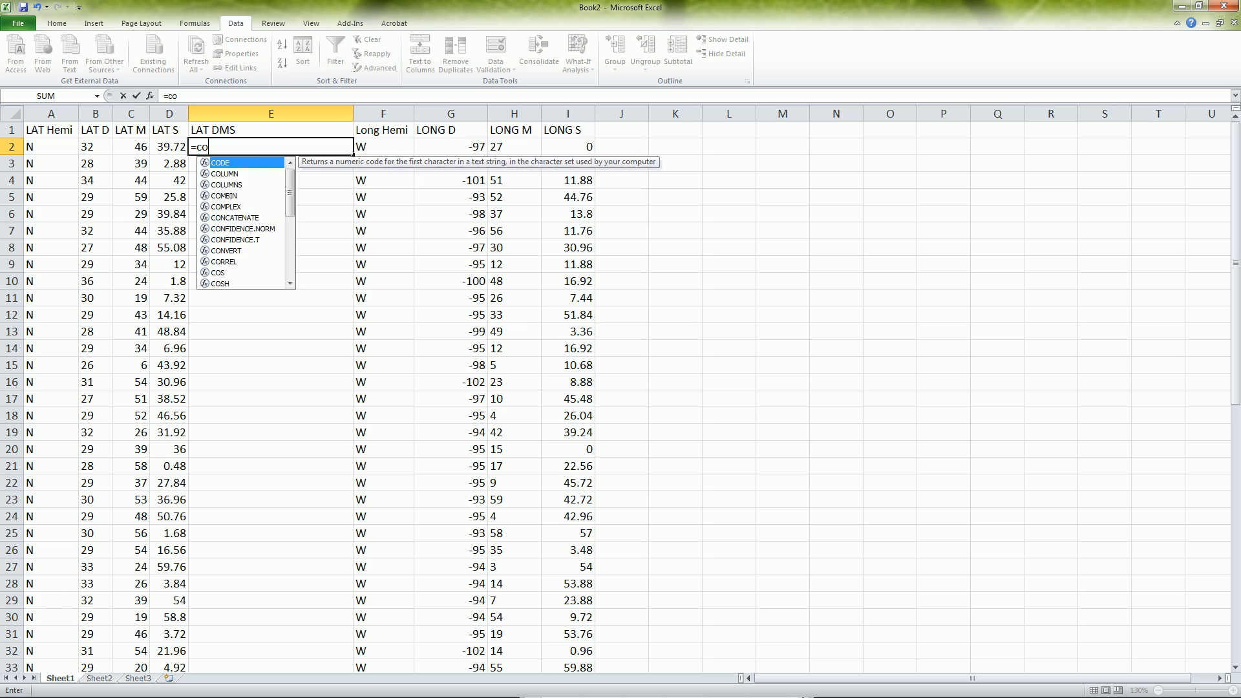
text(n)
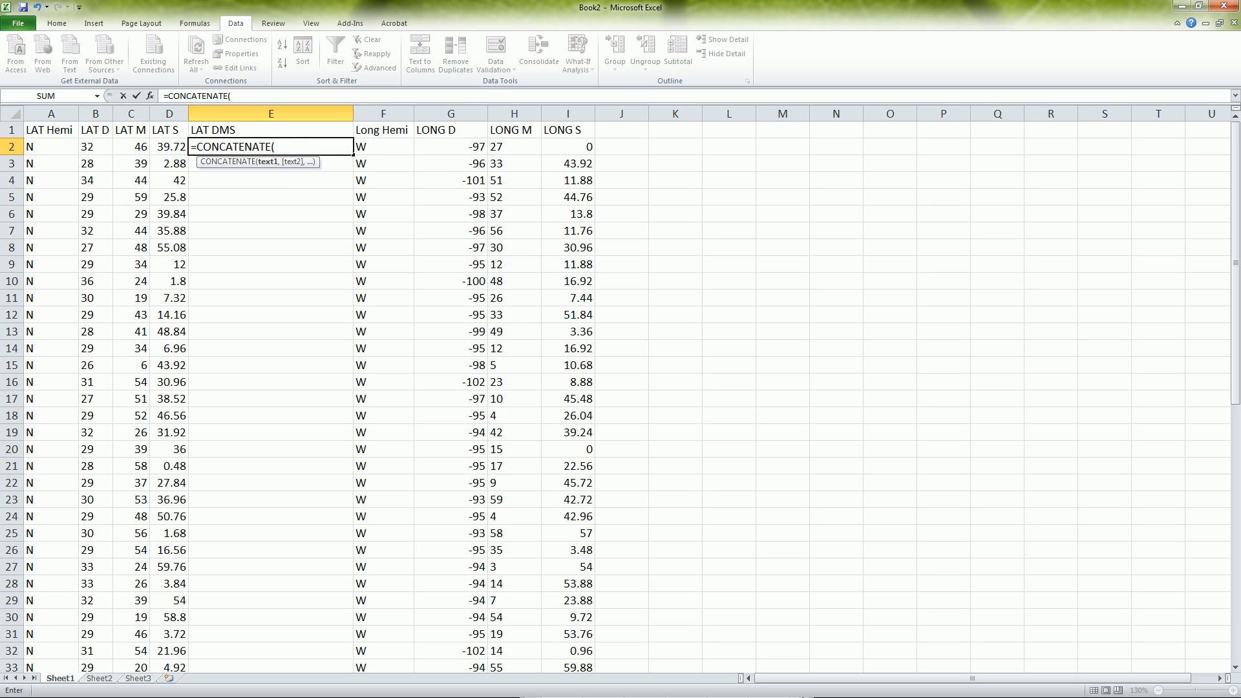
click(50, 146)
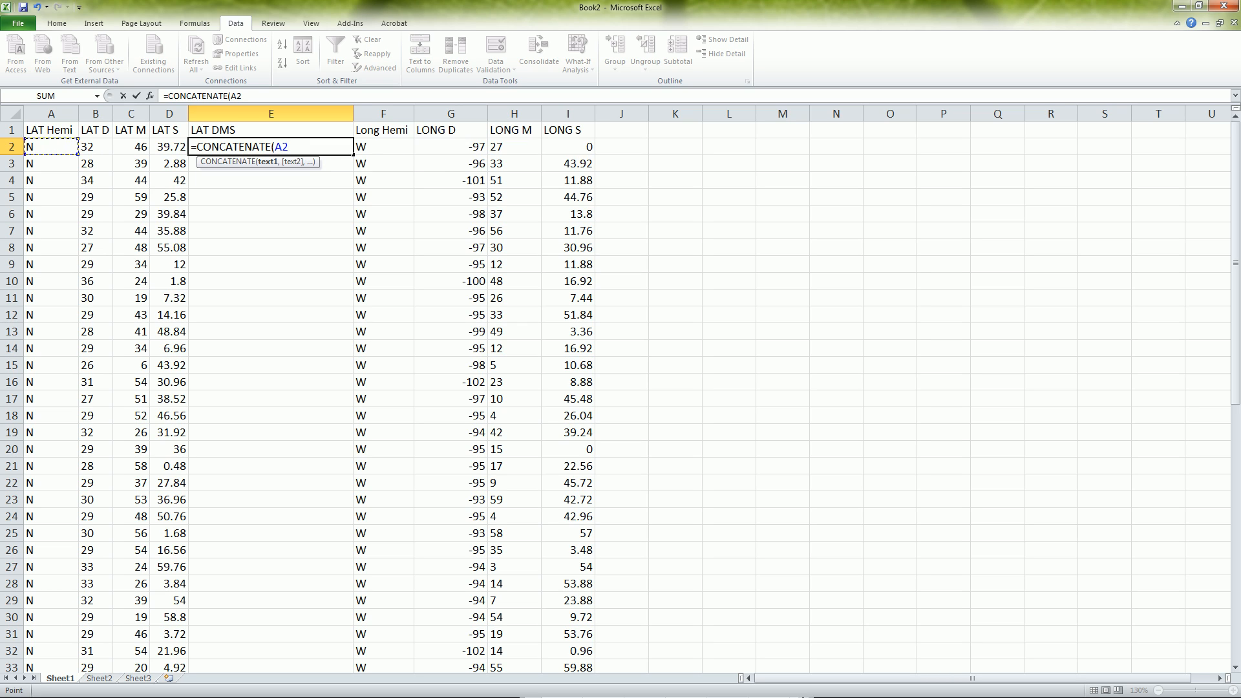
text(,)
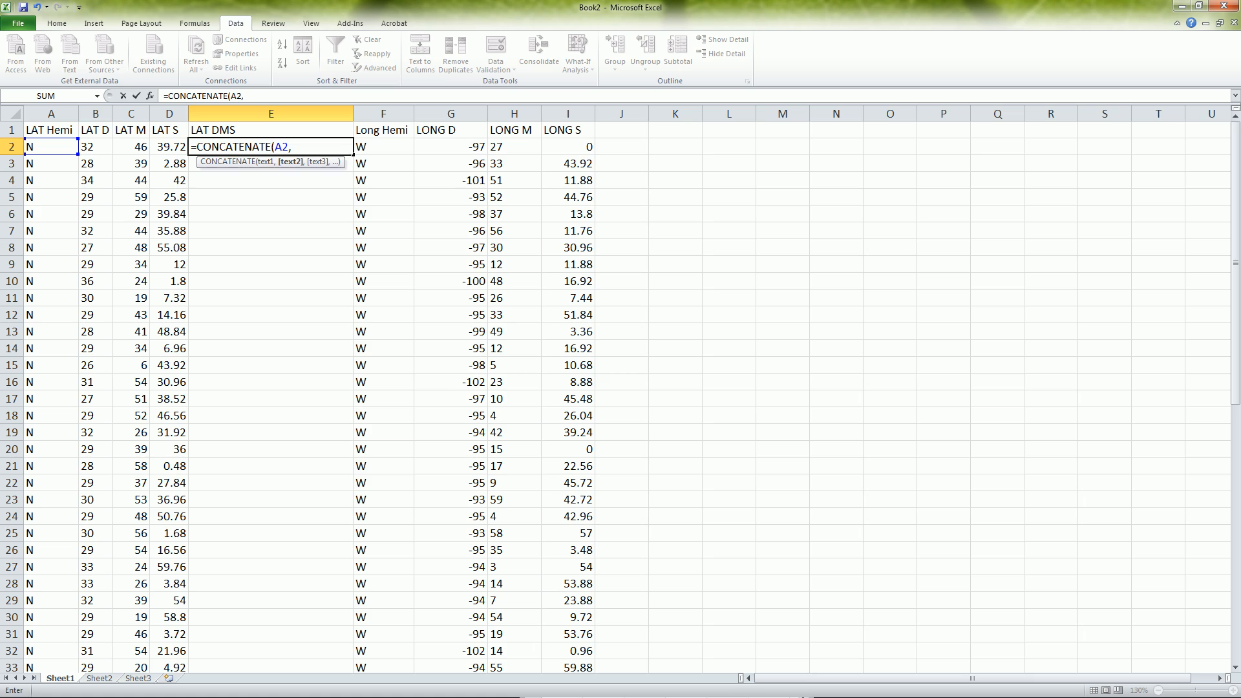
text(",)
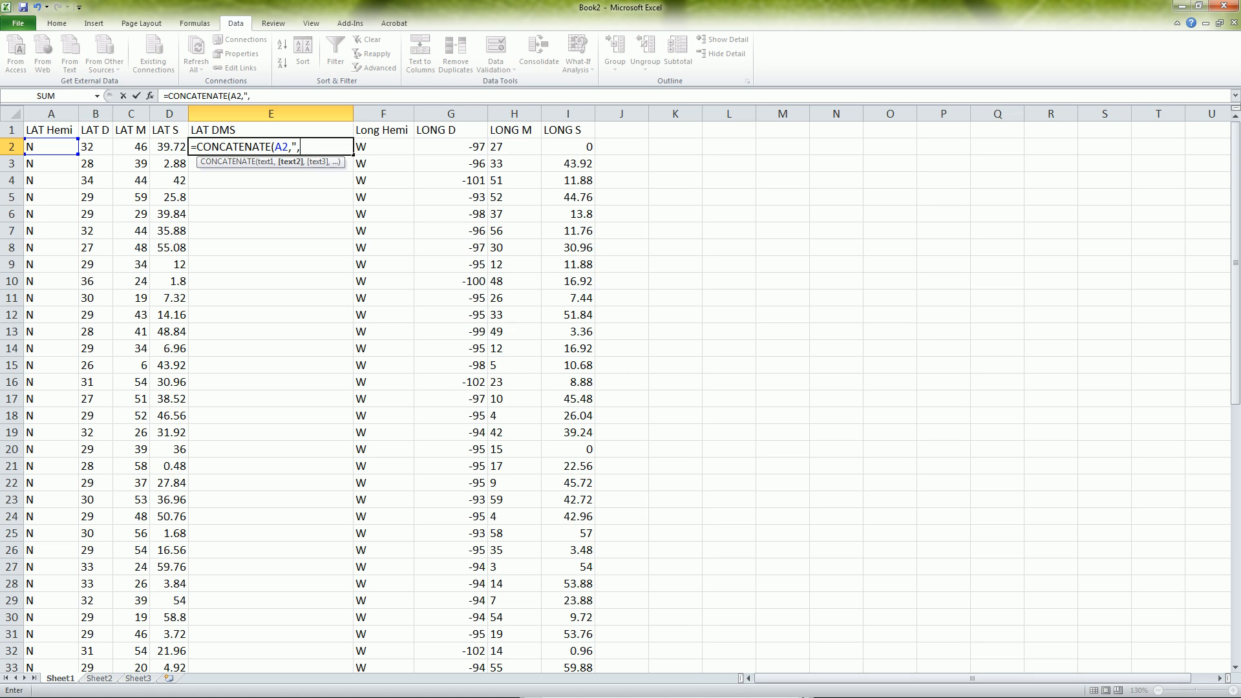
text(" ")
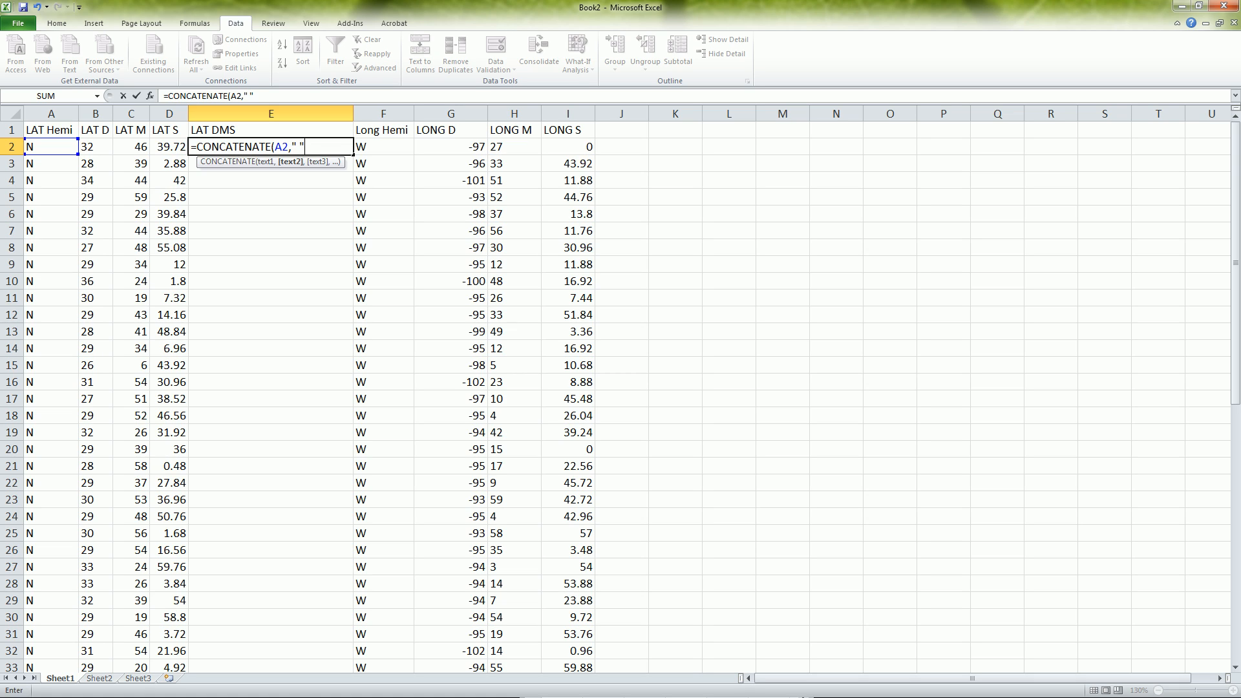
text(,)
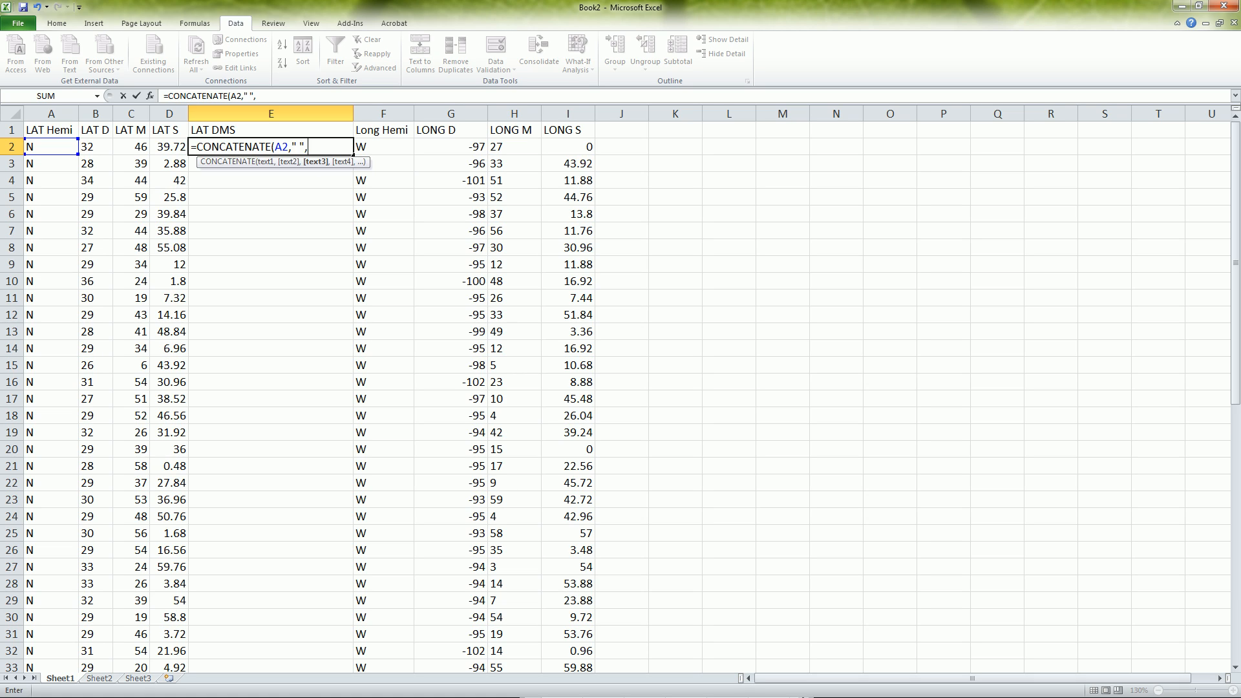
click(94, 146)
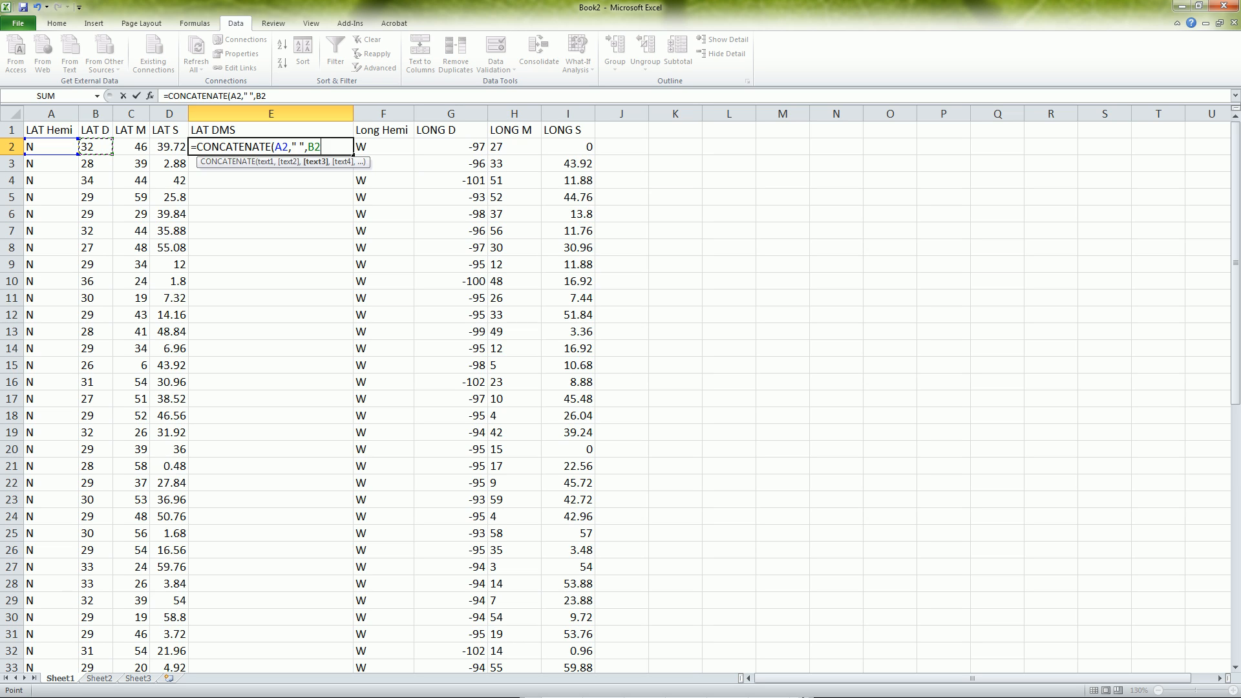
text(,)
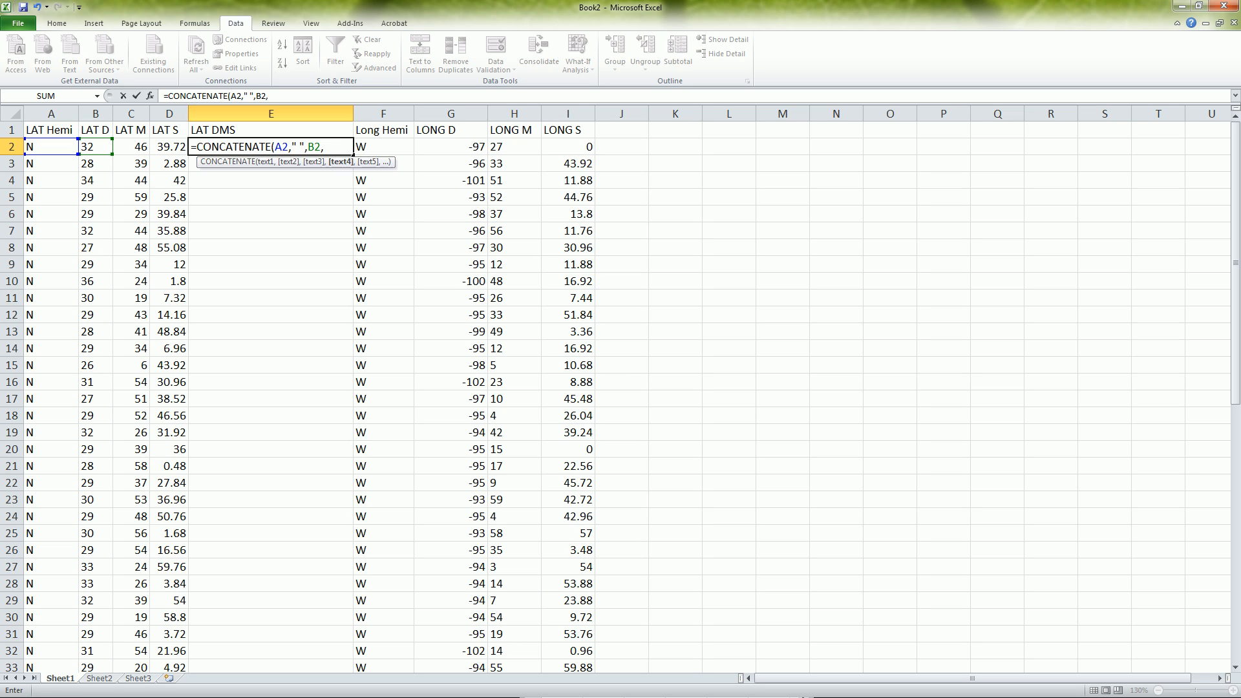
text(")
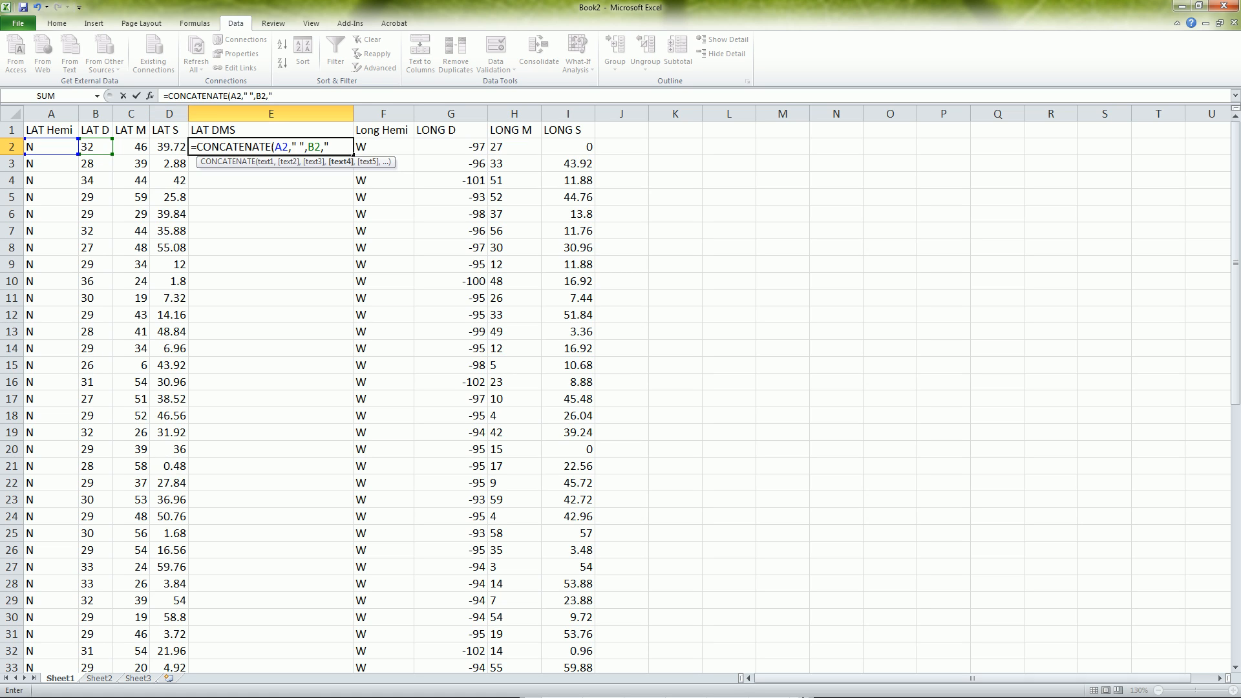
Extend the formula with a degree sign, C2 minutes and D2 seconds marks, then enter it.
click(93, 24)
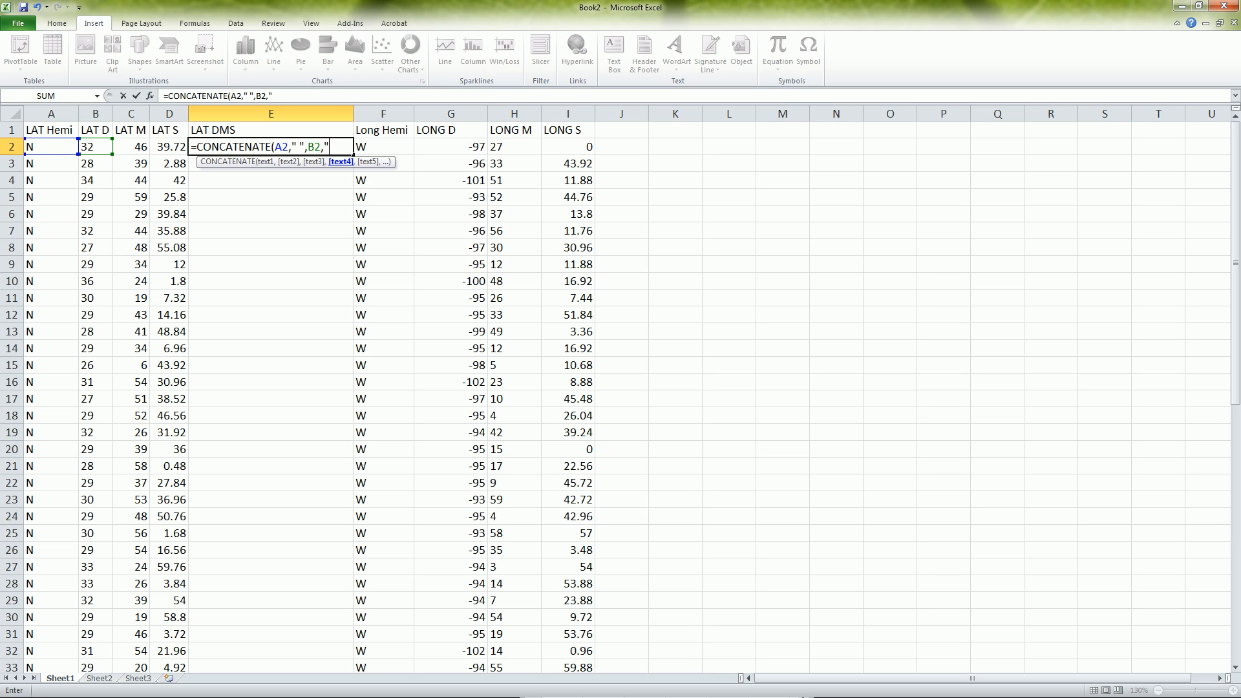
key(alt)
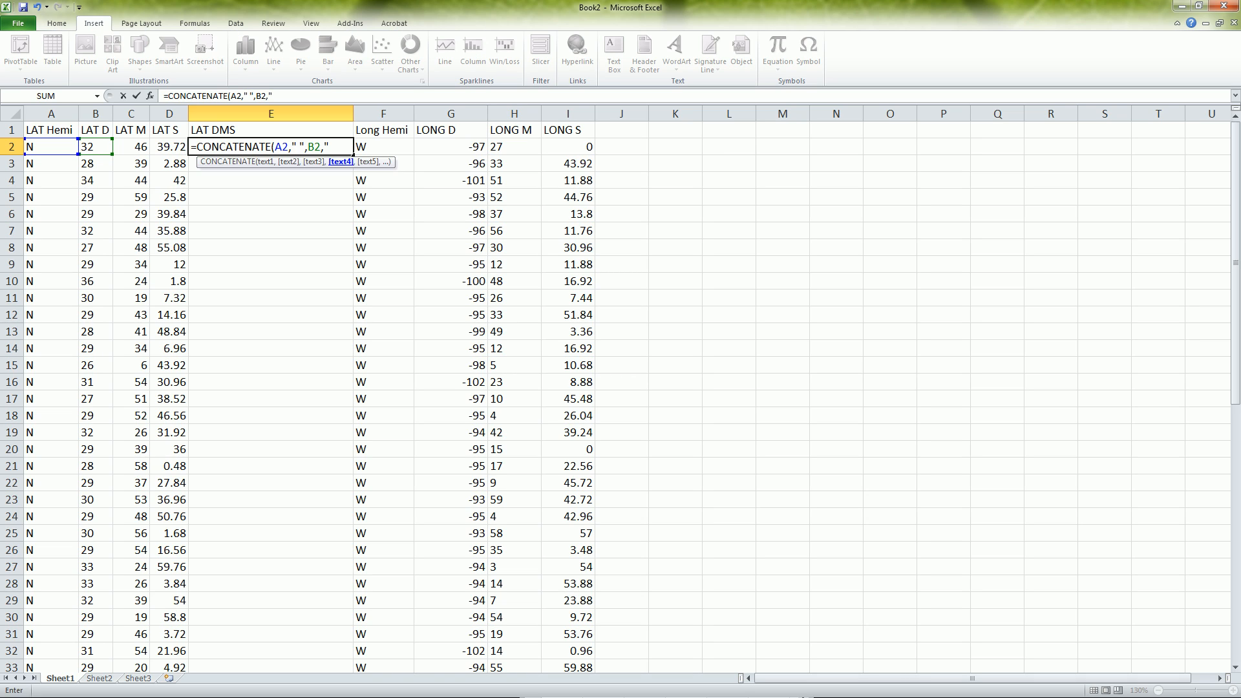
text(° ")
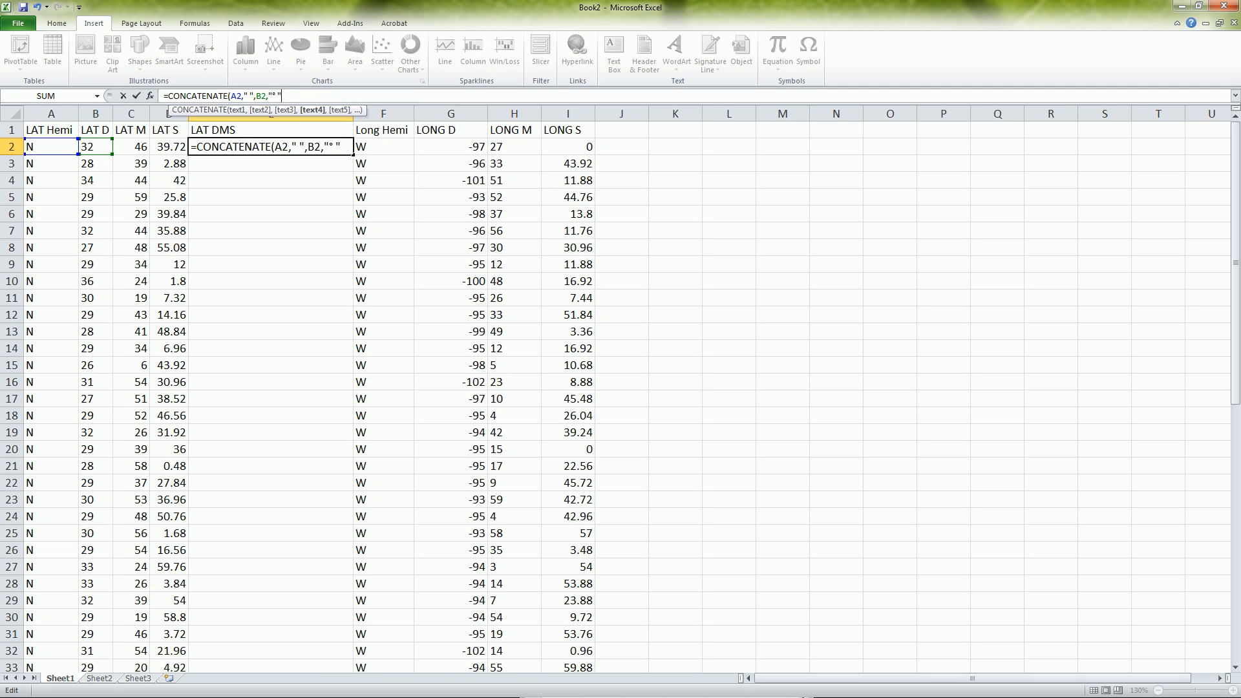
text(,)
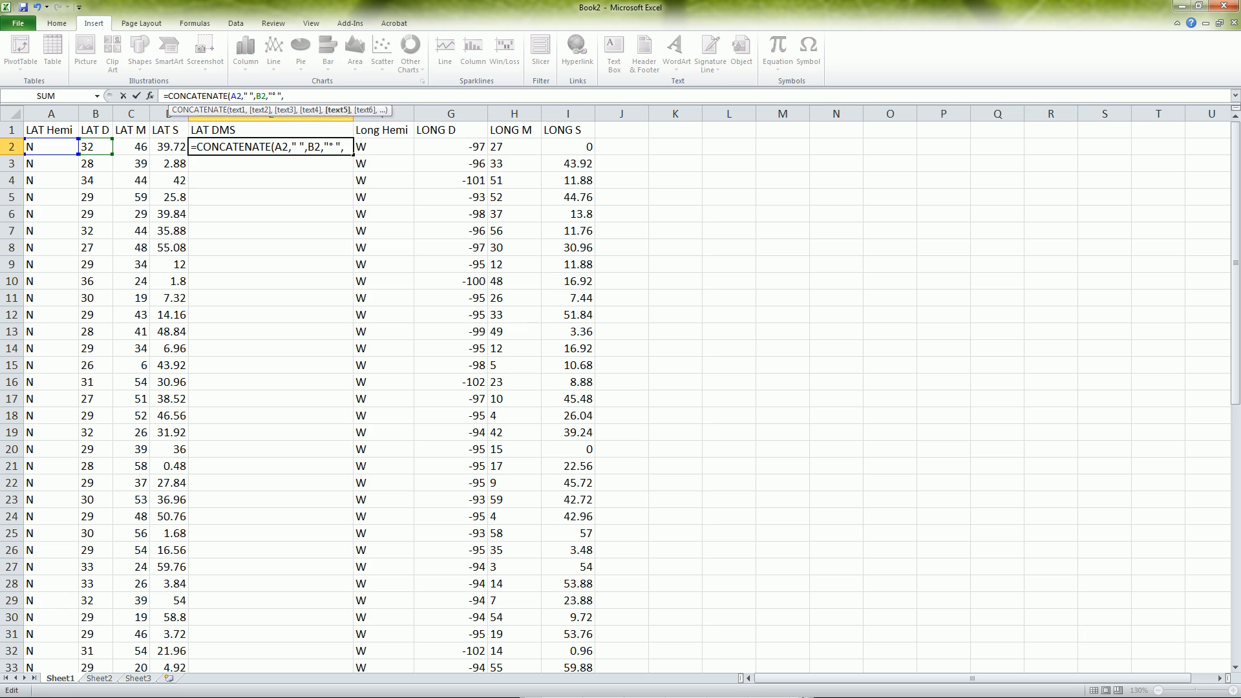
click(129, 146)
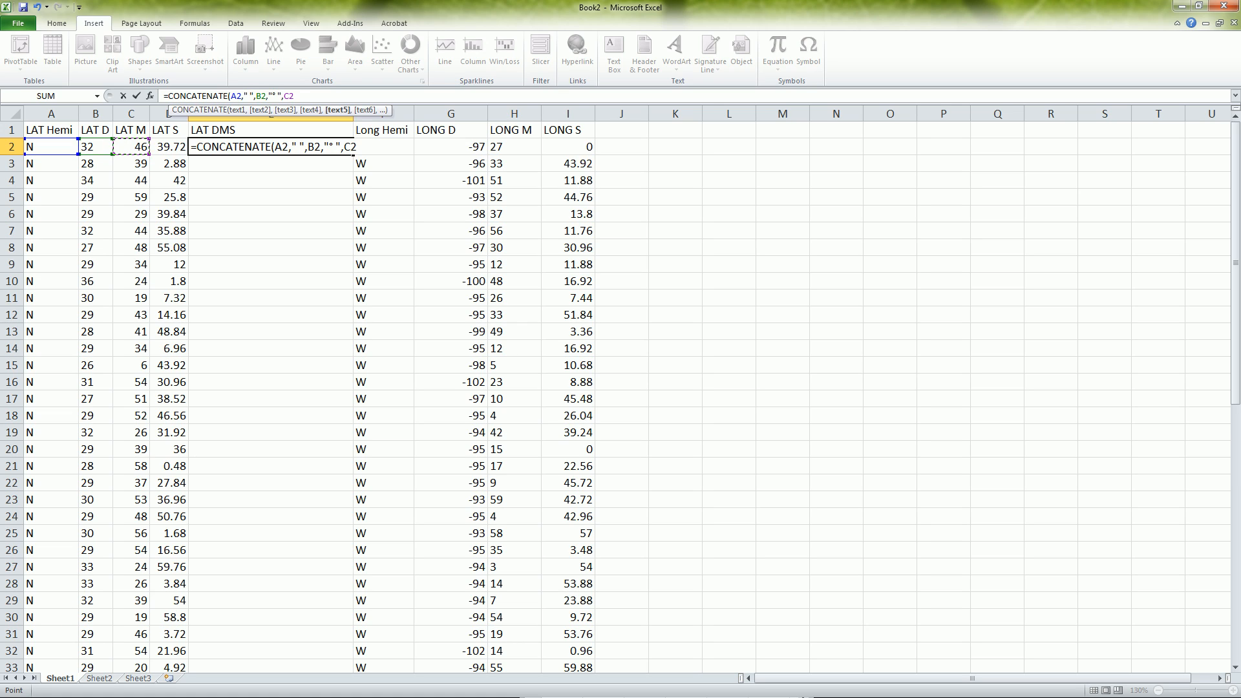
text(,"' ",D2,")
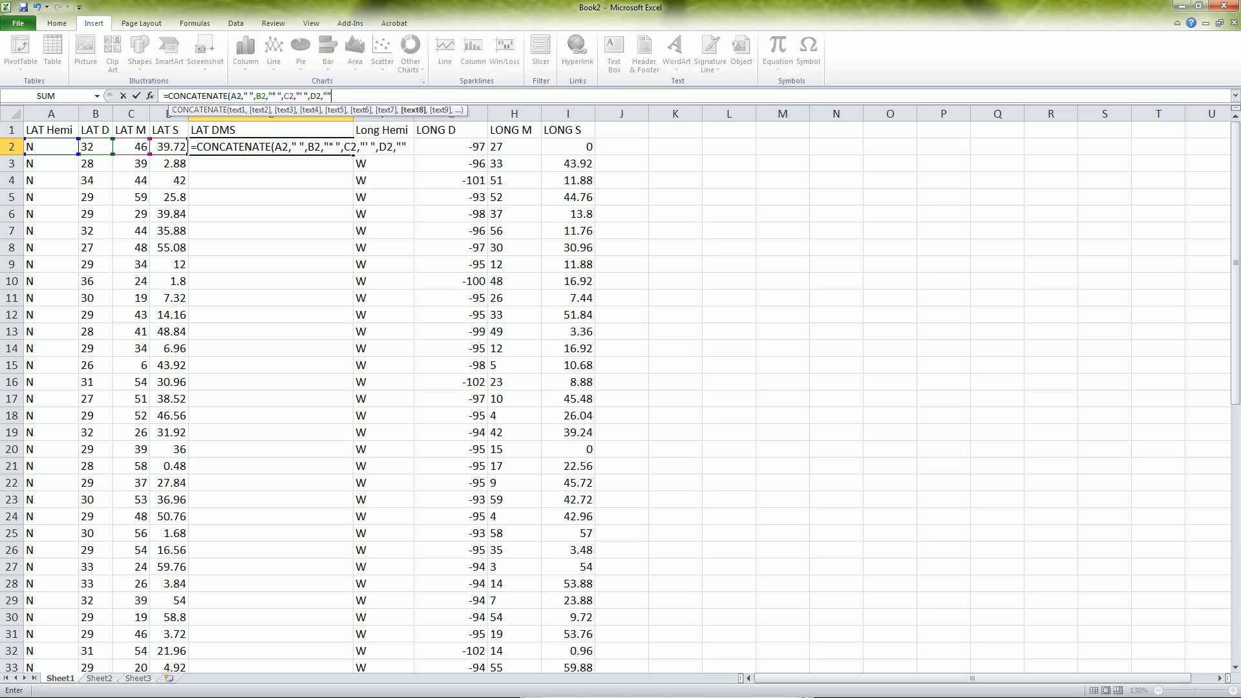
text("))
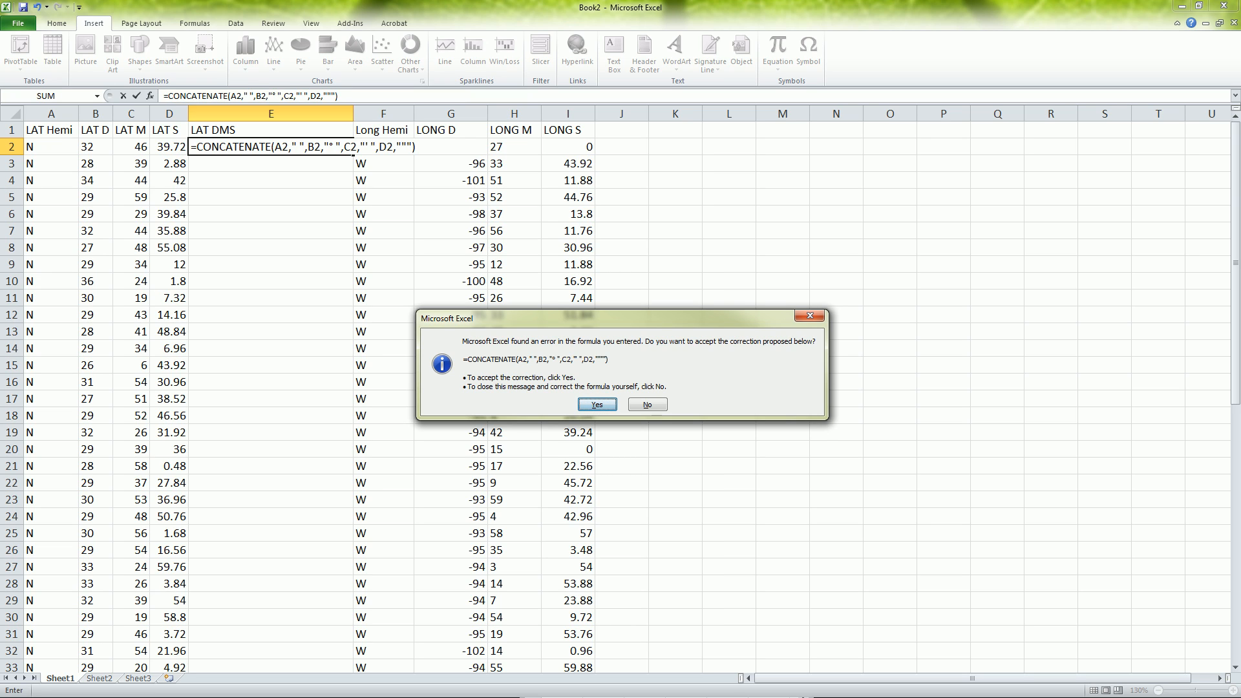
Accept the correction, fill LAT DMS down every row and copy E2 for the longitude version.
click(595, 405)
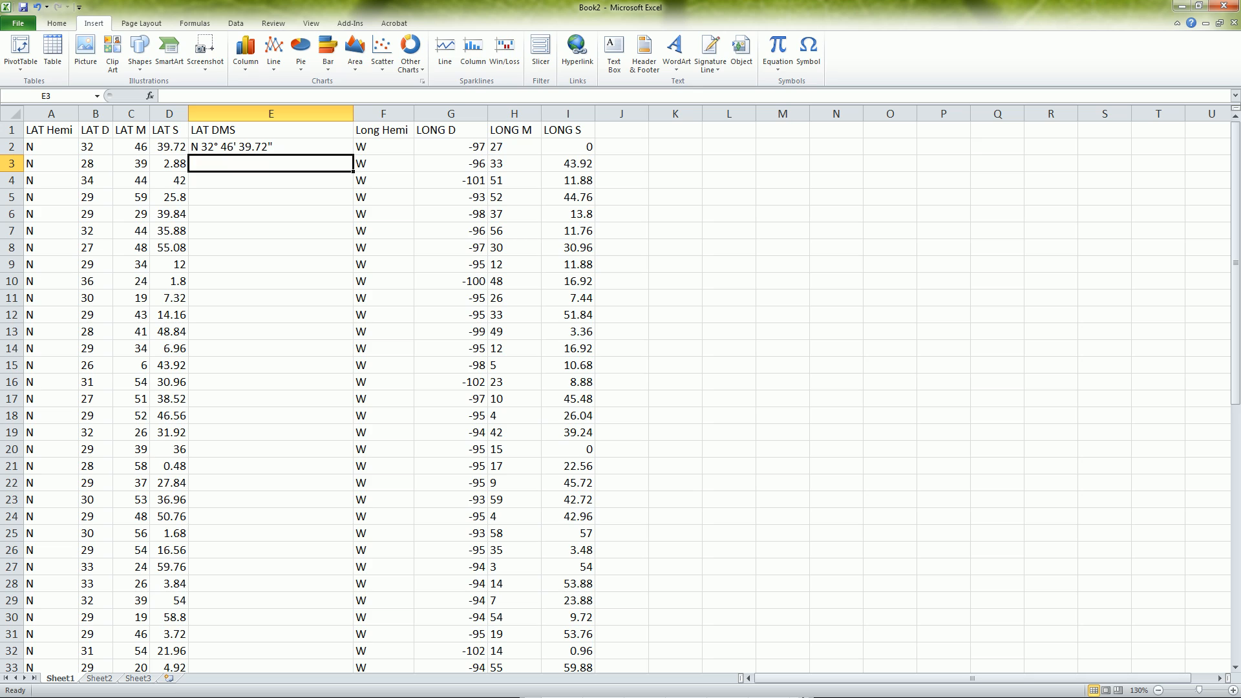
click(270, 146)
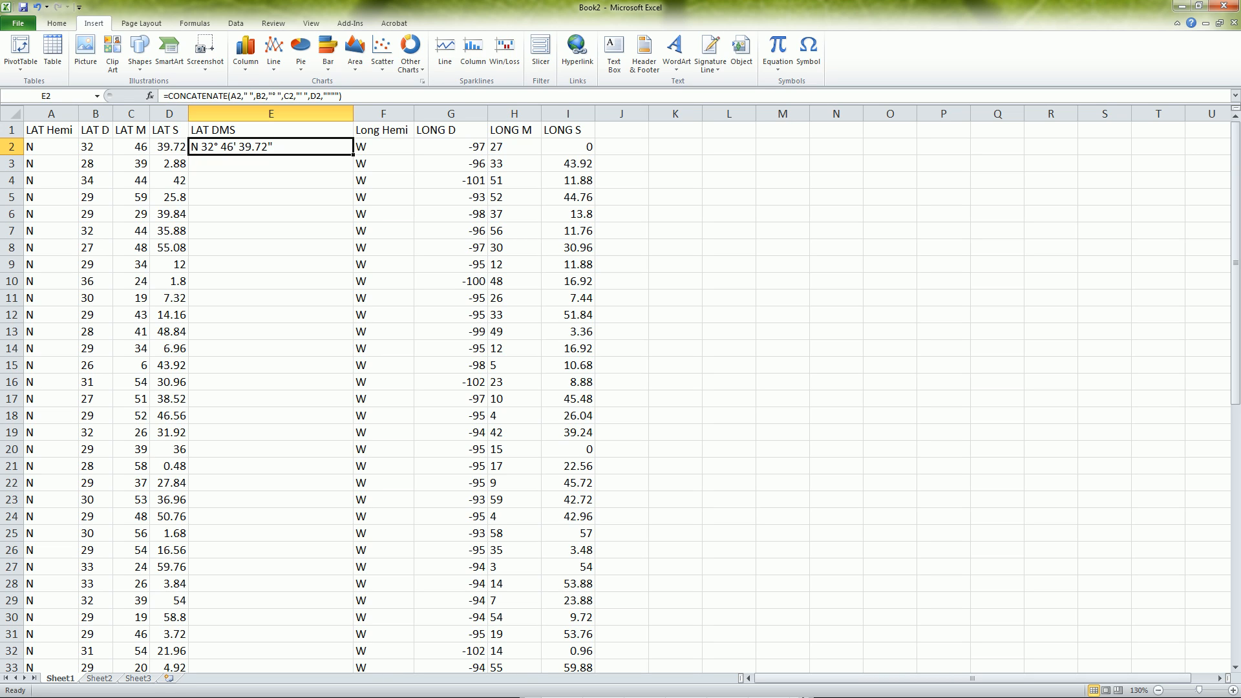
double_click(268, 146)
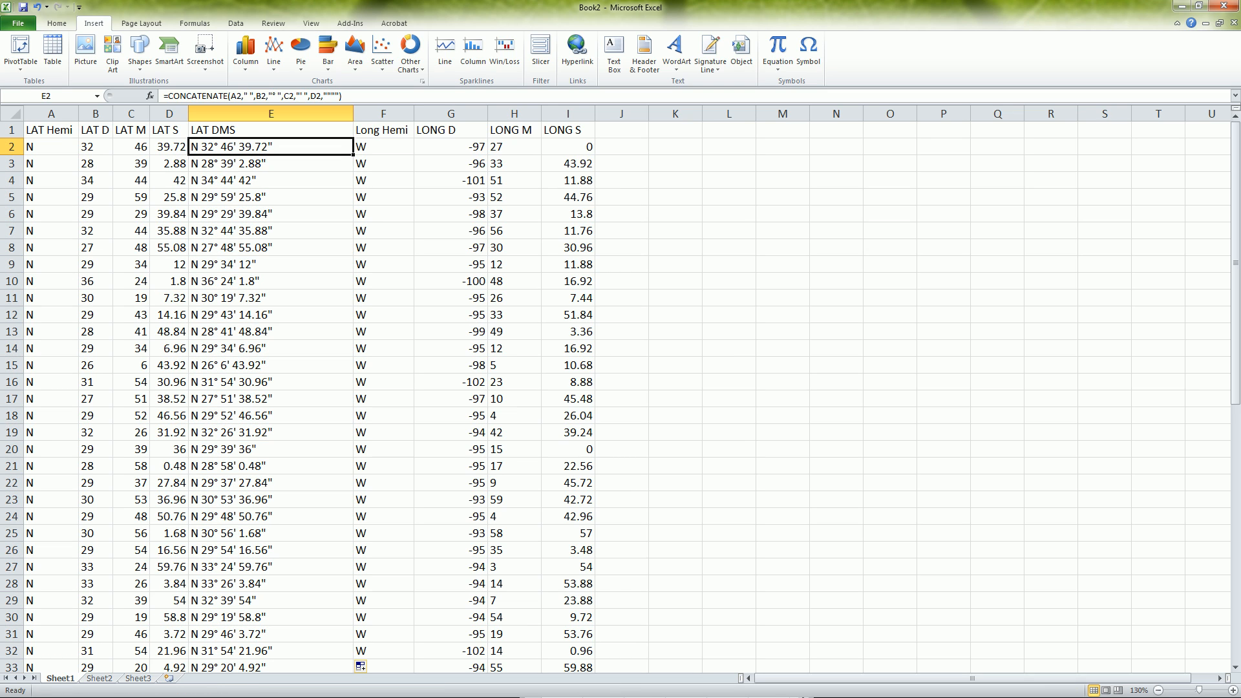
key(ctrl+c)
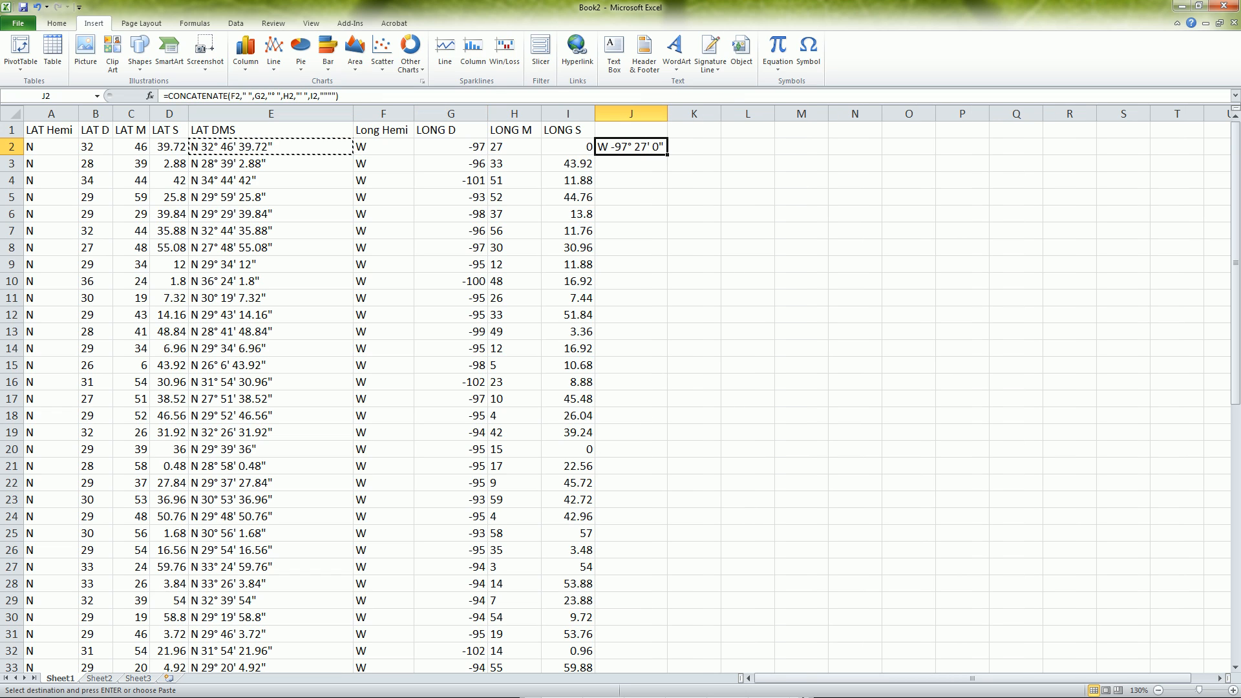
Strip every minus sign from the LONG D column so J2 reads W 97° 27' 0".
click(450, 114)
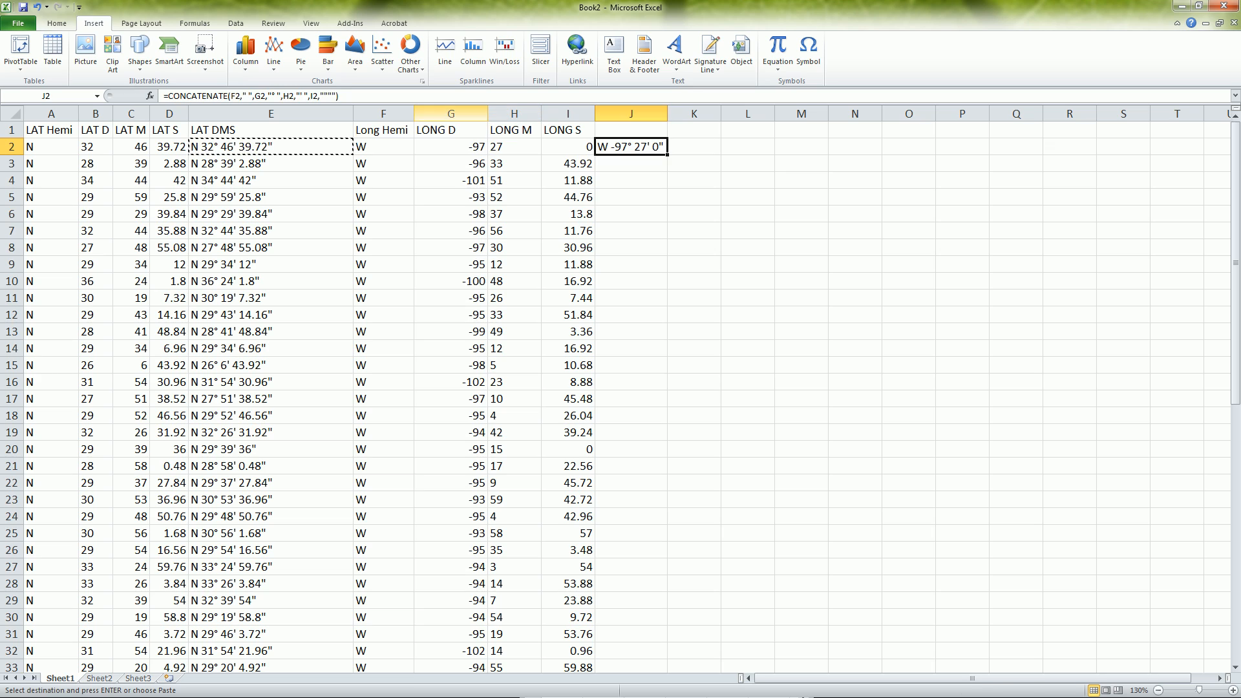
click(450, 114)
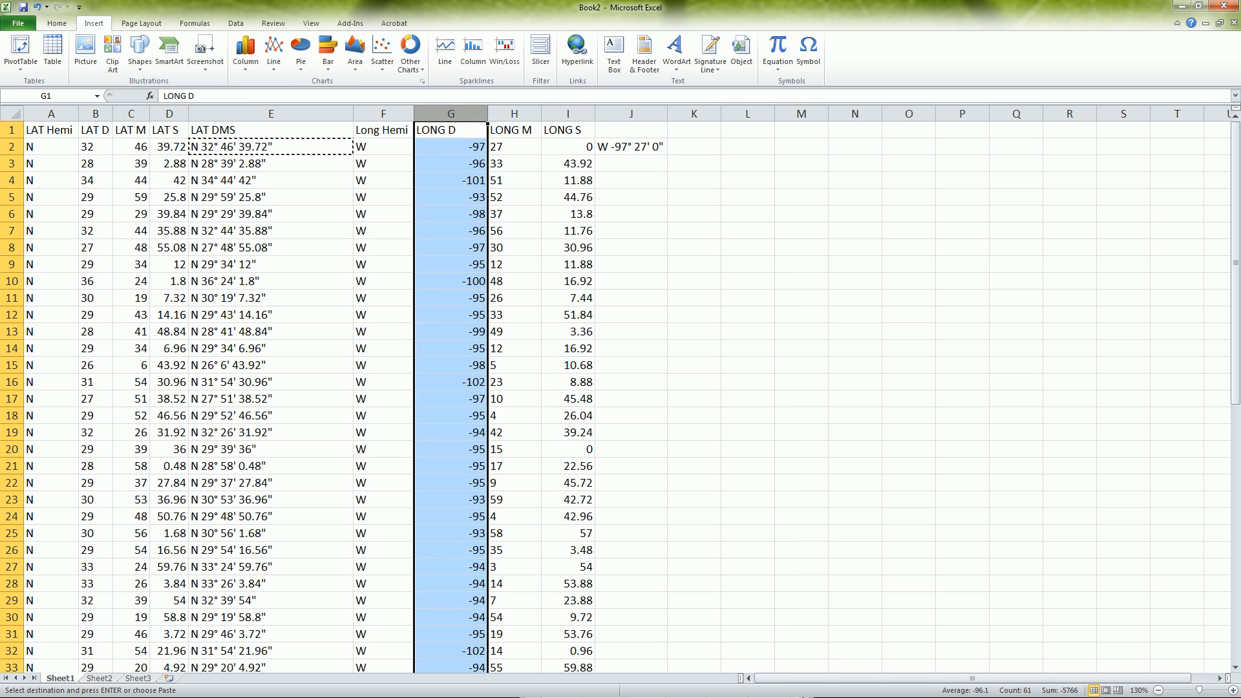
key(ctrl+f)
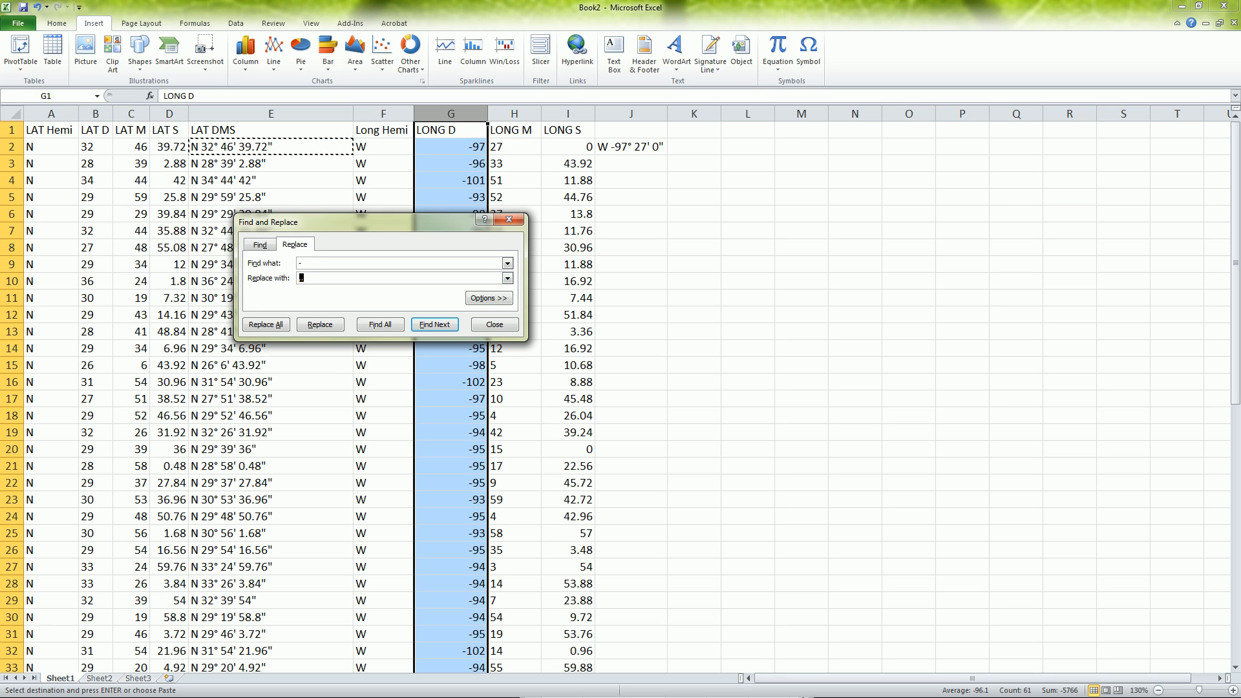
click(265, 324)
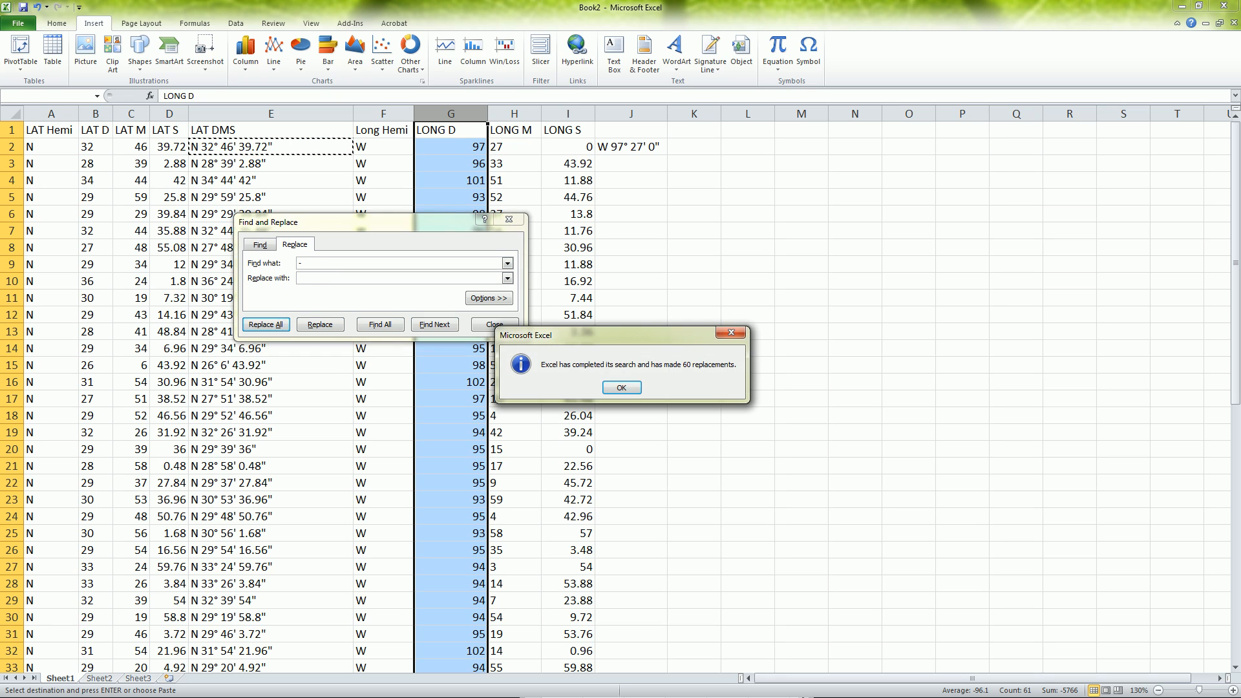
click(620, 387)
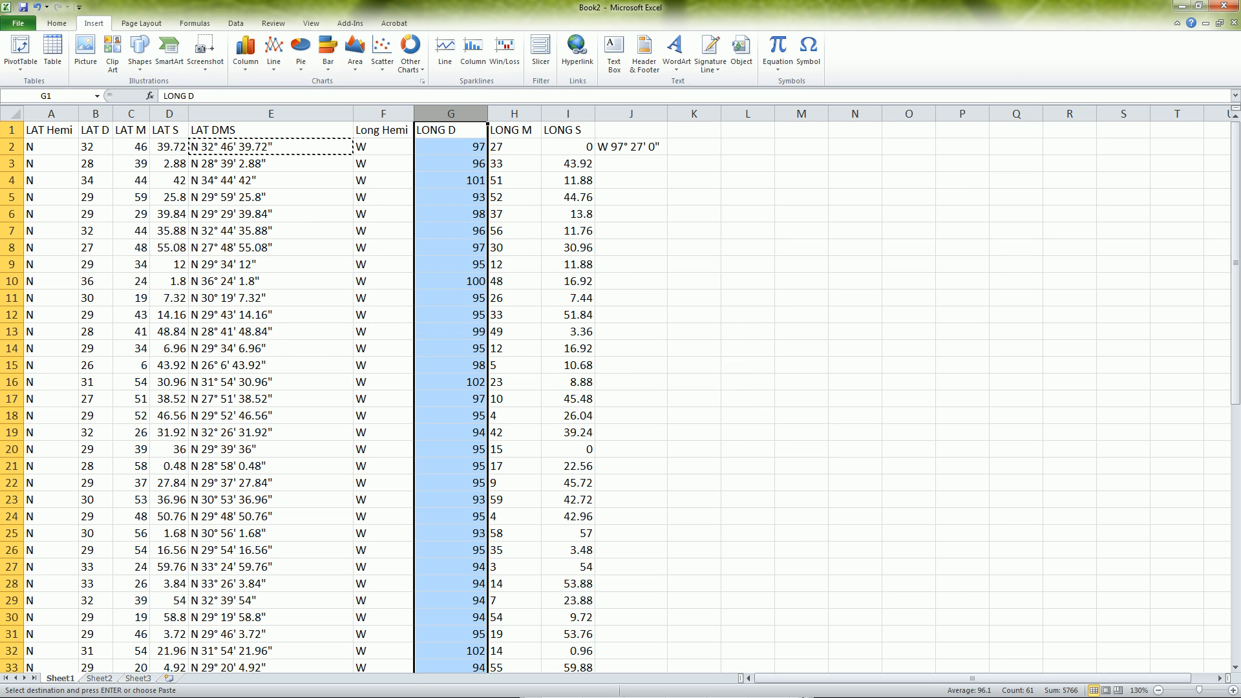
click(630, 146)
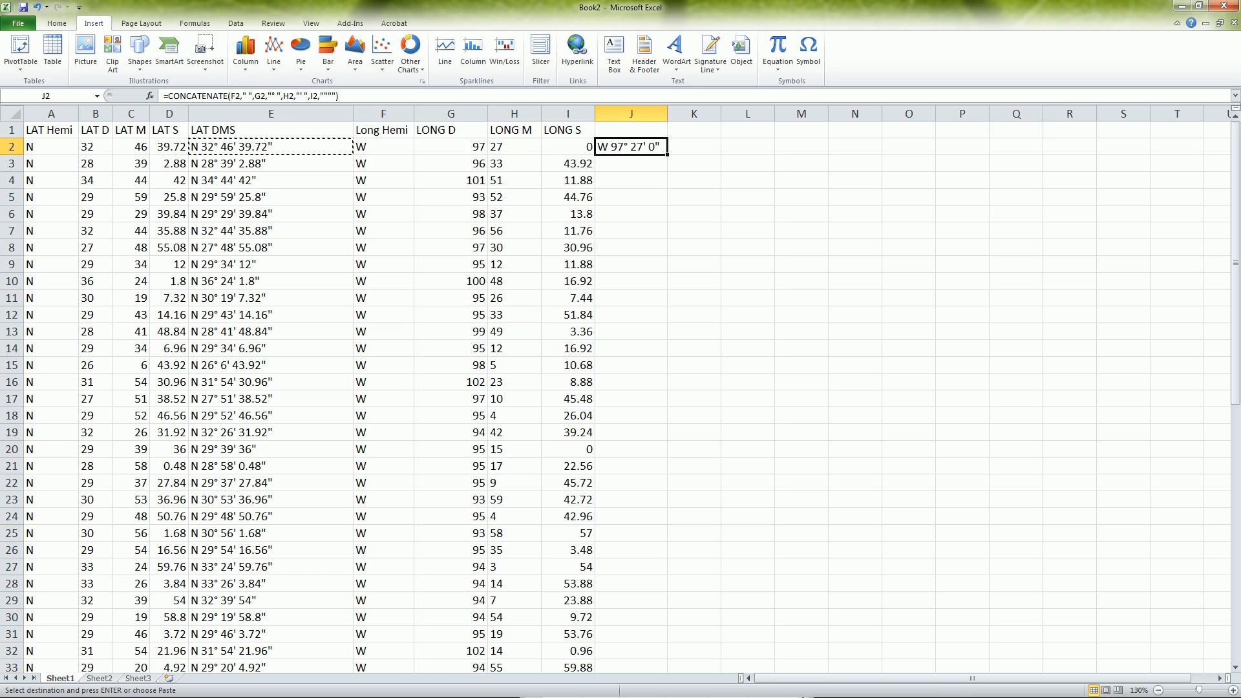
Head column J as LONG DMS and fill the longitude formula down every row.
text(Long)
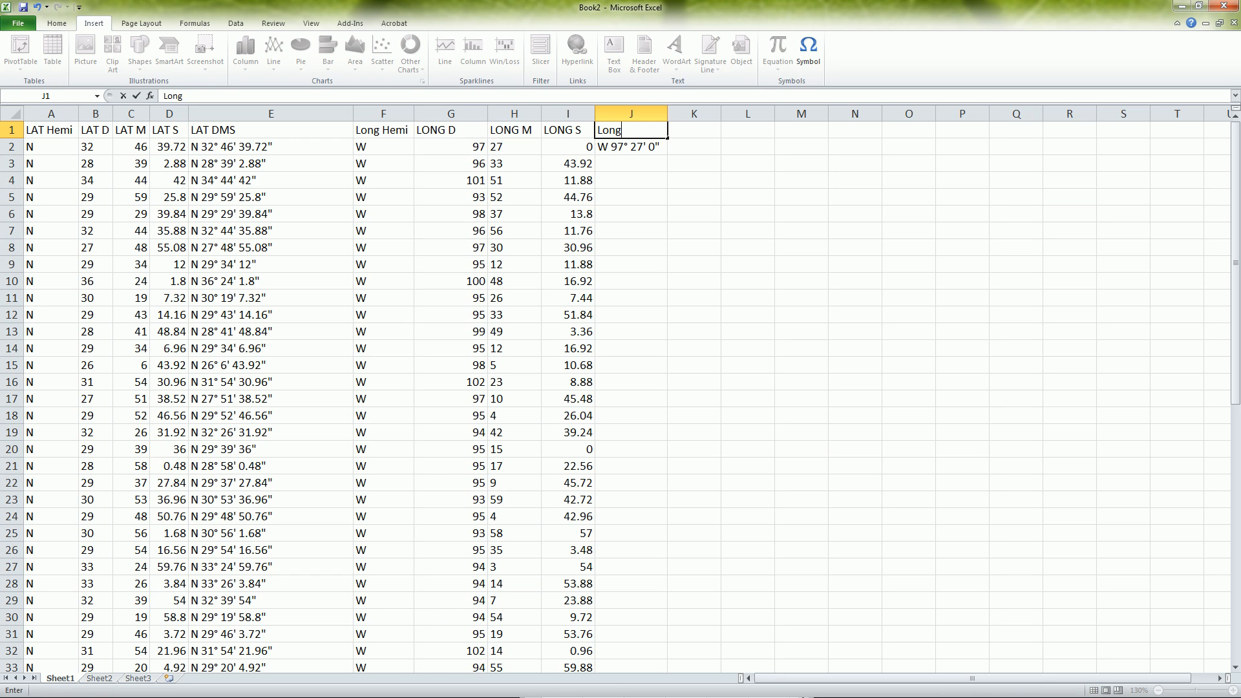
text(LONG DMS)
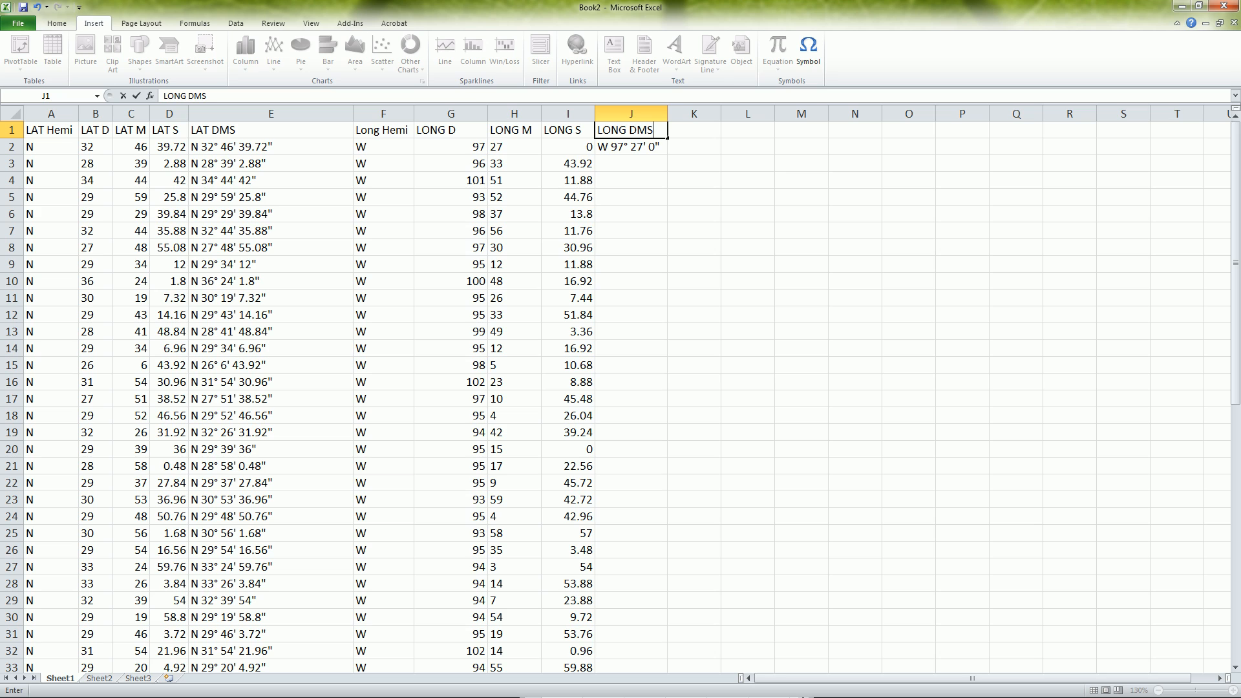
drag(667, 154, 667, 667)
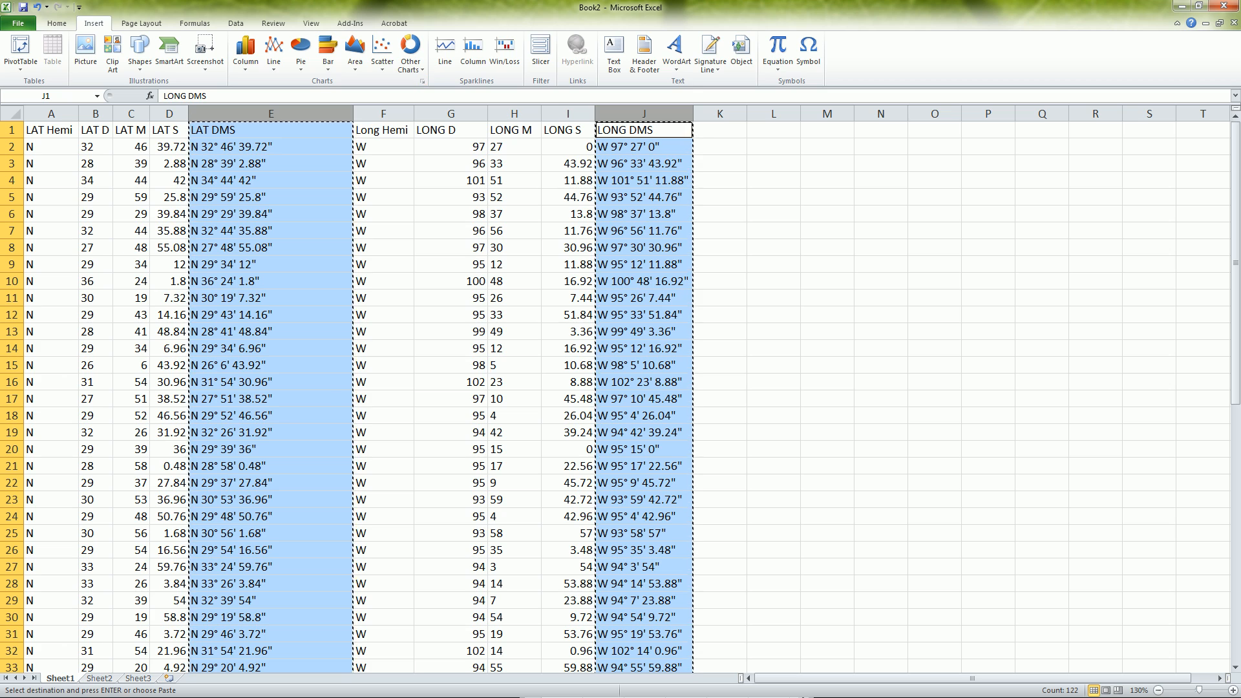
Paste the copied LAT DMS and LONG DMS columns into Sheet2 A1 as values, then return to Sheet1.
click(98, 677)
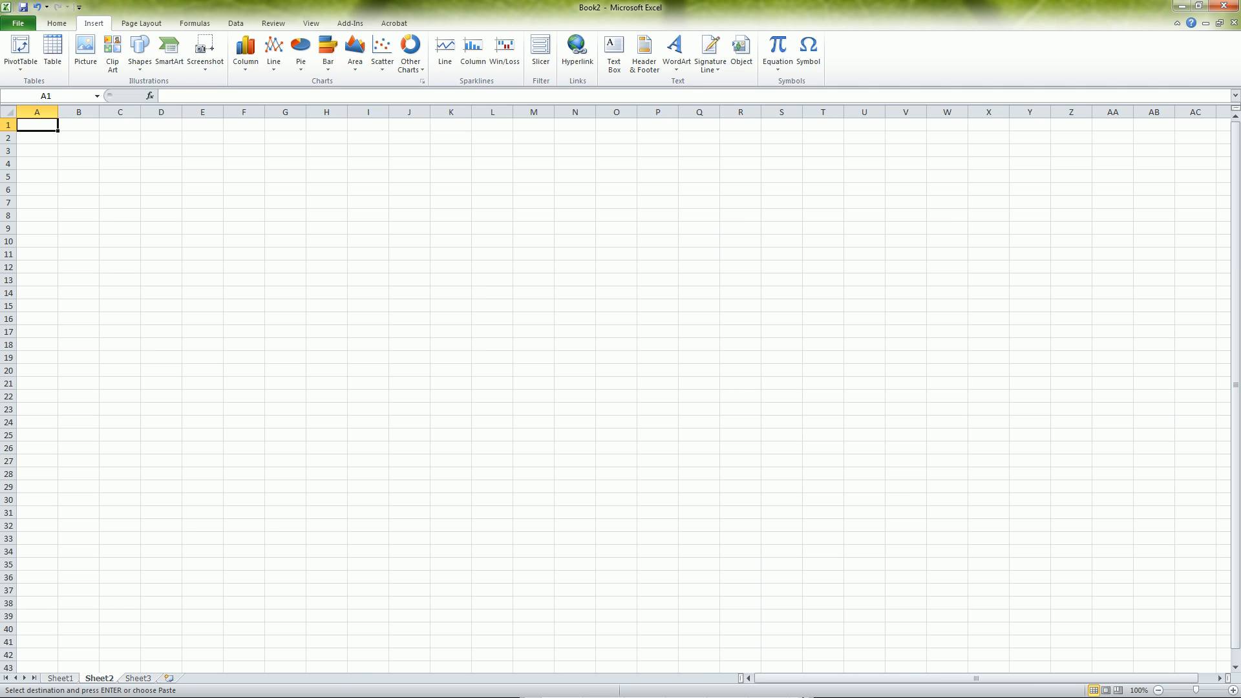
right_click(36, 124)
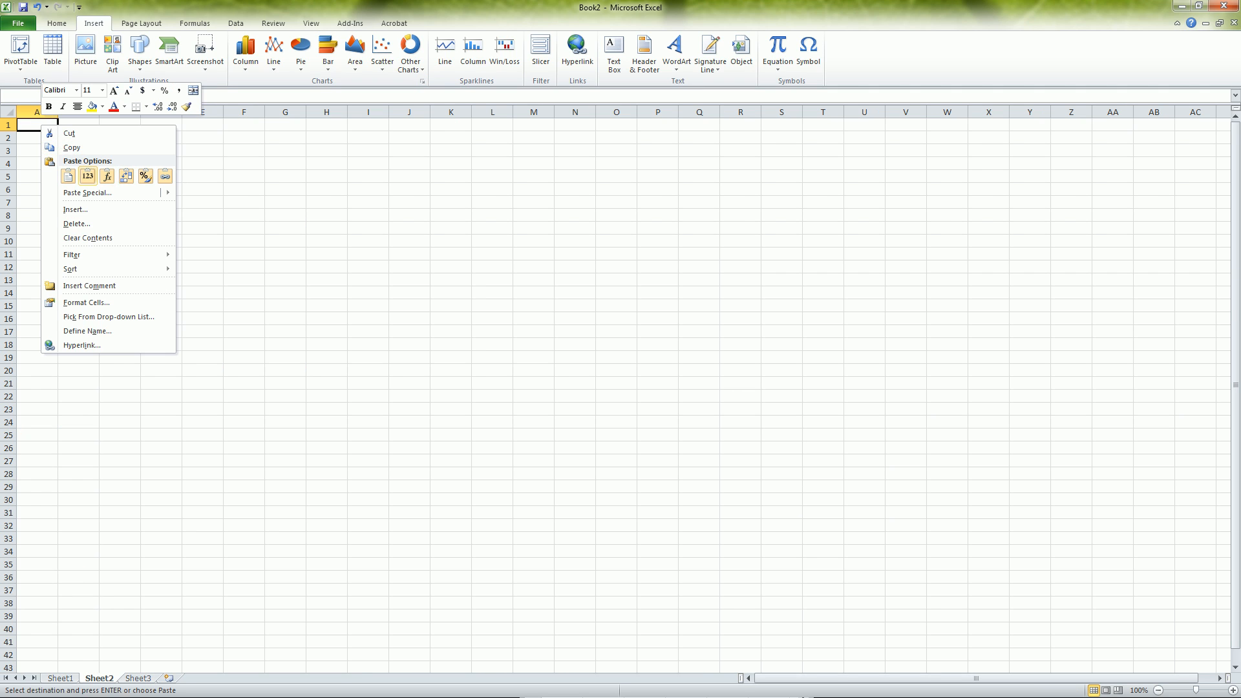
click(67, 176)
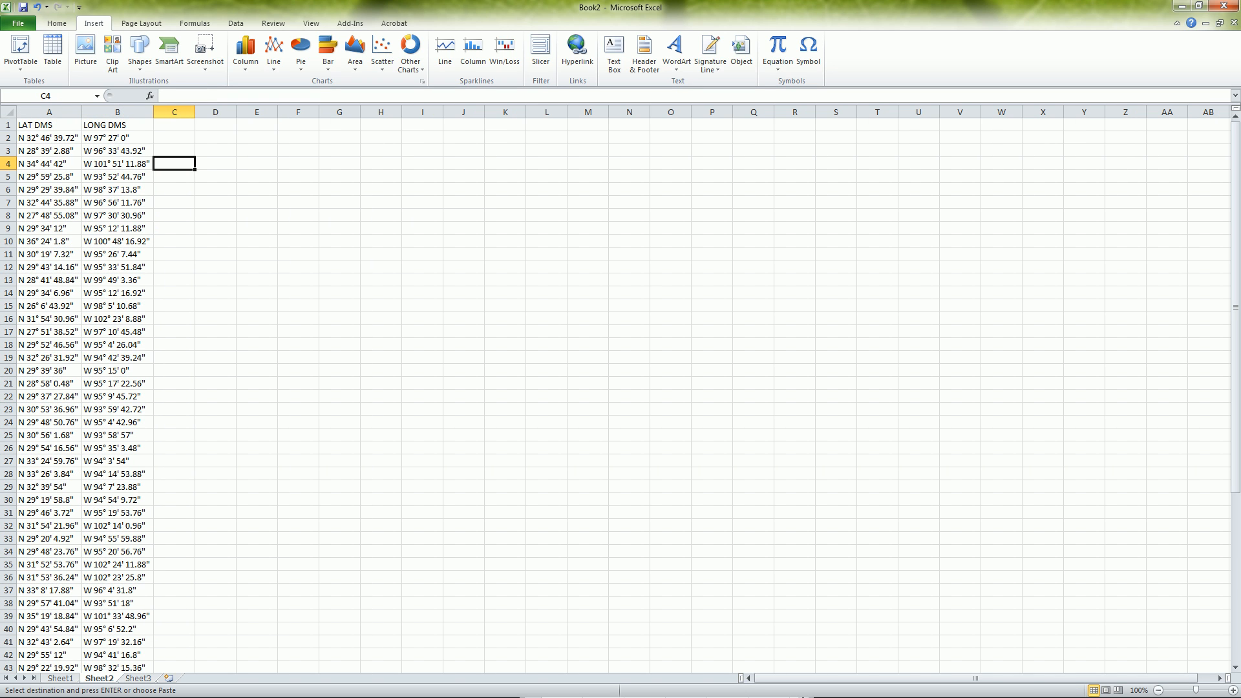
click(175, 410)
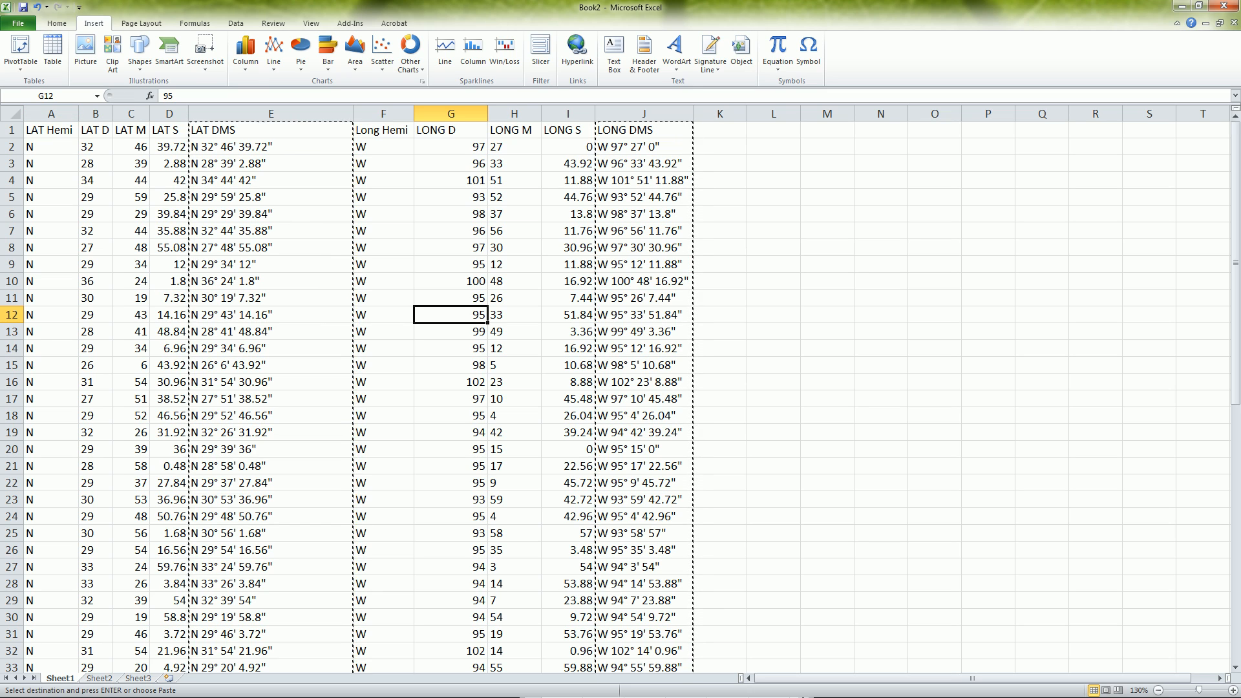
Experiment with replacing '.' in Find and Replace without applying it, leaving Sheet1 unchanged.
key(ctrl+f)
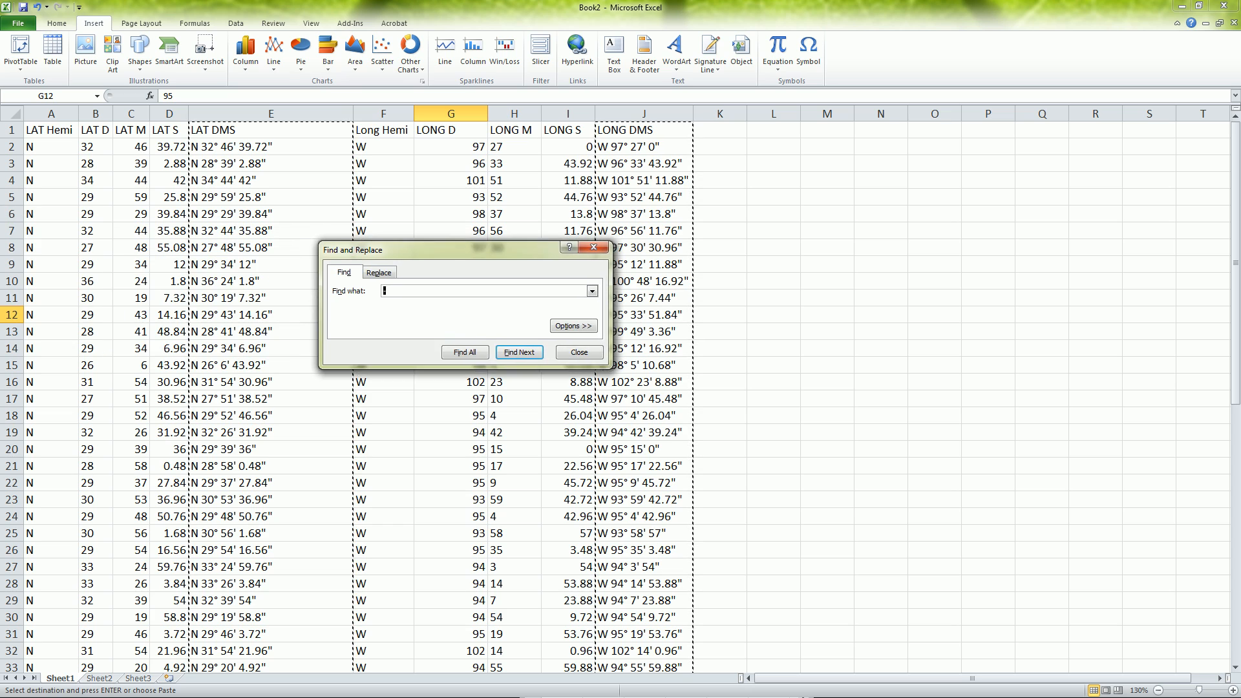
click(379, 272)
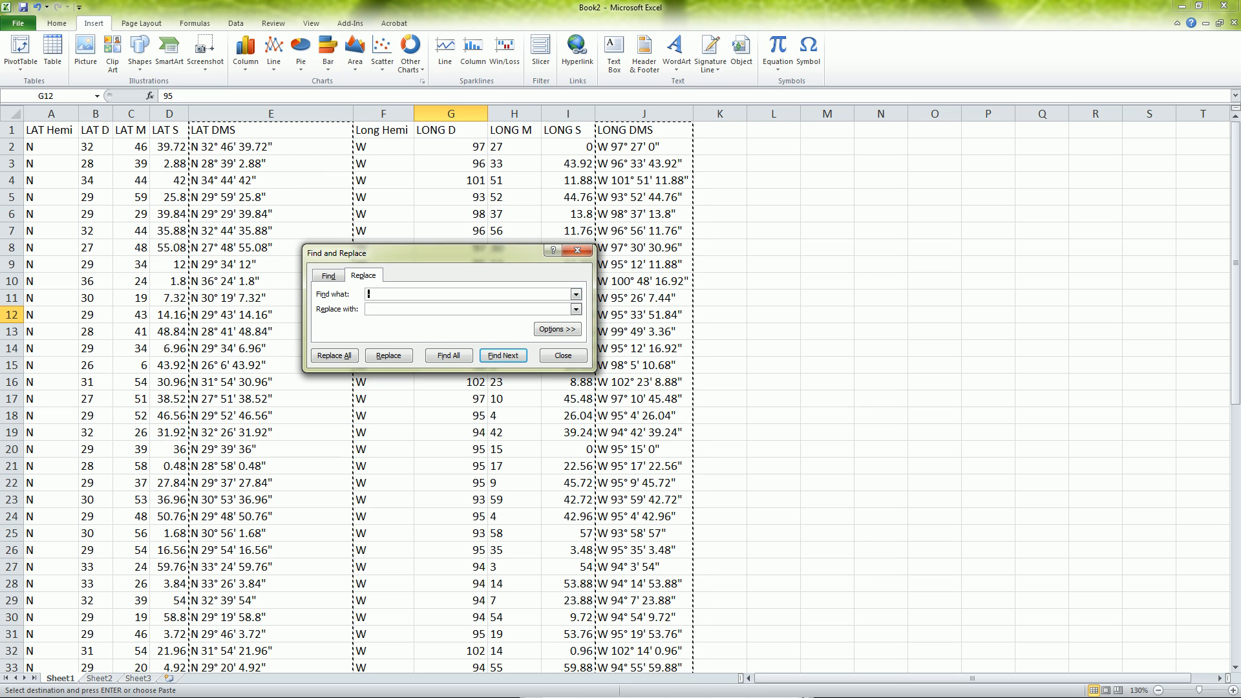
text(.)
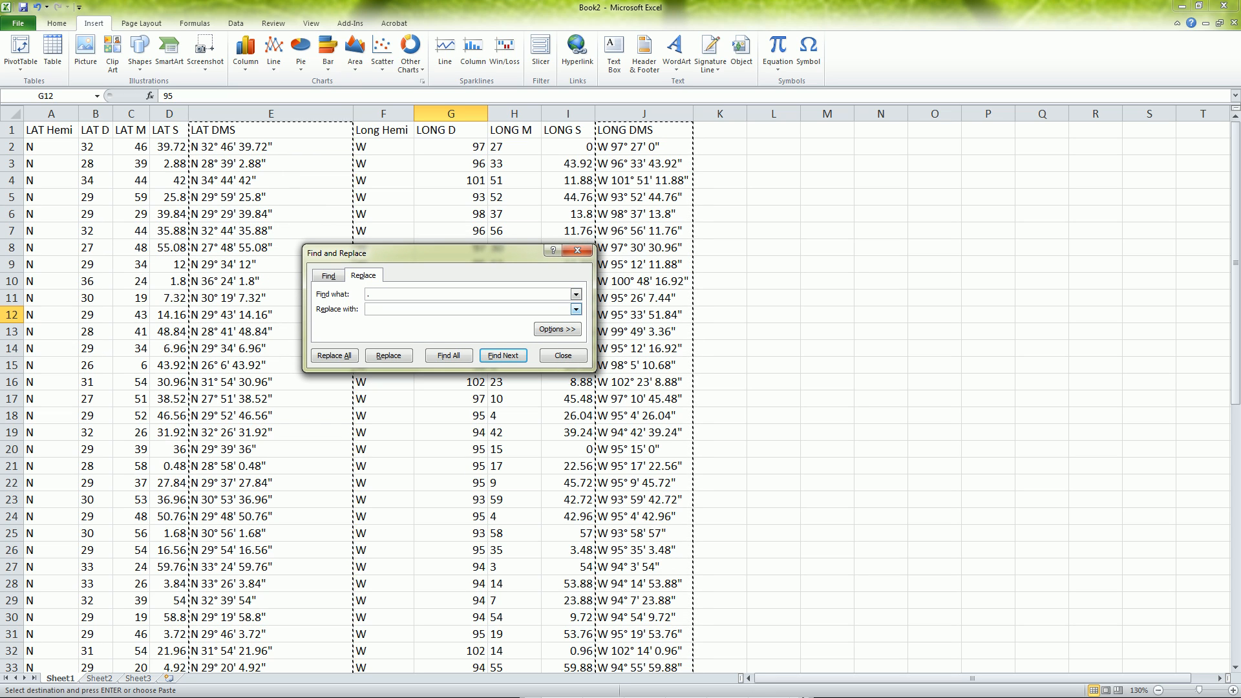
text(,3)
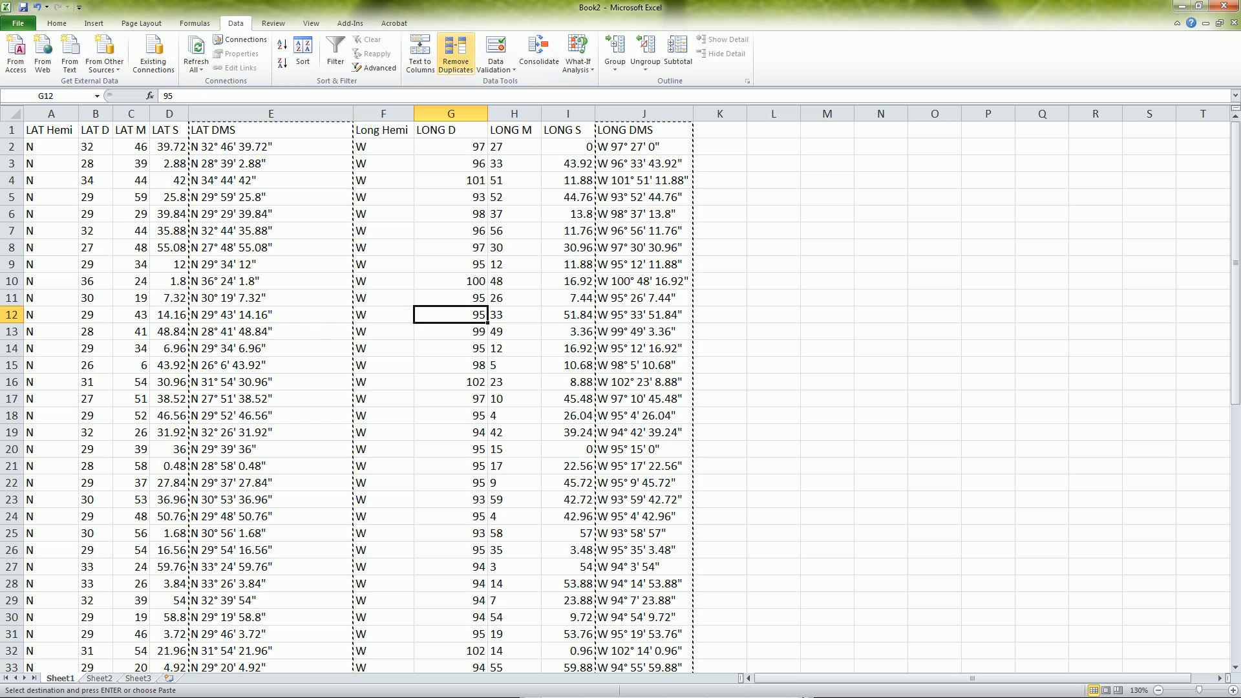
mouse_move(419, 56)
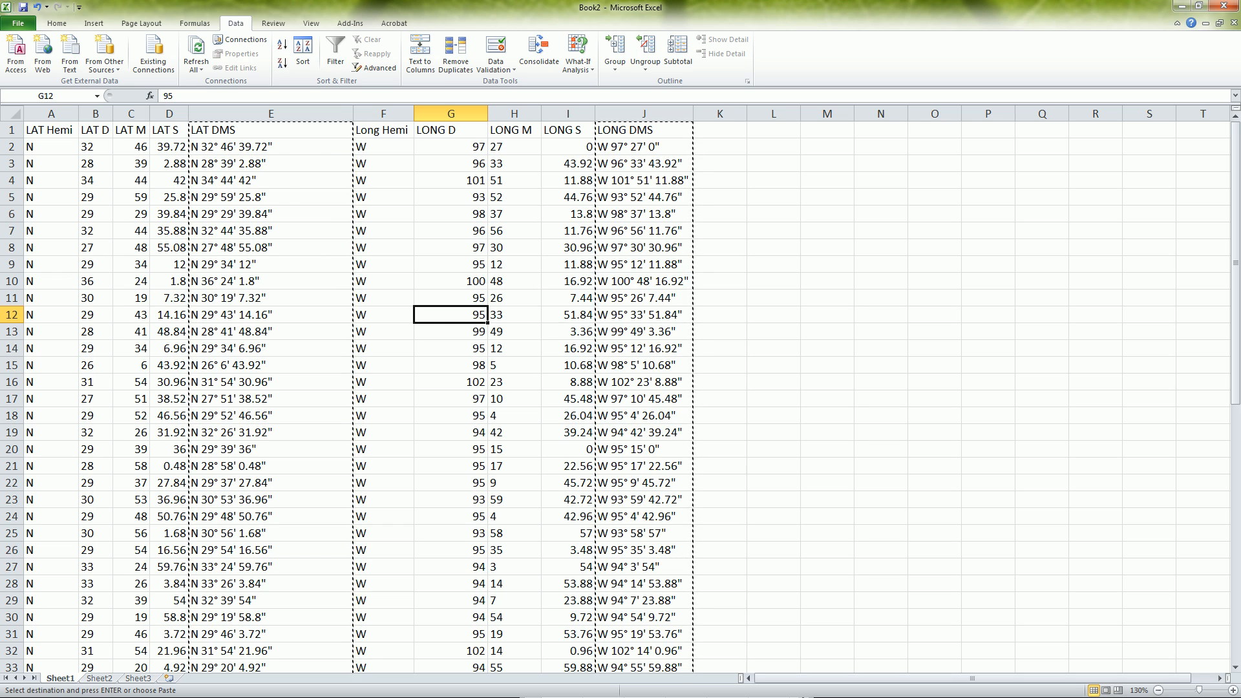
click(270, 146)
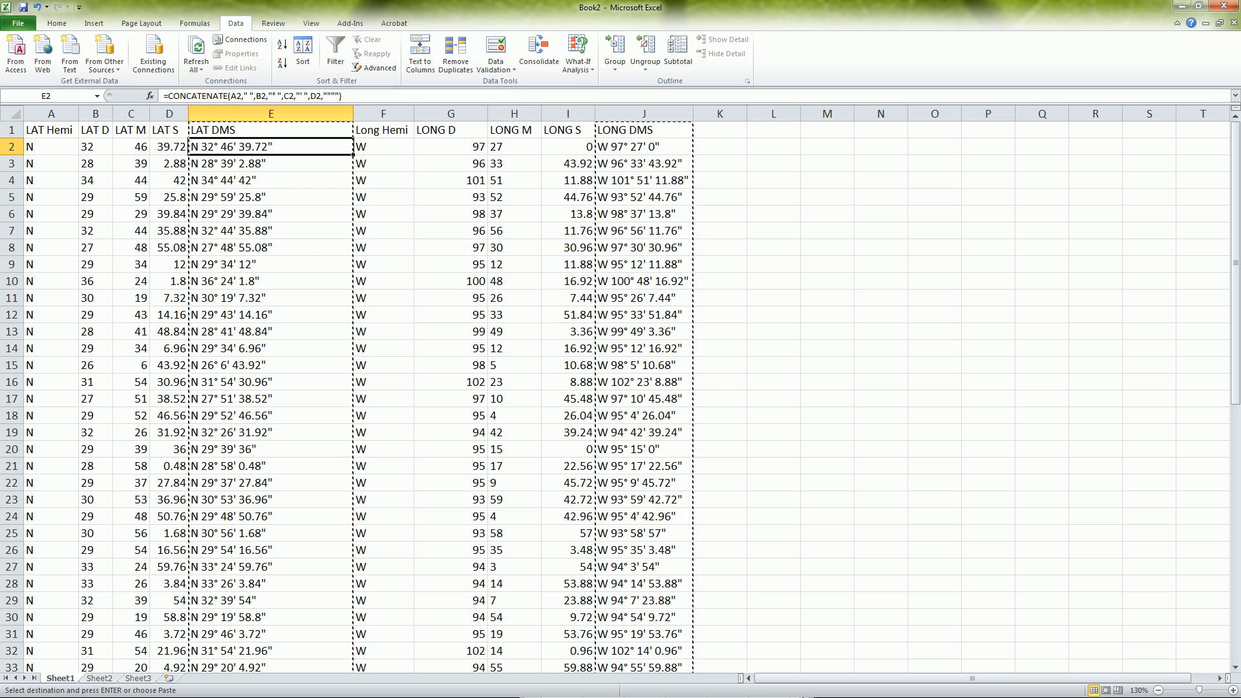